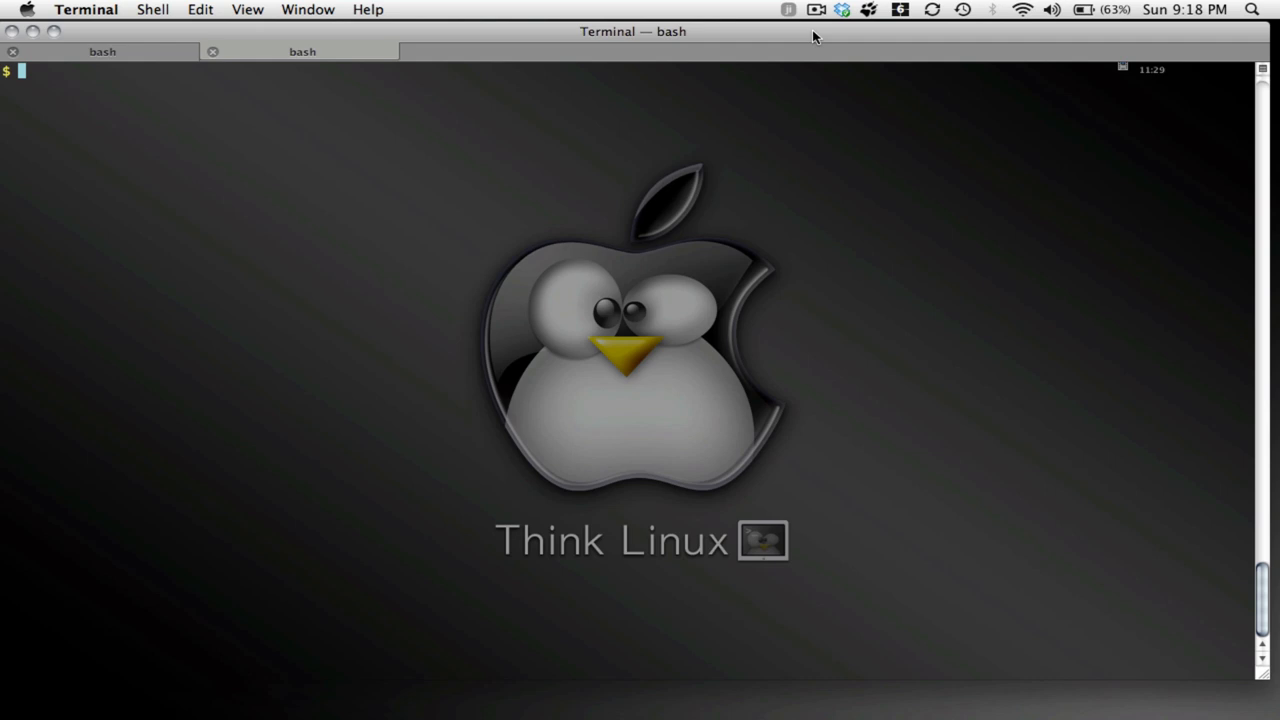
# Launch vim on a new file named Enterprise.java from the bash prompt
pyautogui.write('vim')
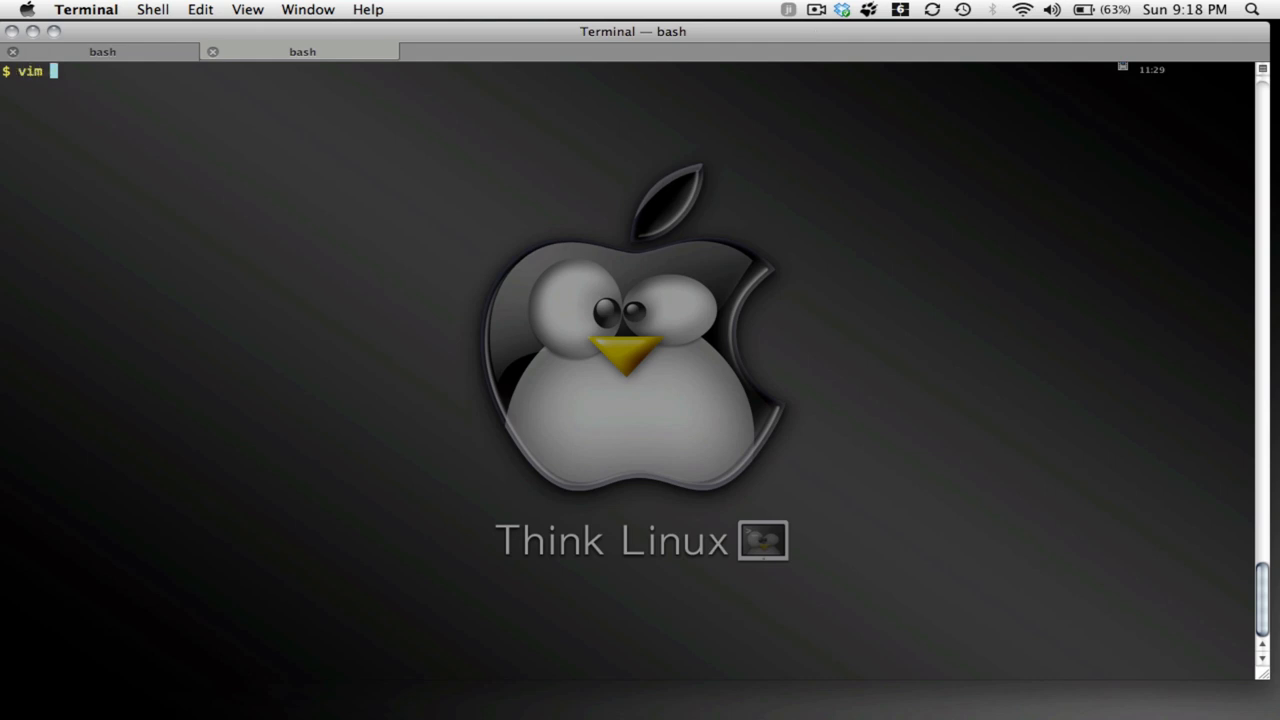
pyautogui.write('En')
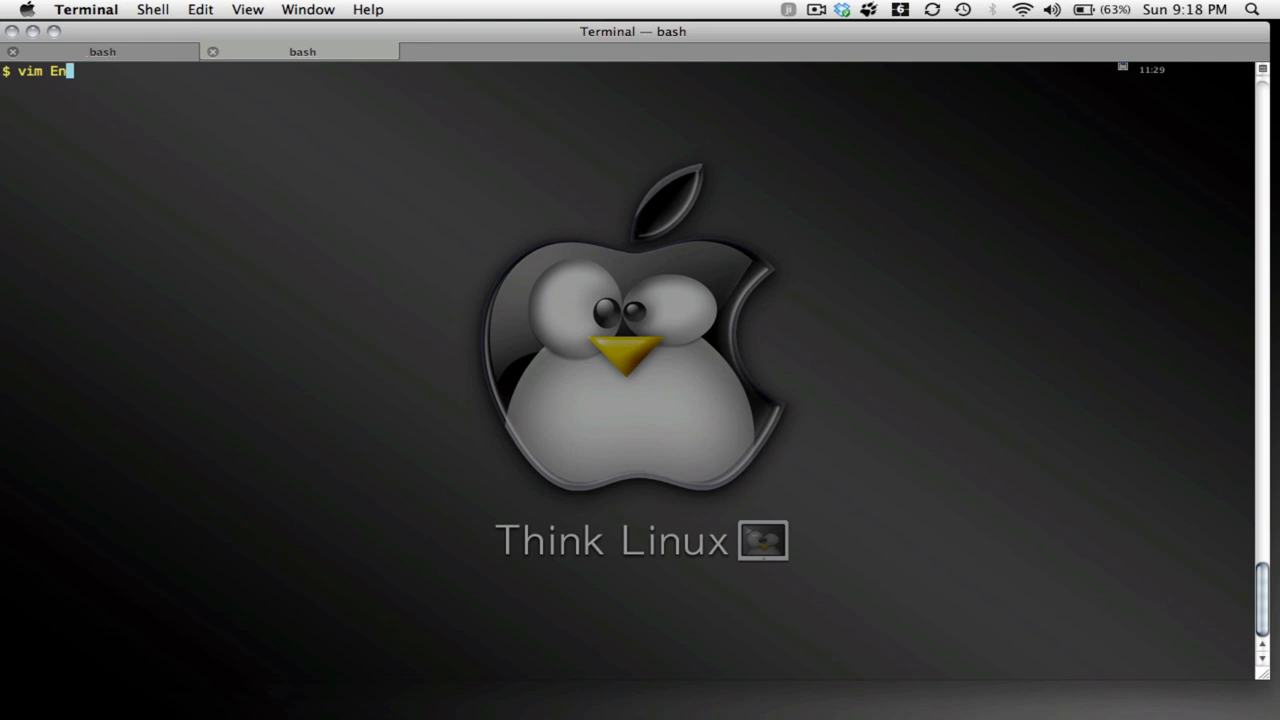
pyautogui.write('terprise')
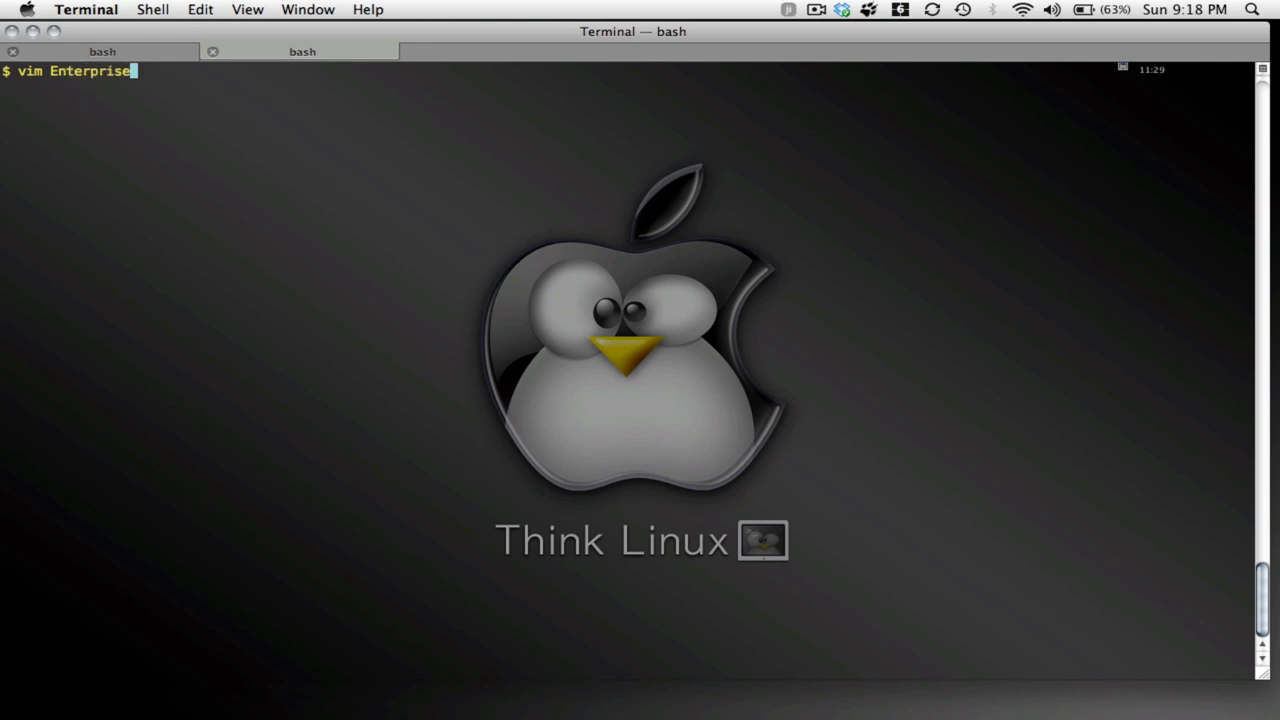
pyautogui.write('.java')
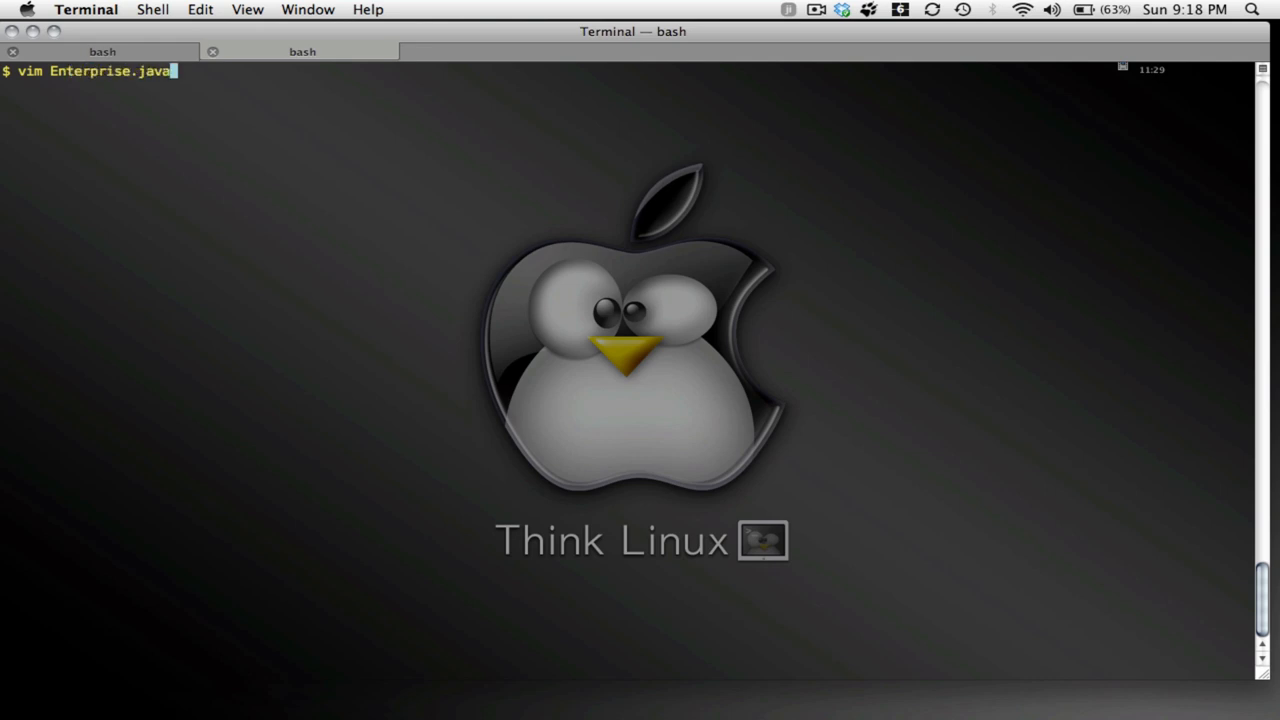
pyautogui.press('Return')
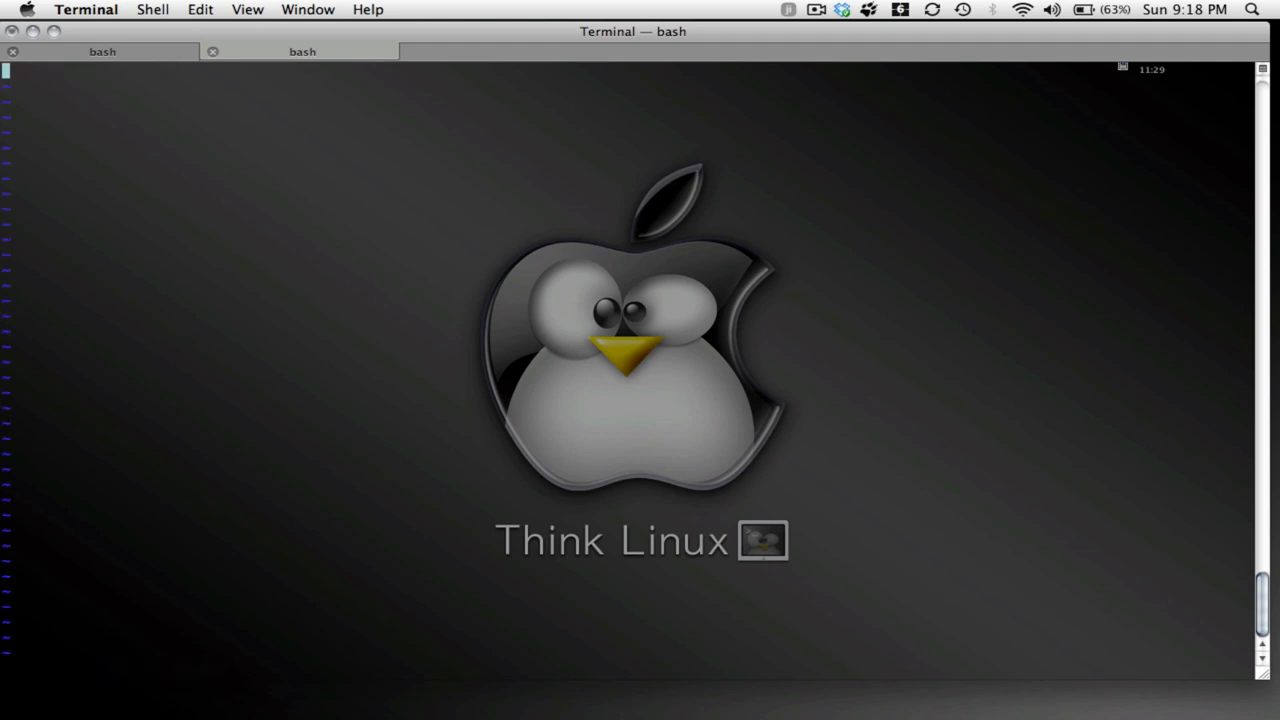
# Type the 'public class Enterprise' declaration
pyautogui.write('public')
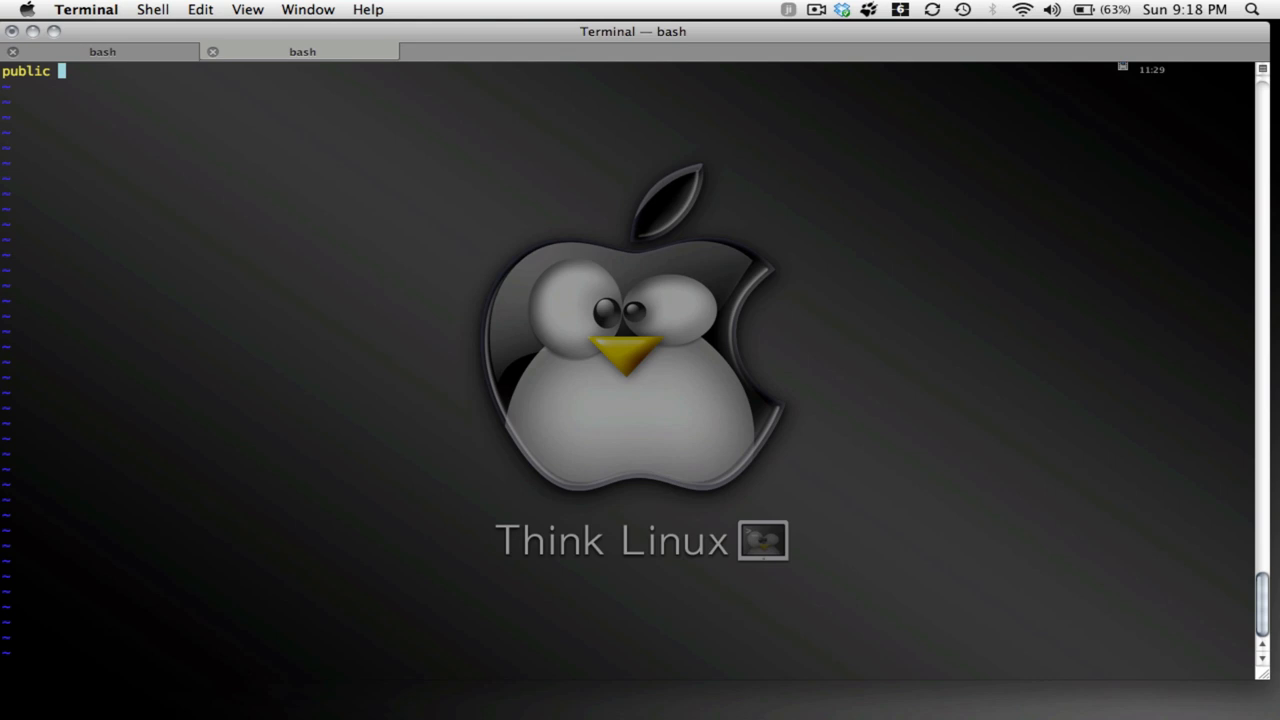
pyautogui.write('class')
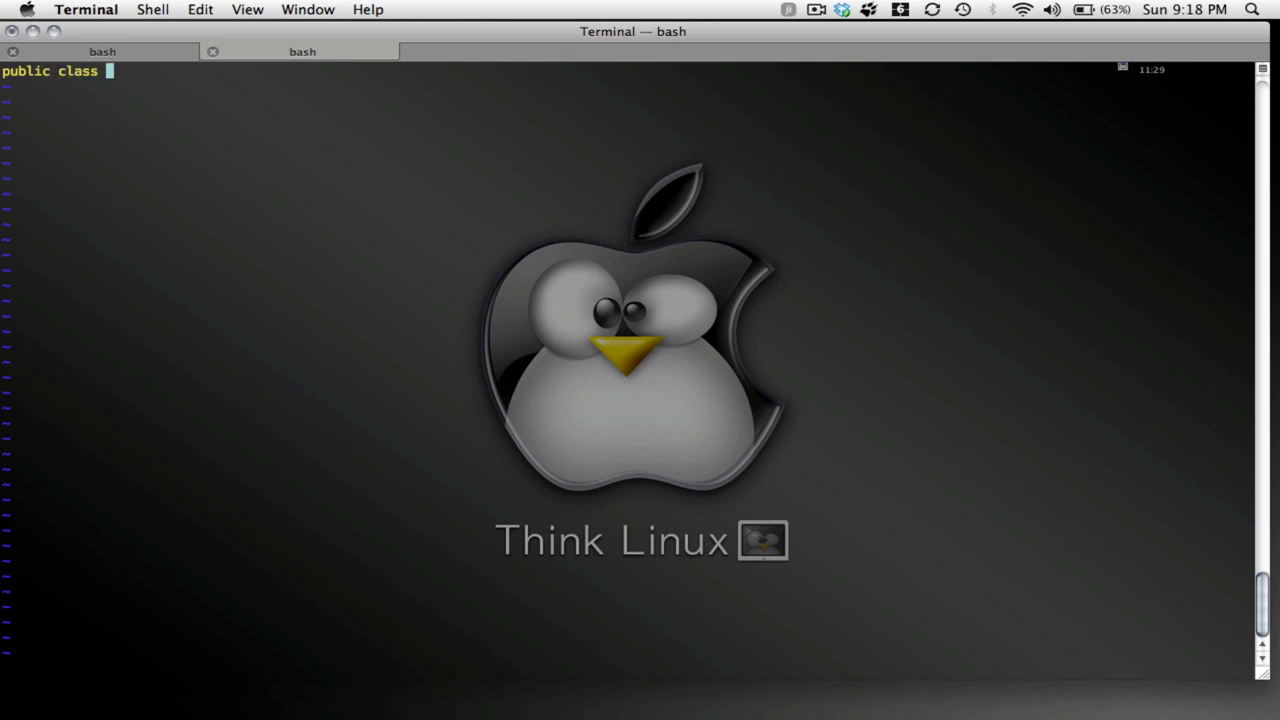
pyautogui.write('Enterprise')
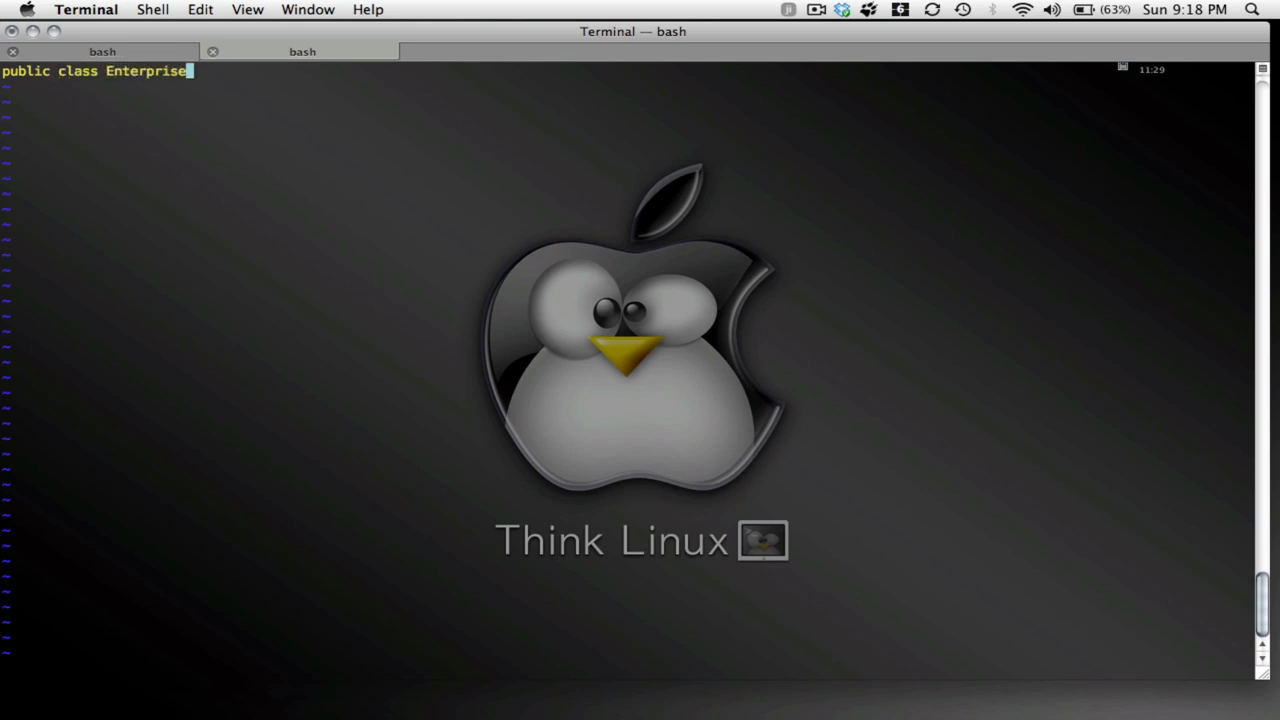
pyautogui.moveTo(326, 22)
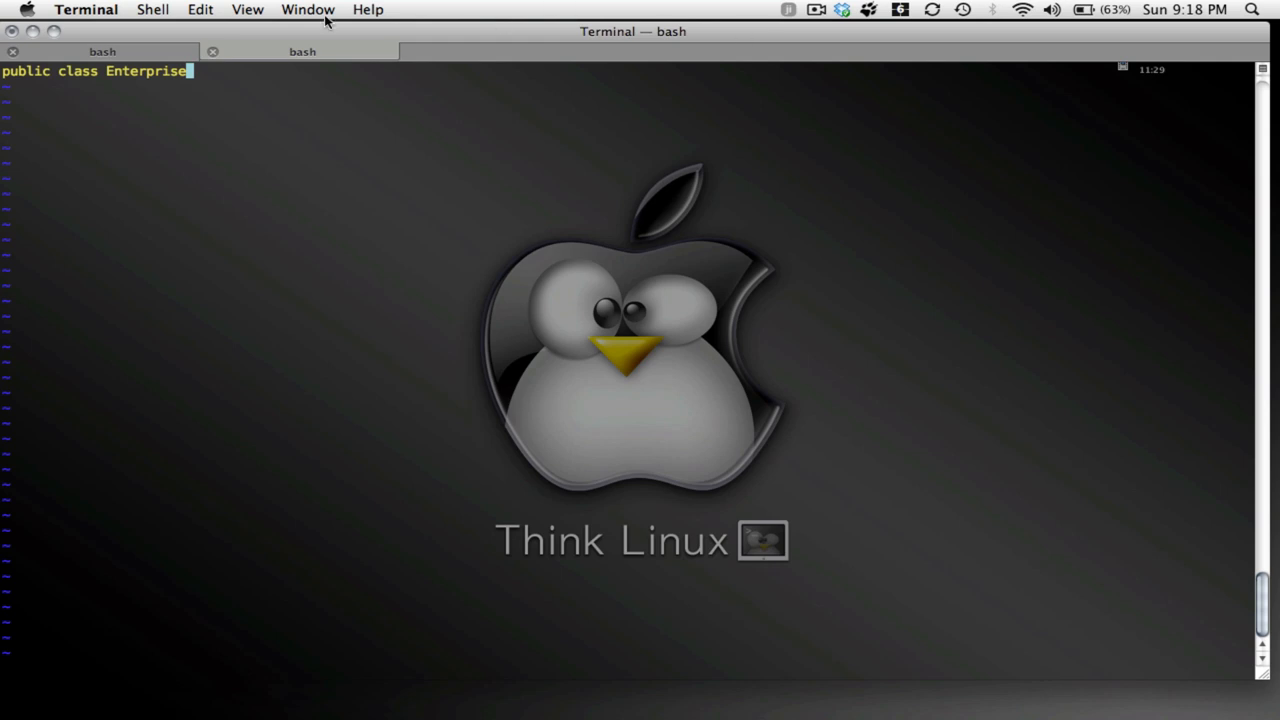
pyautogui.moveTo(178, 82)
pyautogui.write(' {')
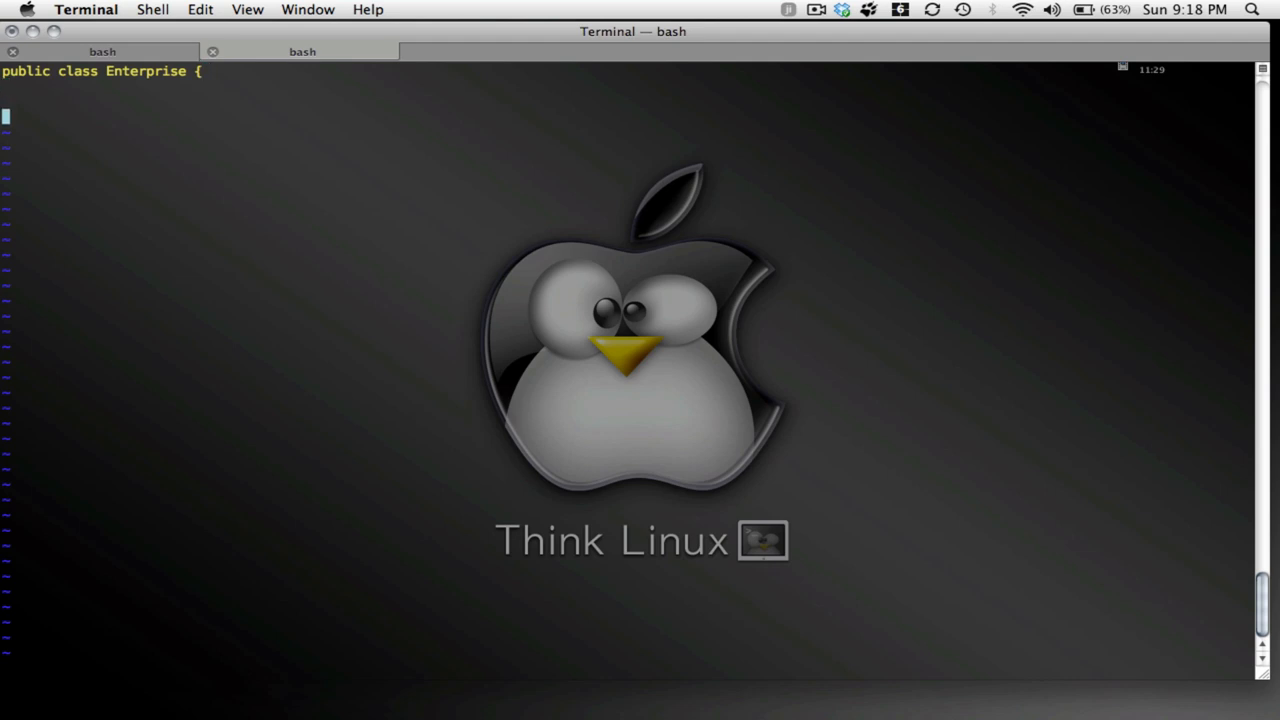
# Add an empty 'public static void main(String[] args)' method and close its brace
pyautogui.write('pub')
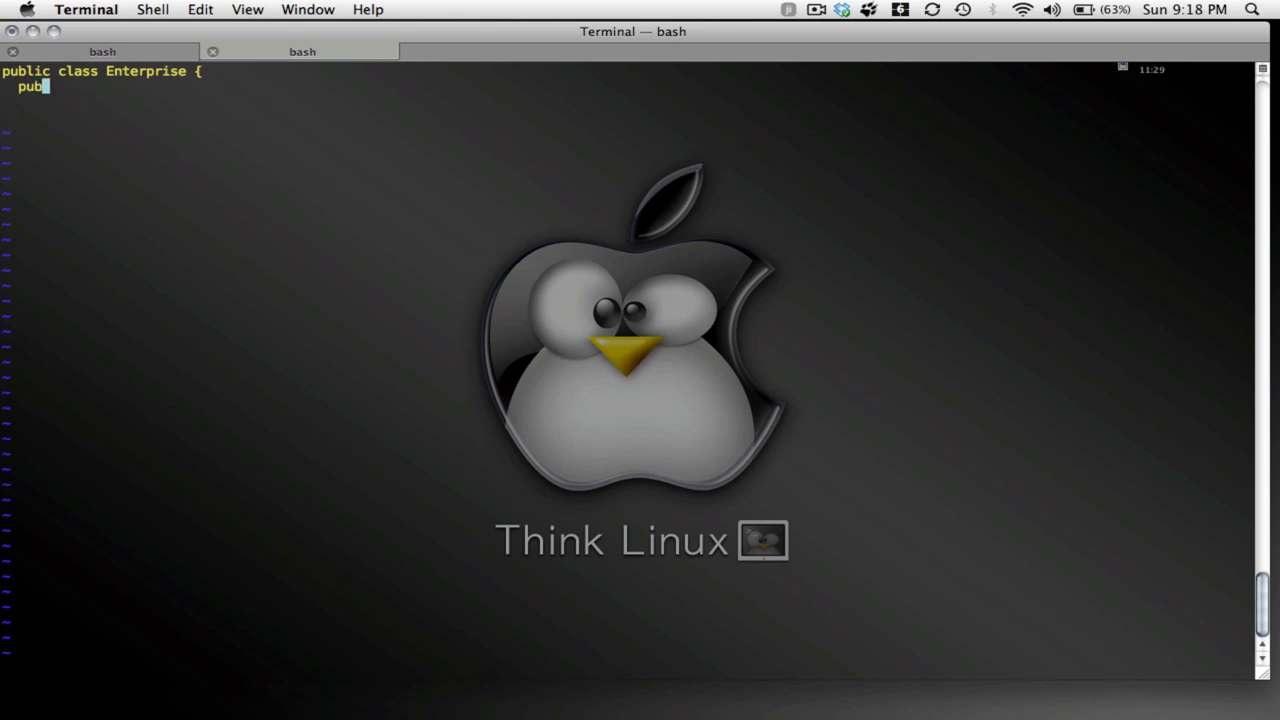
pyautogui.write('lic')
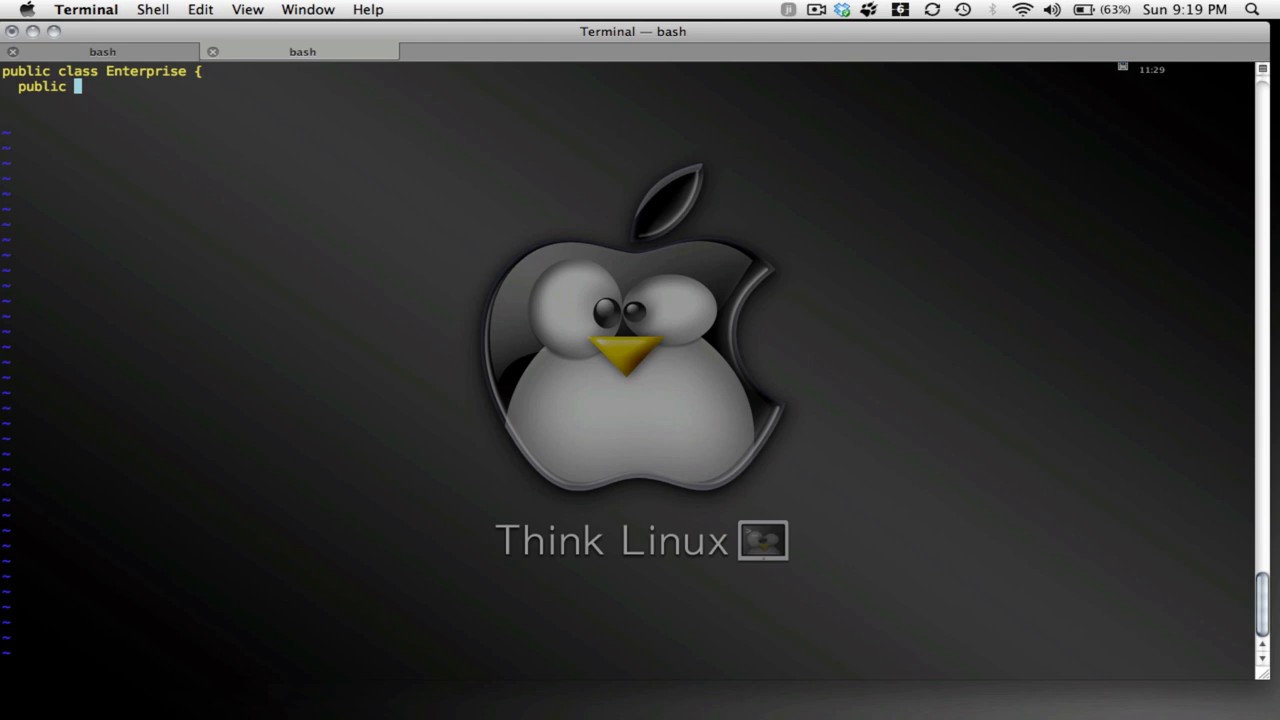
pyautogui.write('s')
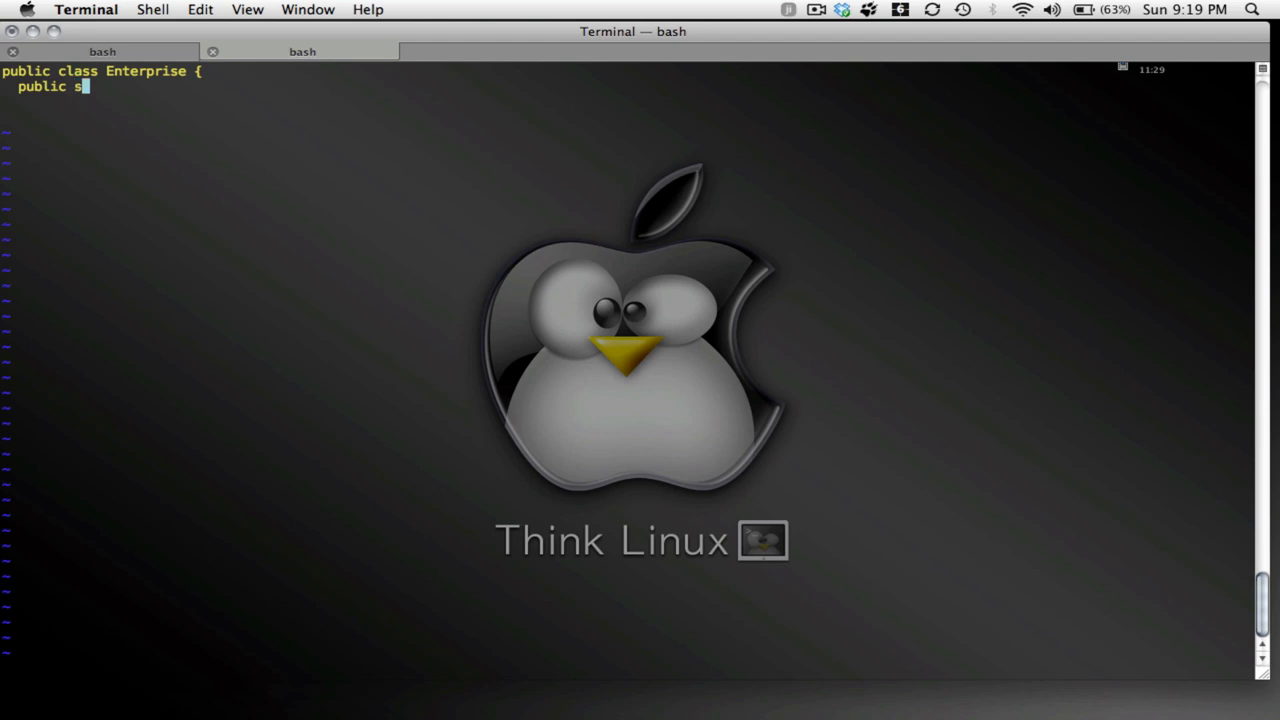
pyautogui.write('tatic')
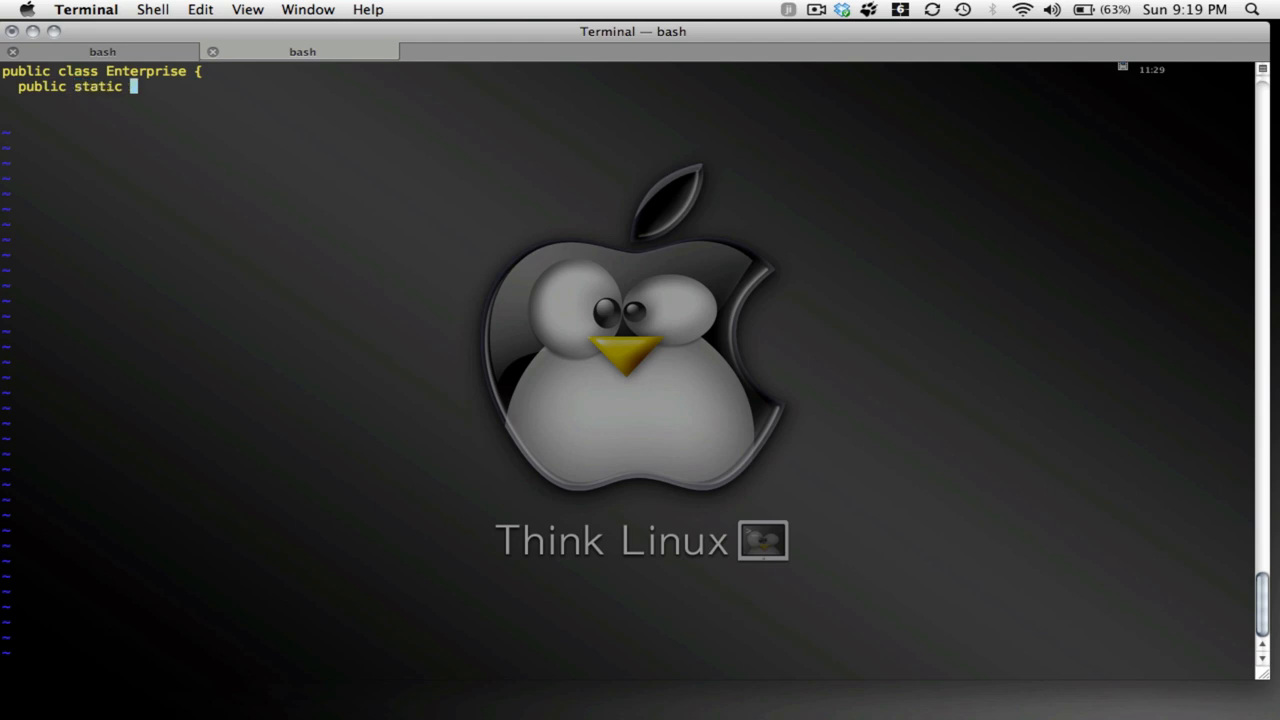
pyautogui.write('void main')
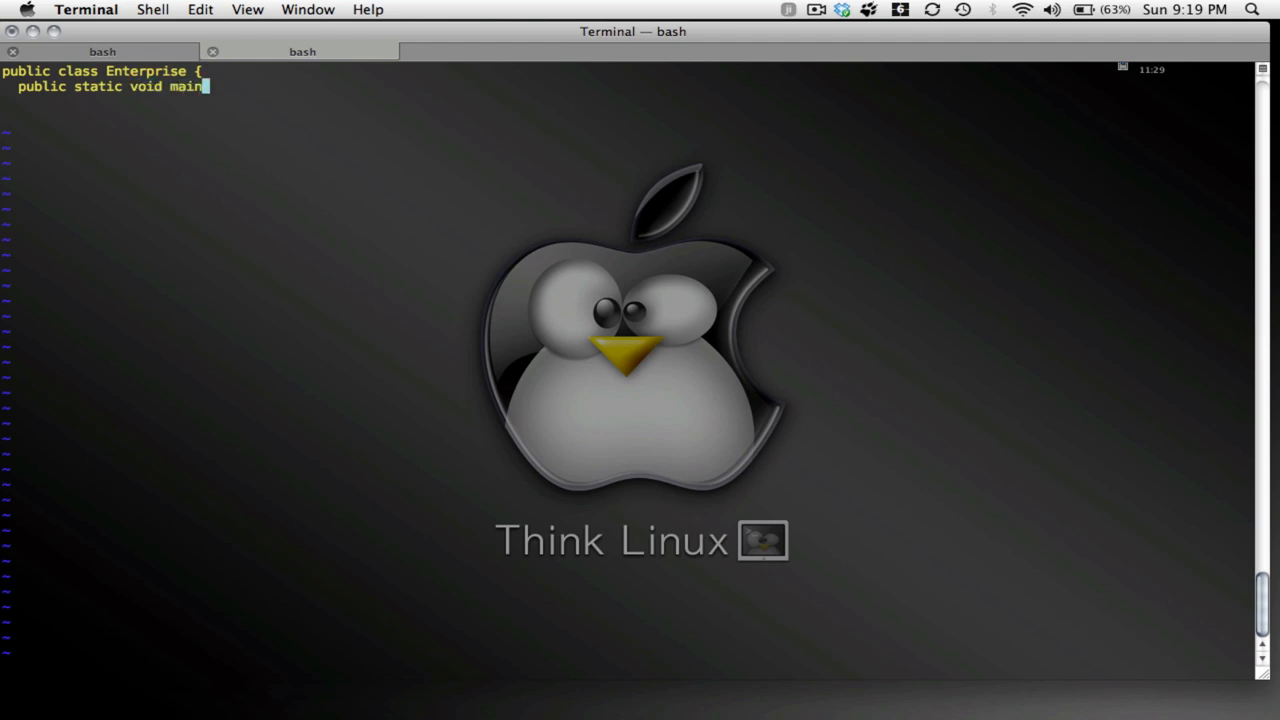
pyautogui.write('(String')
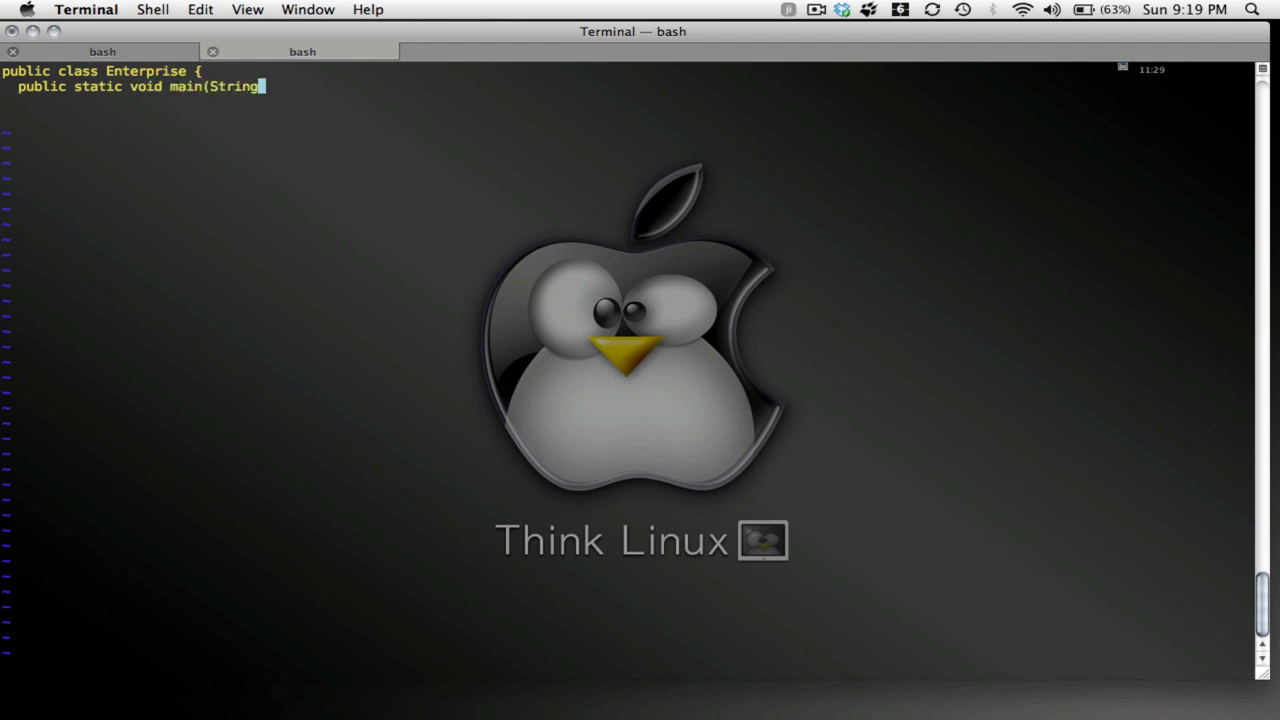
pyautogui.write('[] args')
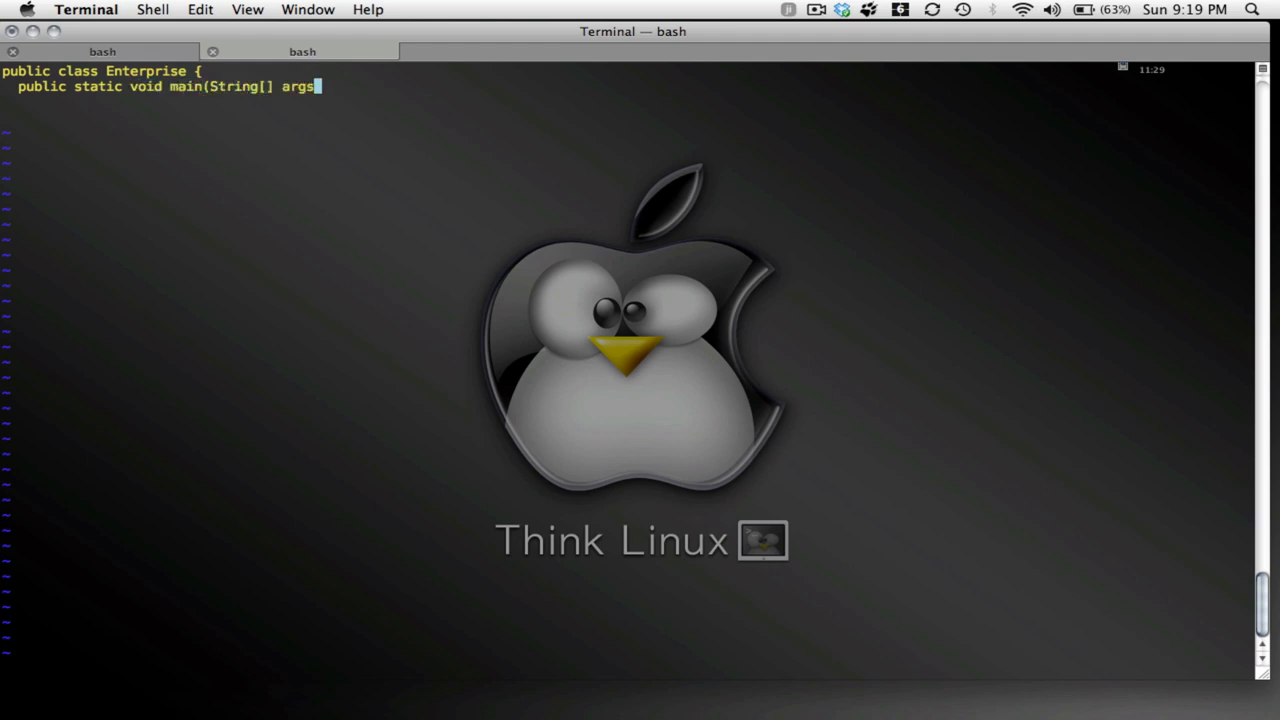
pyautogui.write(') {')
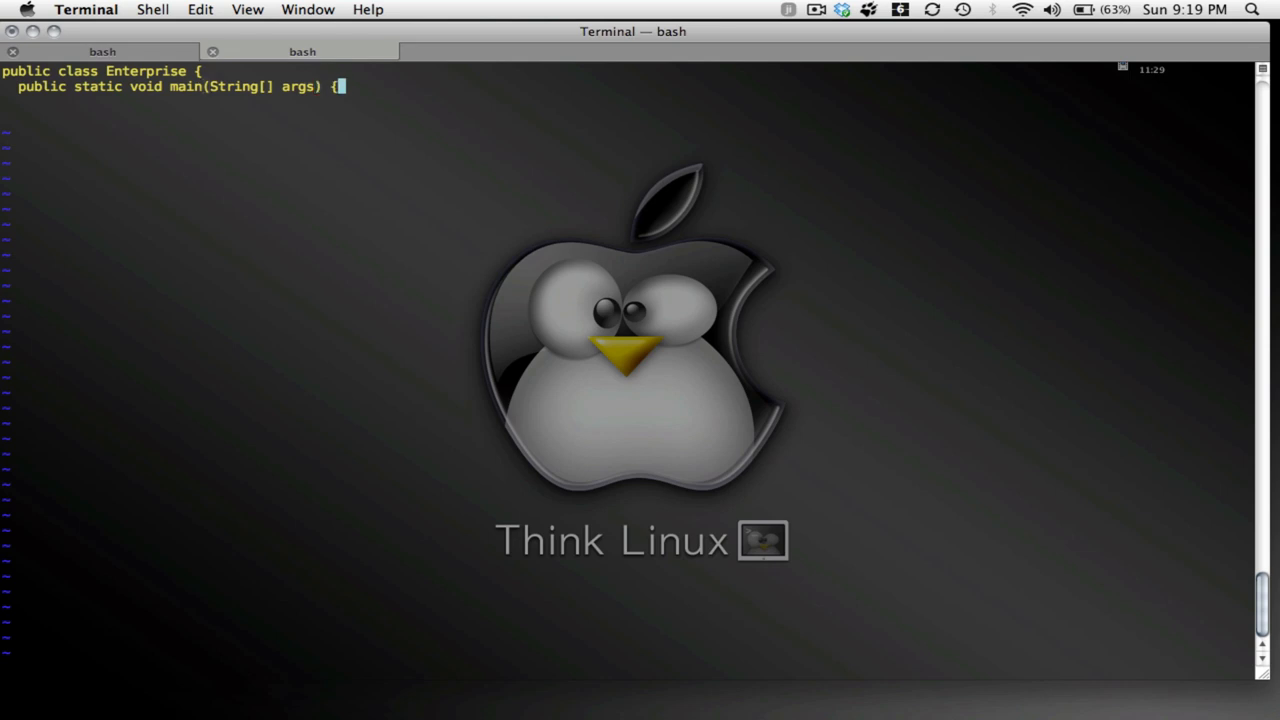
pyautogui.press('Return')
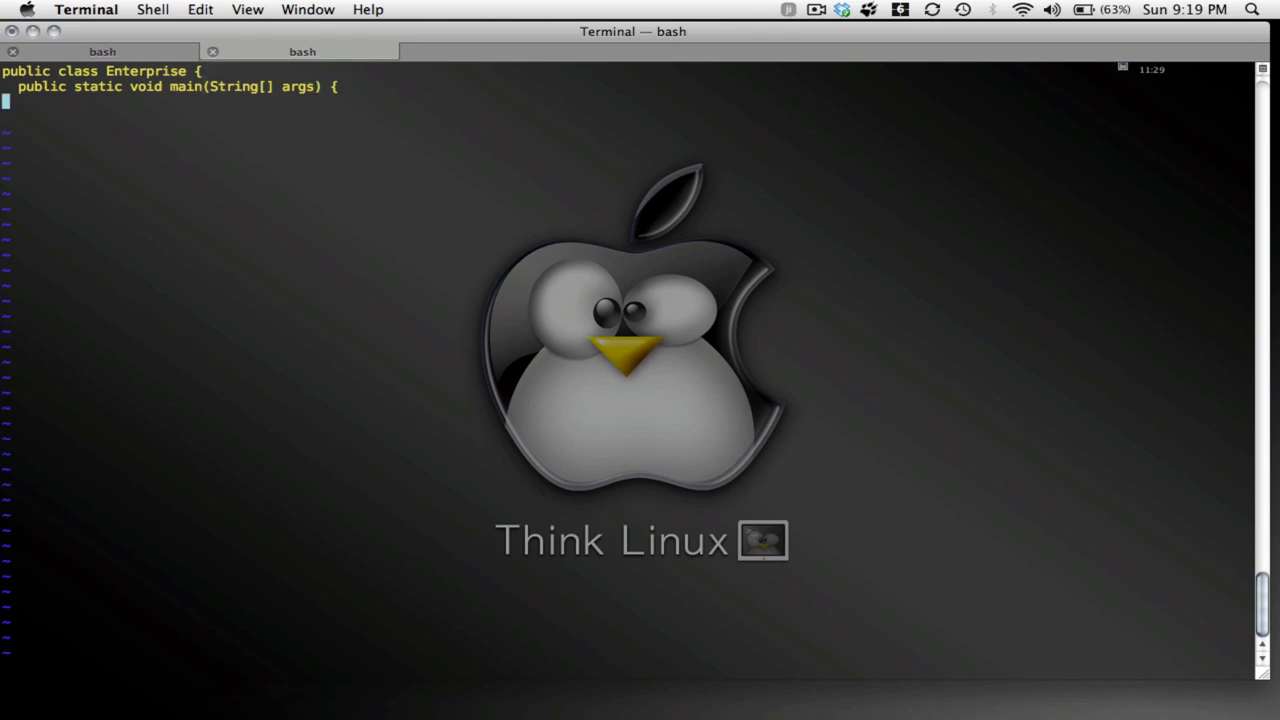
pyautogui.press('Return')
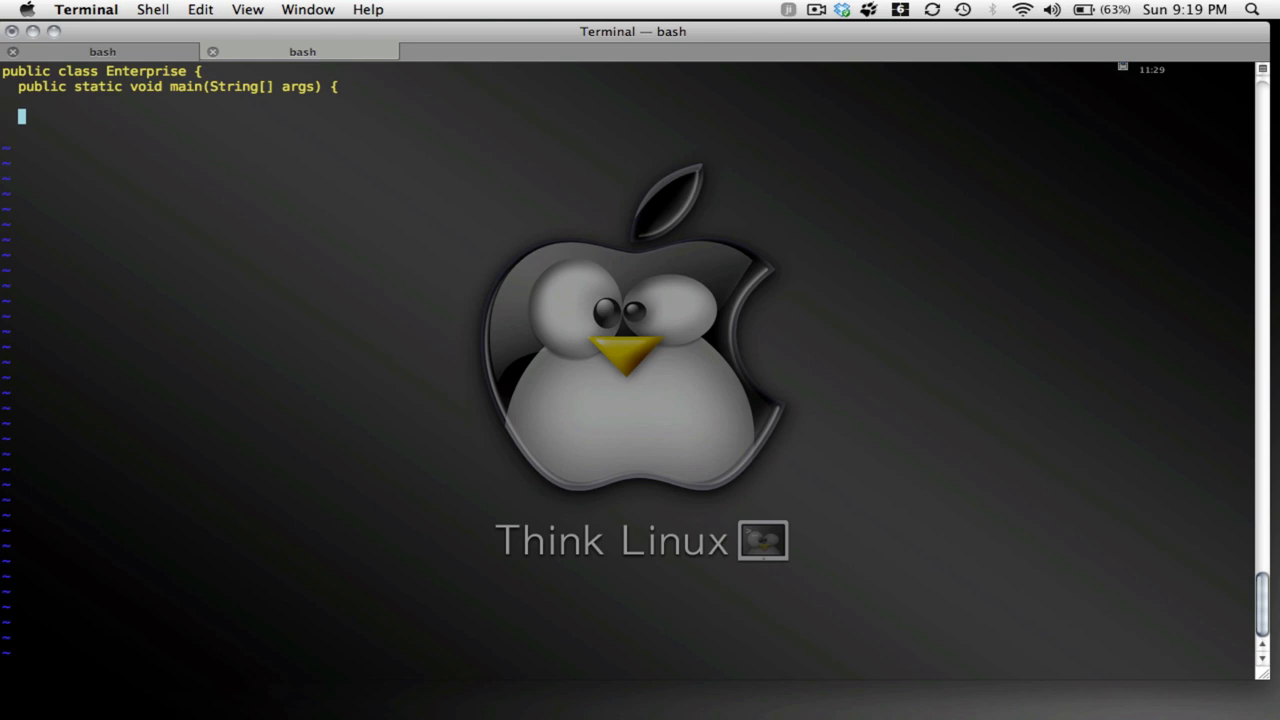
pyautogui.write('}')
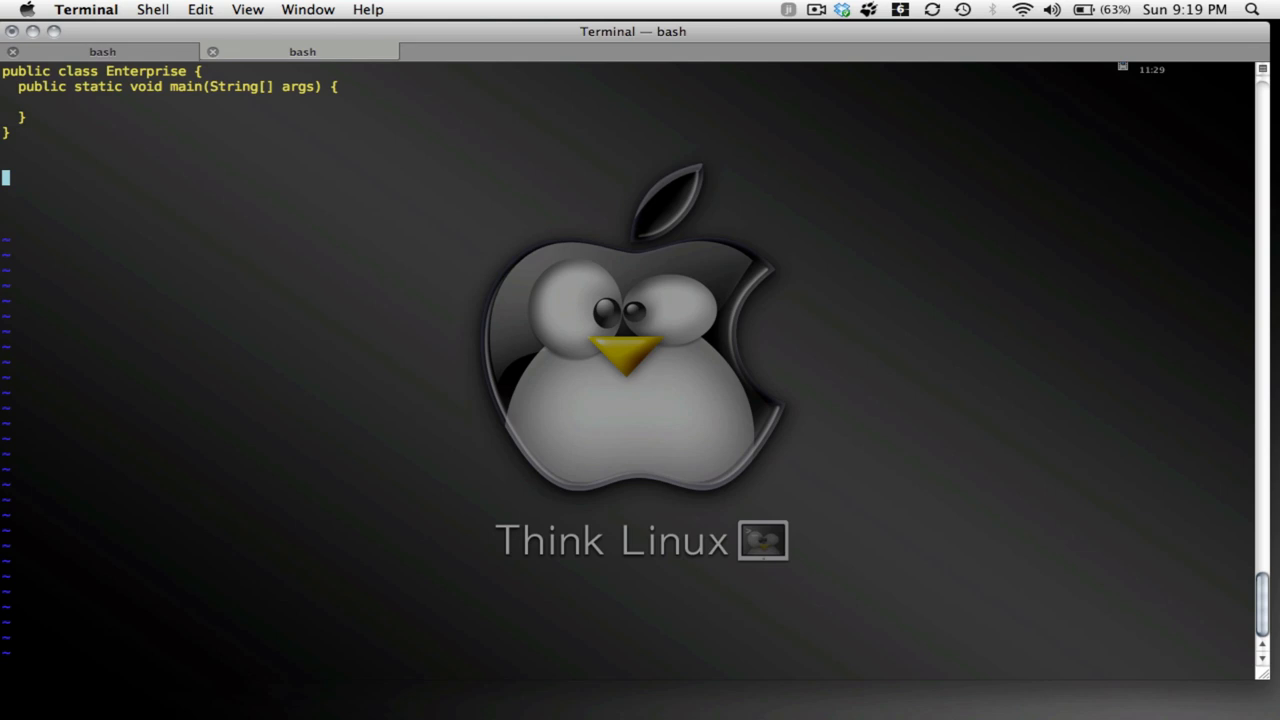
# Begin a 'class Person {' declaration beneath the Enterprise class
pyautogui.write('class')
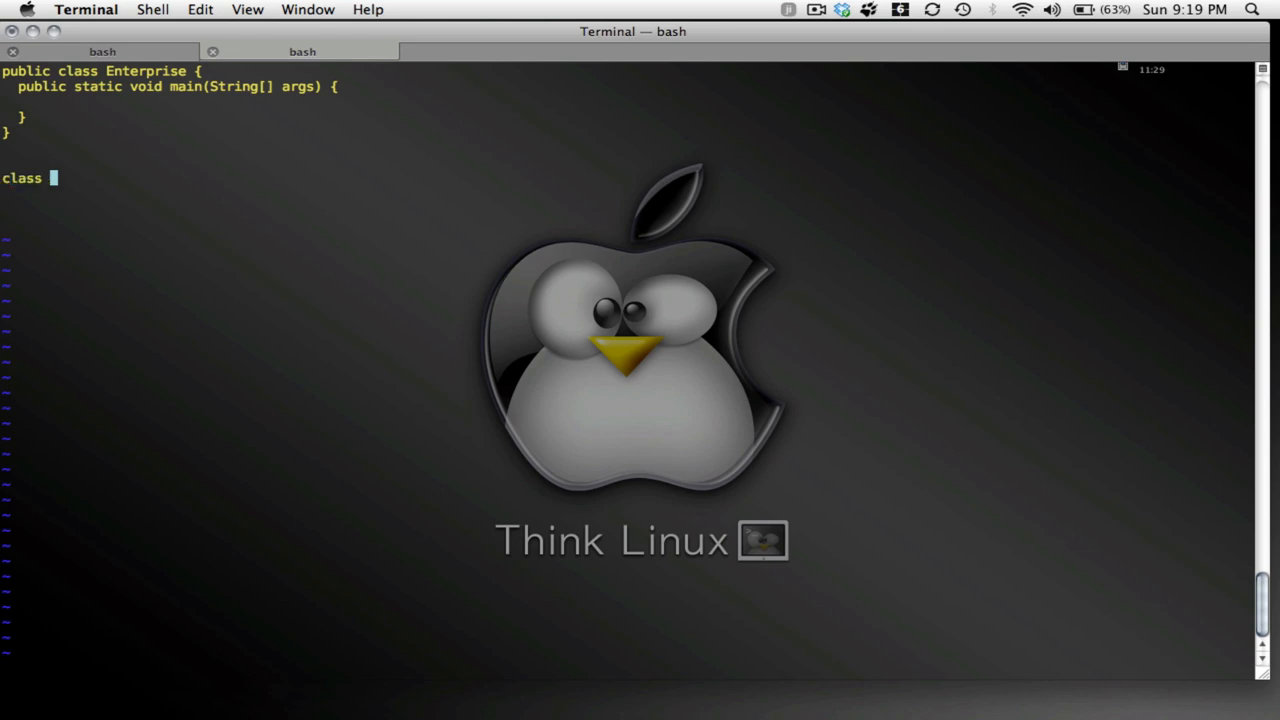
pyautogui.write('Person')
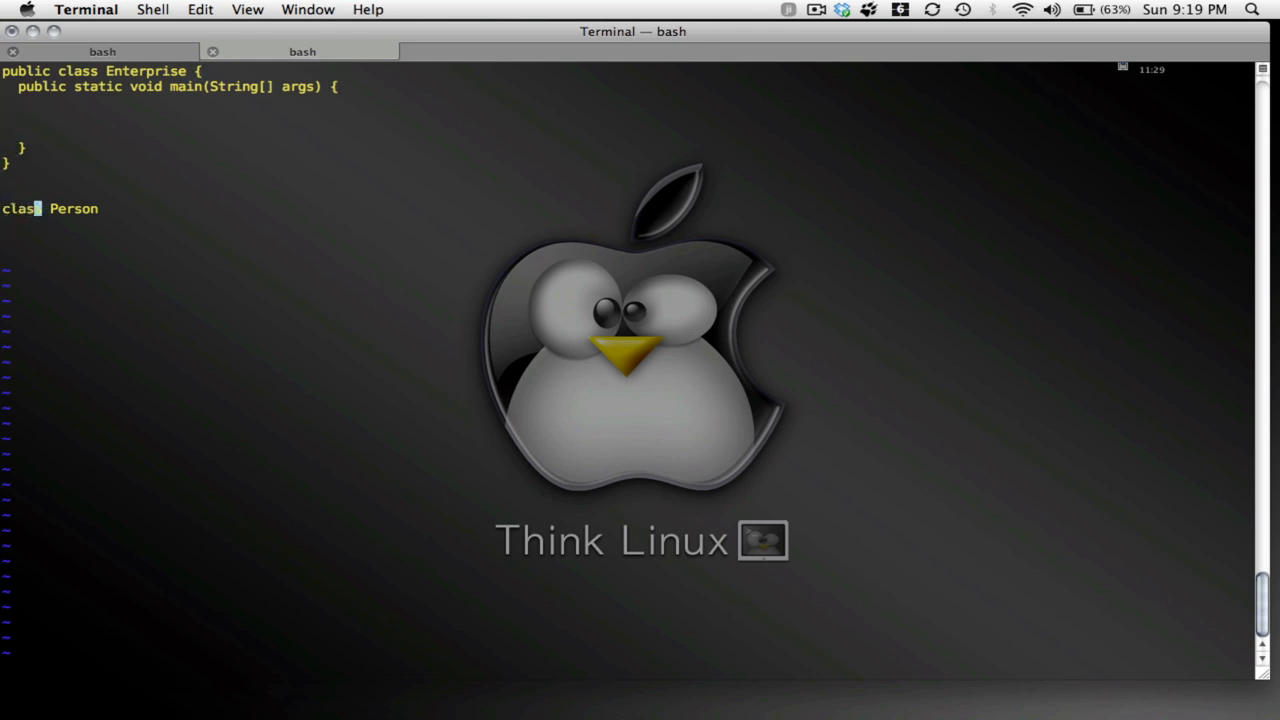
pyautogui.write('s')
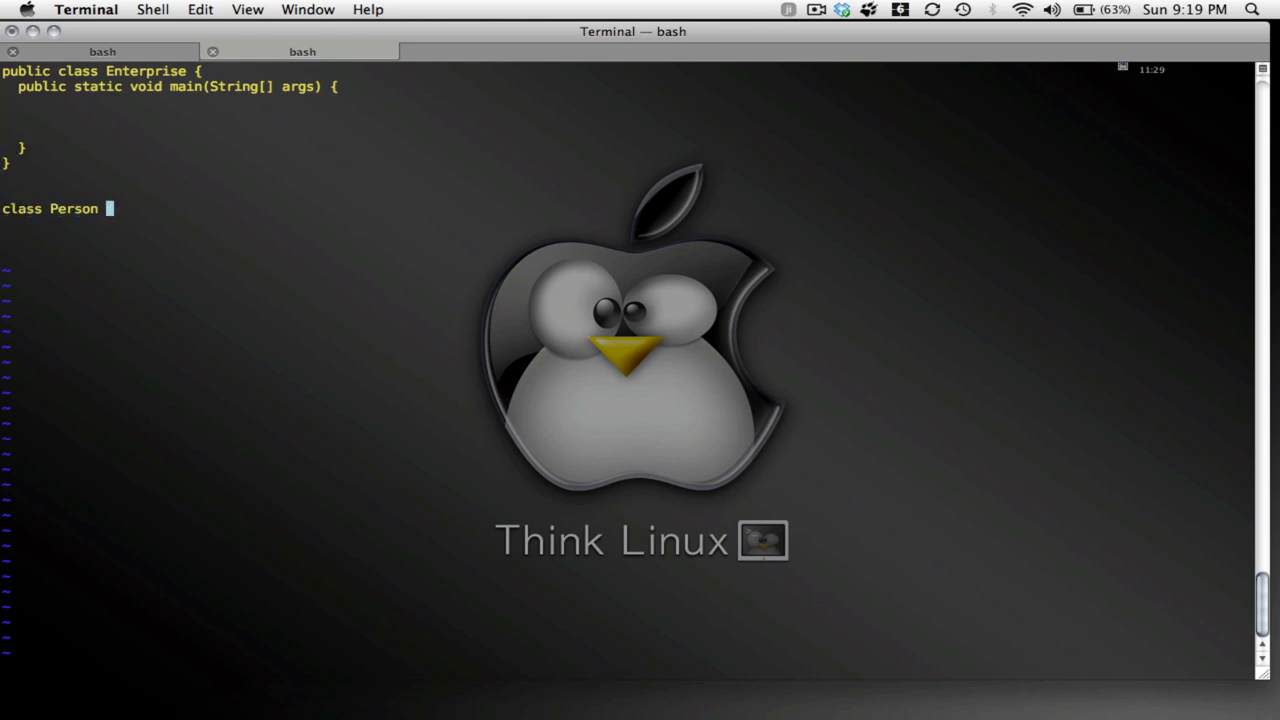
pyautogui.write('{')
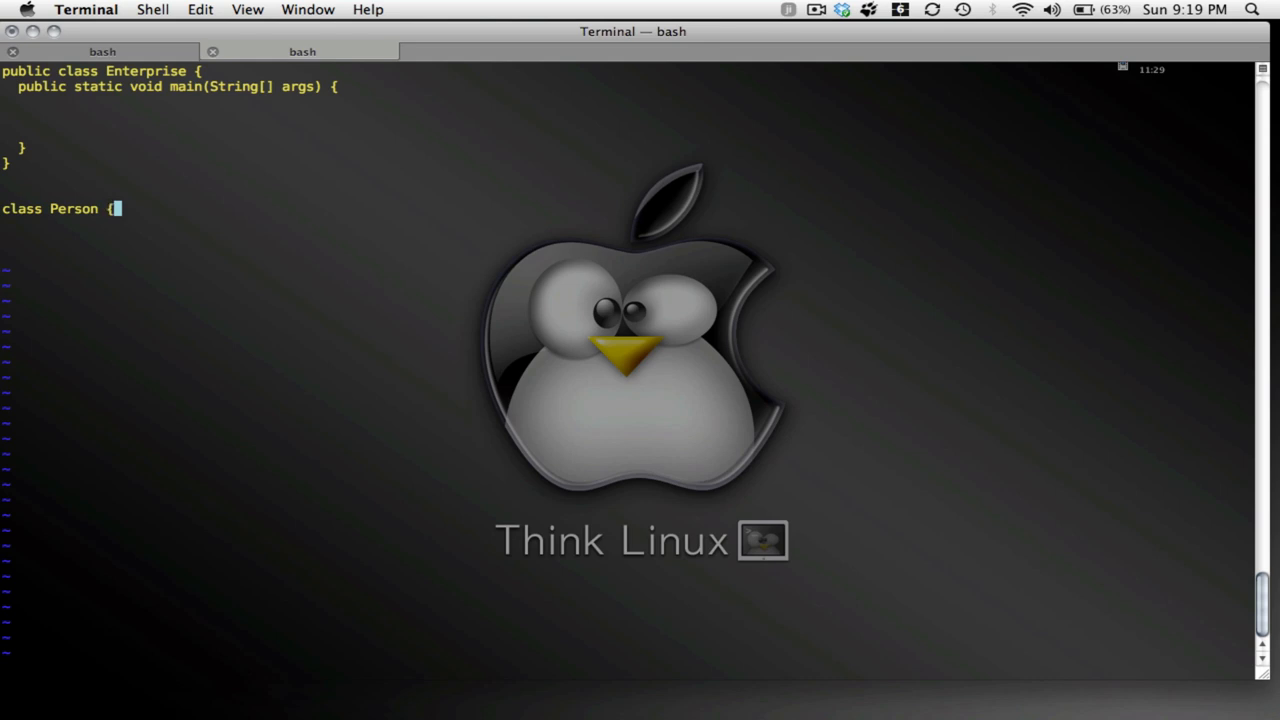
pyautogui.press('Return')
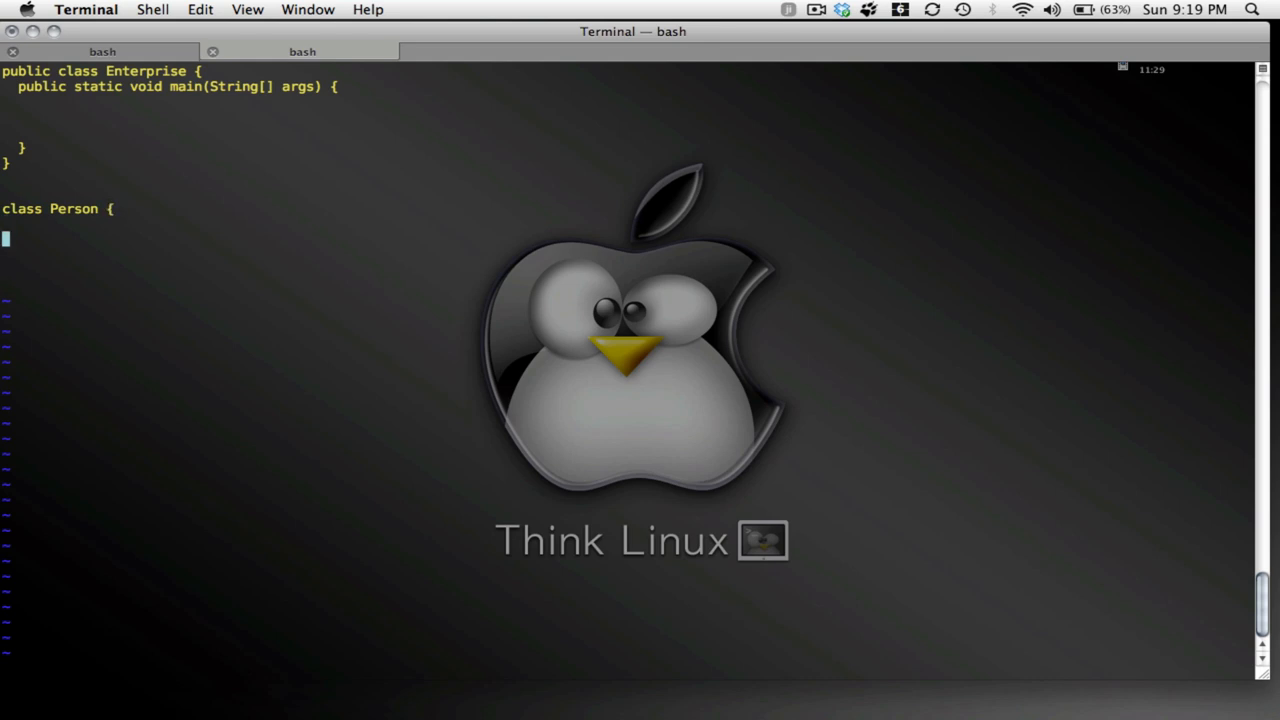
# Declare the fields 'String name;', 'String role;' and 'int age' in Person
pyautogui.write('s')
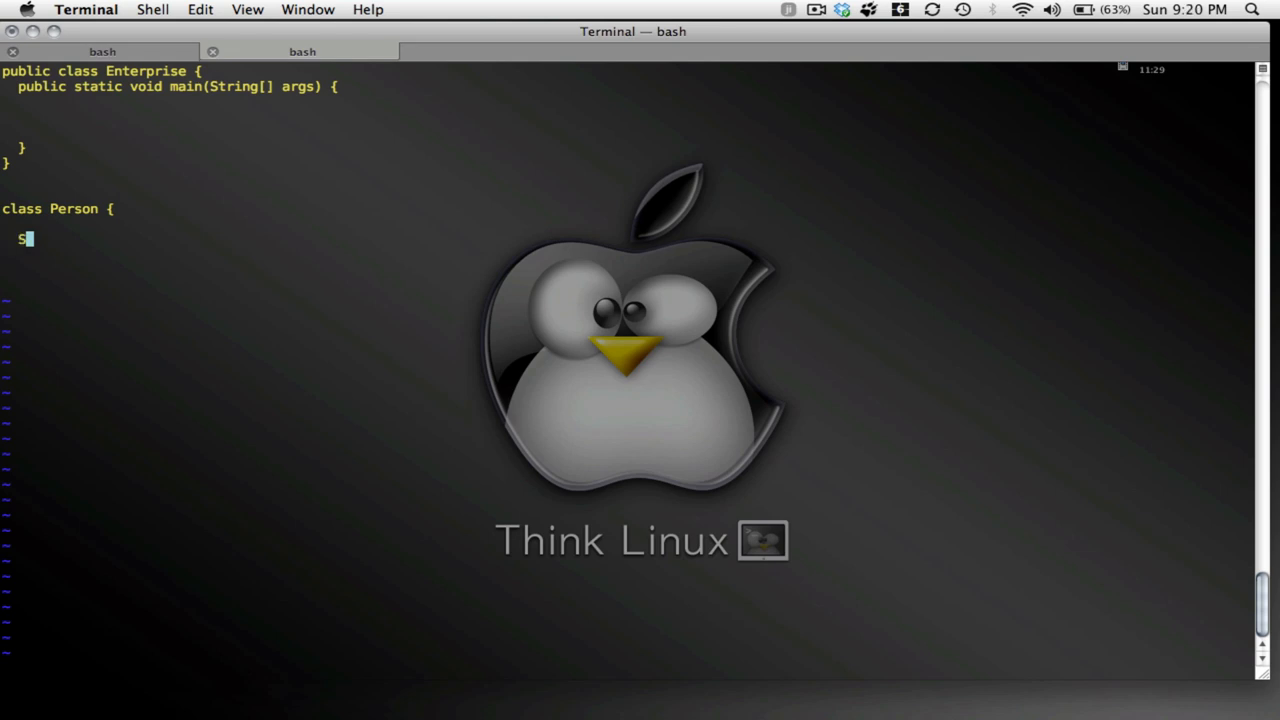
pyautogui.write('tring')
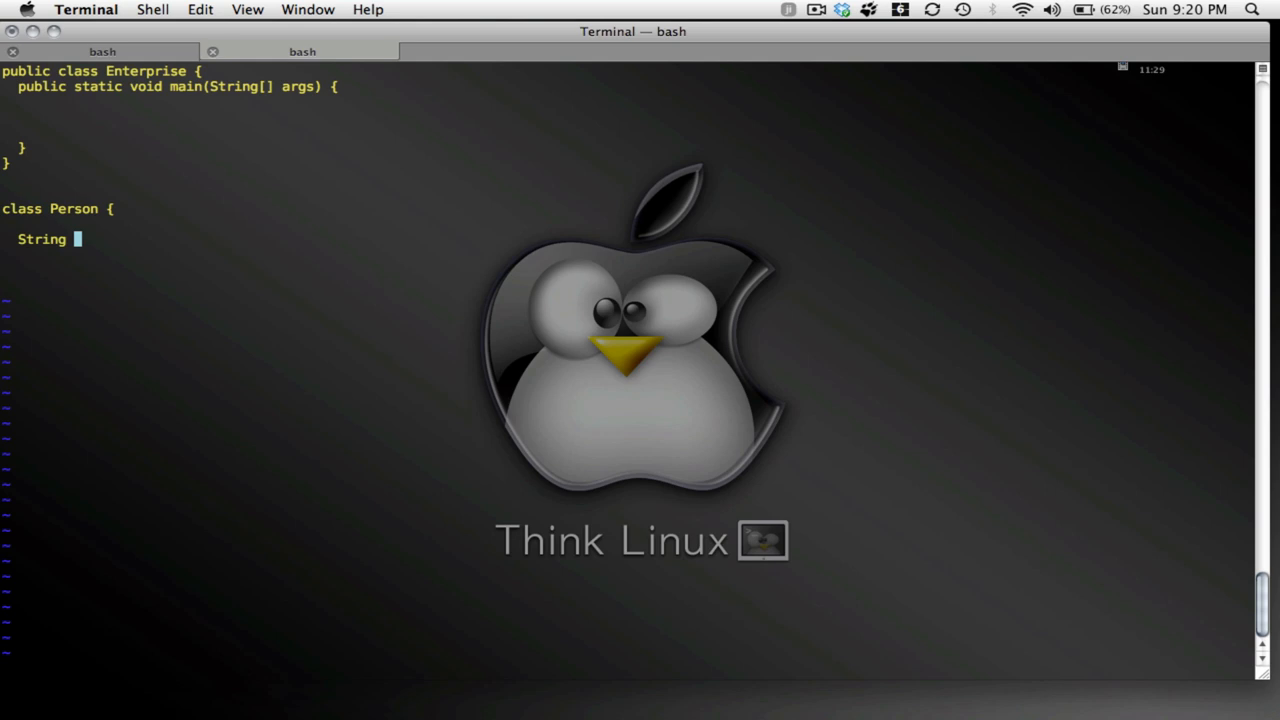
pyautogui.write('name;')
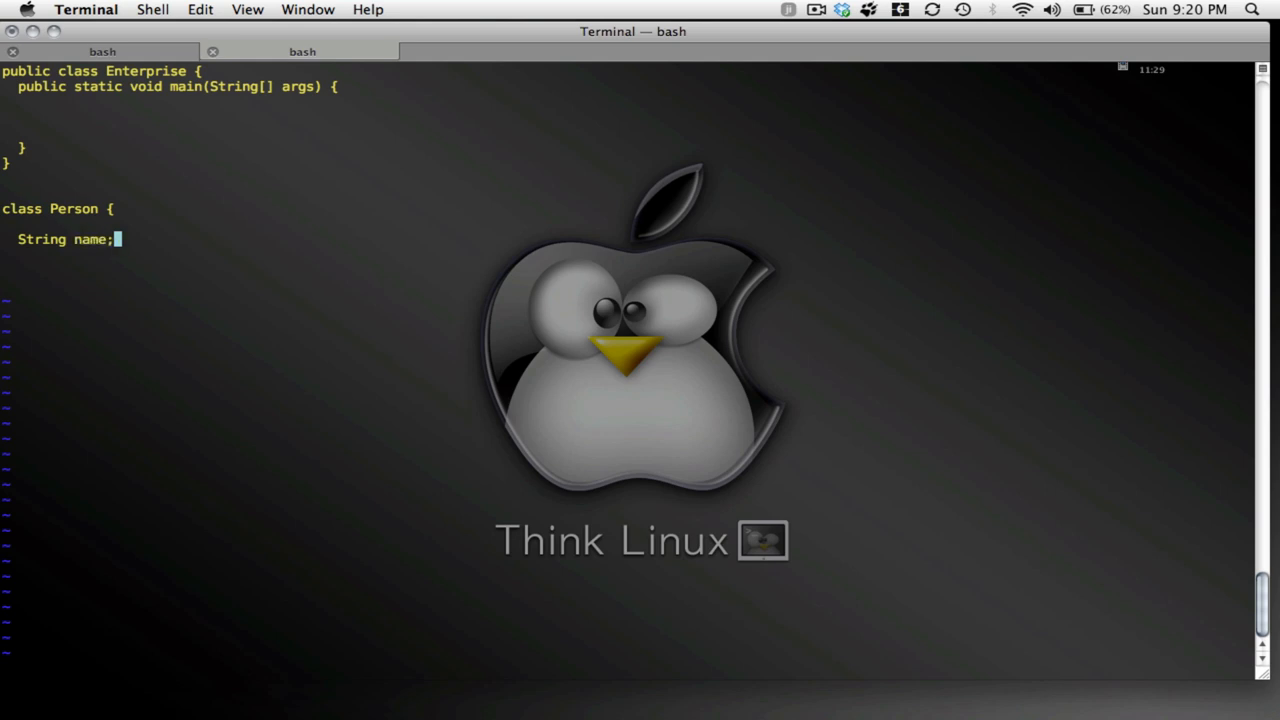
pyautogui.write('S')
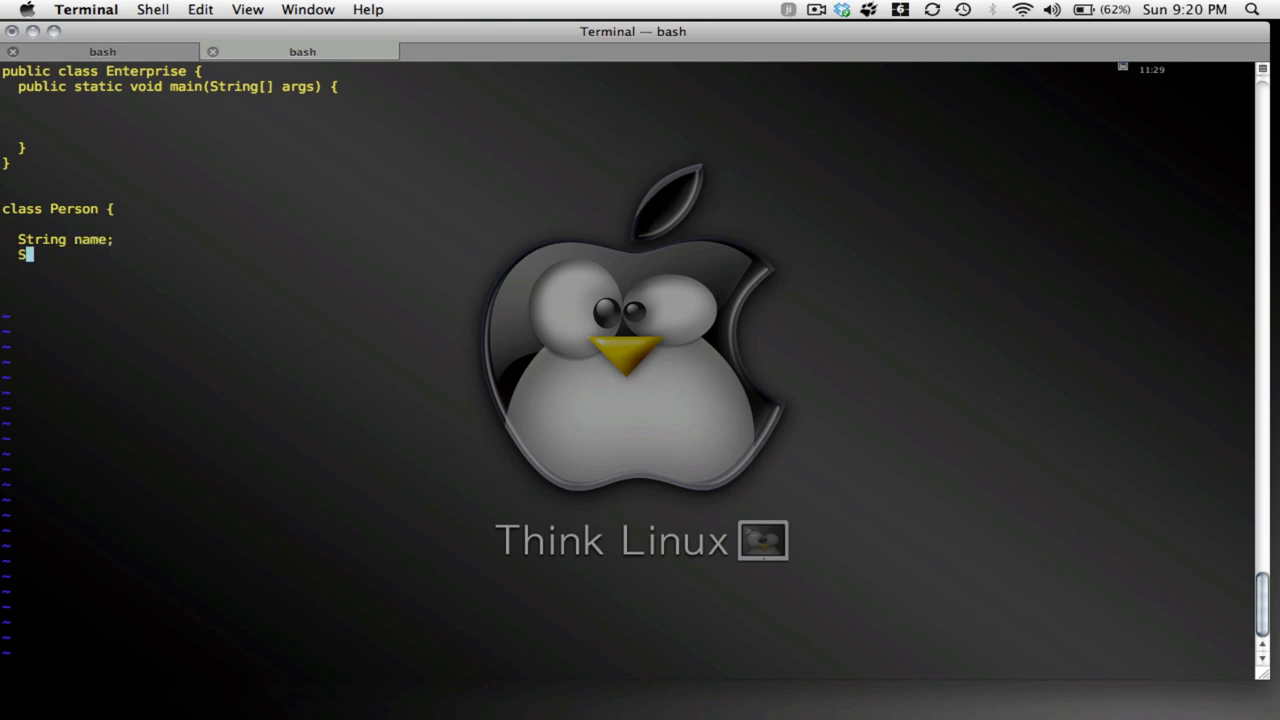
pyautogui.write('String r')
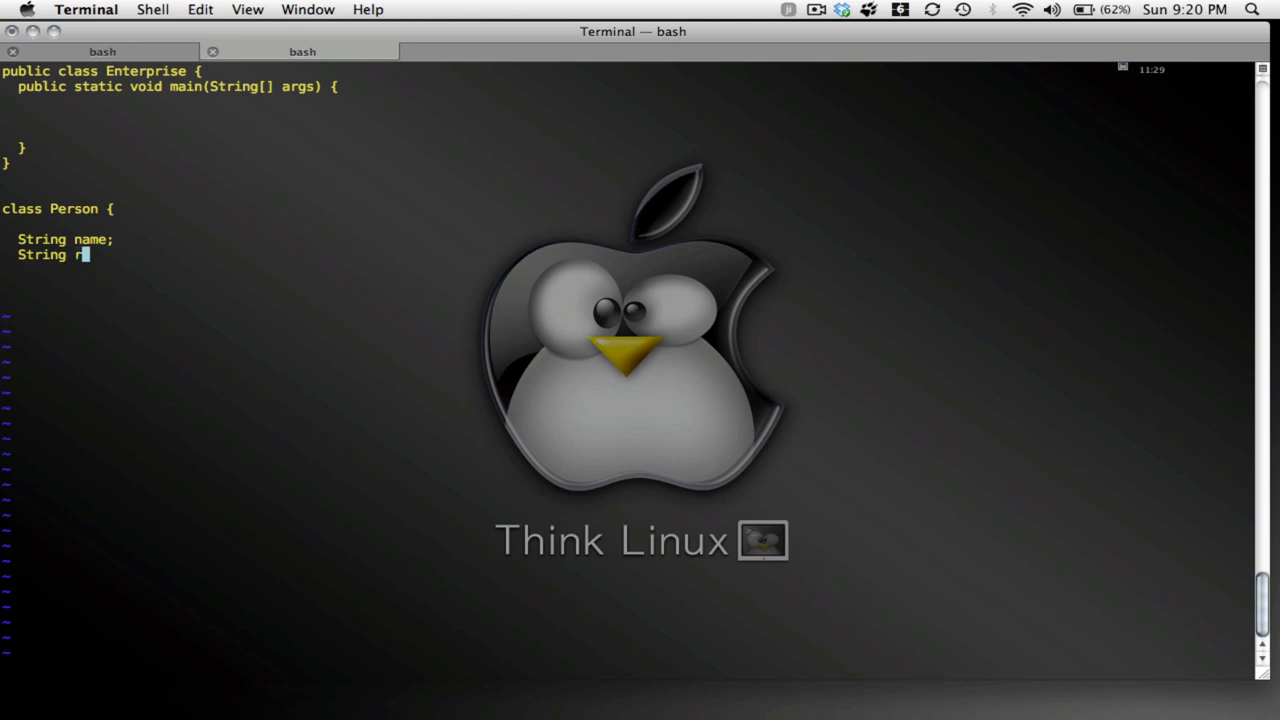
pyautogui.press('Backspace')
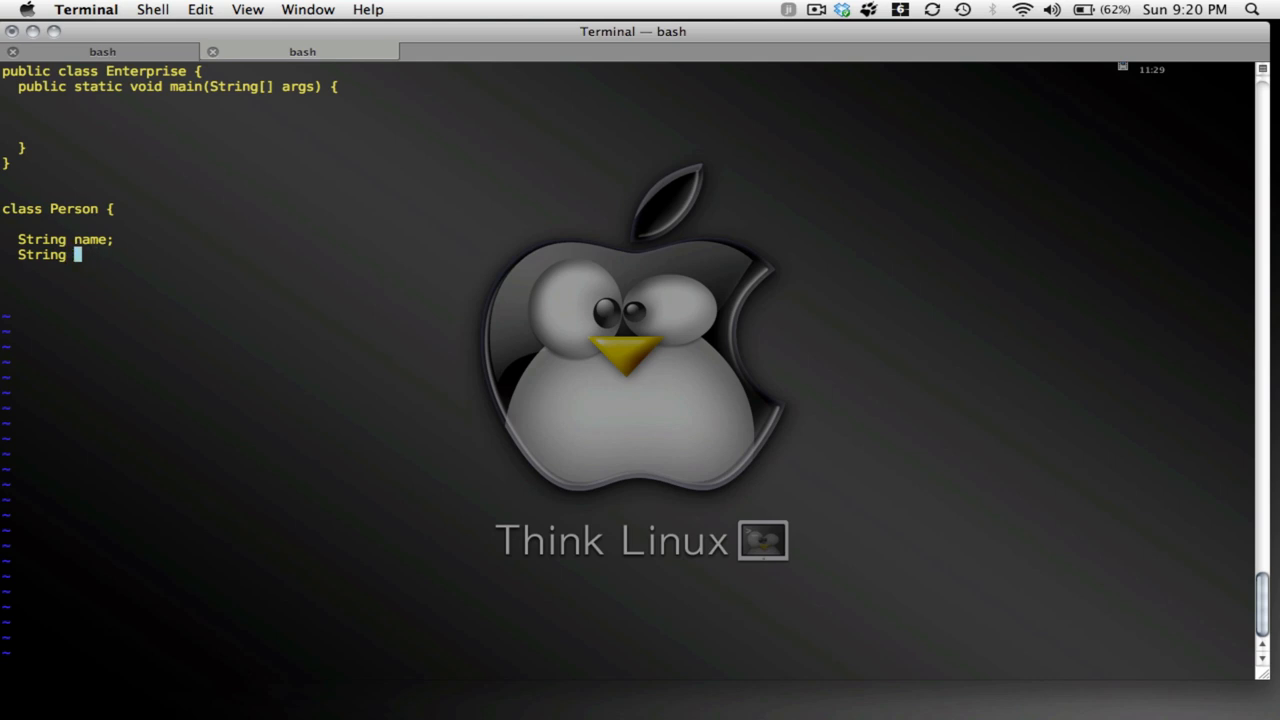
pyautogui.write('role;')
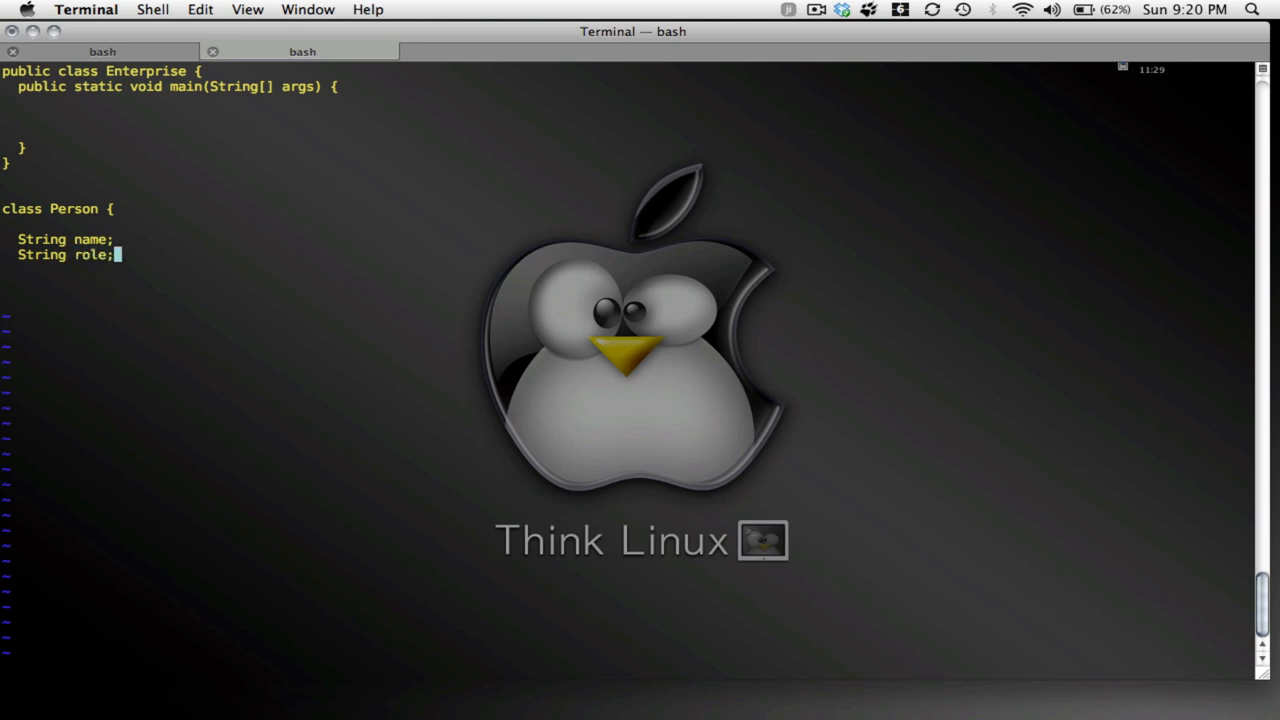
pyautogui.press('Return')
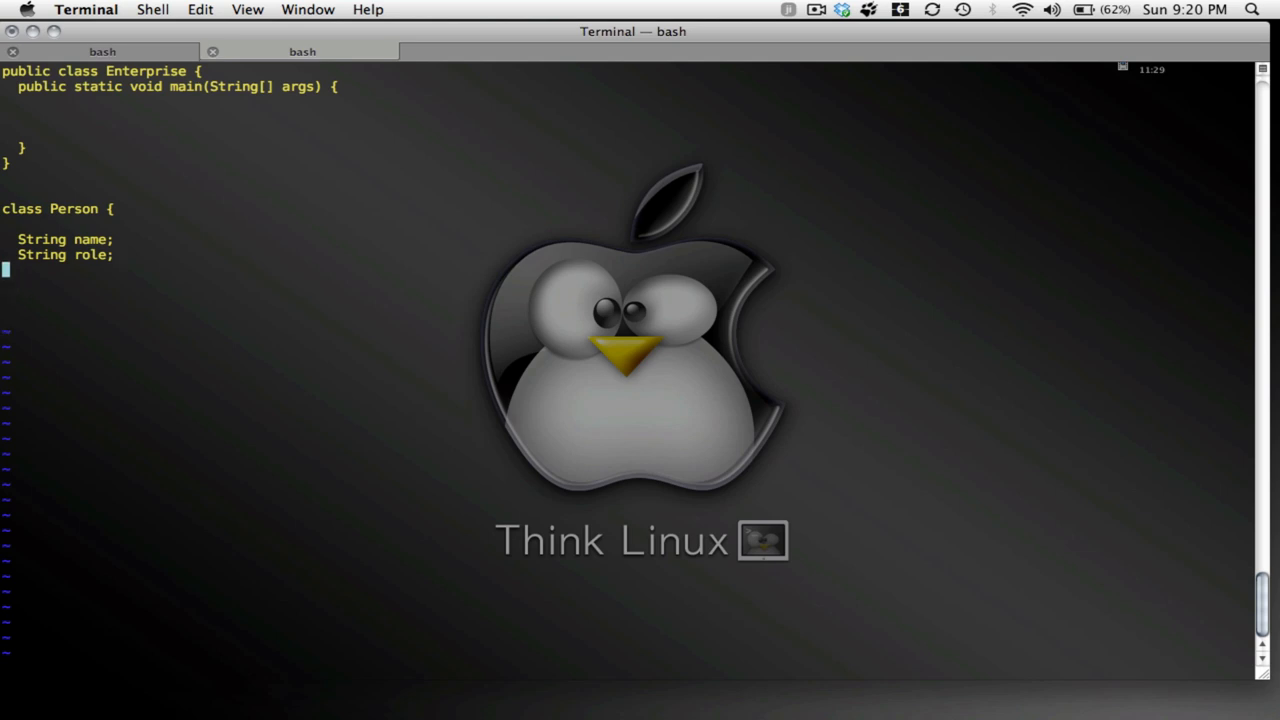
pyautogui.write('int')
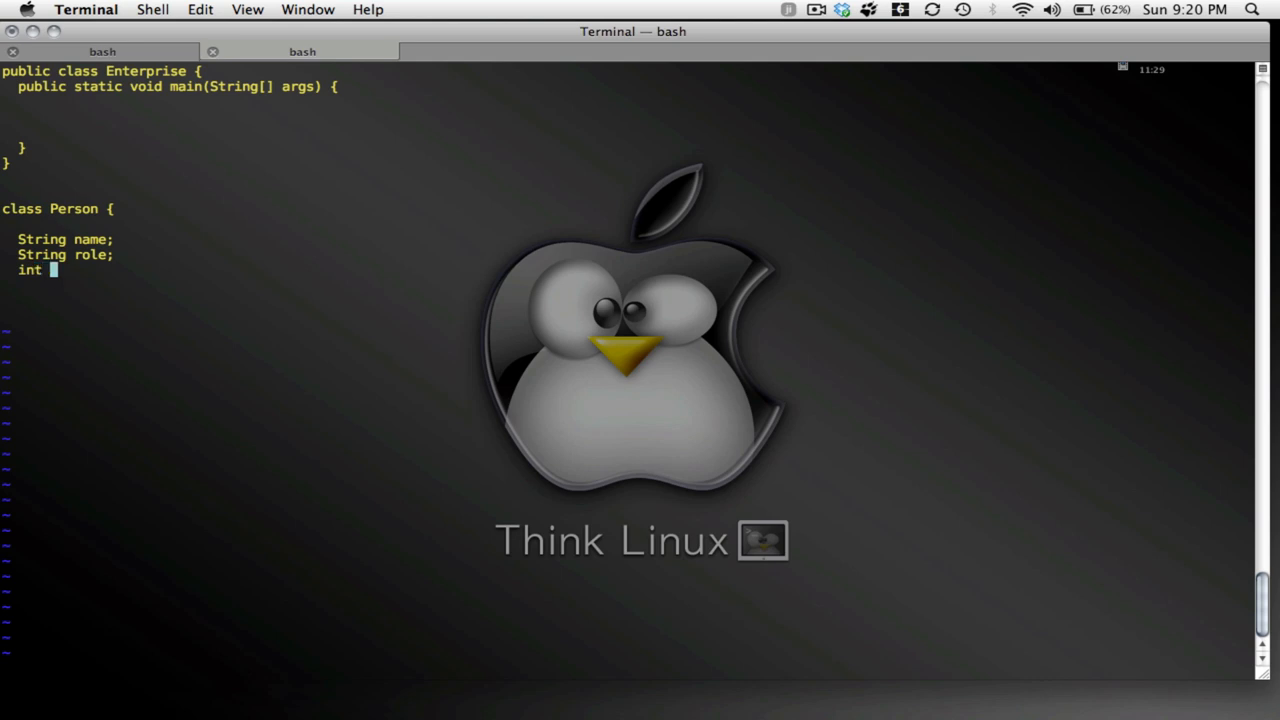
pyautogui.write('age;')
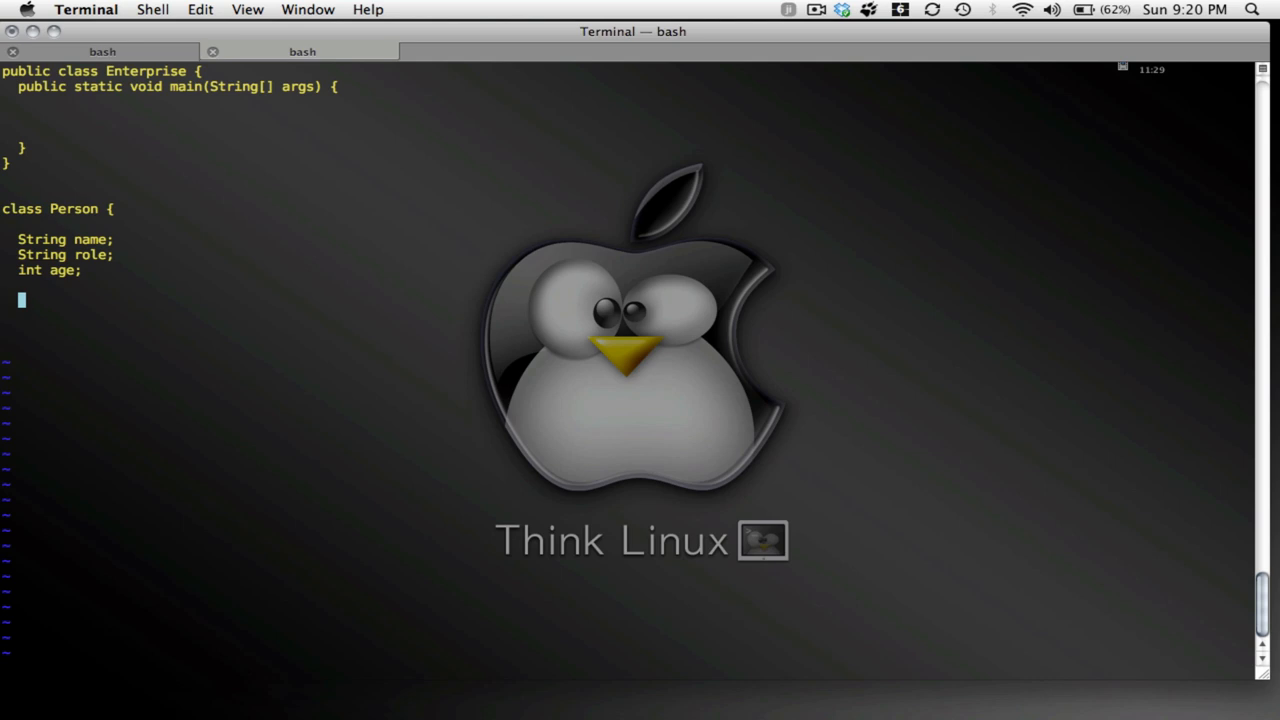
# Write the constructor signature 'Person(String name, String role)'
pyautogui.write('Person (S')
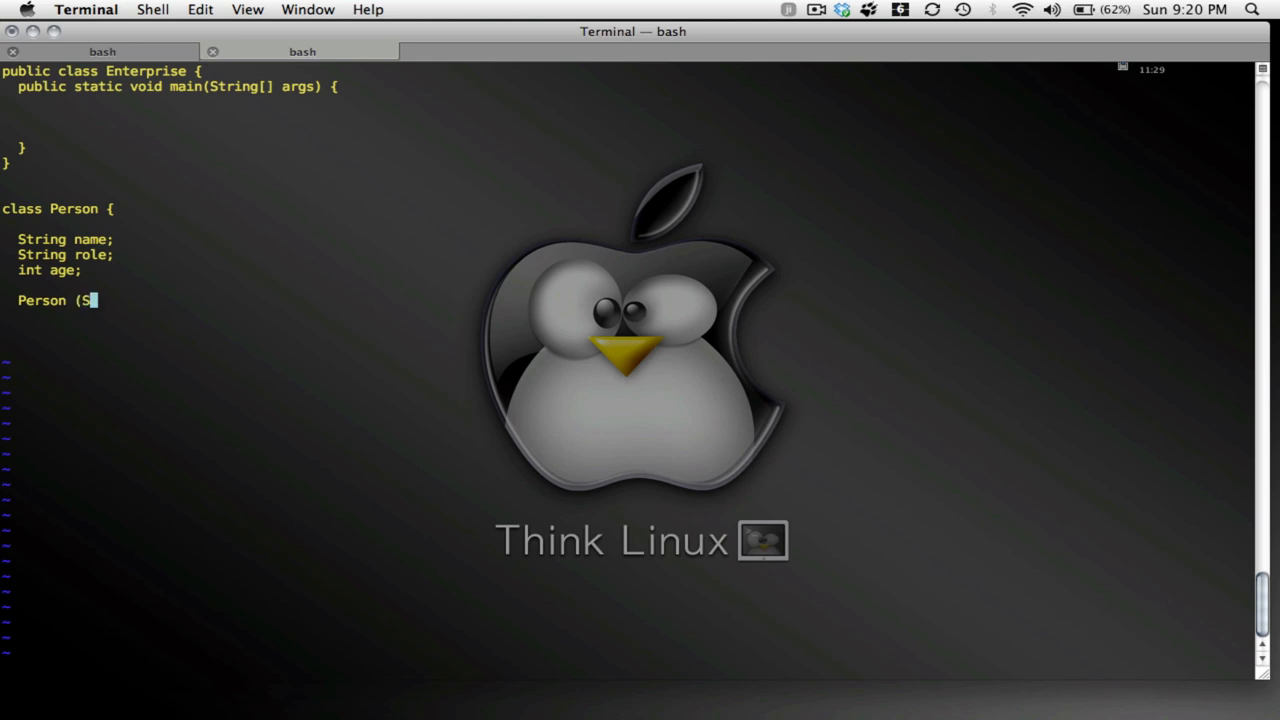
pyautogui.write('tr')
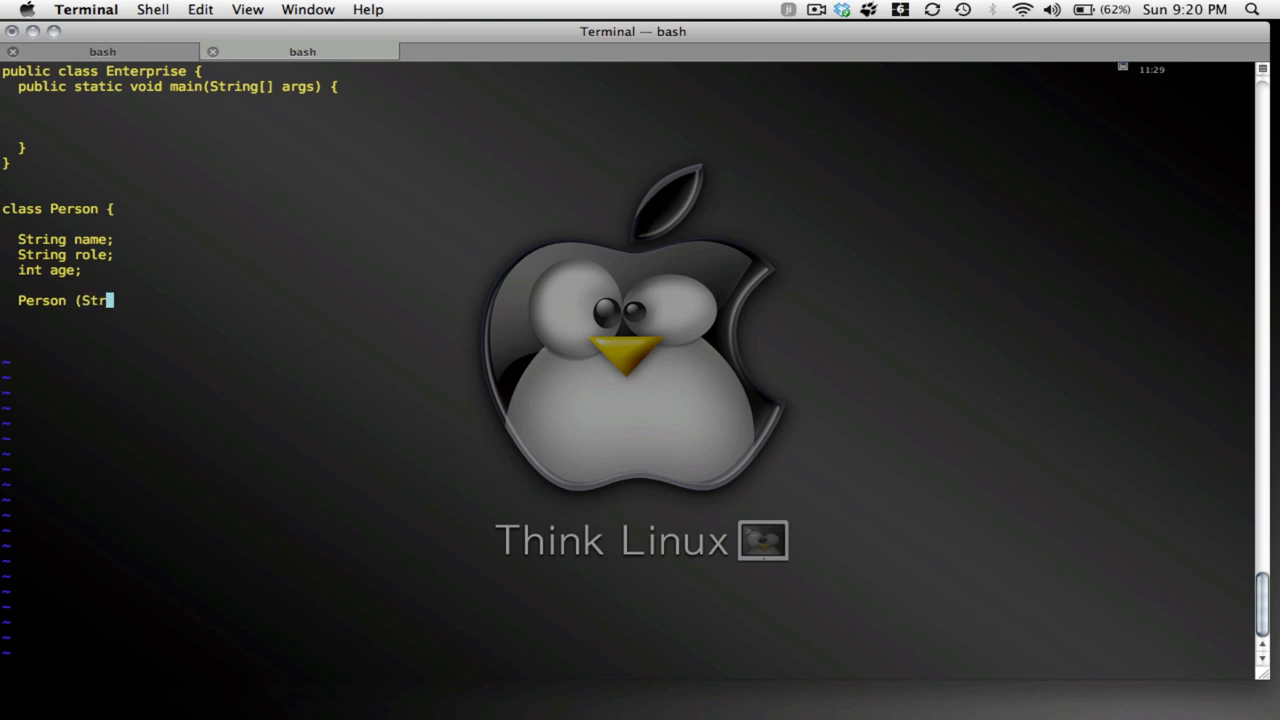
pyautogui.write('ing name')
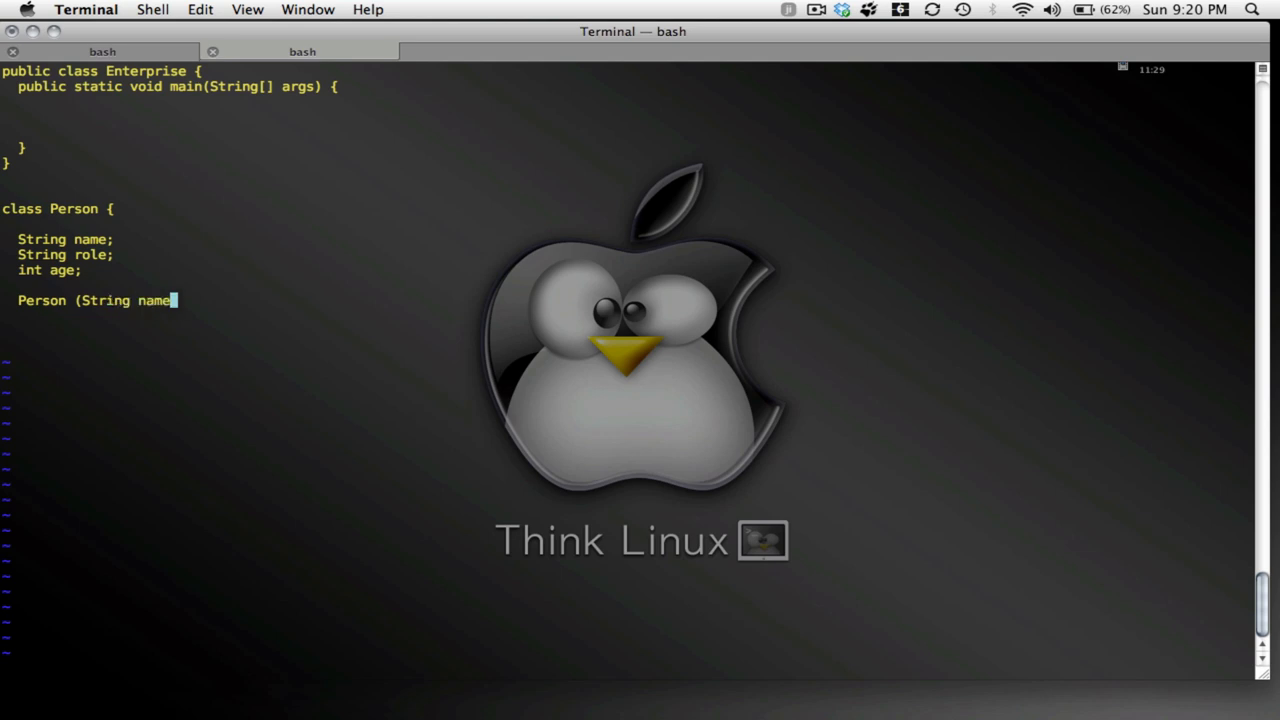
pyautogui.write(', String')
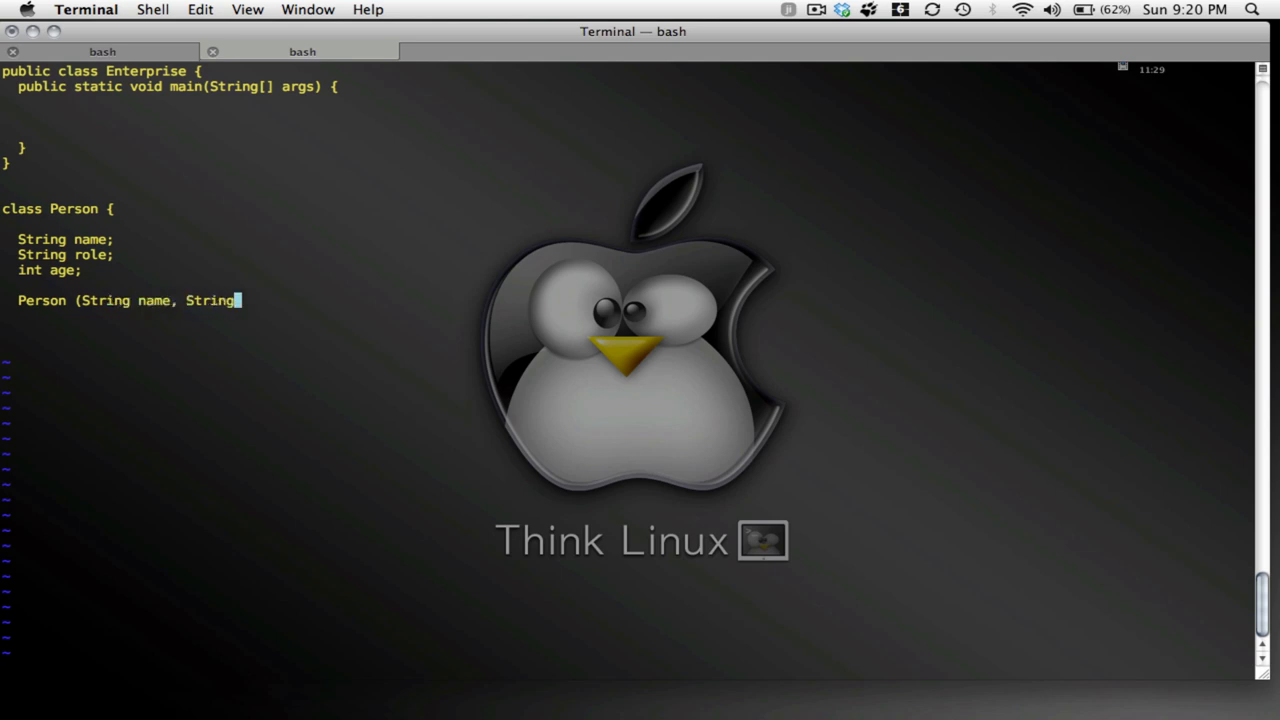
pyautogui.write('role)')
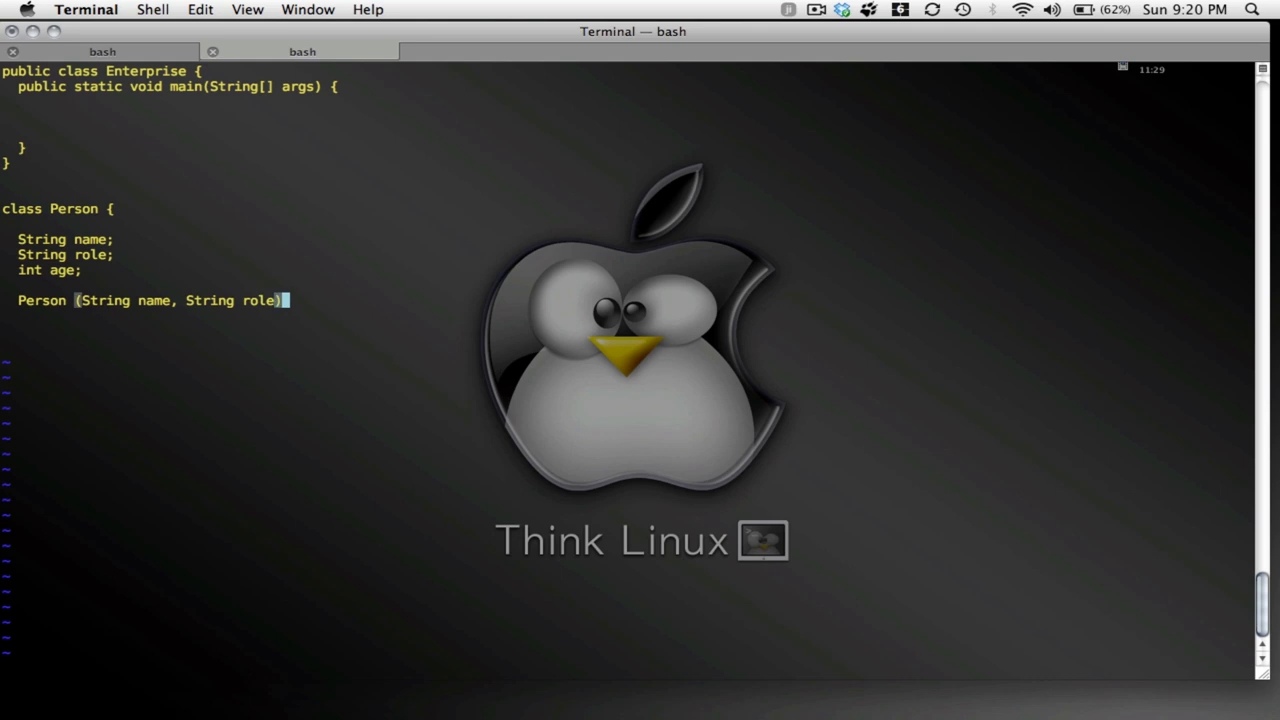
pyautogui.press('Return')
pyautogui.write('{')
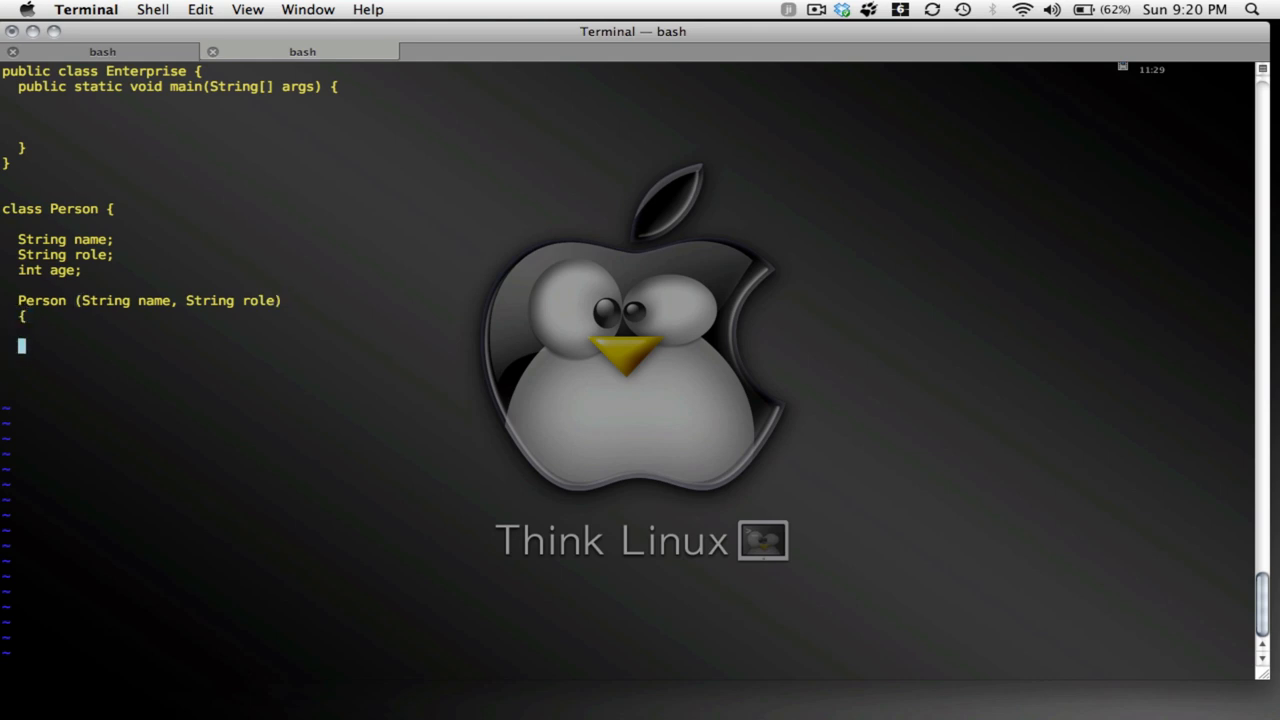
# Fill the constructor body with 'this.name = name;' and 'this.role = role;'
pyautogui.write('t')
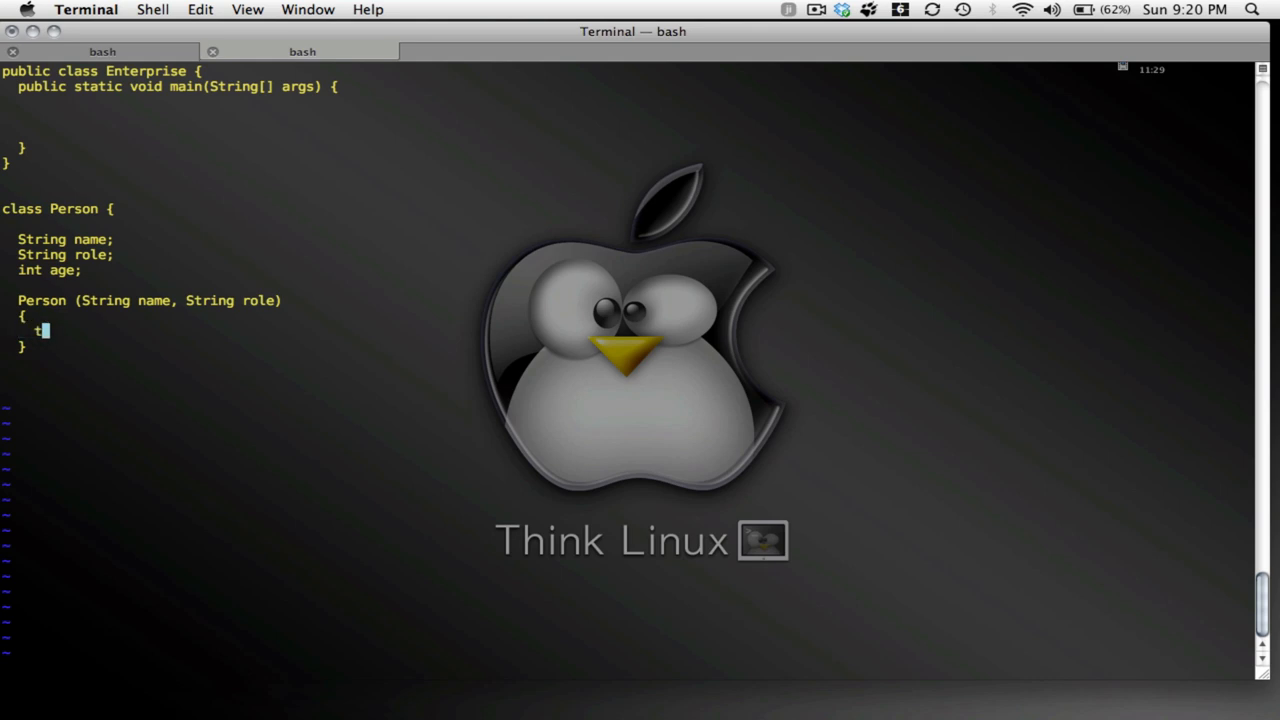
pyautogui.write('his.name')
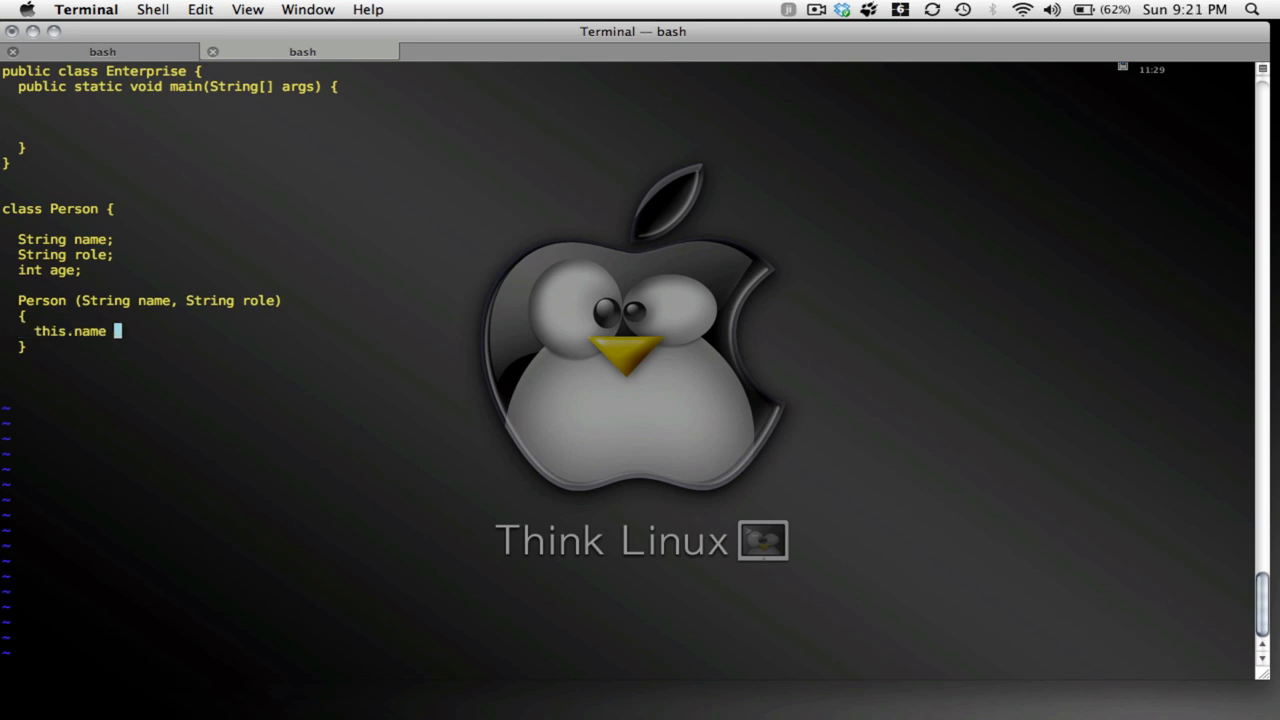
pyautogui.write('= name;')
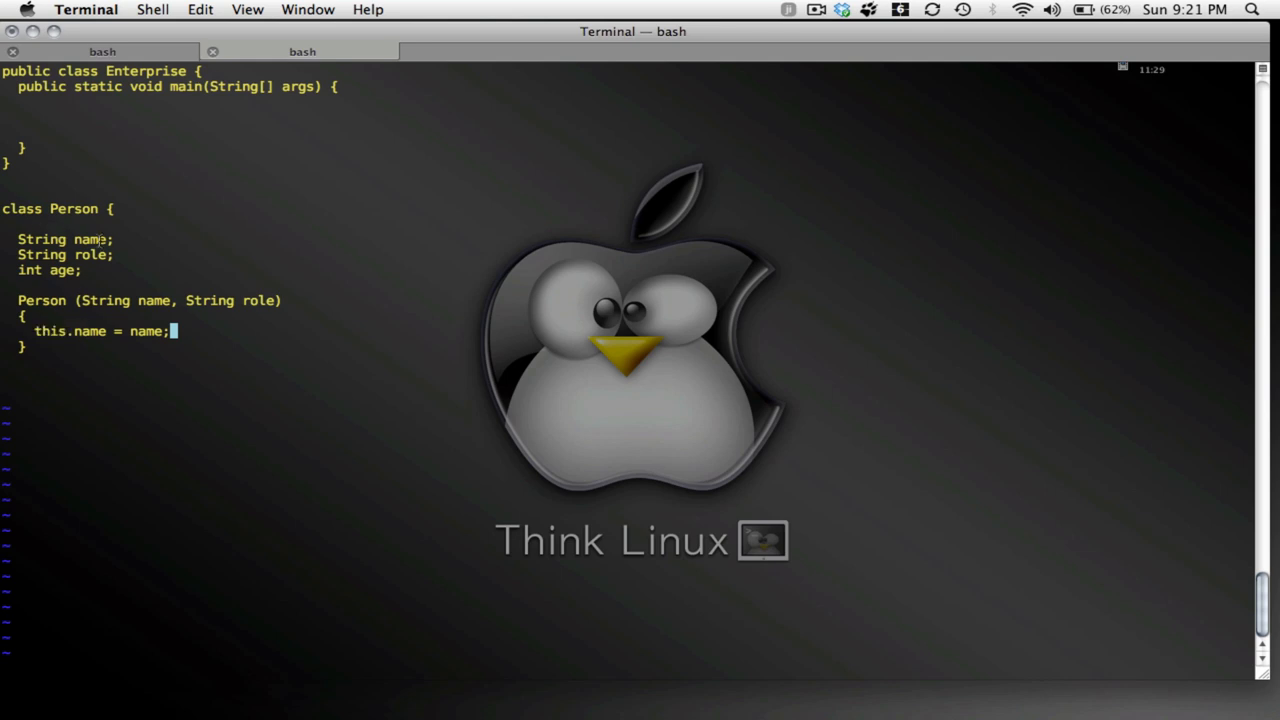
pyautogui.doubleClick(65, 239)
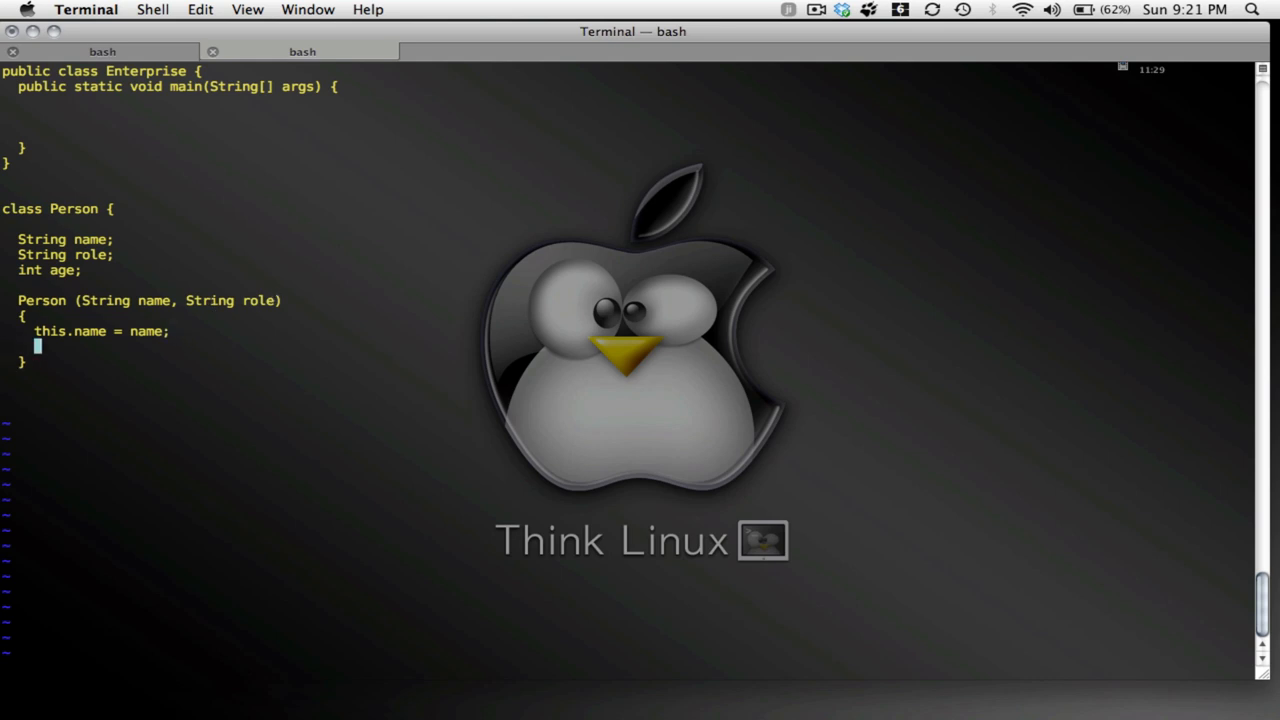
pyautogui.write('this.ro')
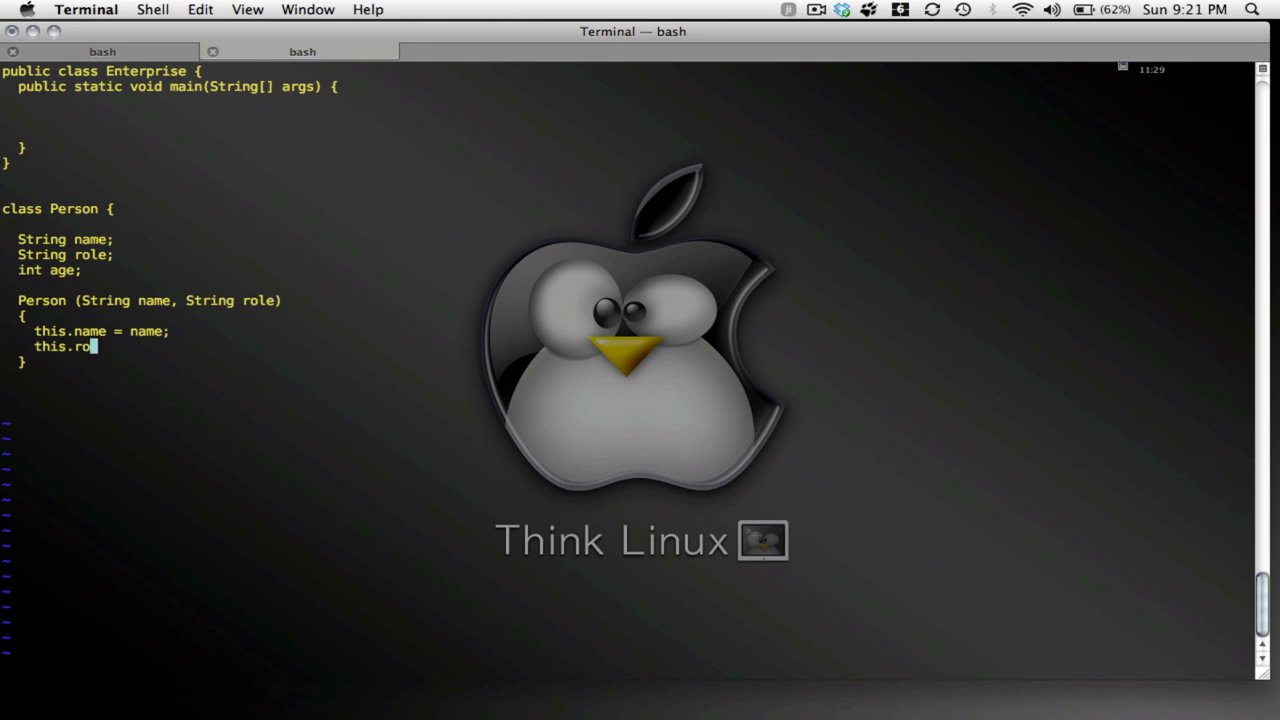
pyautogui.write('le = role;')
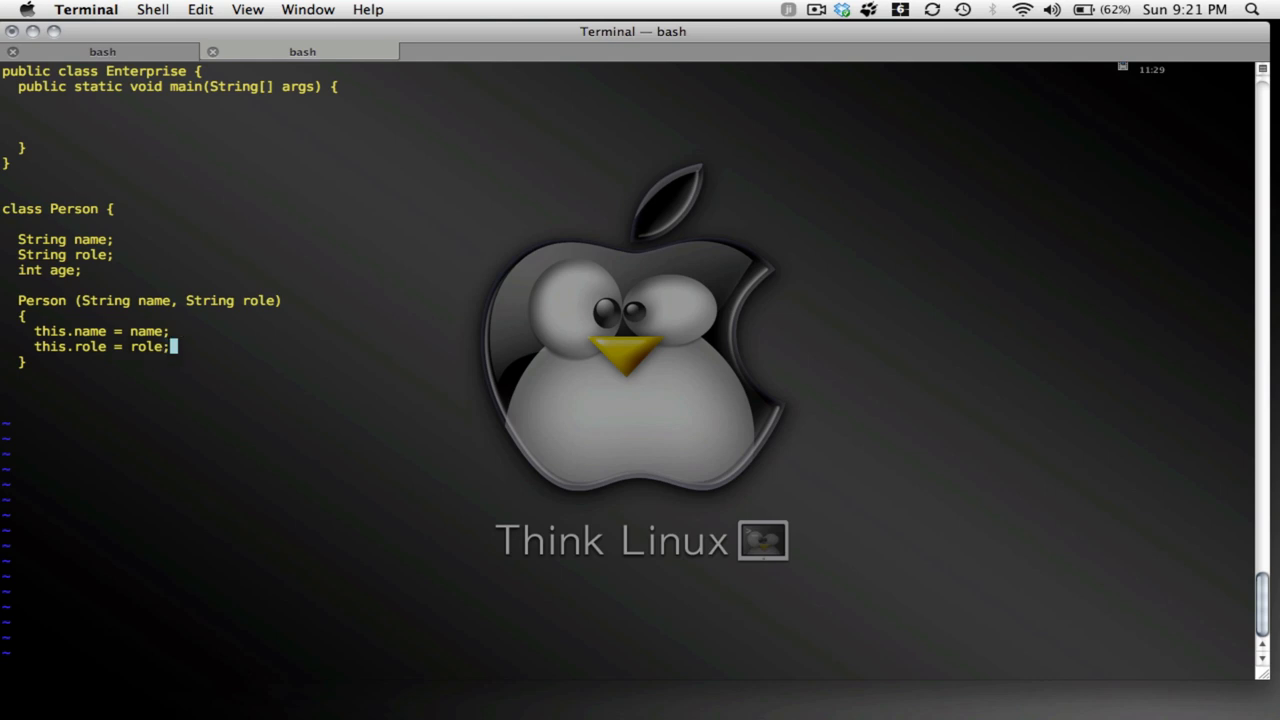
# Append a '// Constructor' comment to the constructor signature line
pyautogui.moveTo(84, 300); pyautogui.dragTo(283, 300)
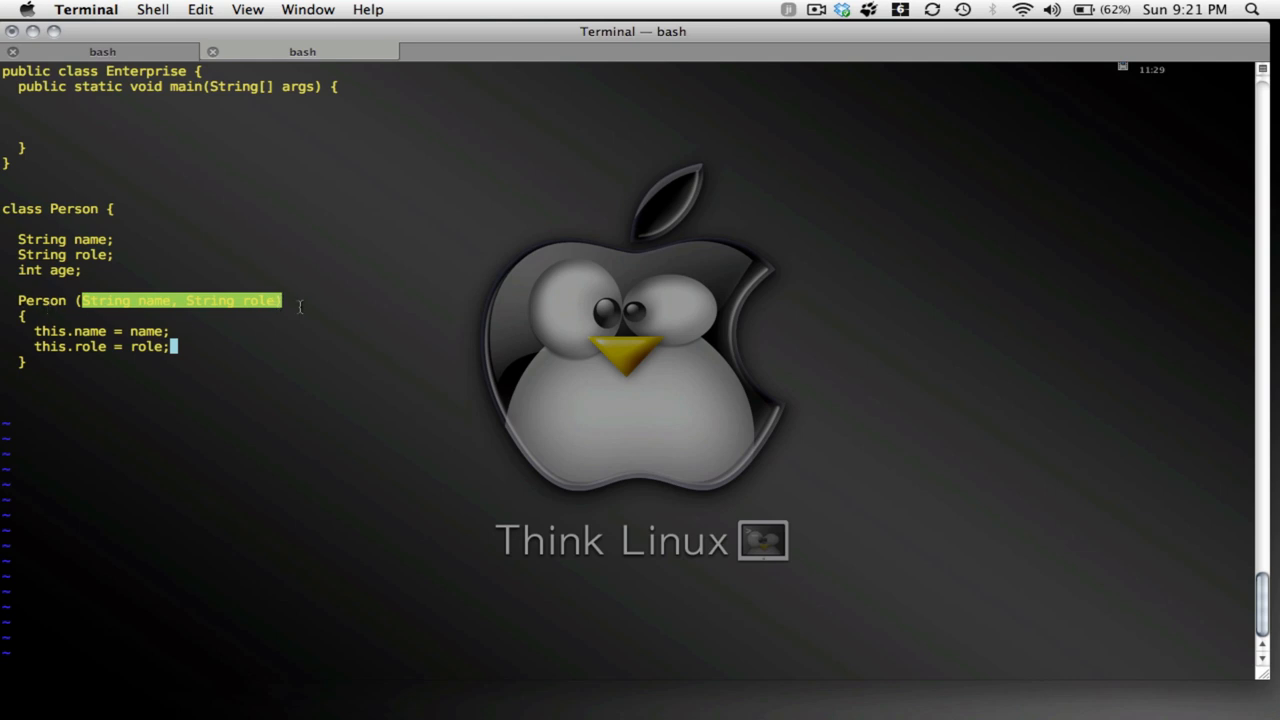
pyautogui.click(163, 300)
pyautogui.write(' ..')
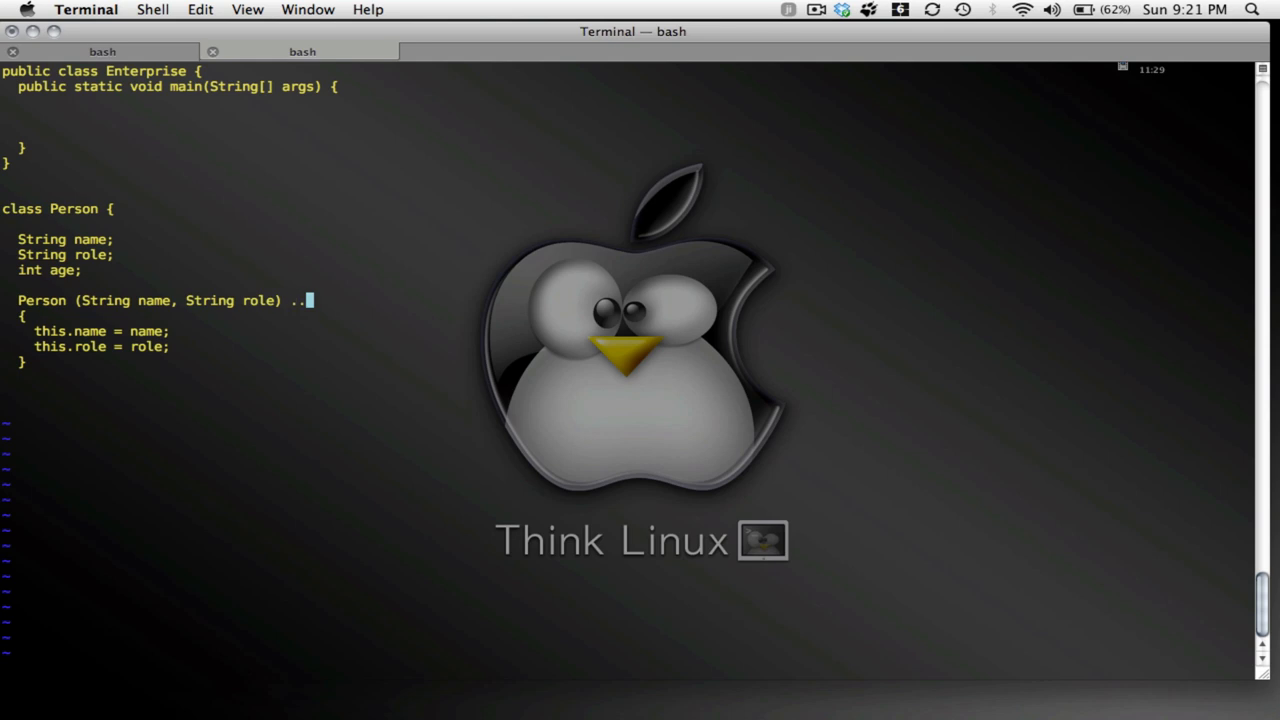
pyautogui.write('/ Constr')
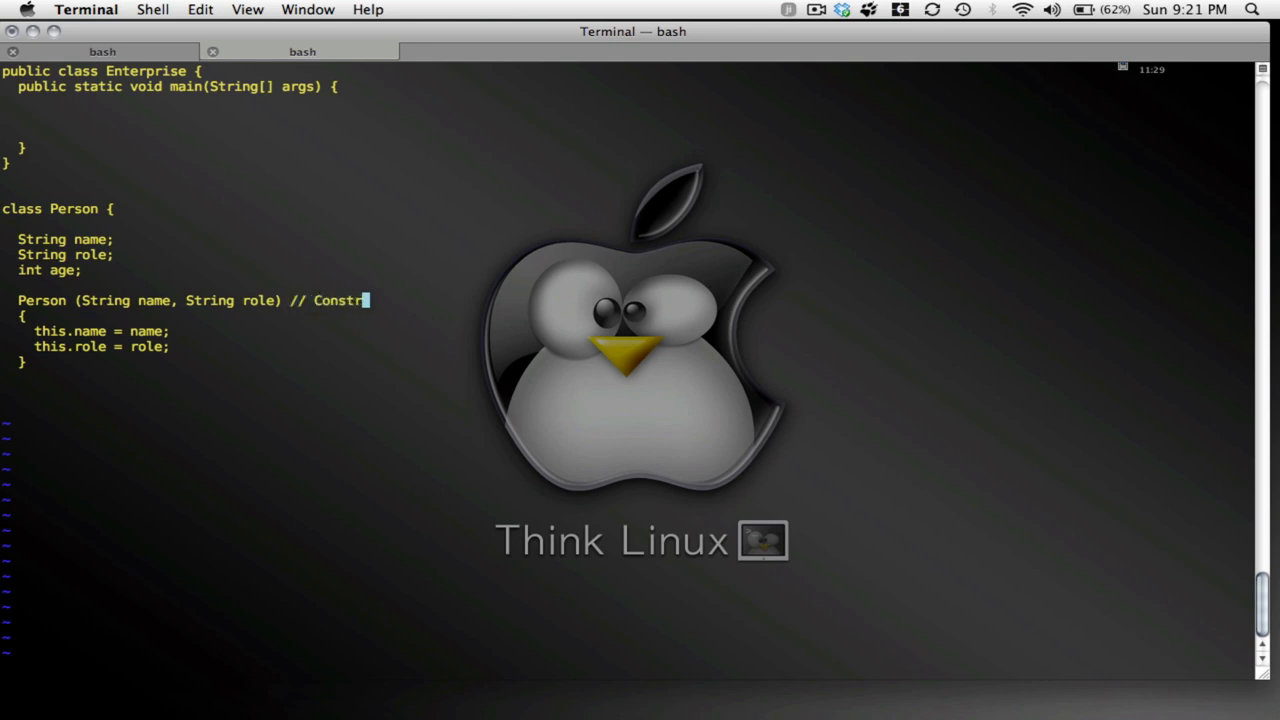
pyautogui.write('unctor')
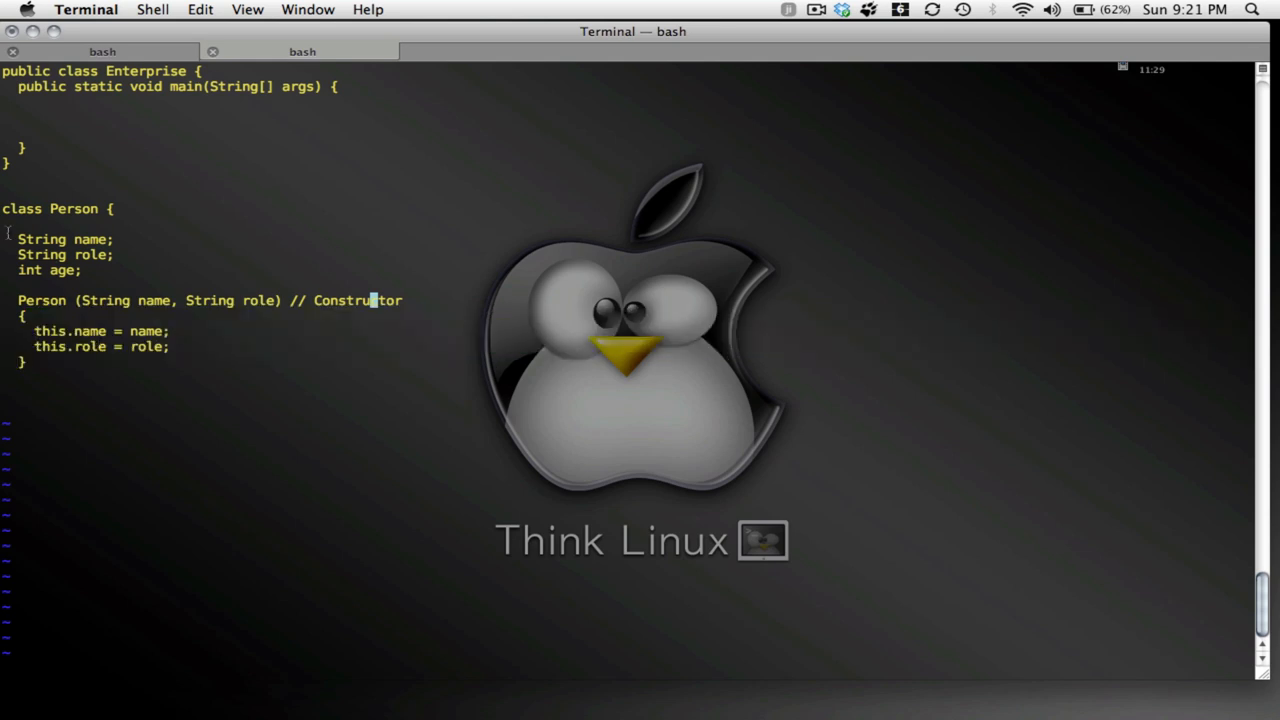
pyautogui.moveTo(18, 239); pyautogui.dragTo(113, 254)
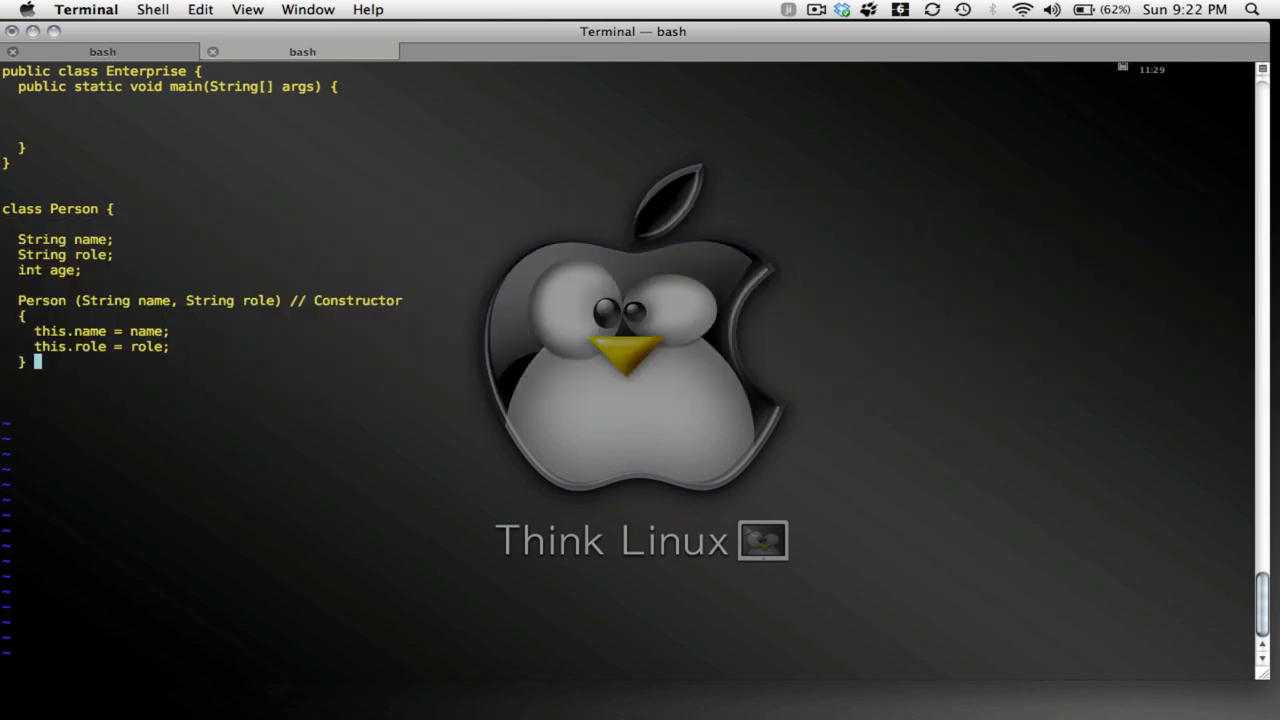
# Below the constructor, write the 'void changeRole(String role)' method signature
pyautogui.press('Return')
pyautogui.write('}')
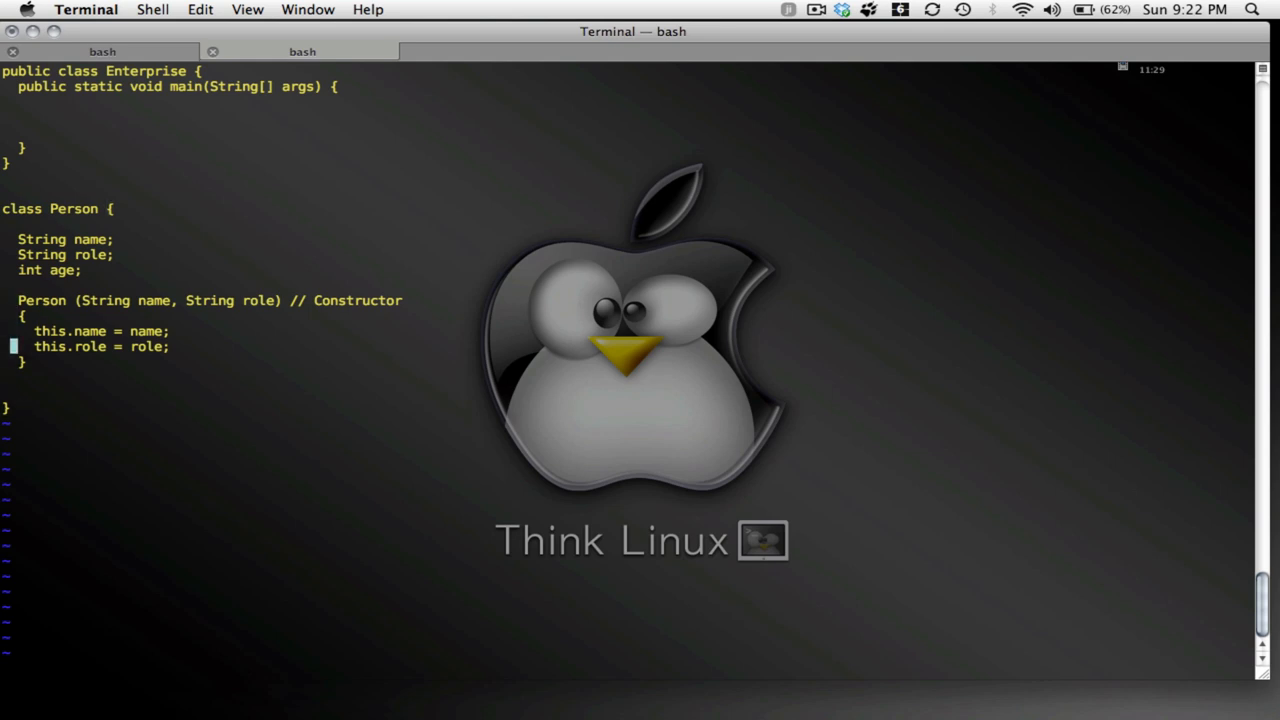
pyautogui.press('Down')
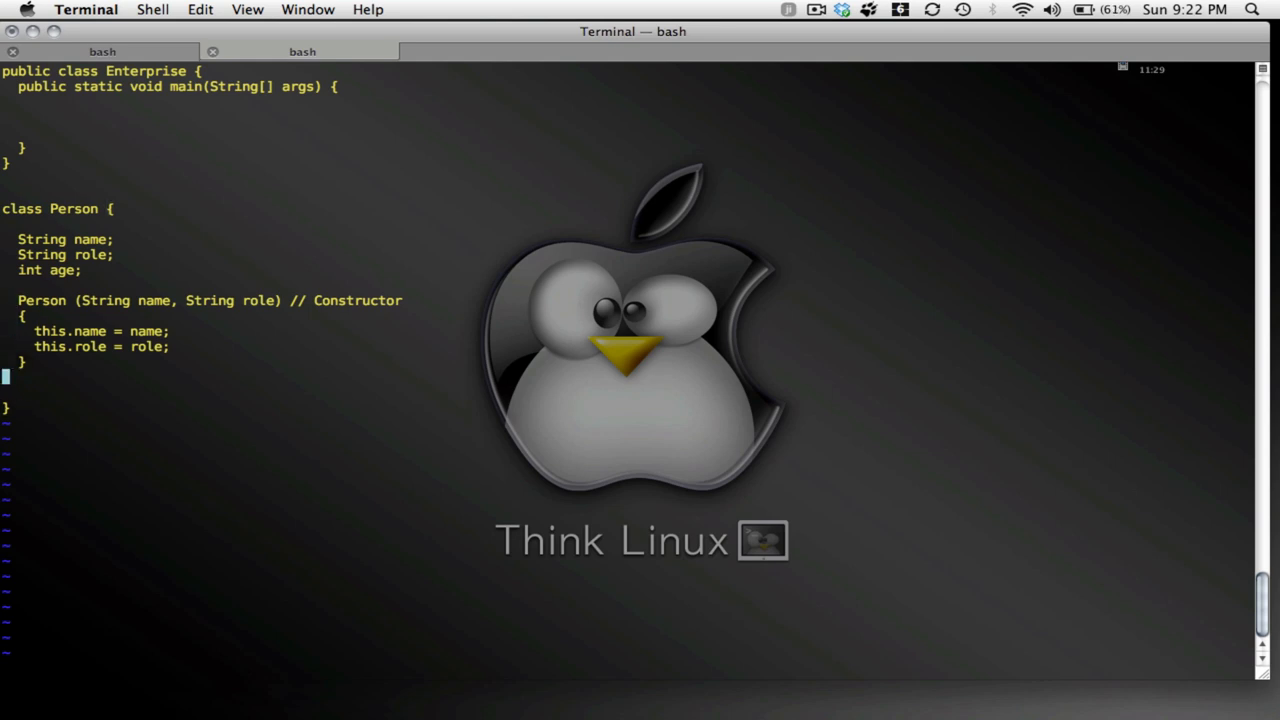
pyautogui.press('Return')
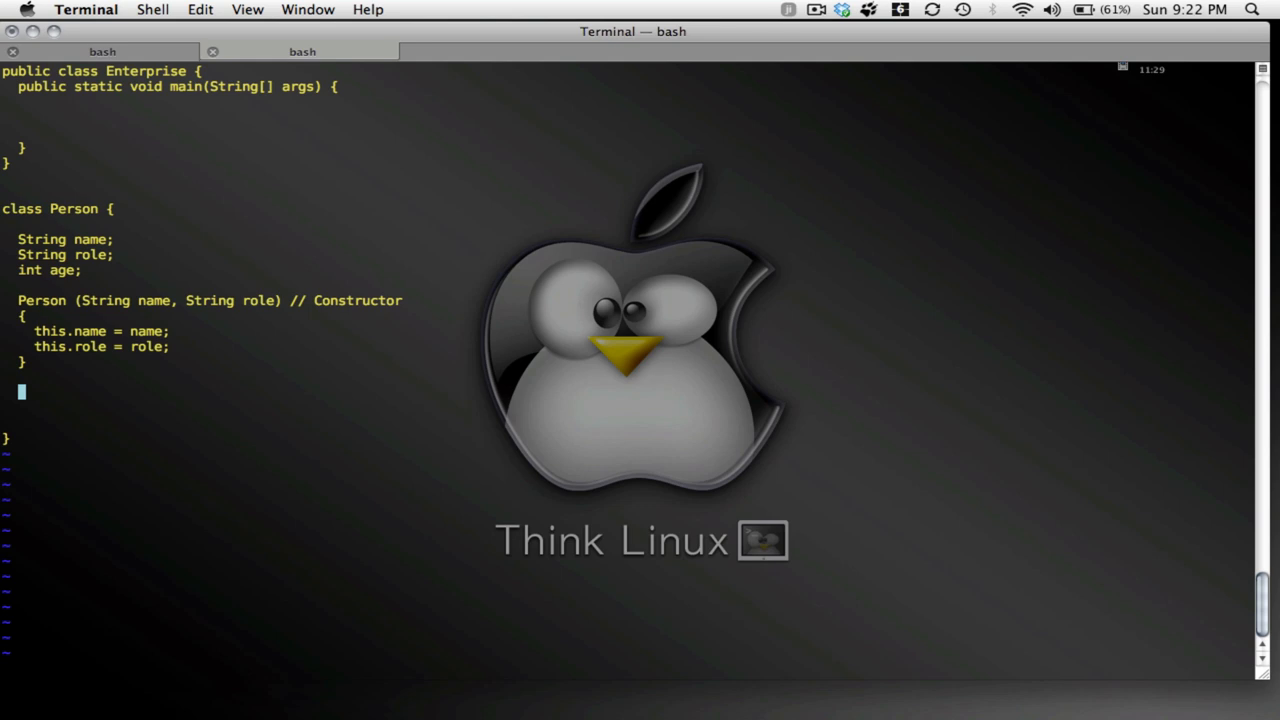
pyautogui.write('change')
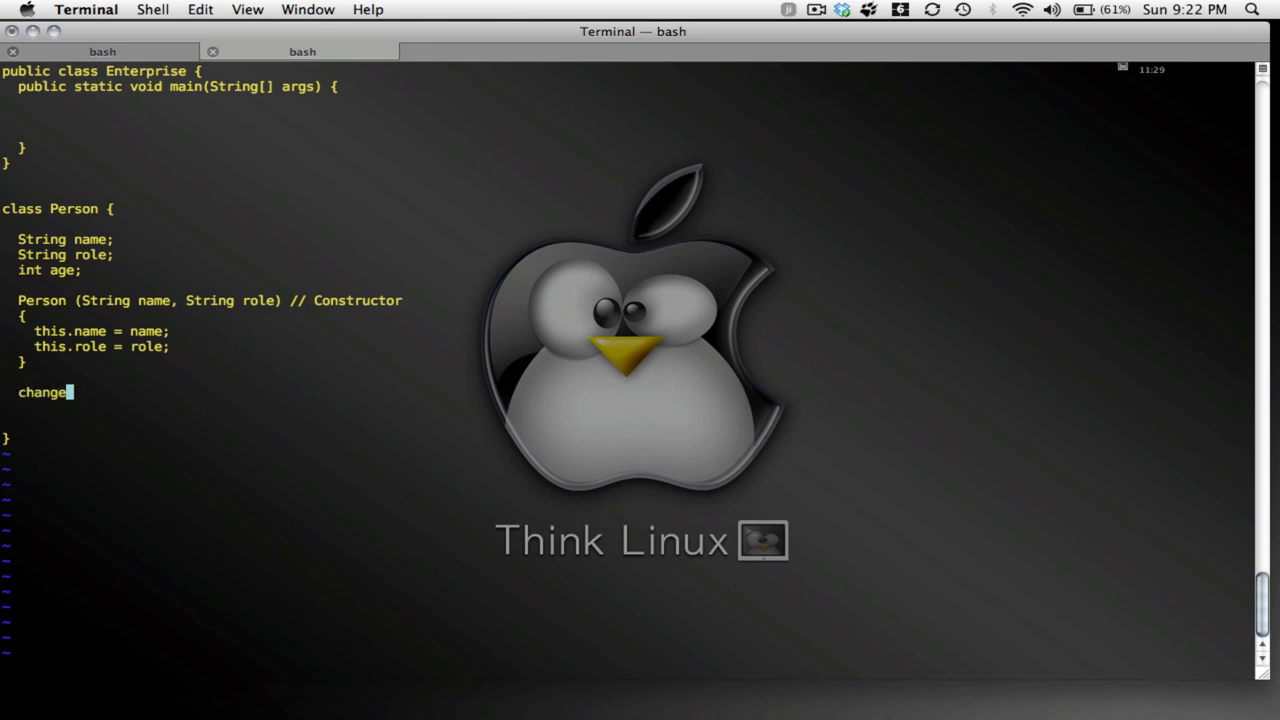
pyautogui.write('Role')
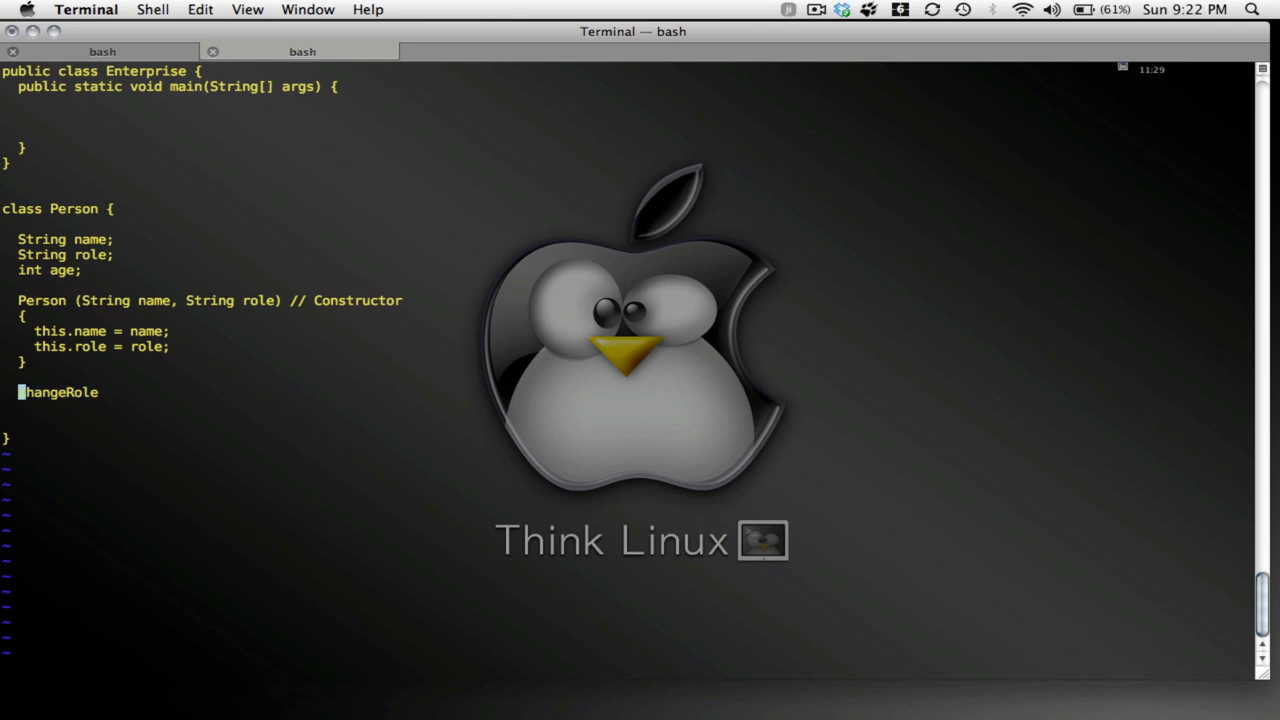
pyautogui.write('void')
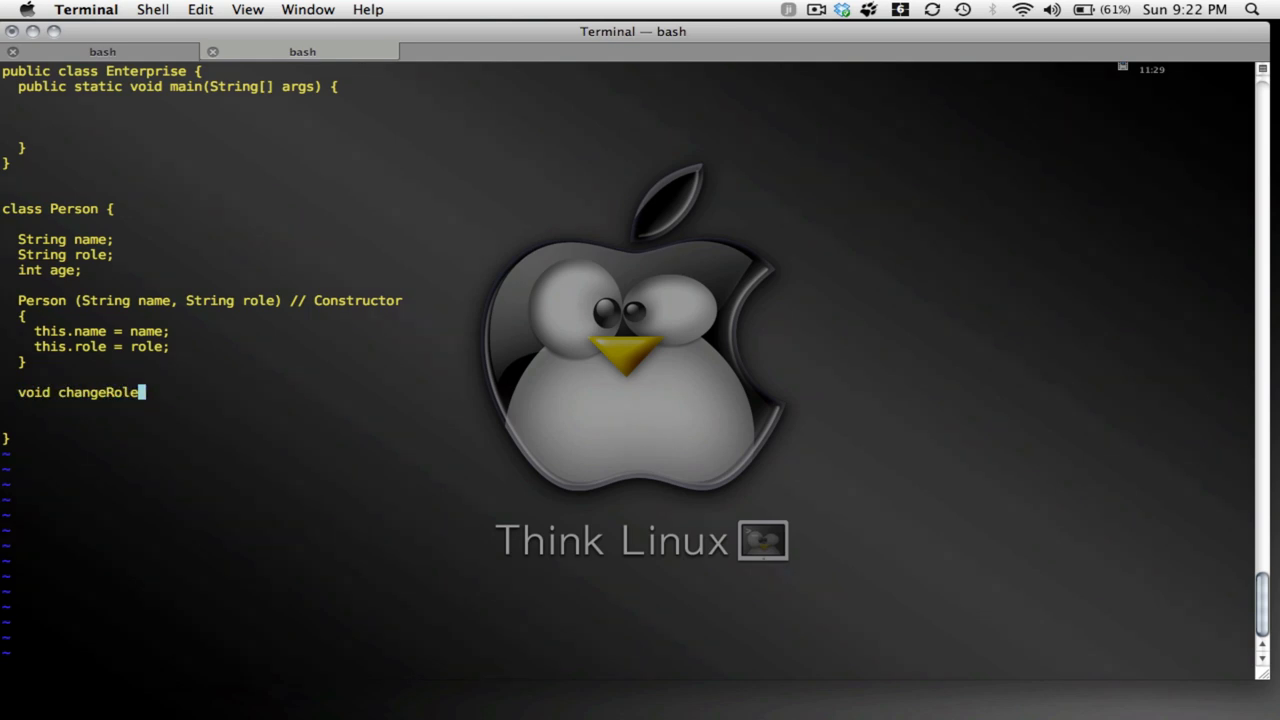
pyautogui.write('(St')
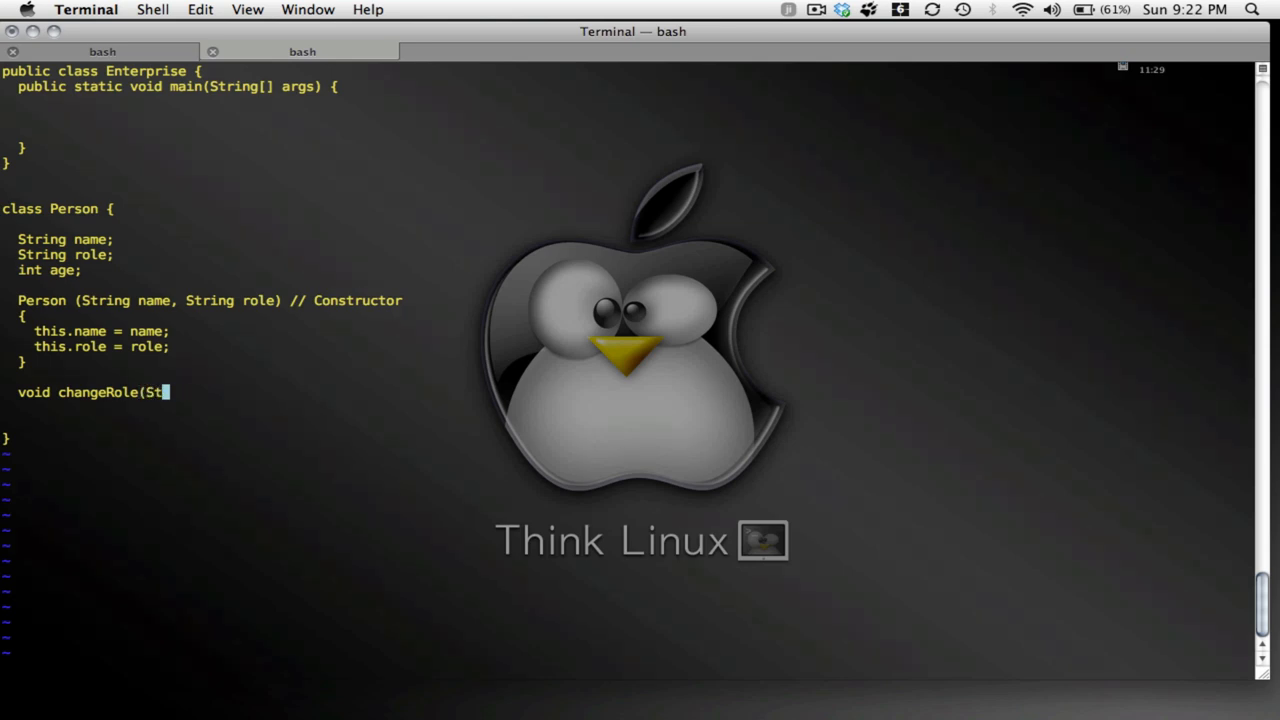
pyautogui.write('ring ro')
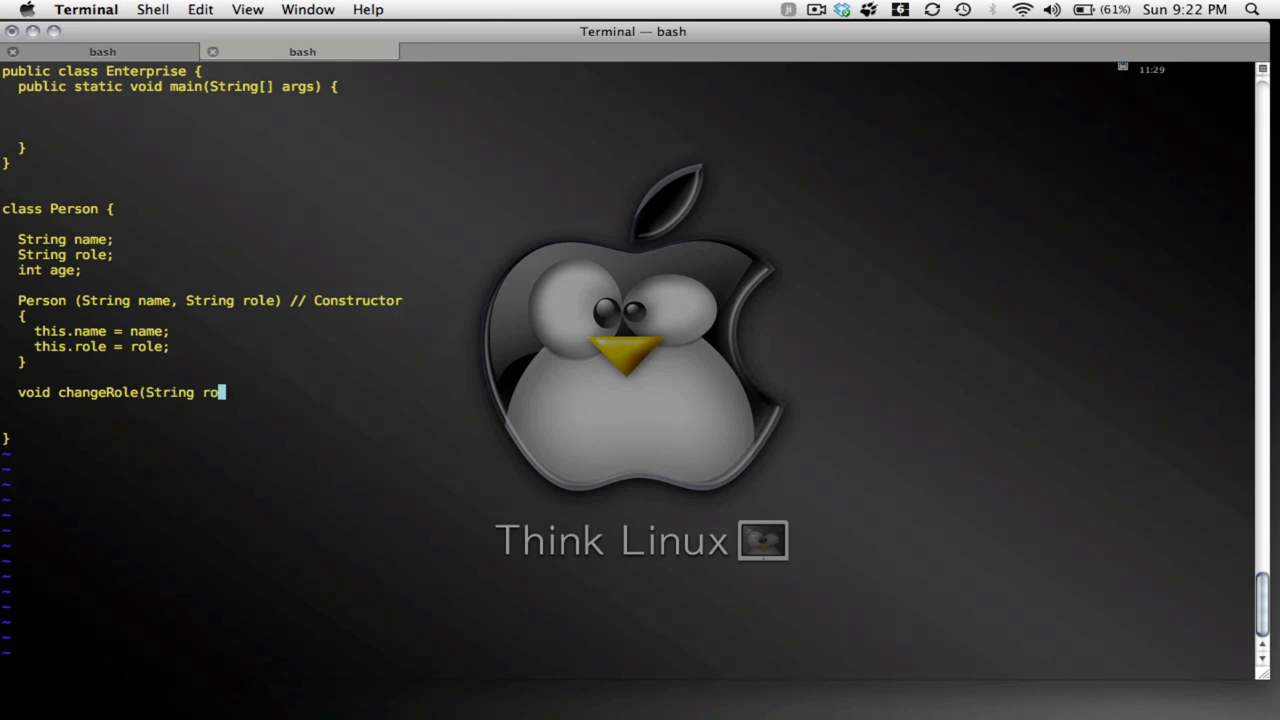
pyautogui.write('le);')
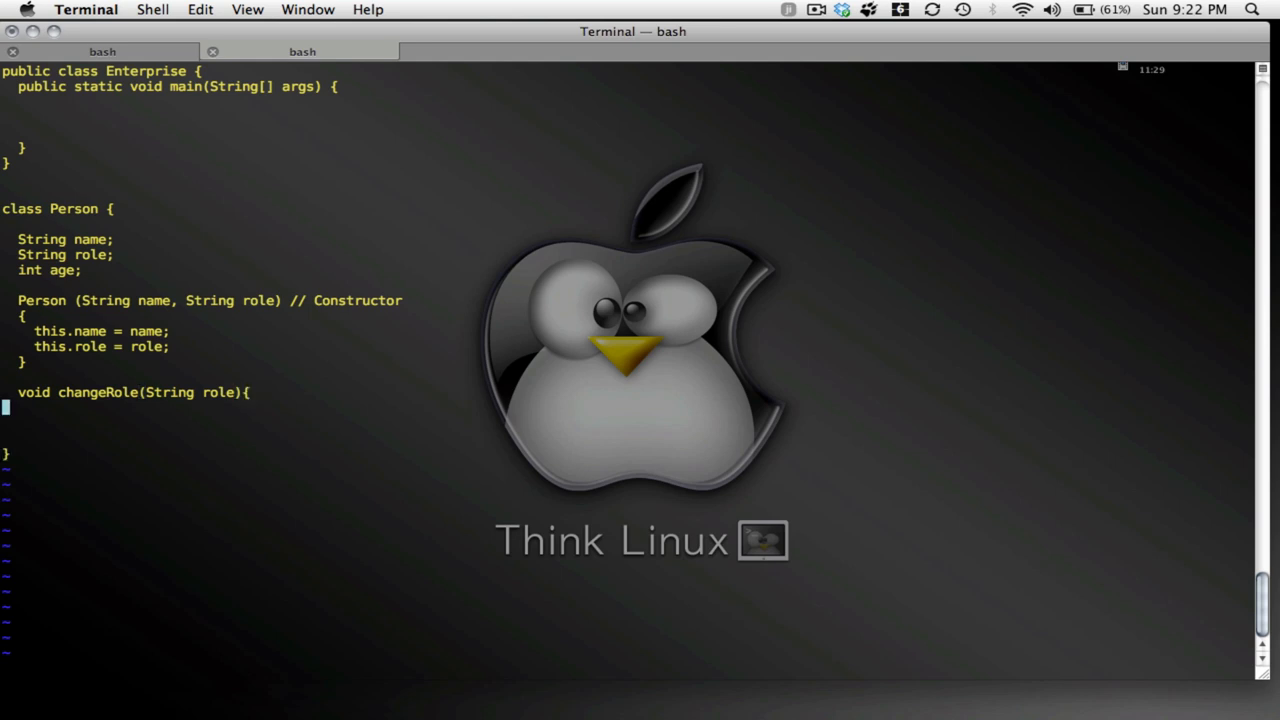
# Give changeRole the body 'this.role = role;'
pyautogui.press('Return')
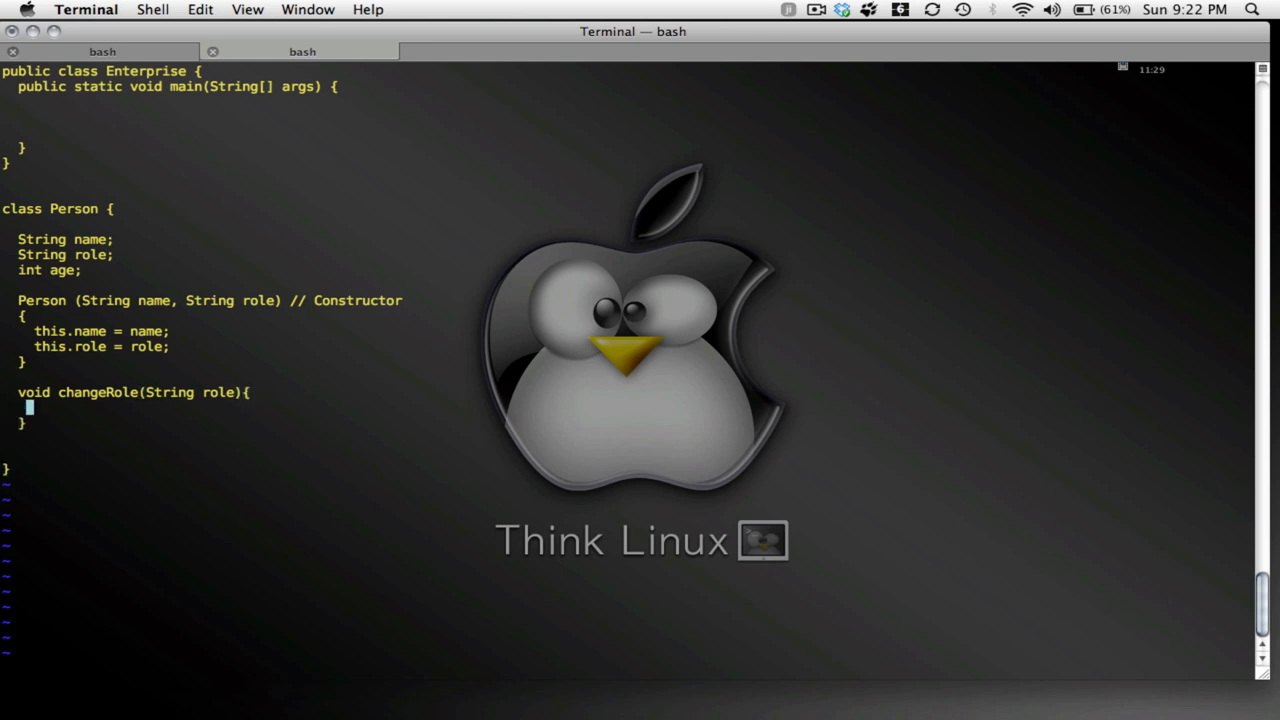
pyautogui.write('this.')
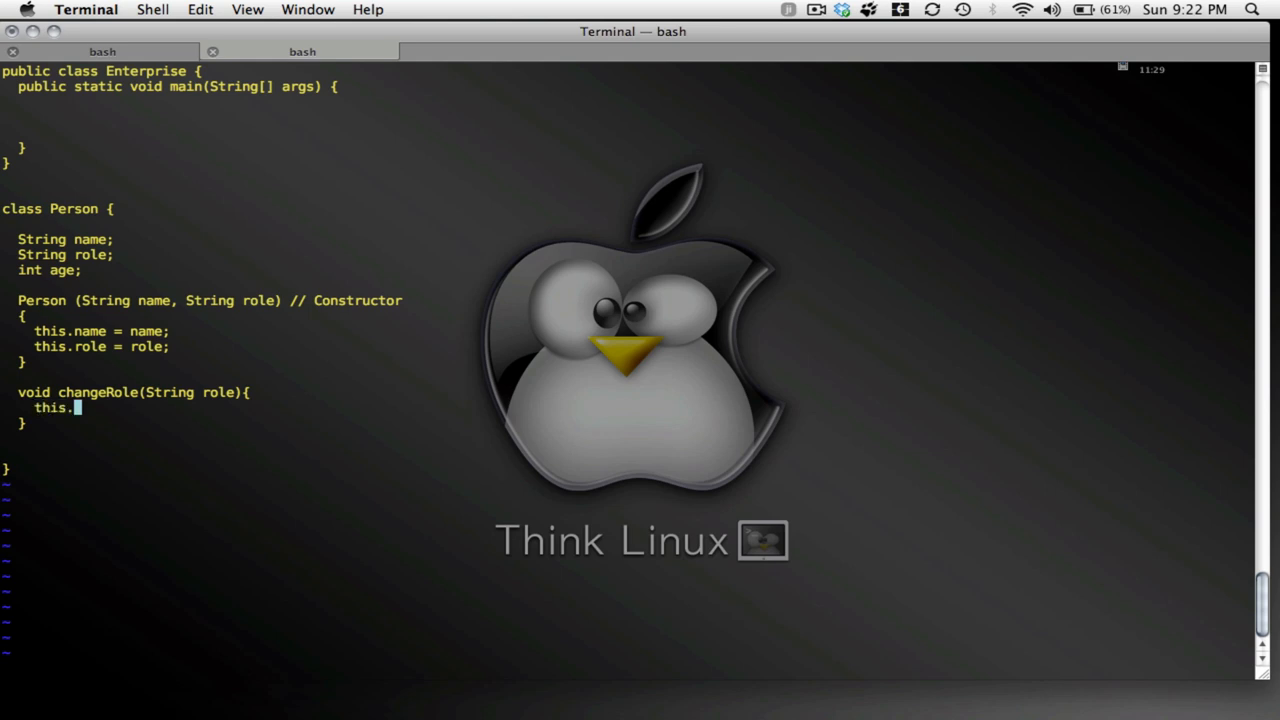
pyautogui.write('role =')
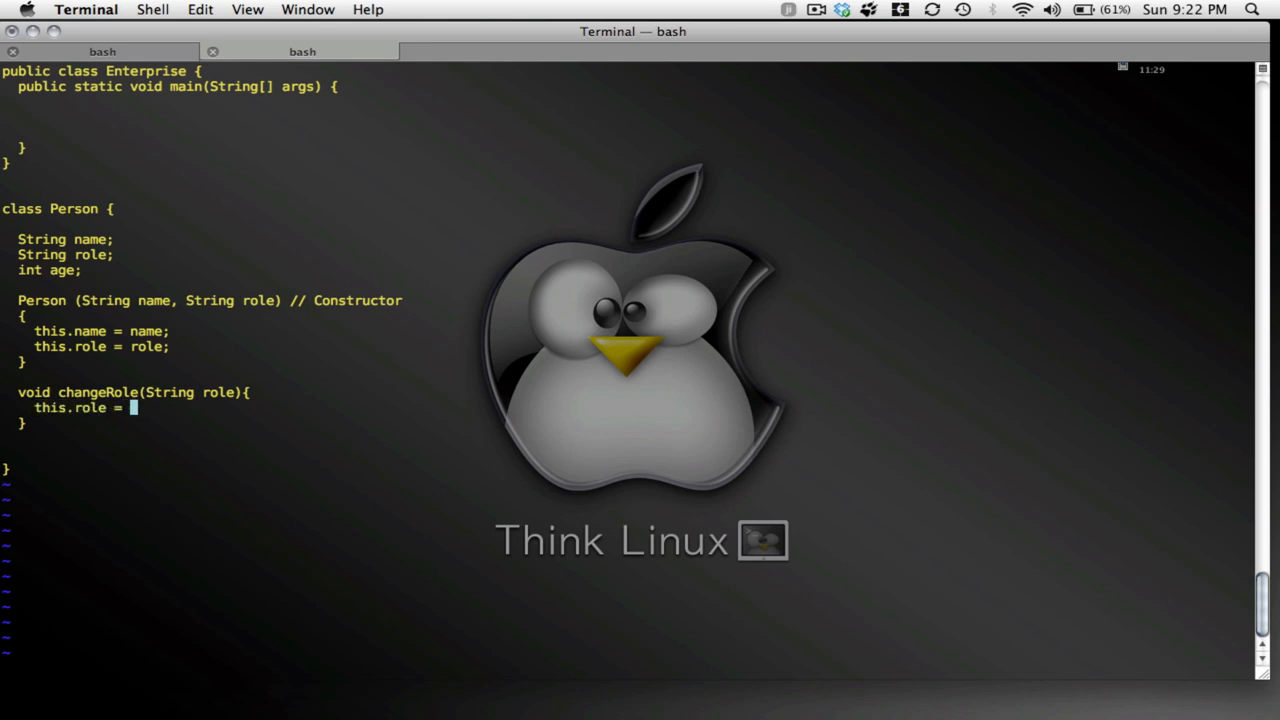
pyautogui.write('role;')
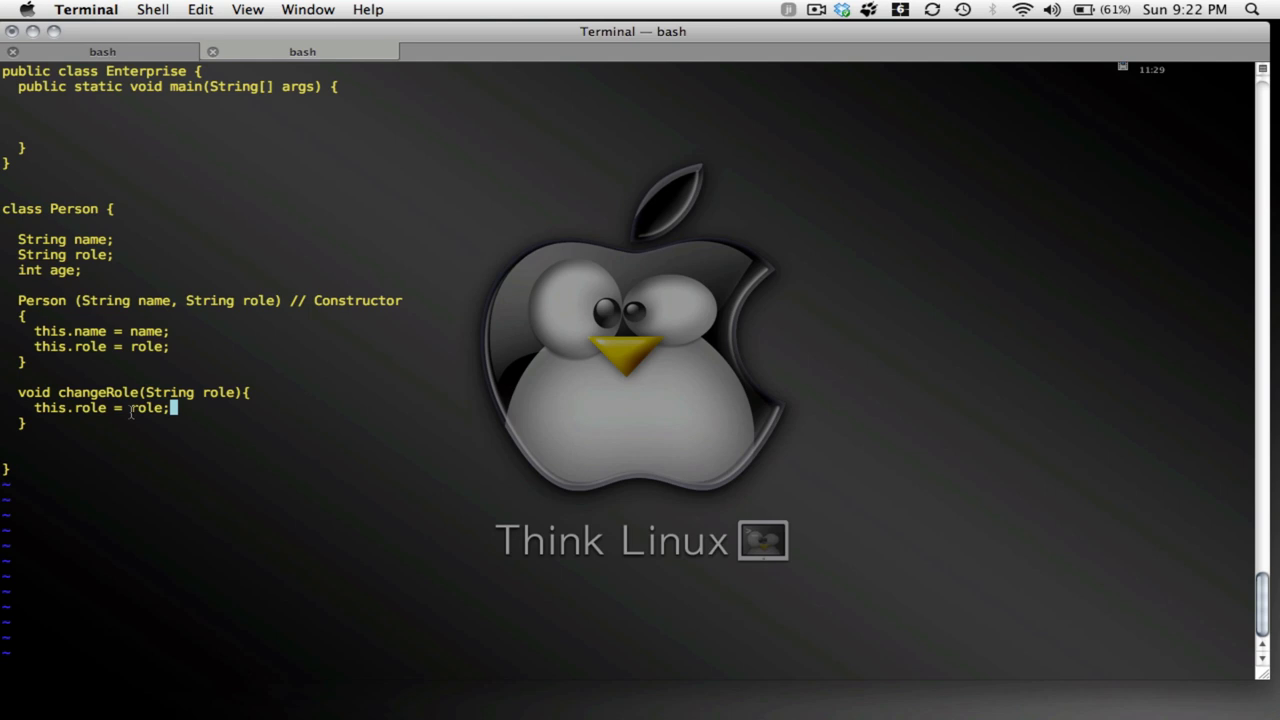
pyautogui.press('Return')
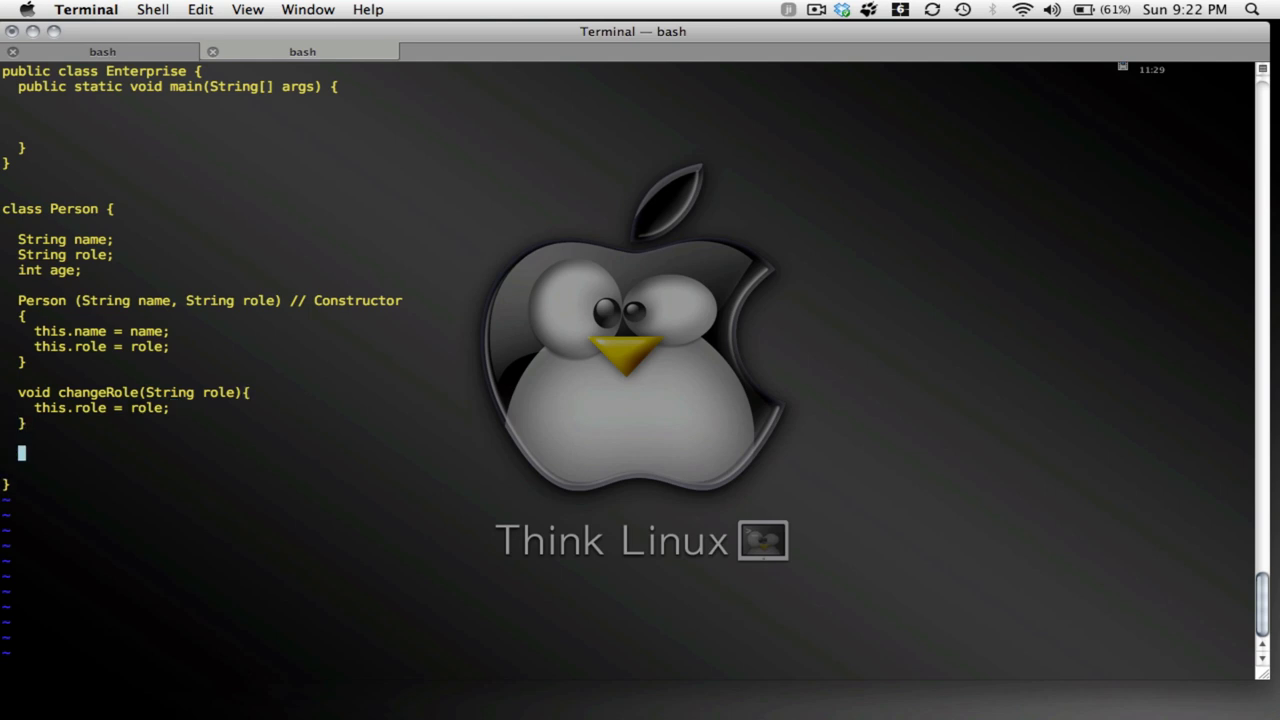
# Add a 'void setAge(int age)' method assigning 'this.age = age;'
pyautogui.write('s')
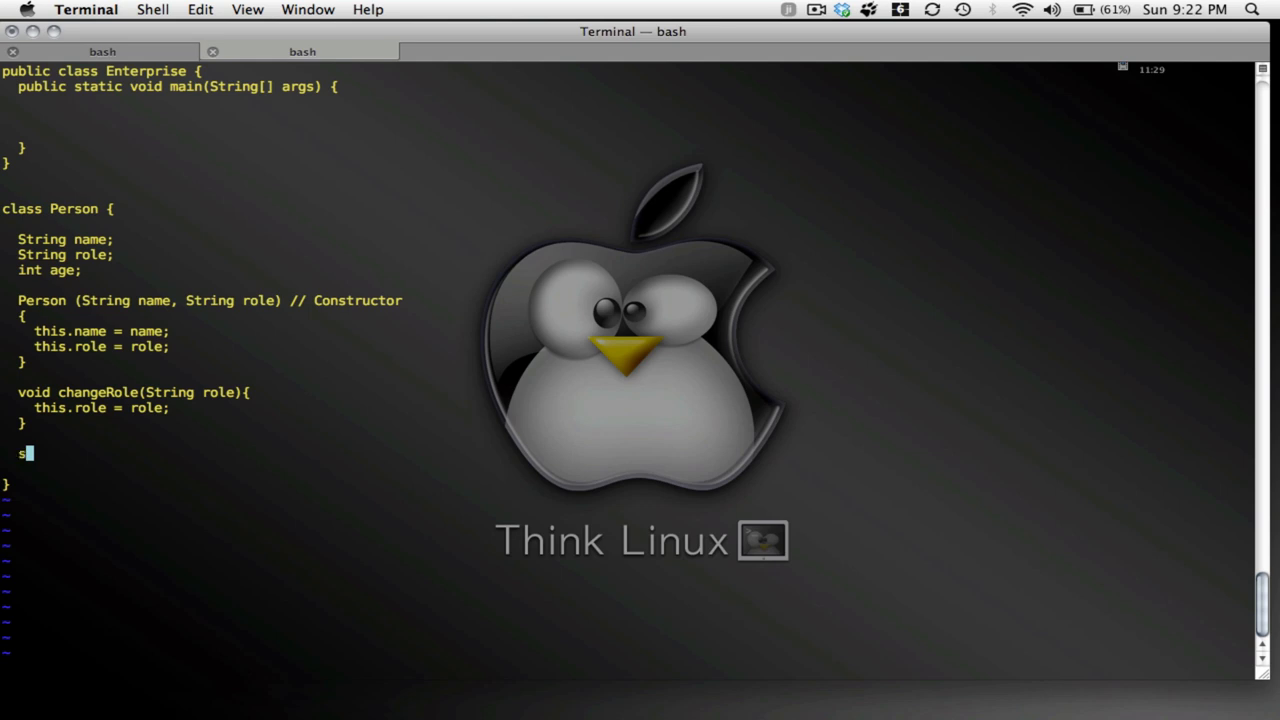
pyautogui.press('Backspace')
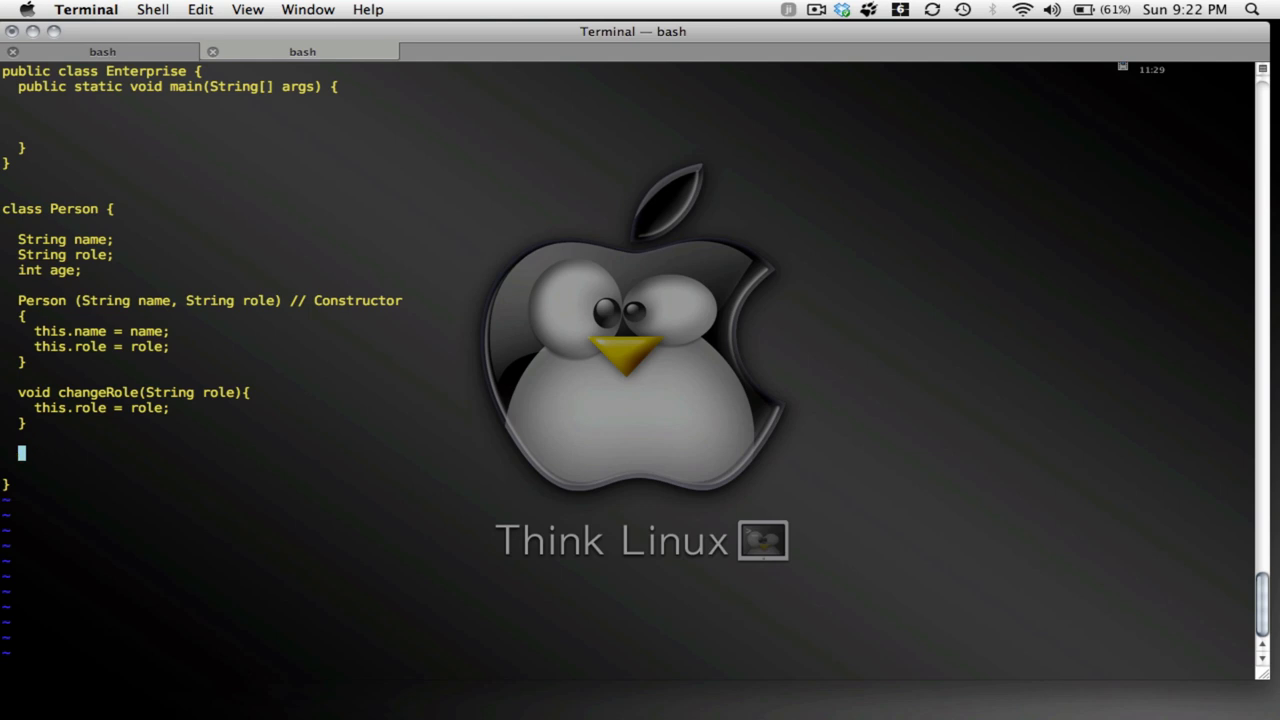
pyautogui.write('void se')
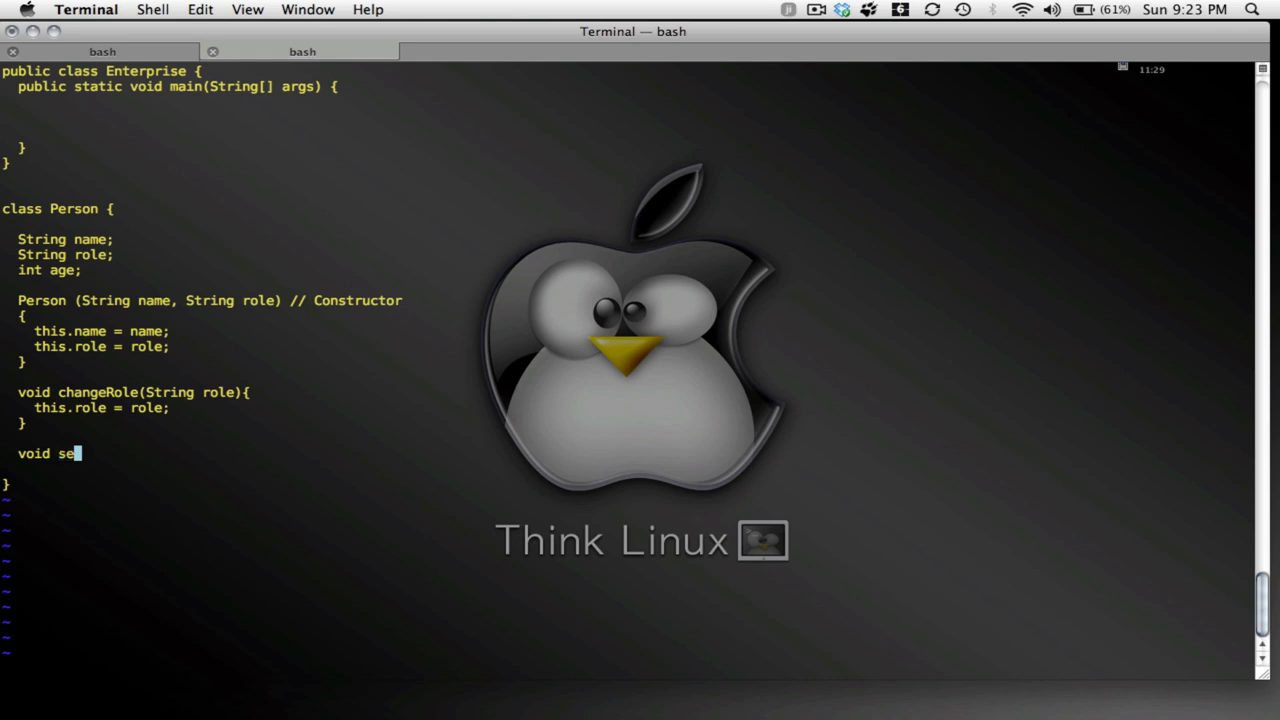
pyautogui.write('tAge(in')
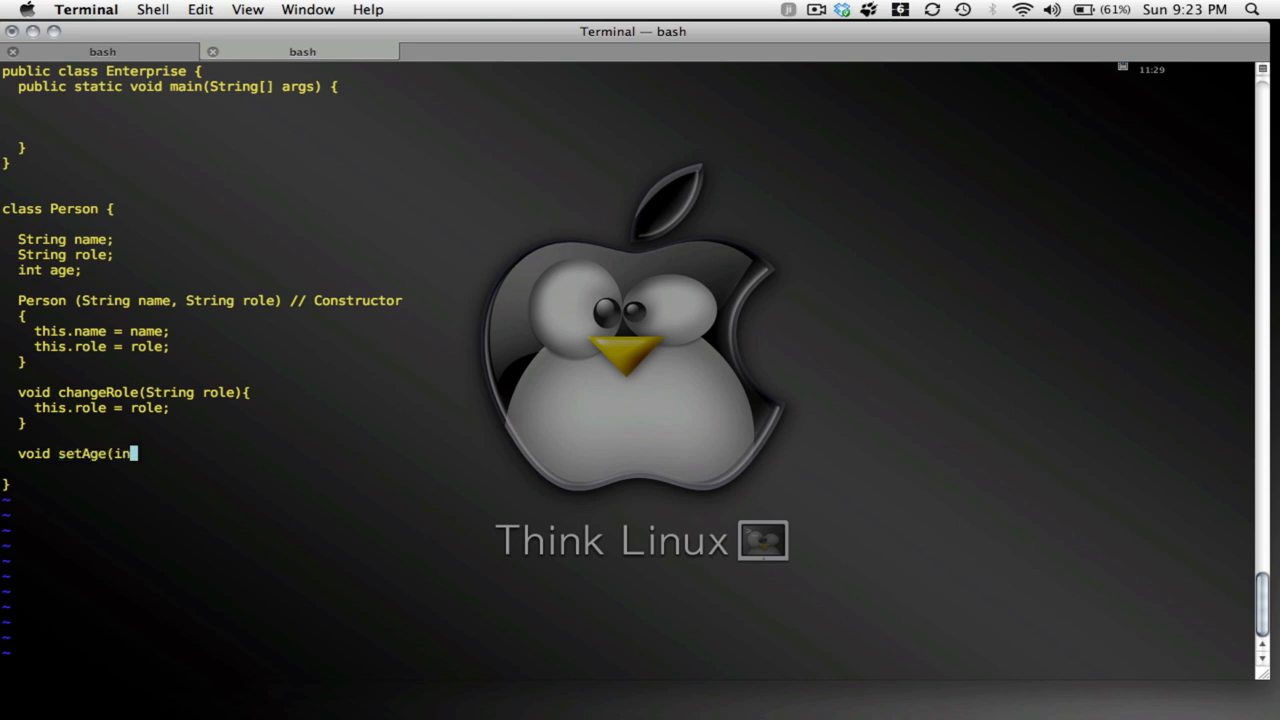
pyautogui.write('t age) {')
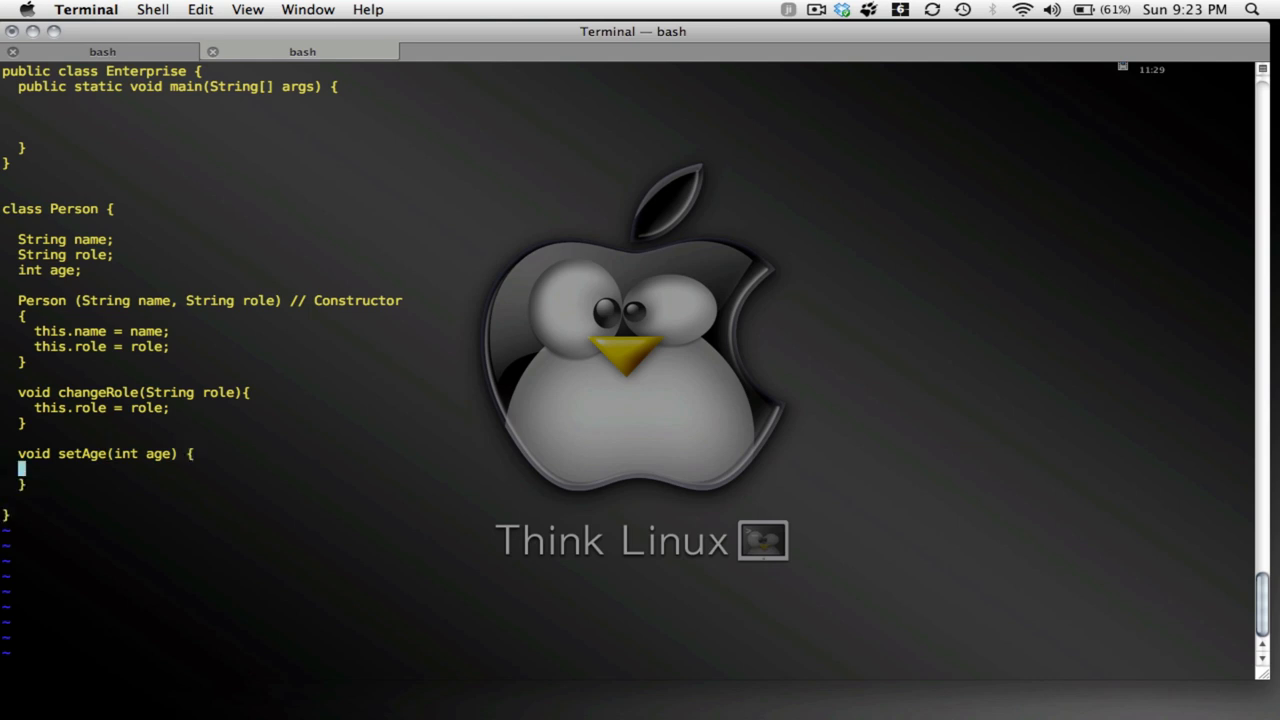
pyautogui.write('this')
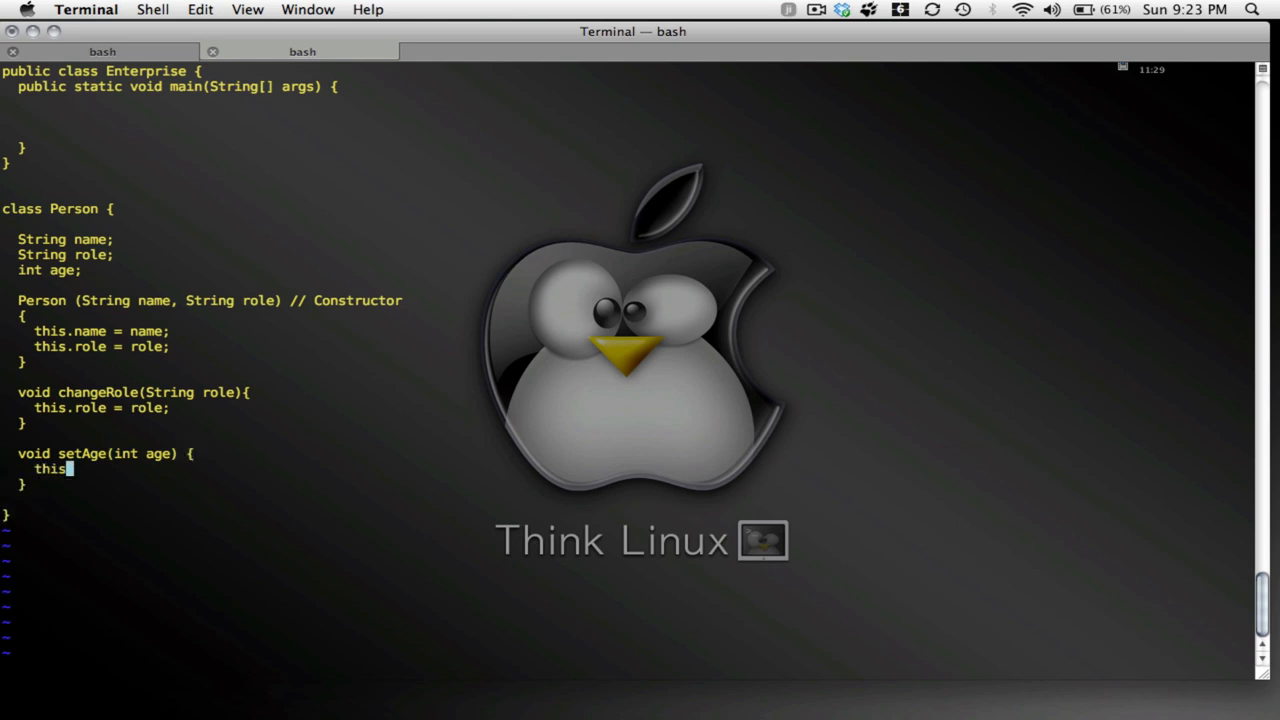
pyautogui.write('.age = a')
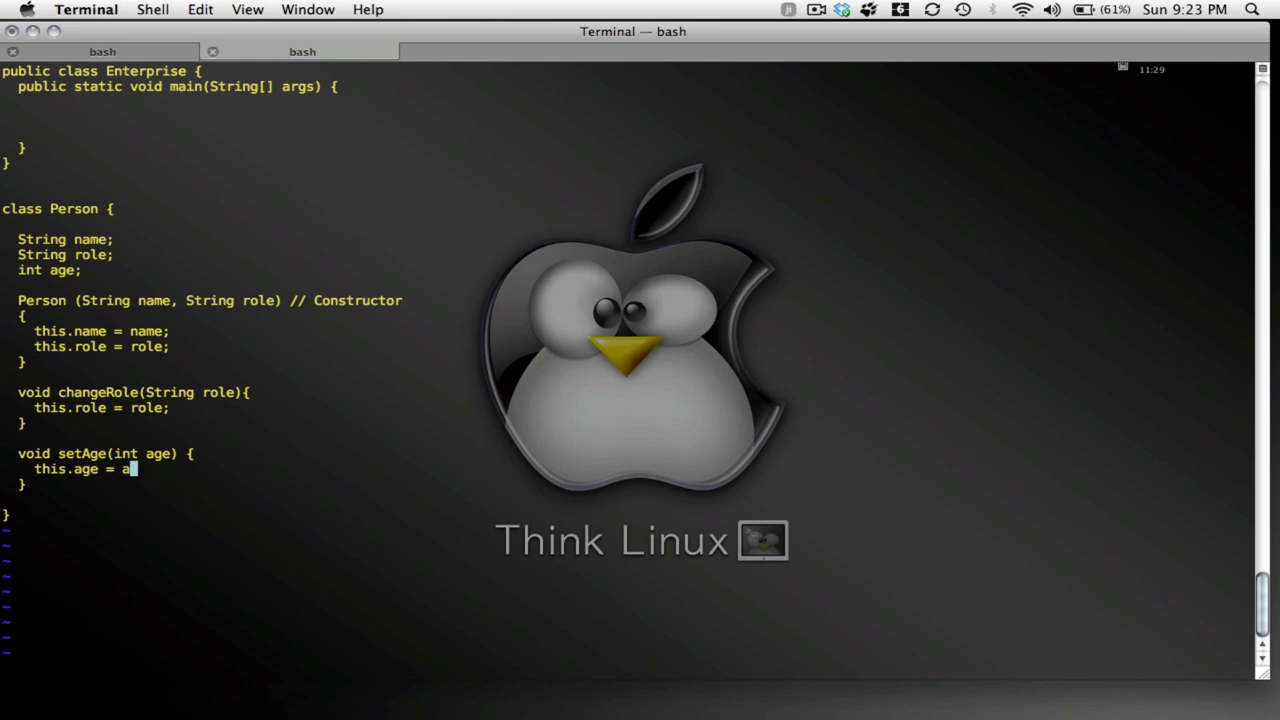
pyautogui.write('ge;')
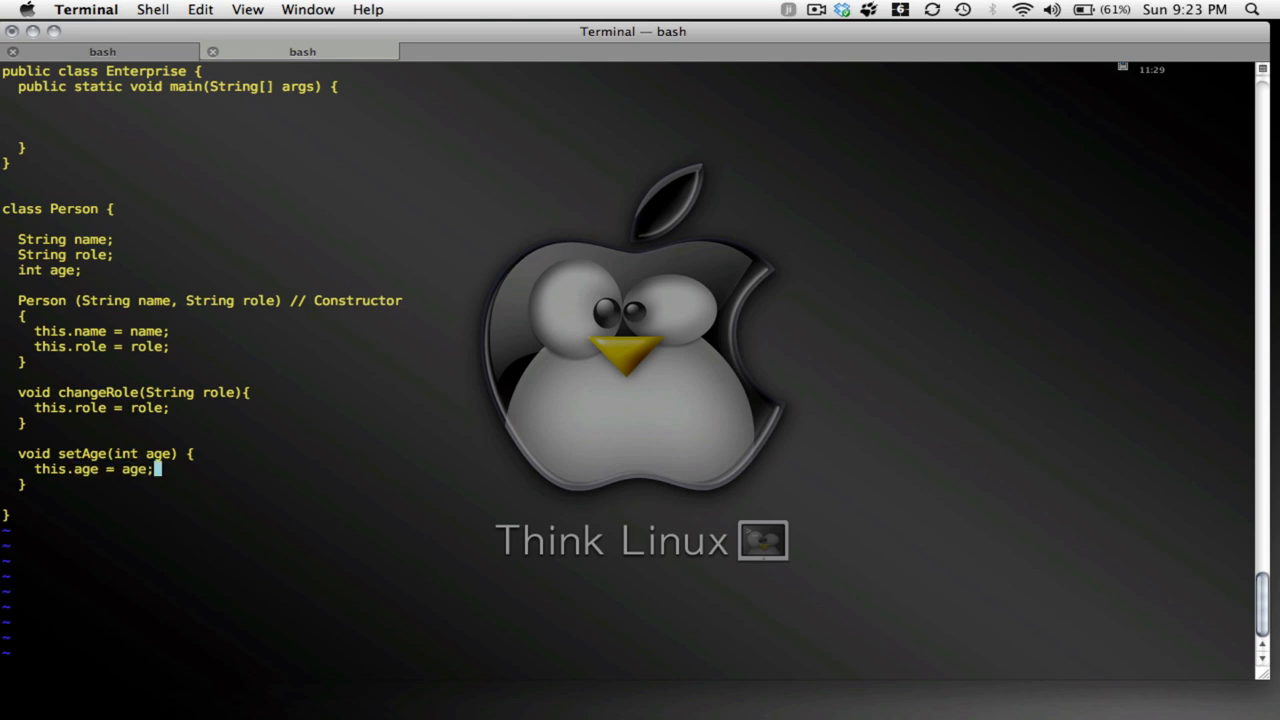
pyautogui.press('Return')
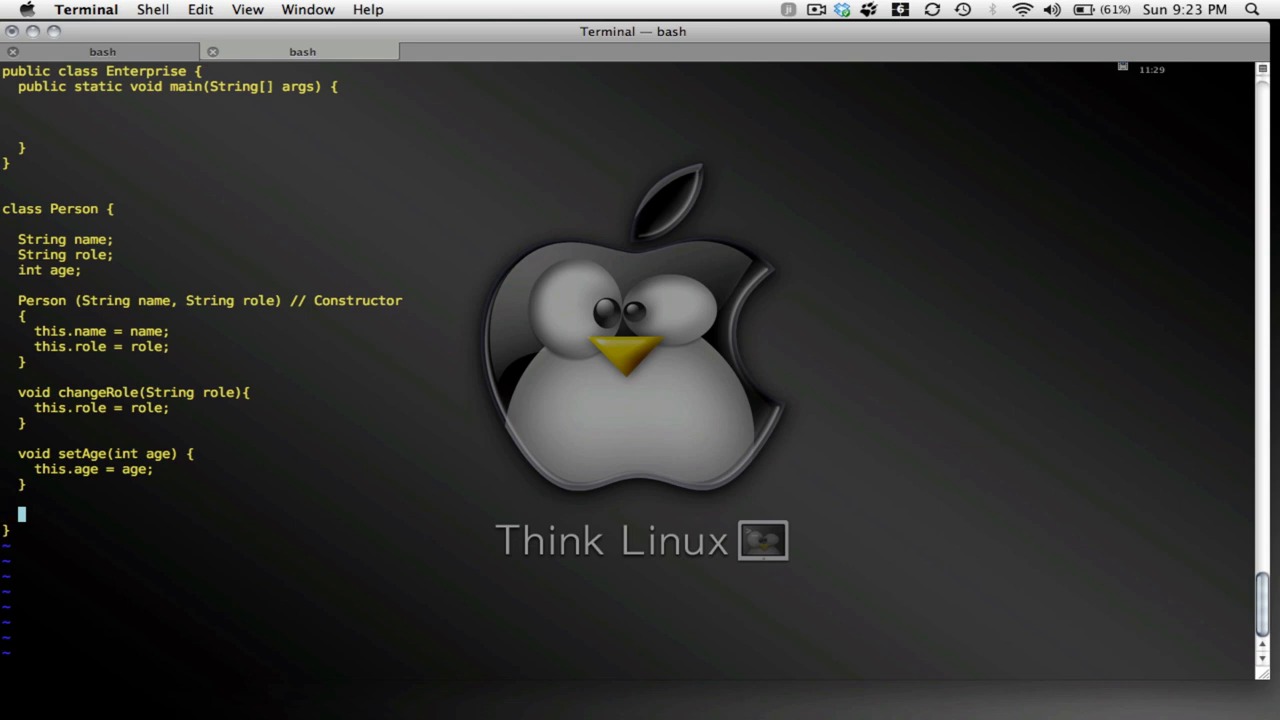
# Add an 'int getAge()' method that returns the age
pyautogui.write('g')
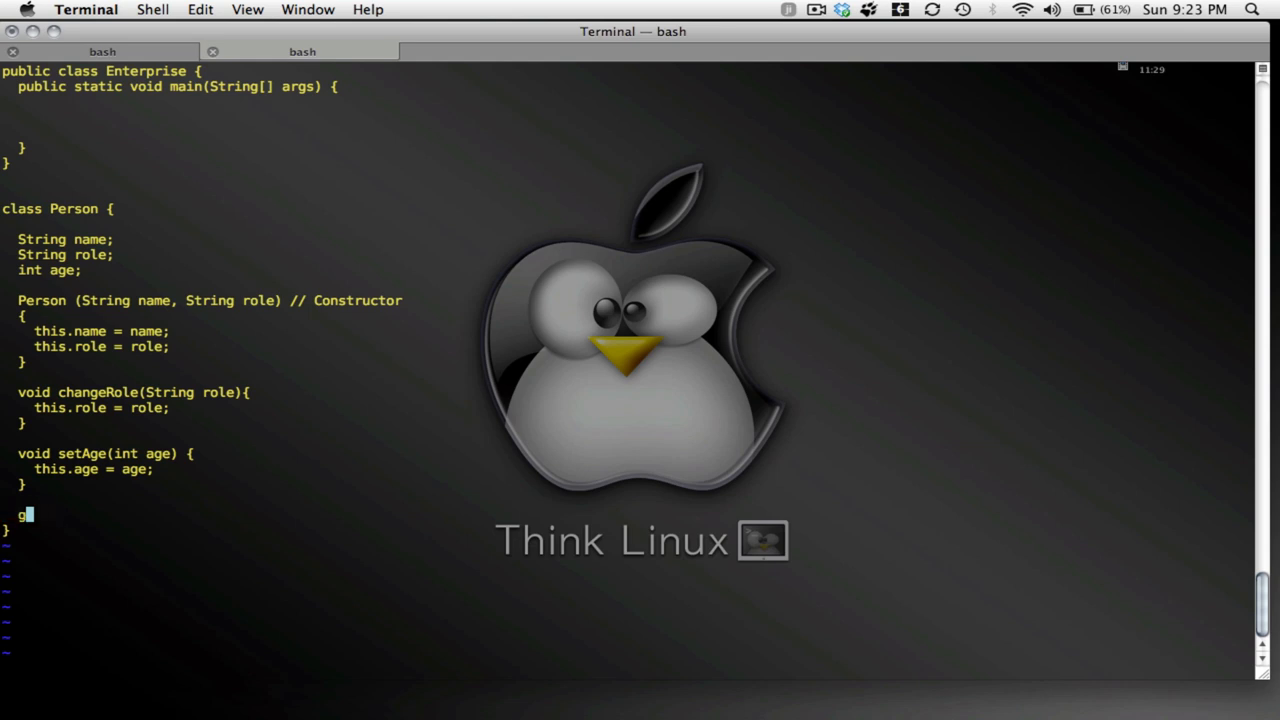
pyautogui.write('int')
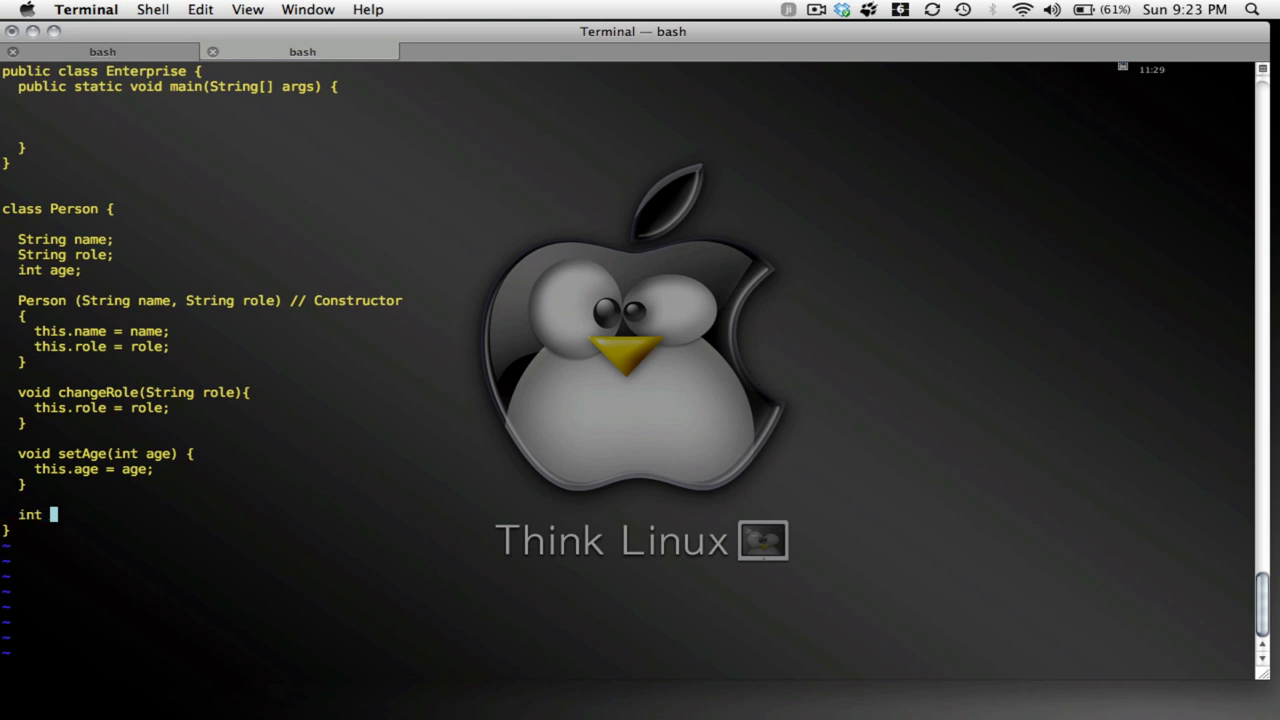
pyautogui.write('get')
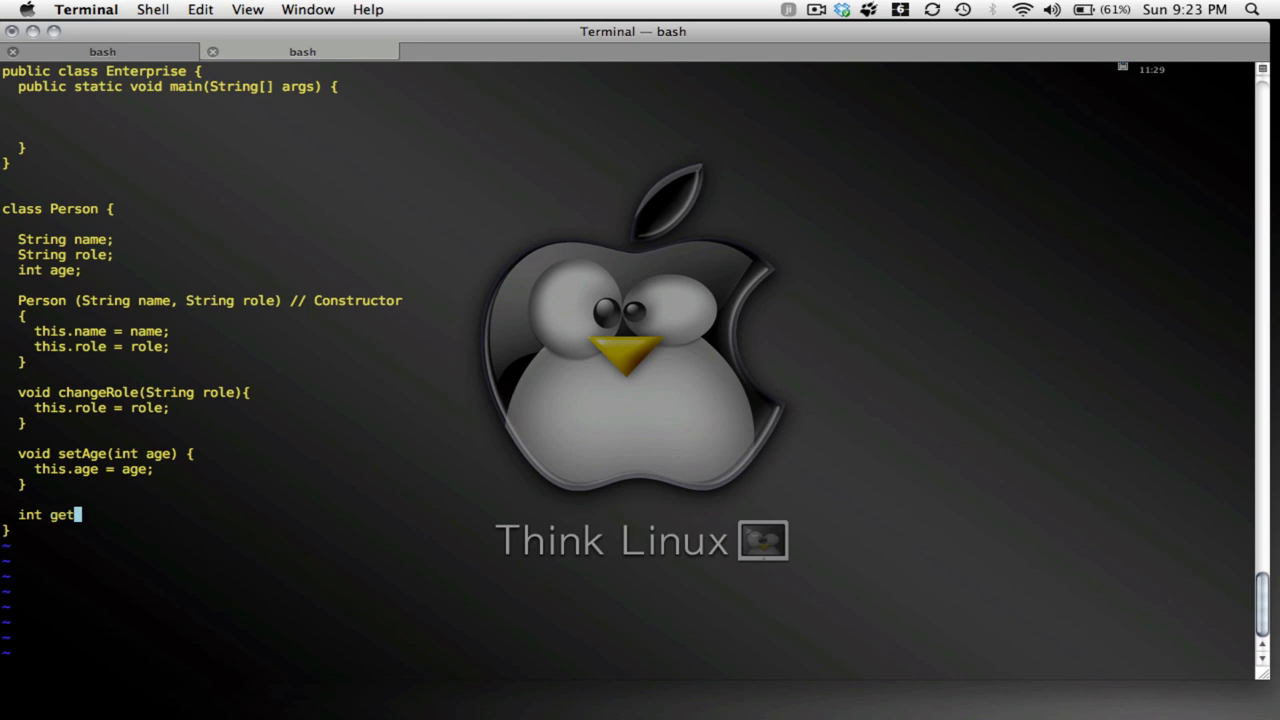
pyautogui.write('Age()')
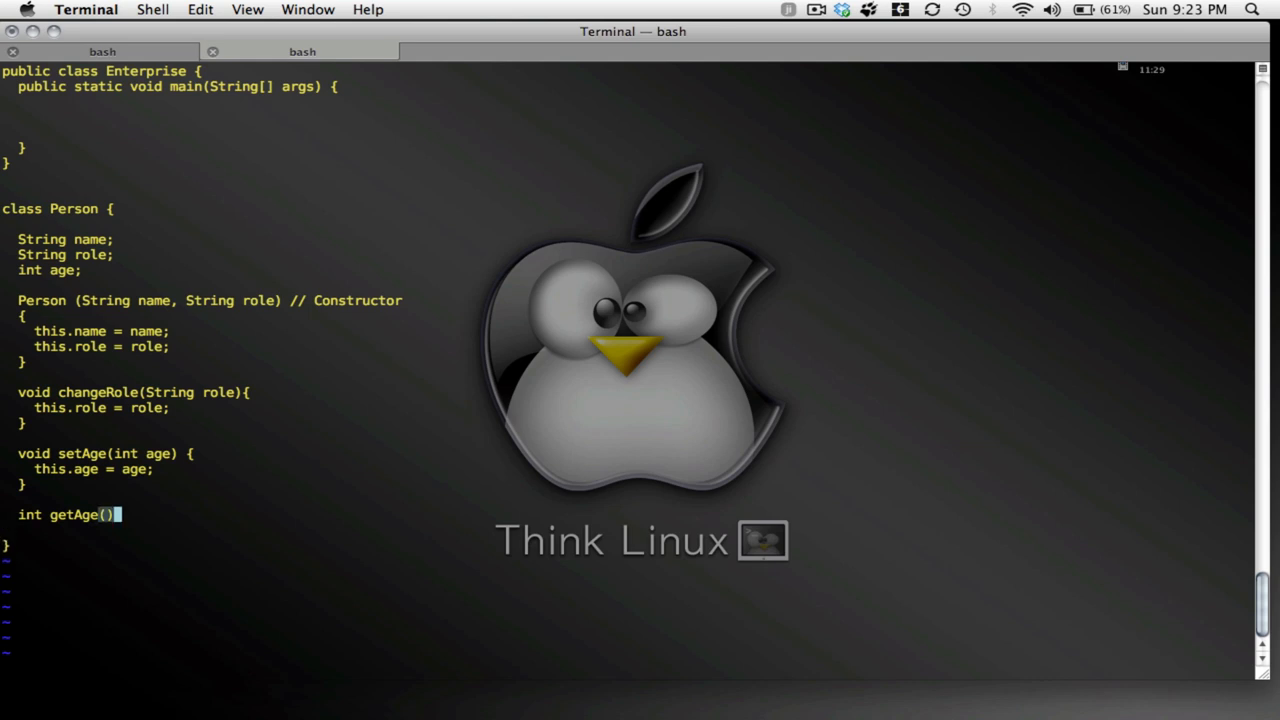
pyautogui.write('{')
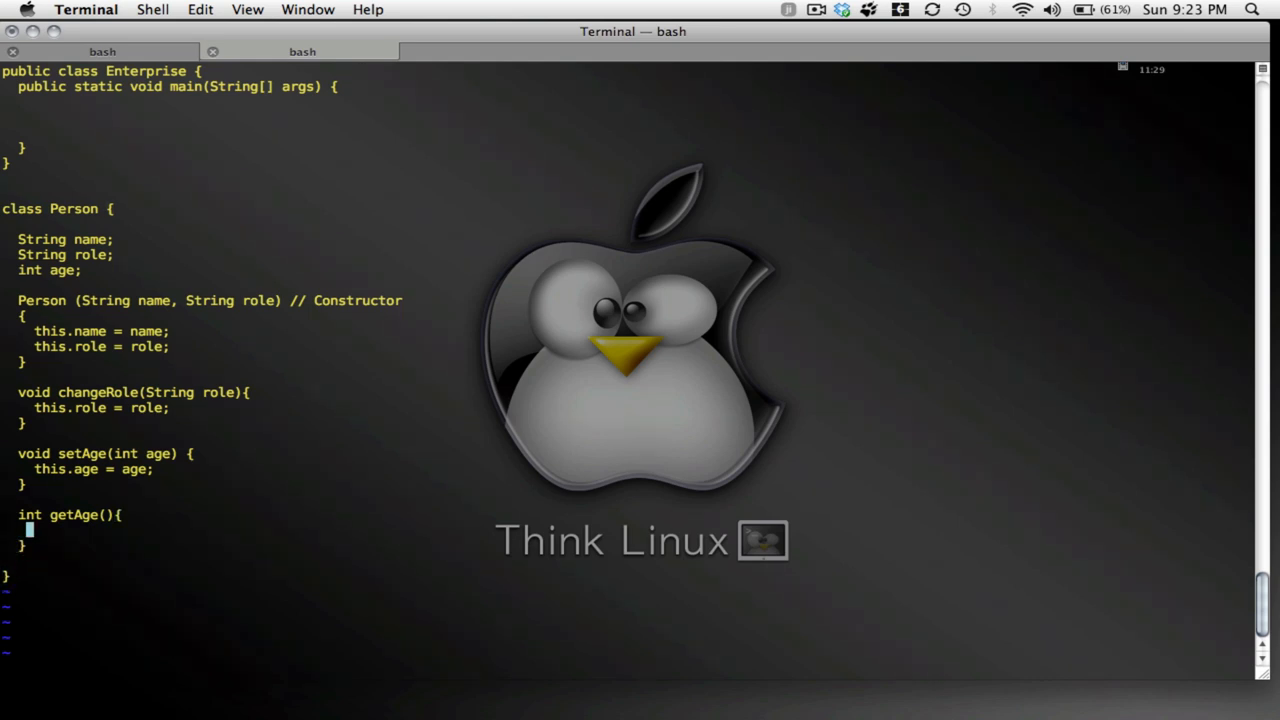
pyautogui.write('re')
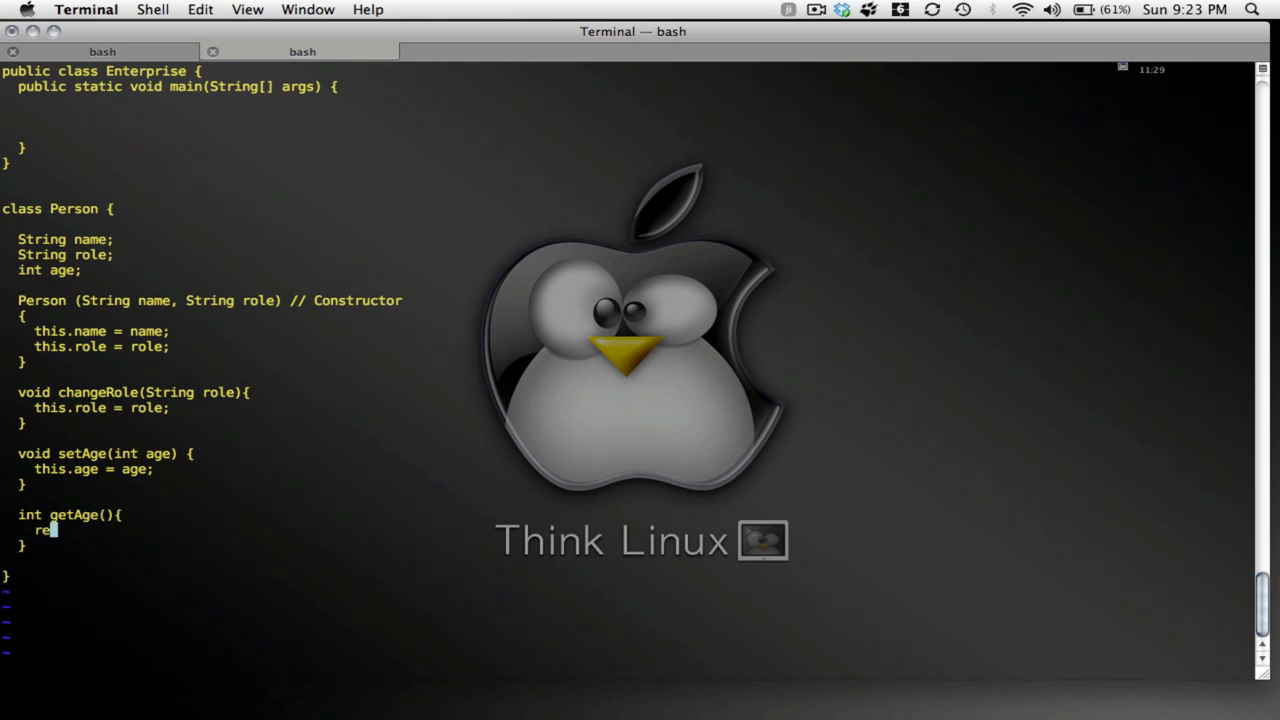
pyautogui.write('turn a')
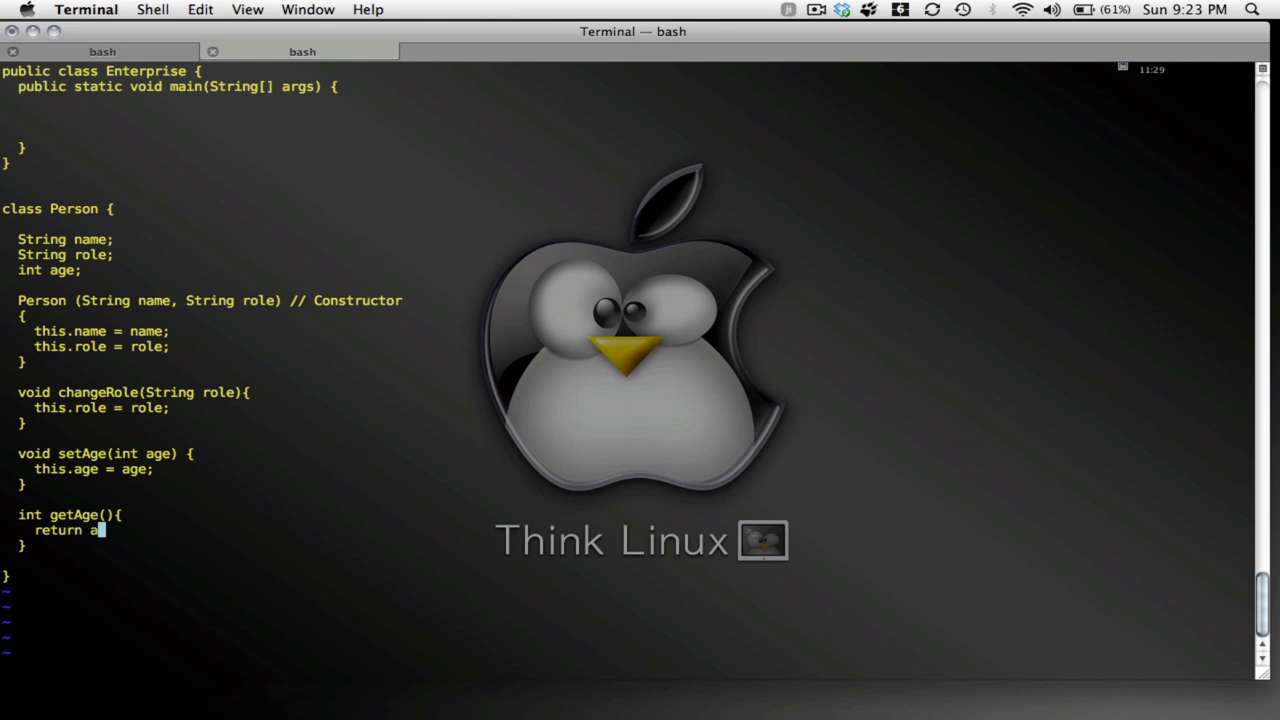
pyautogui.write('ge;')
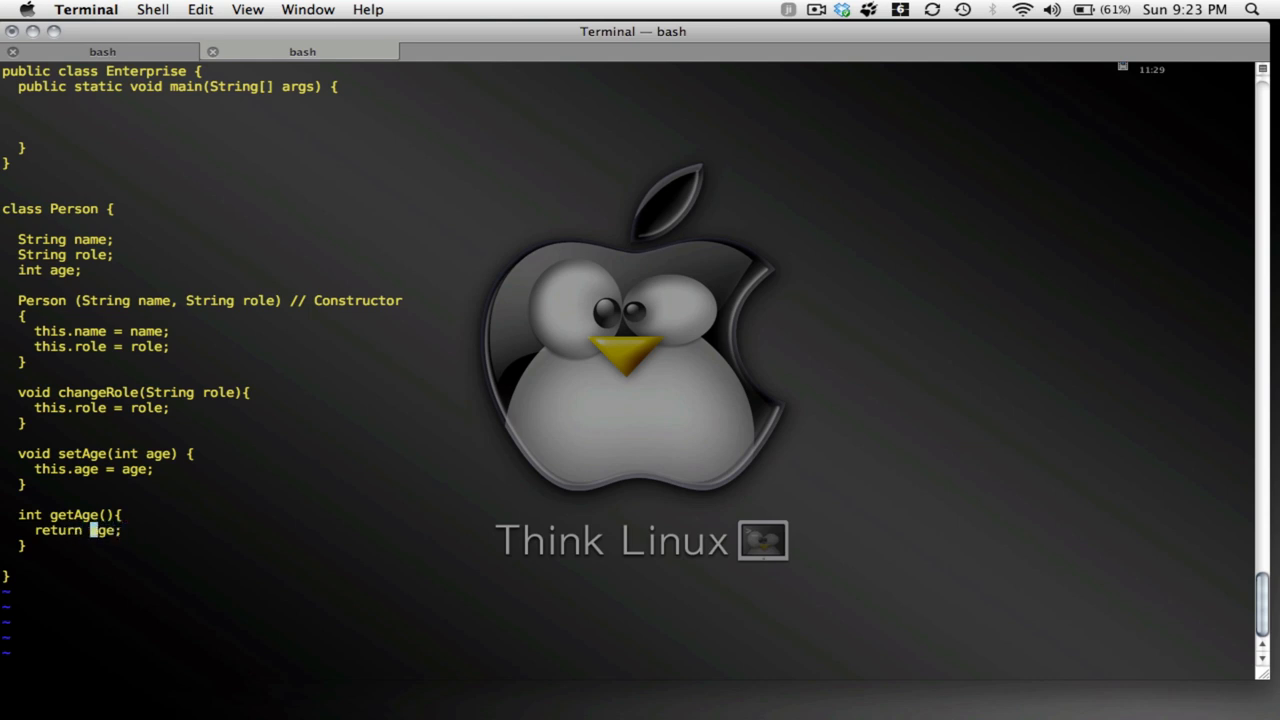
pyautogui.write('this.')
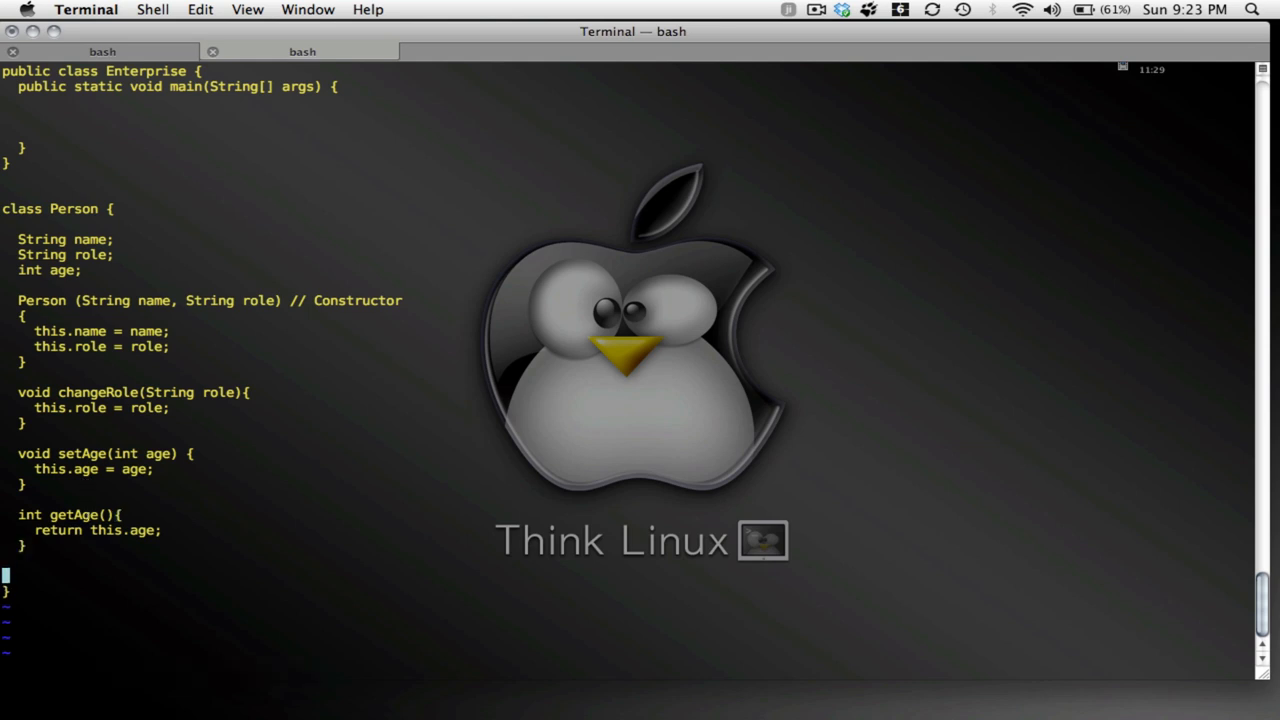
# Add a 'String getRole()' method returning this.role
pyautogui.write('Strin')
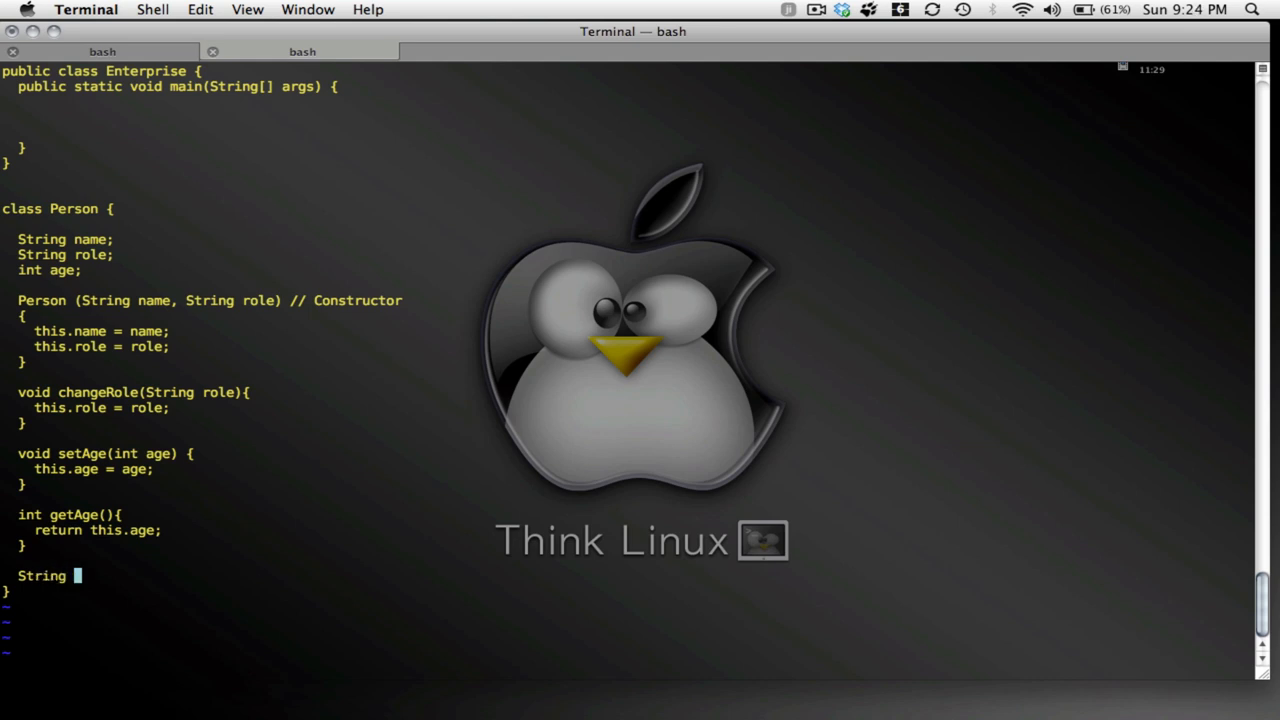
pyautogui.write('getROle')
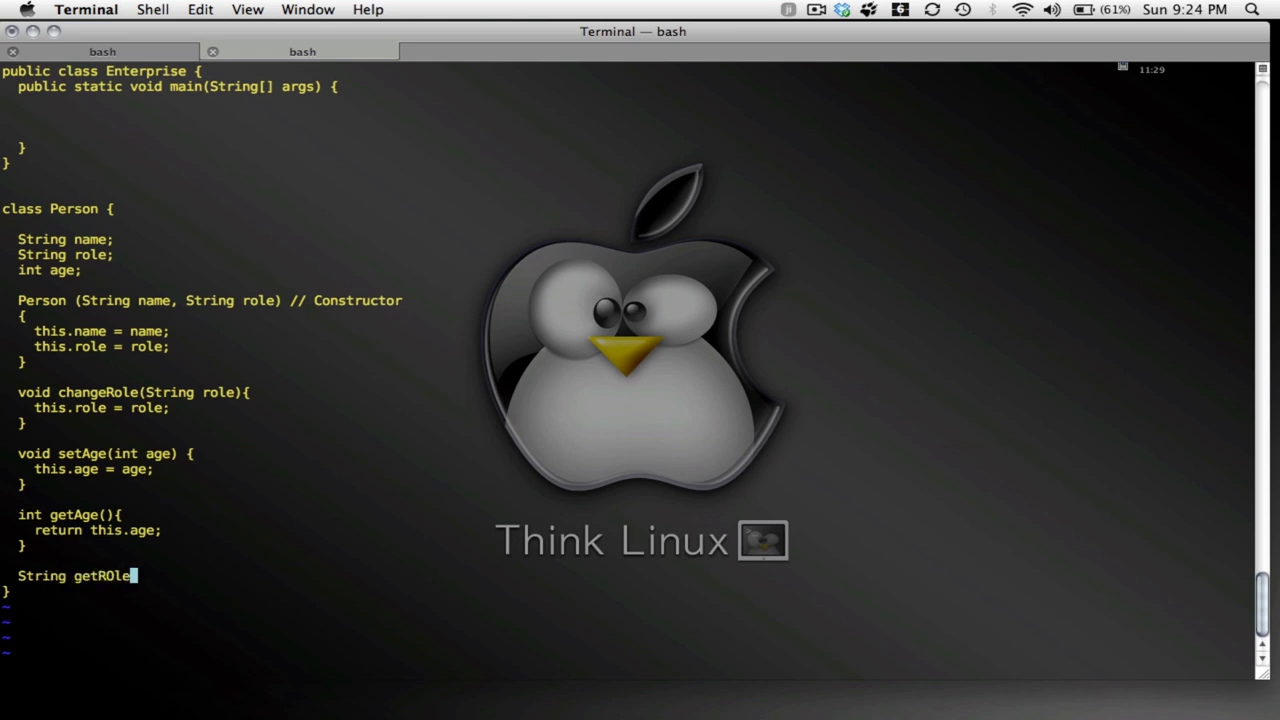
pyautogui.write('()')
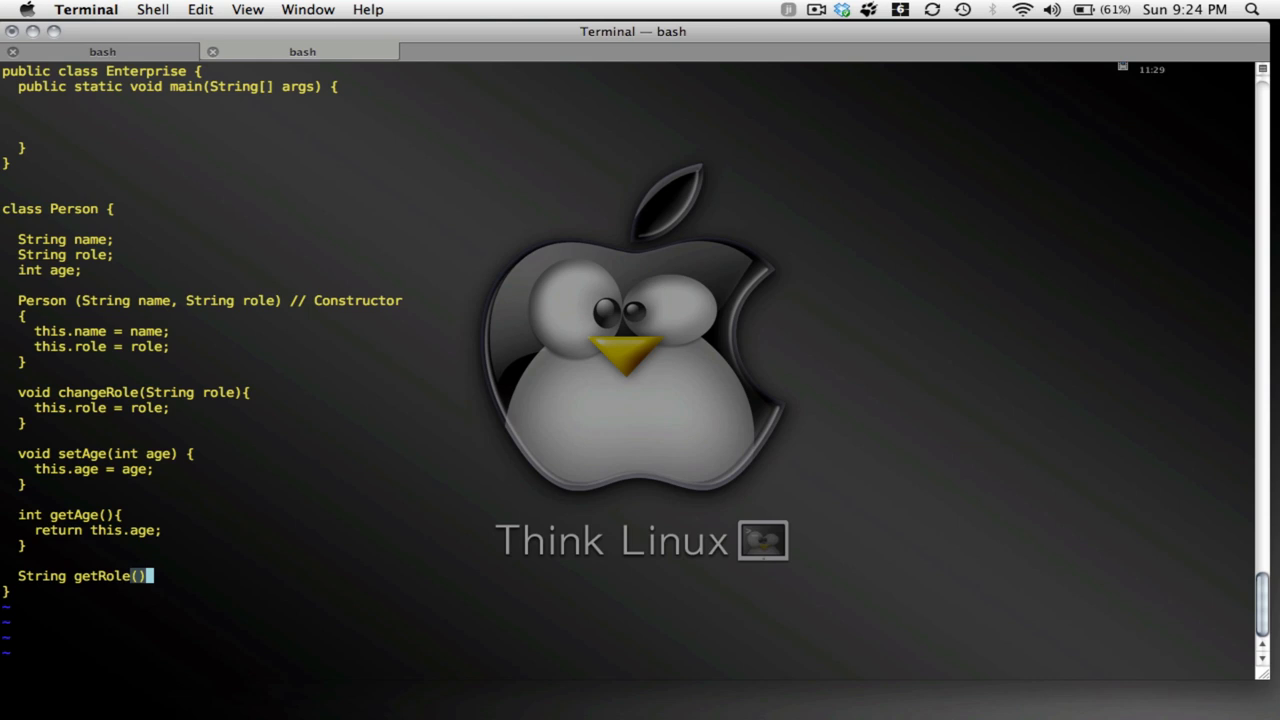
pyautogui.write('{')
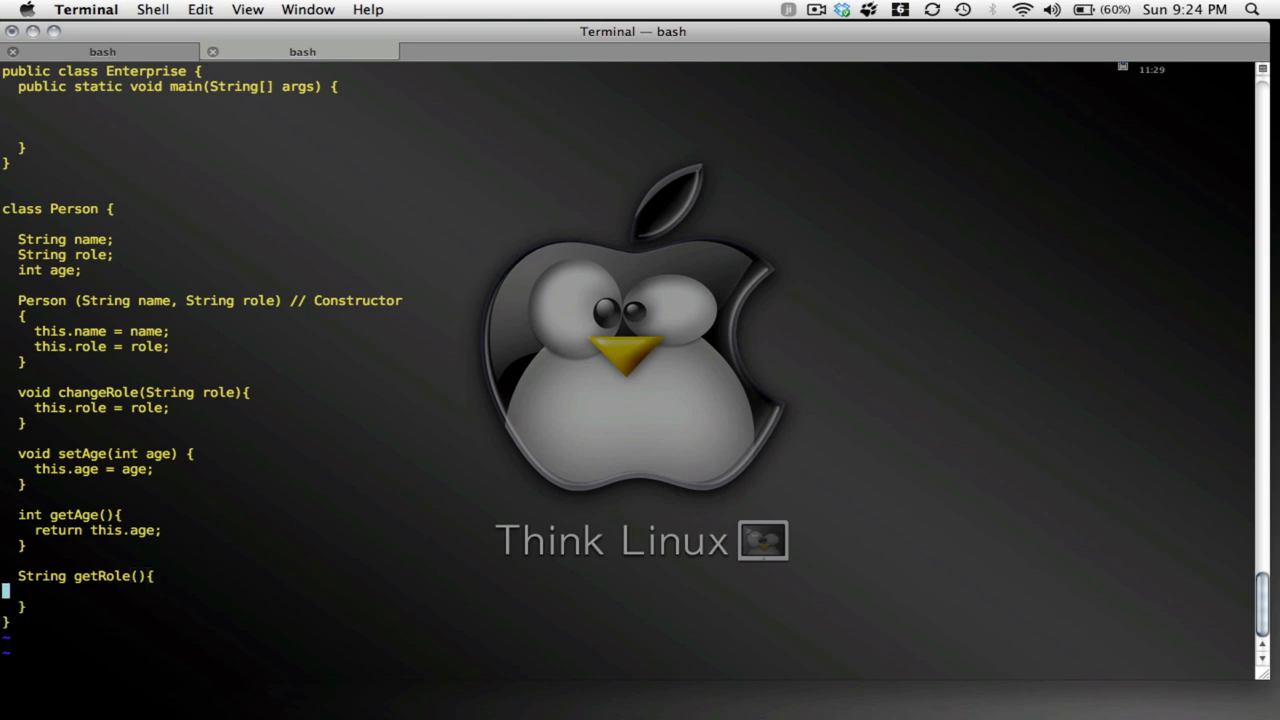
pyautogui.write('return')
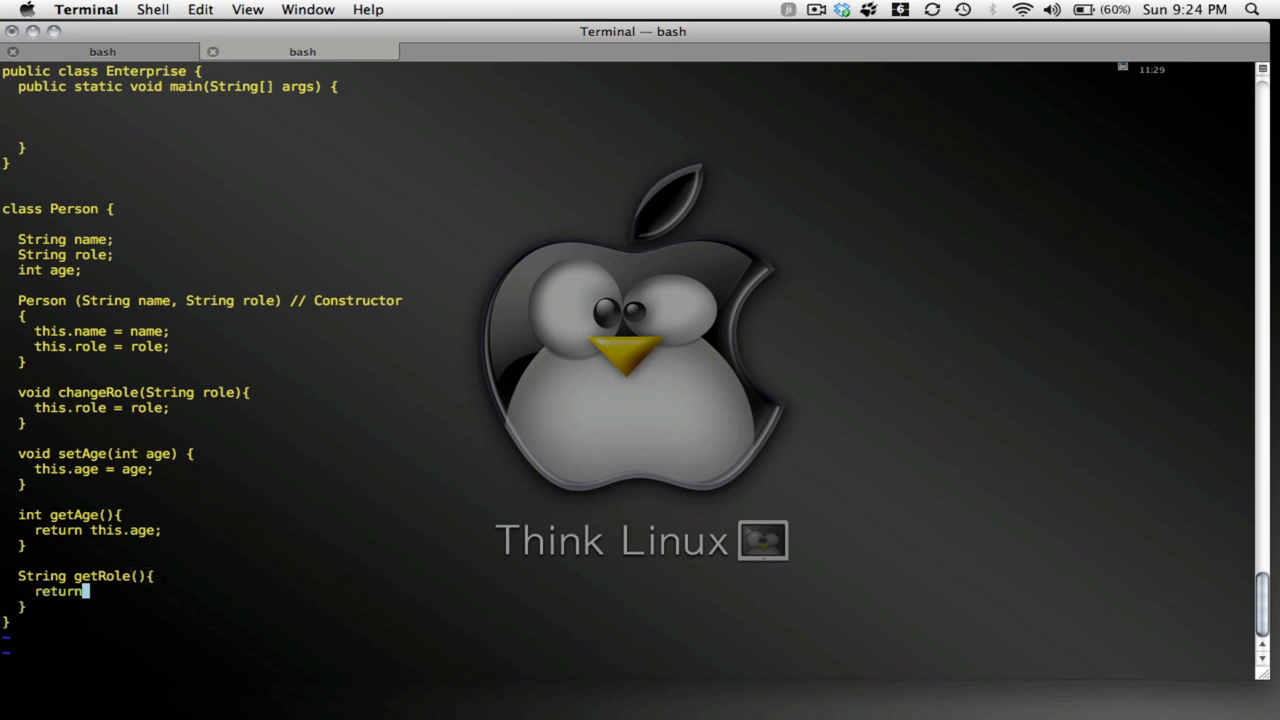
pyautogui.write('this.role;')
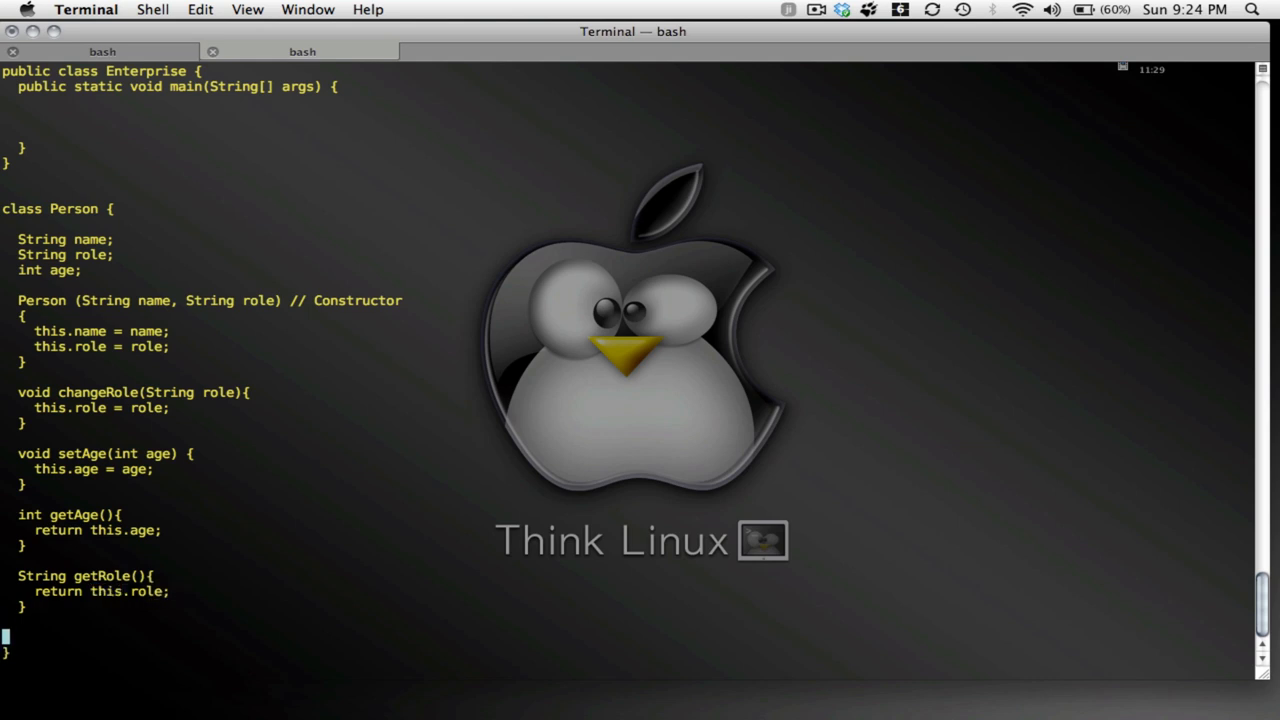
# Add a 'String getName()' method returning this.name
pyautogui.write('String')
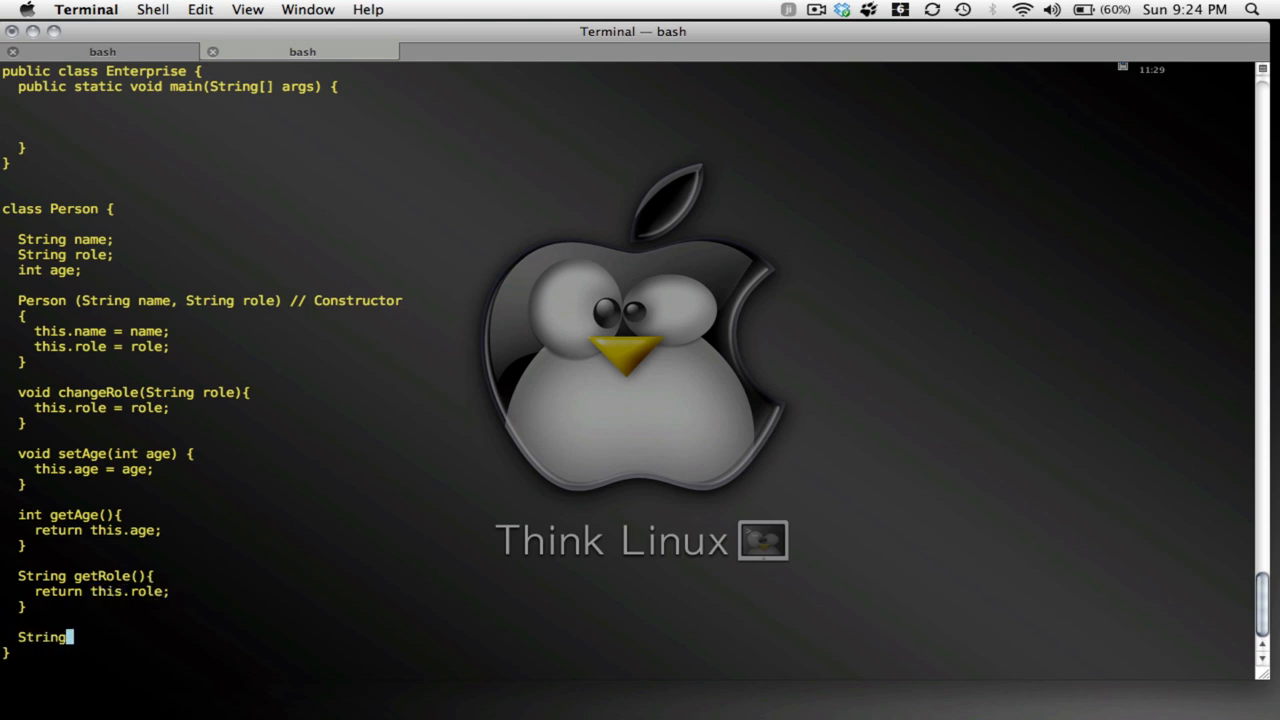
pyautogui.write('getNam')
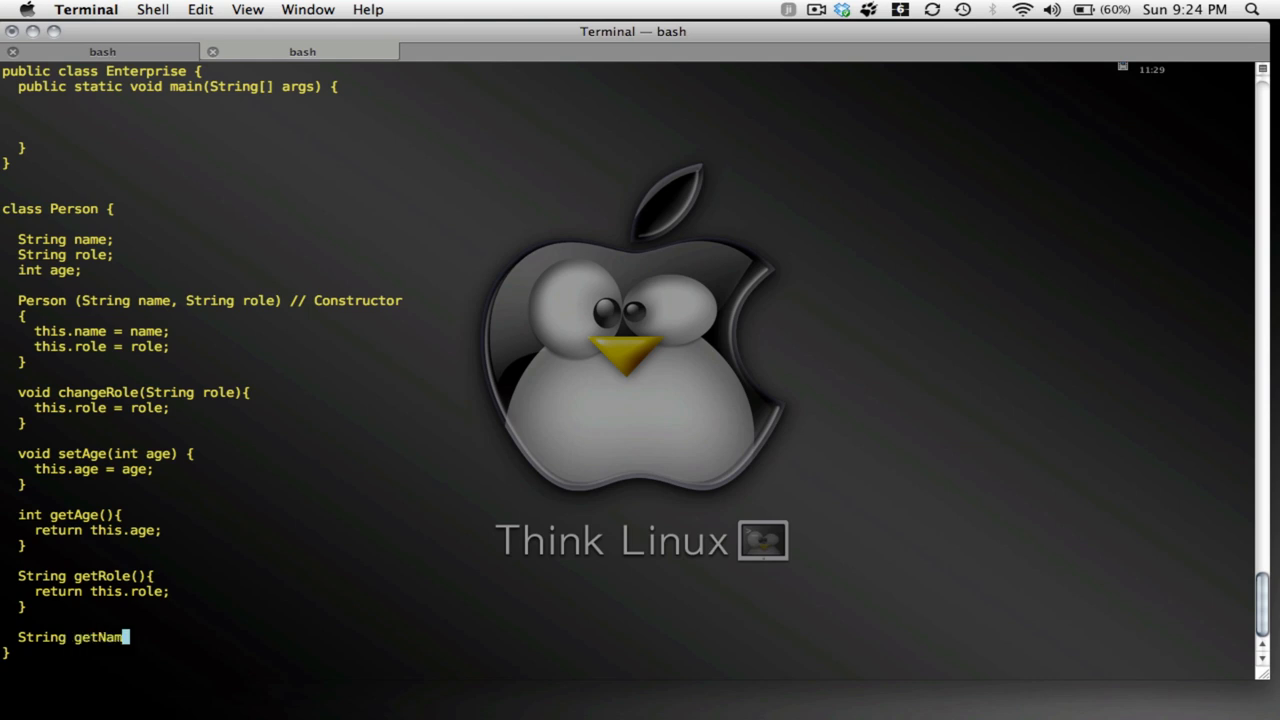
pyautogui.write('e(){')
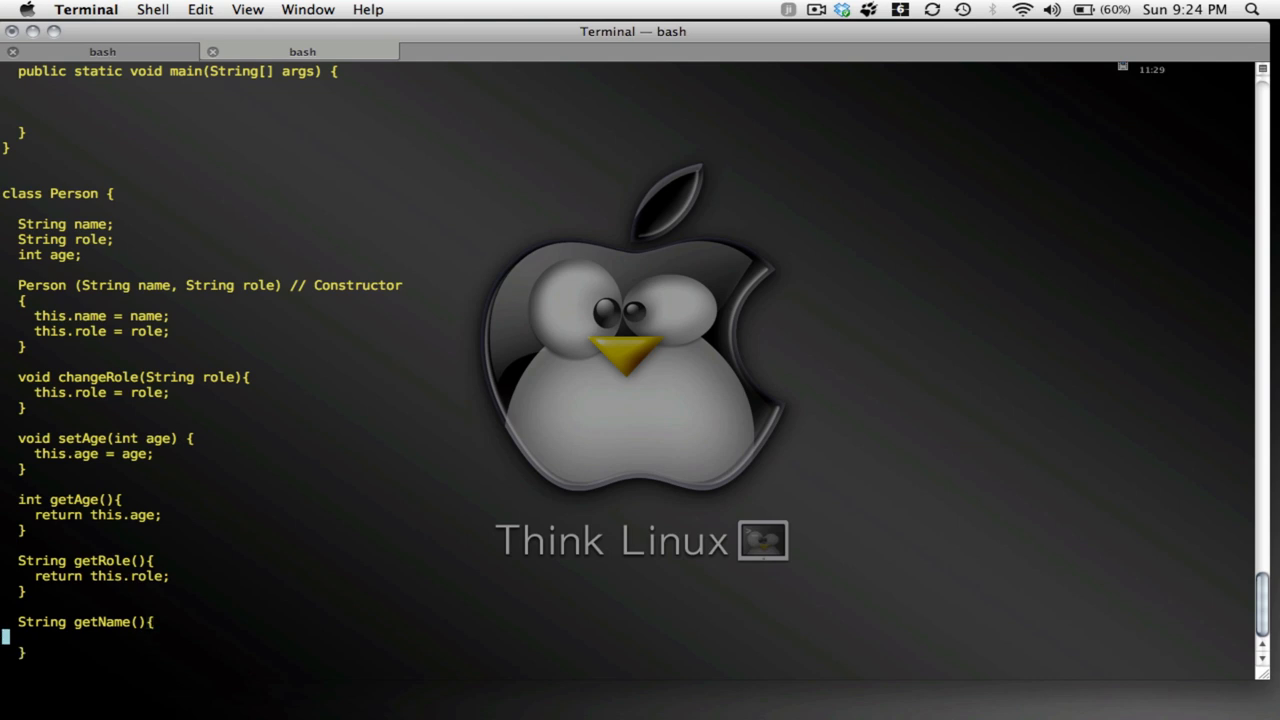
pyautogui.write('return')
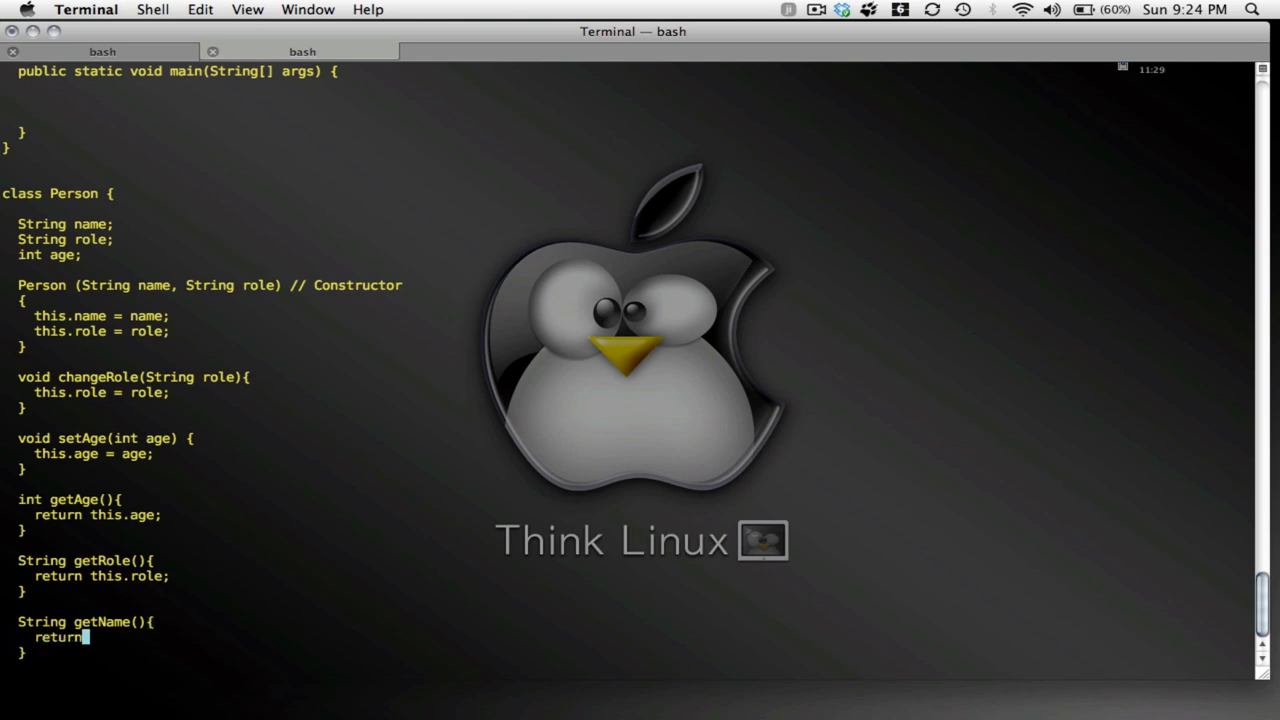
pyautogui.write('this')
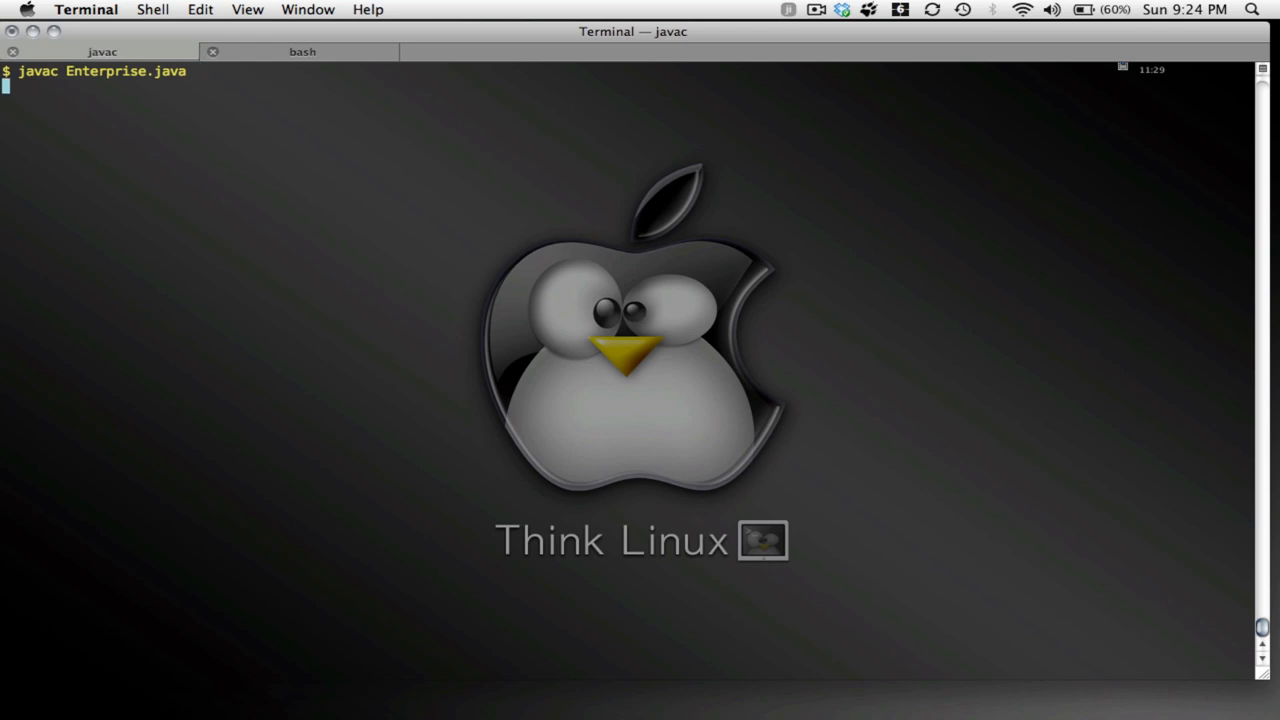
# Run 'java Enterprise', which prints nothing, then return to editing the file in vim
pyautogui.write('java Enterprise')
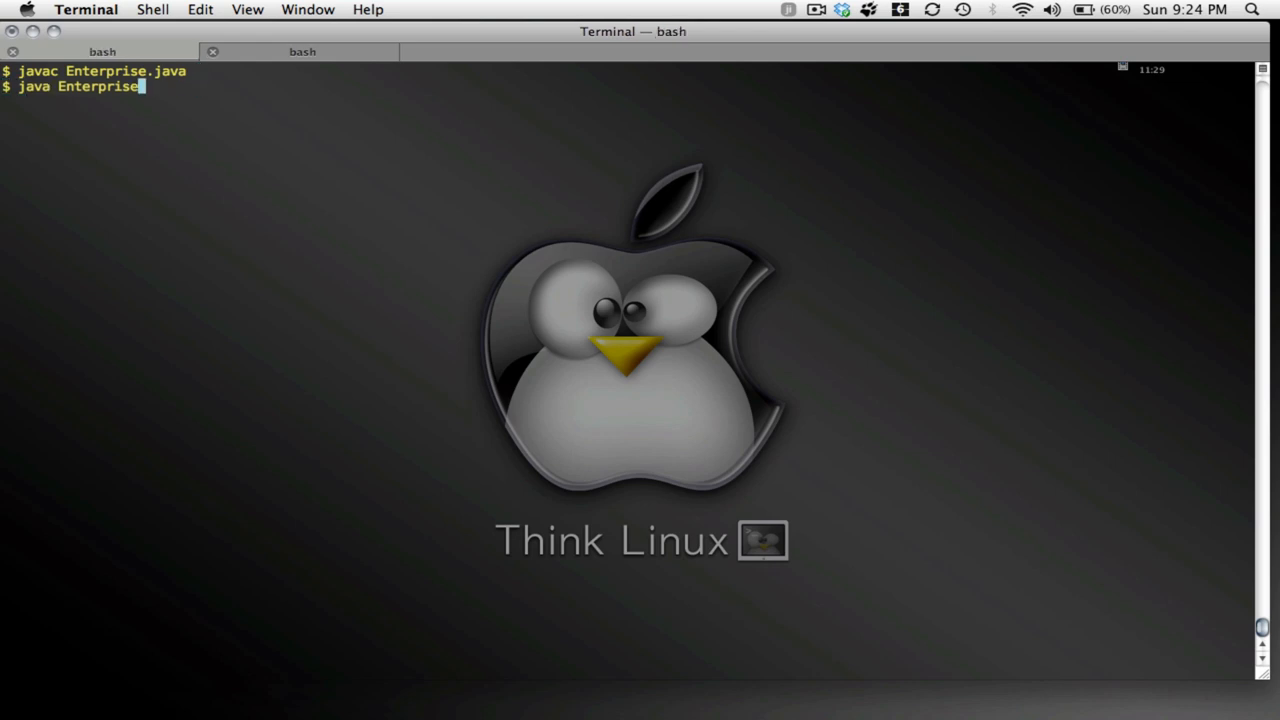
pyautogui.press('Return')
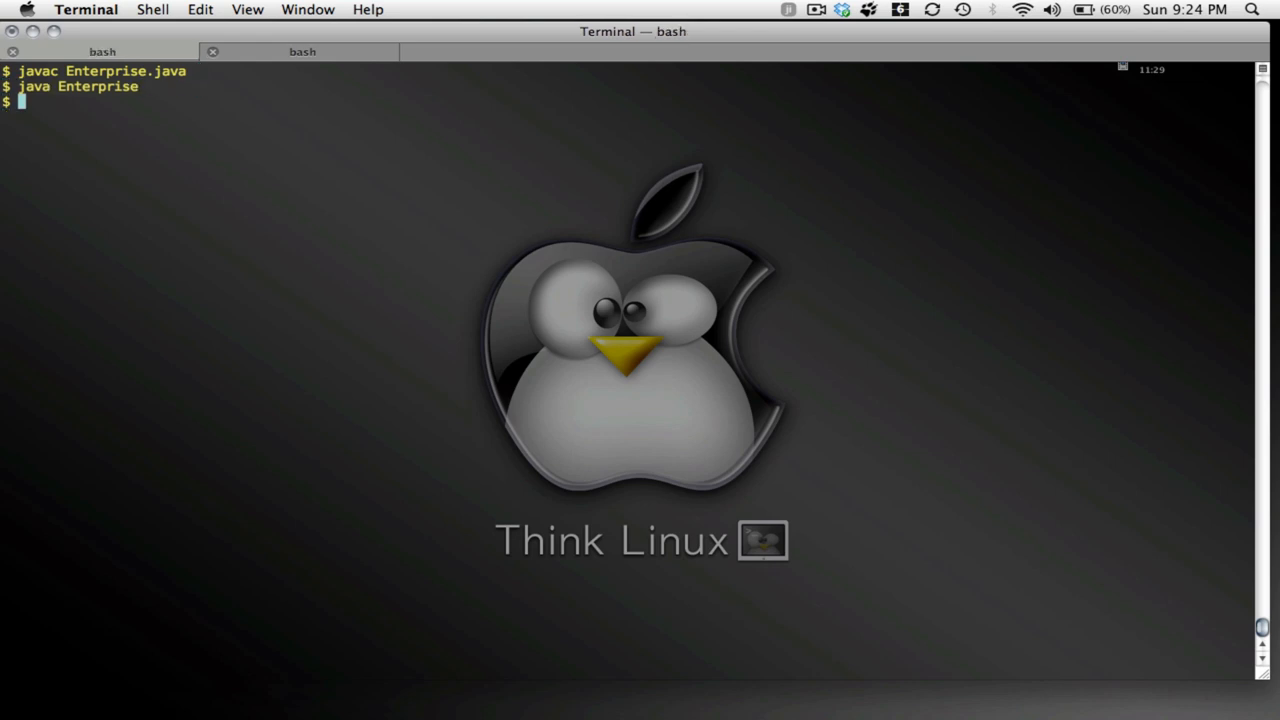
pyautogui.click(301, 51)
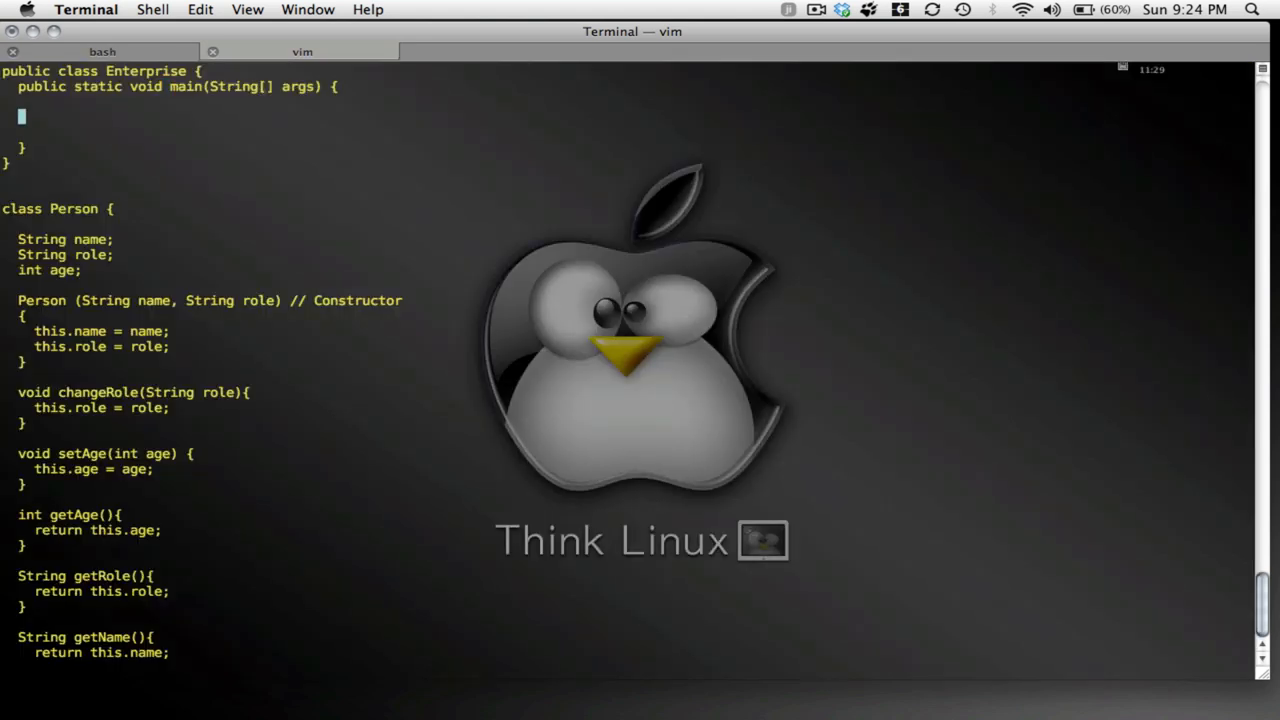
# In main, write 'Person captain = new Person("Kirk","Captain");'
pyautogui.write('Person')
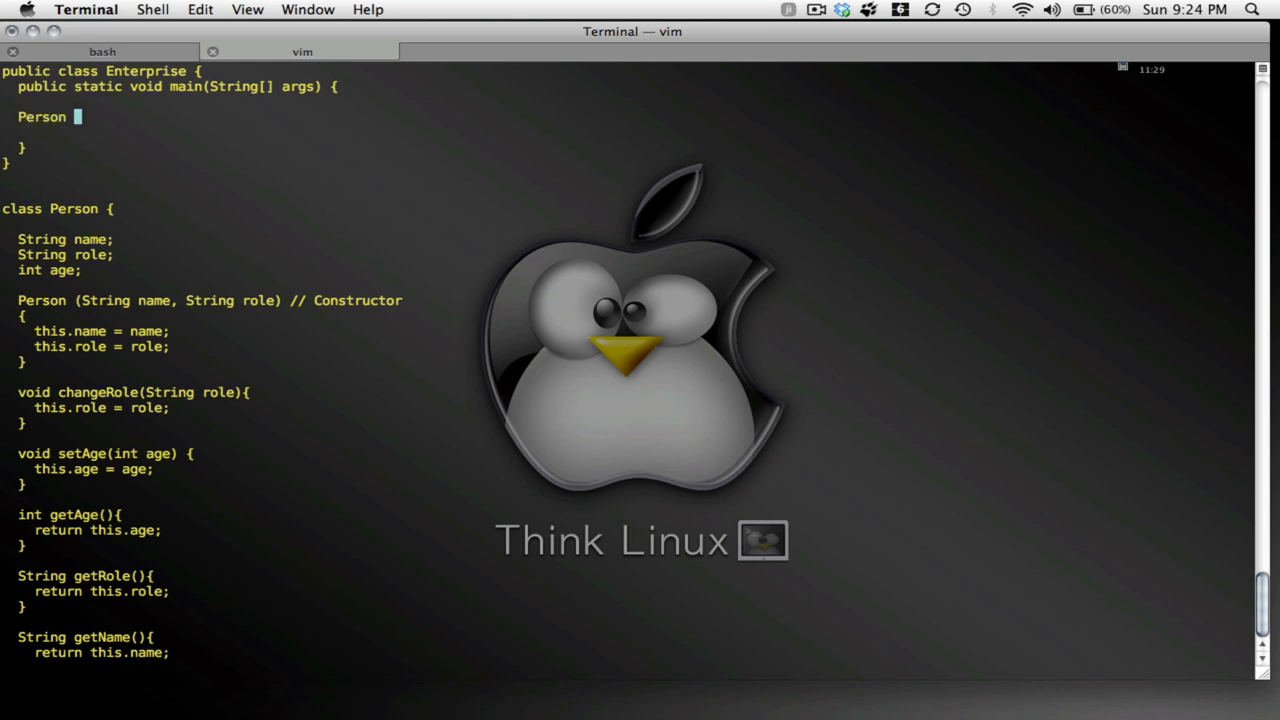
pyautogui.write('capta')
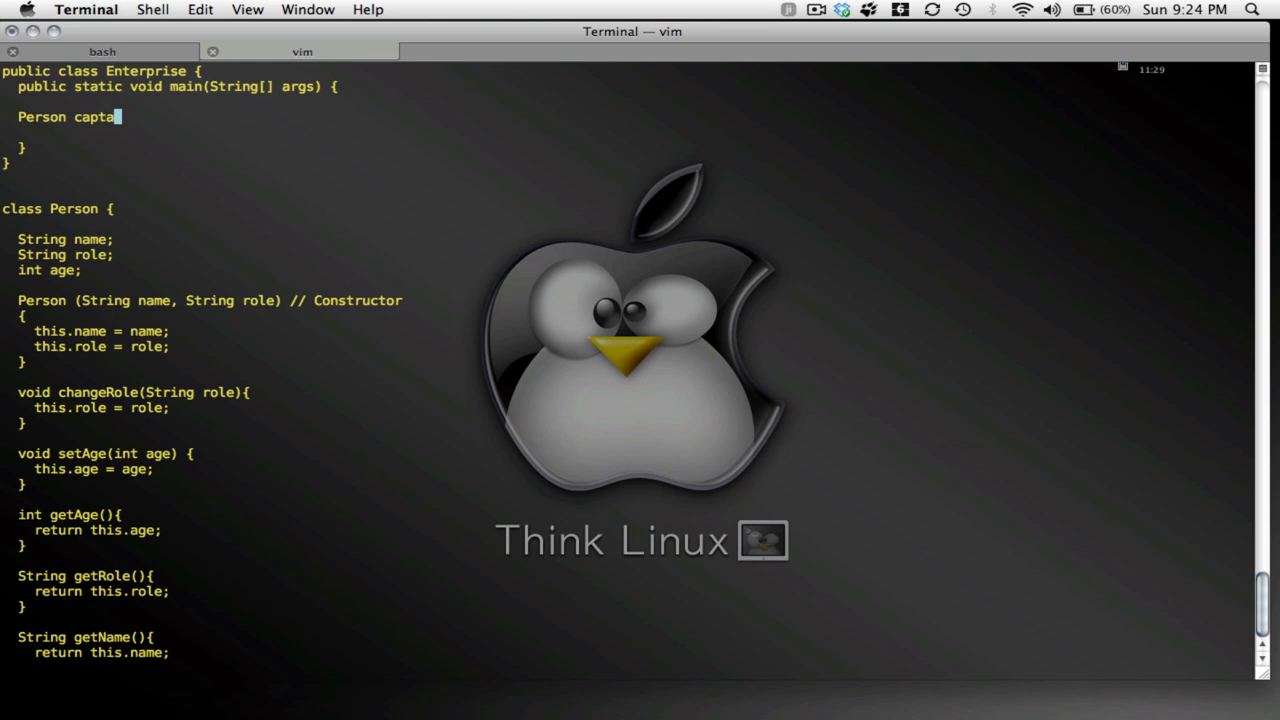
pyautogui.write('in new')
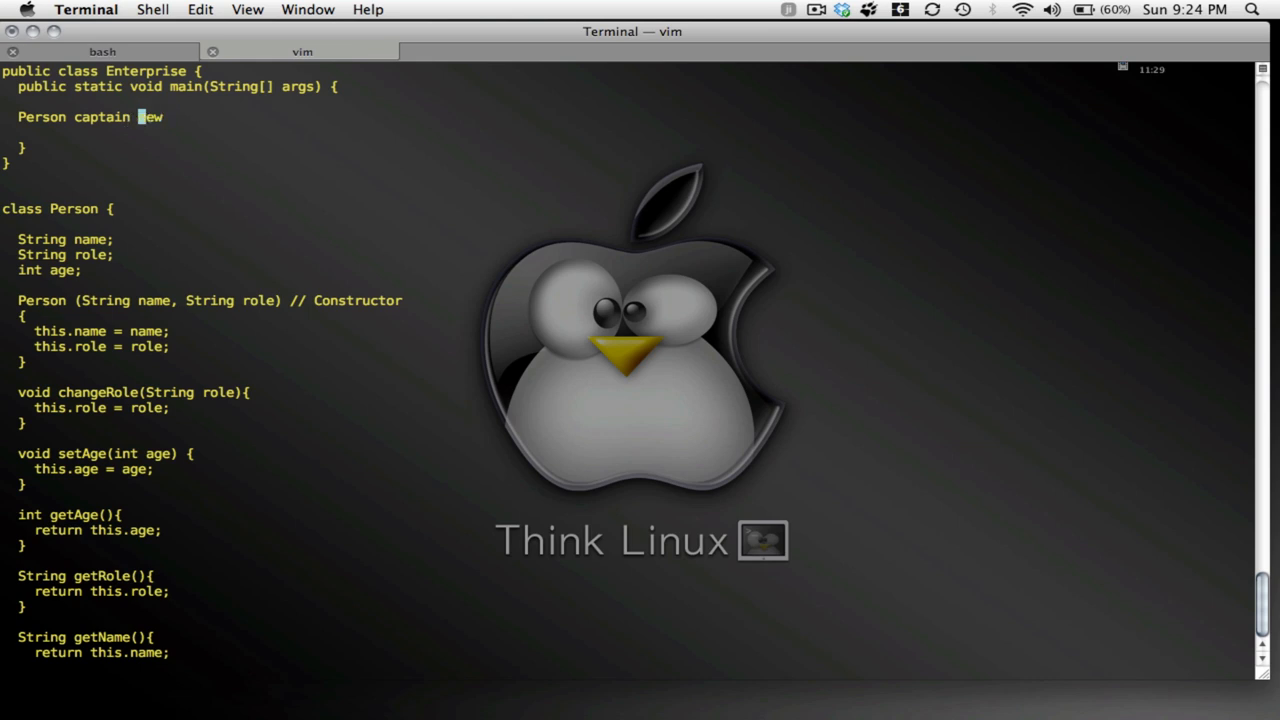
pyautogui.write('= new P')
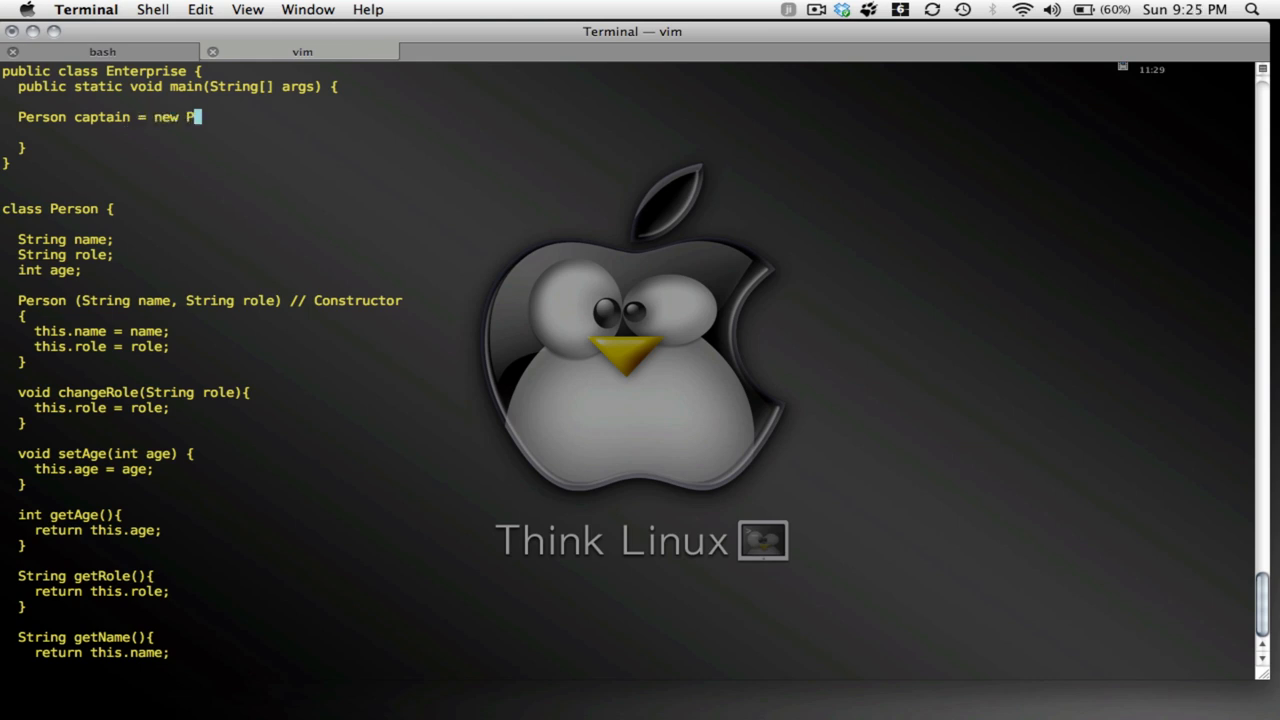
pyautogui.write('erson("')
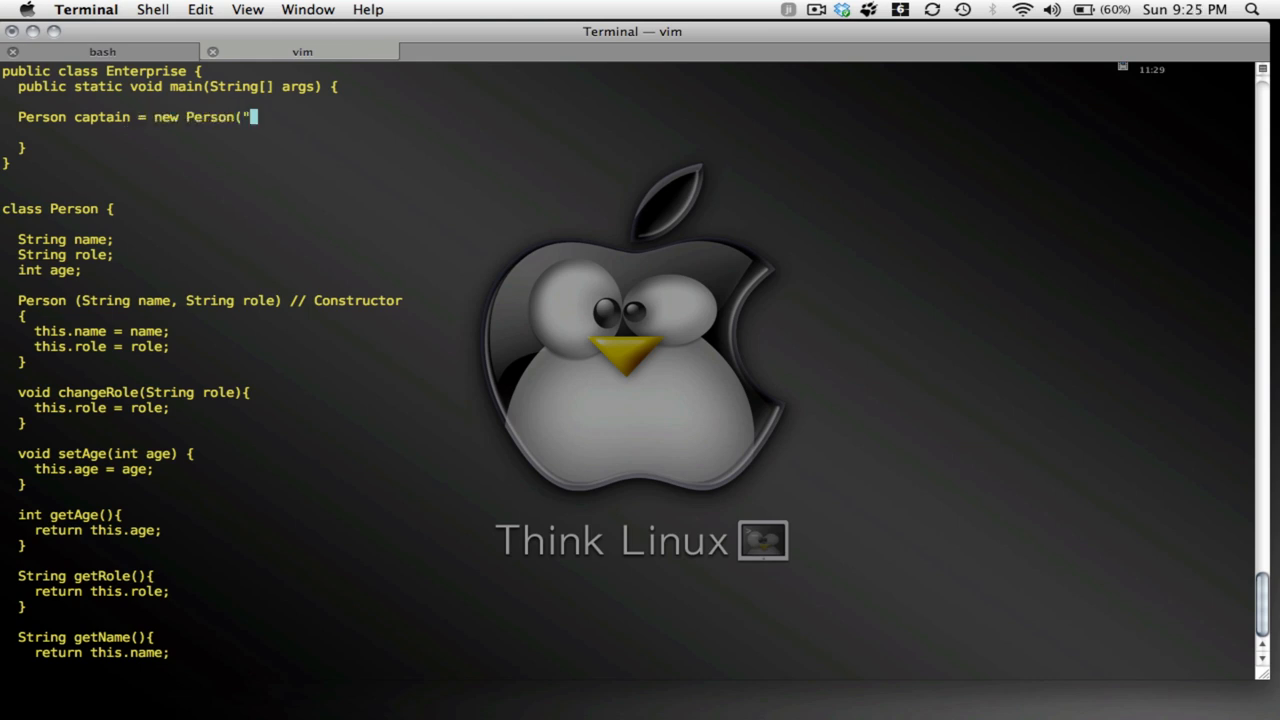
pyautogui.write('Kir')
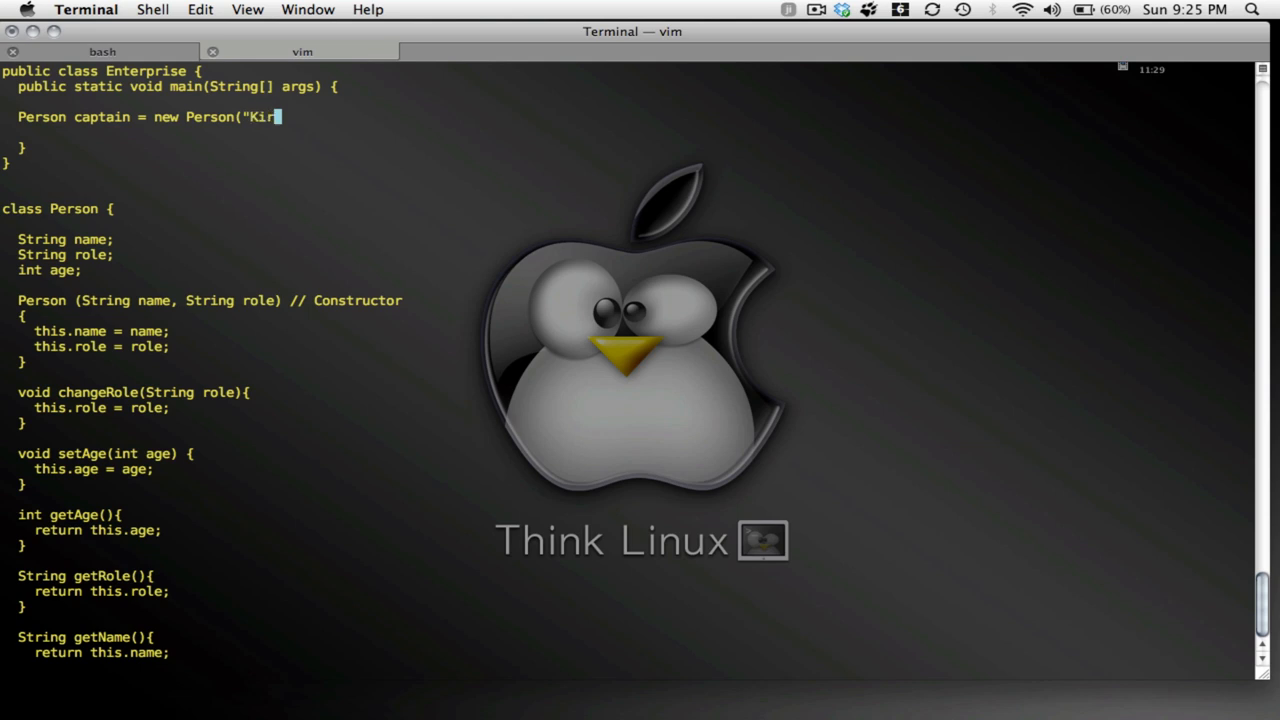
pyautogui.write('k":')
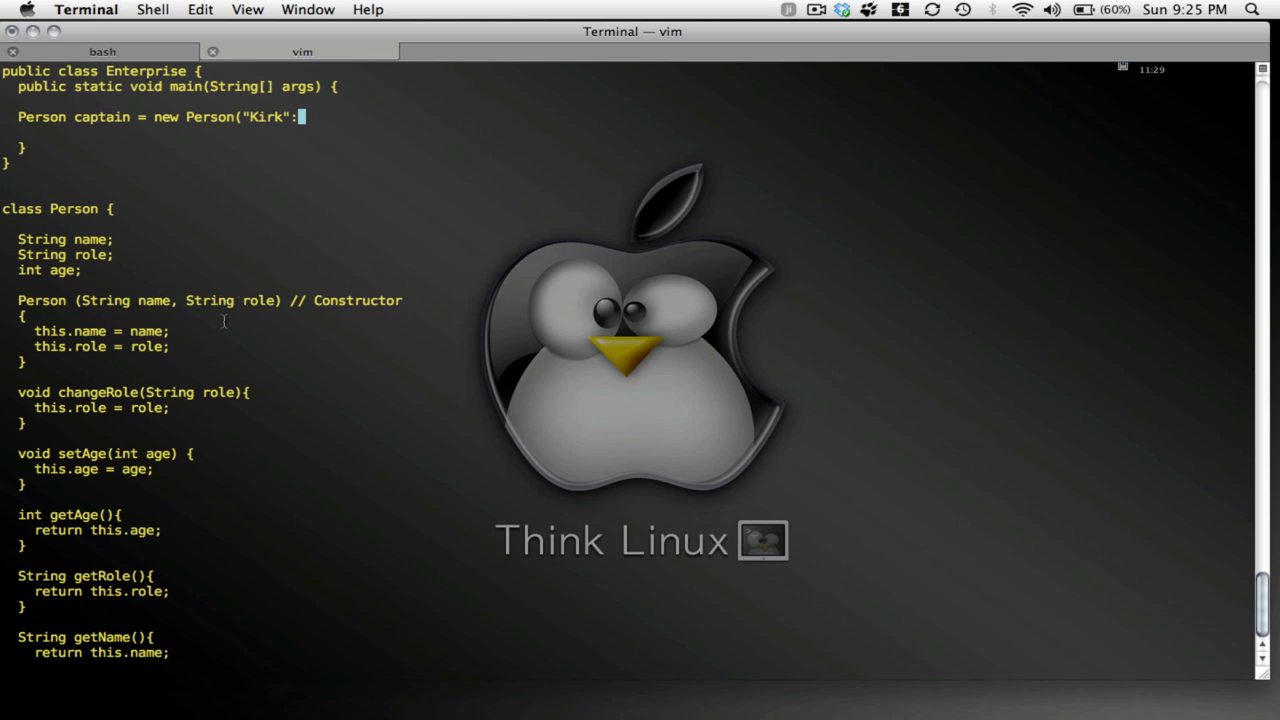
pyautogui.write(',"')
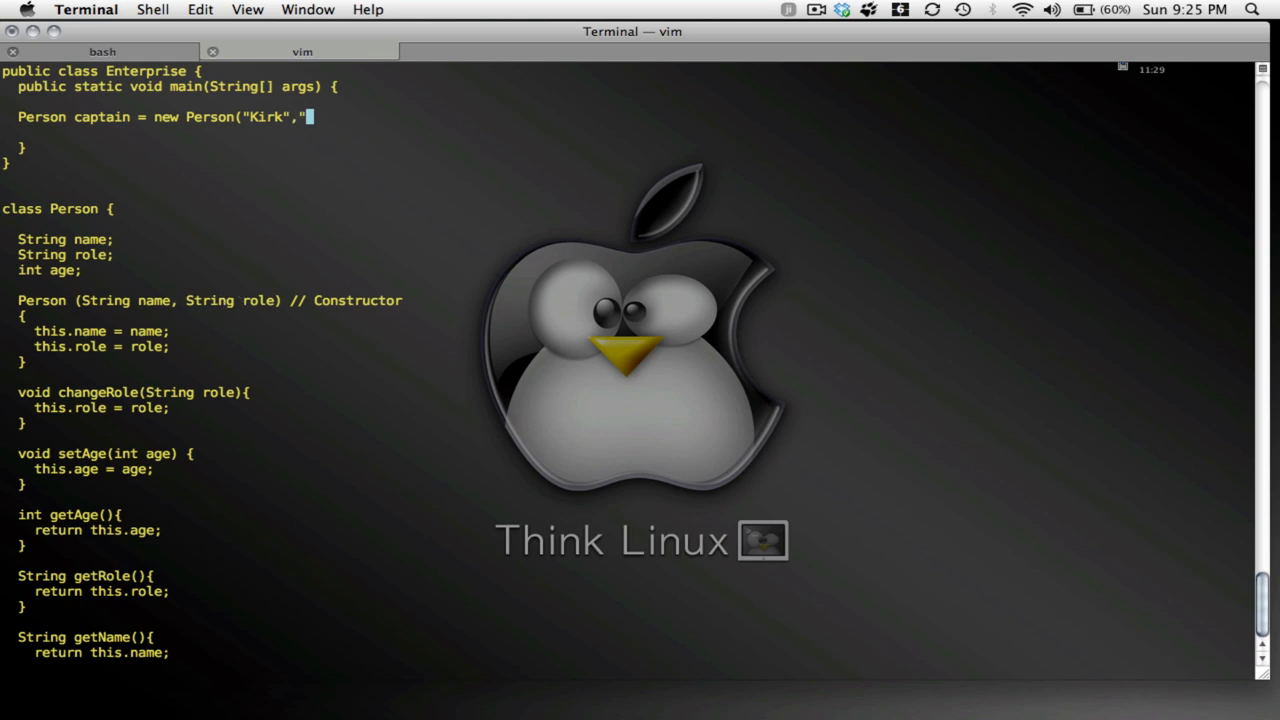
pyautogui.write('Capt')
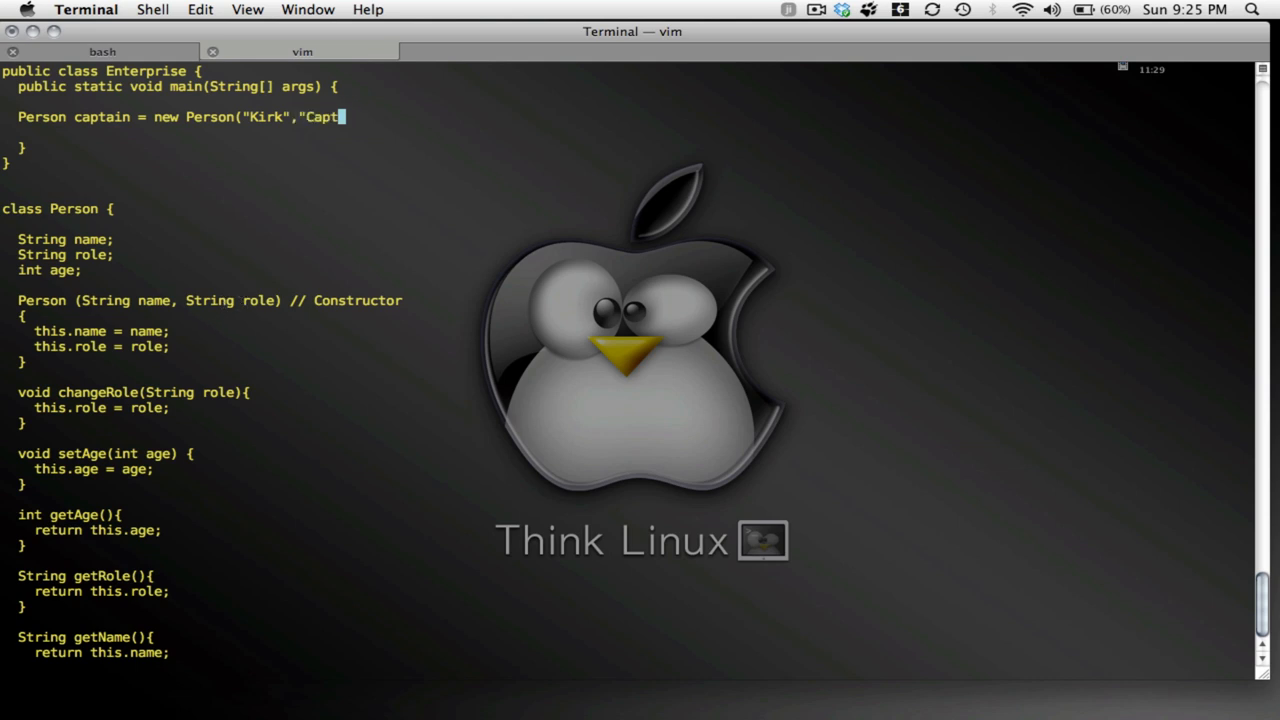
pyautogui.write('ain");')
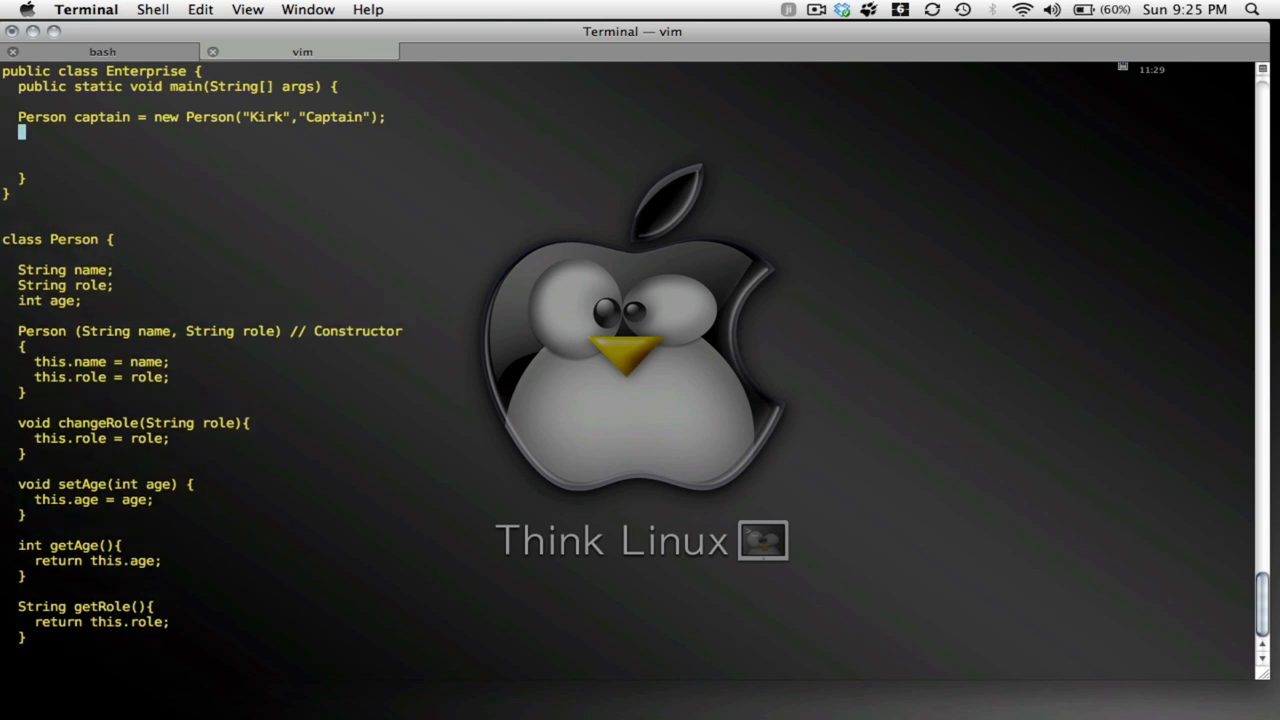
# Add the line Person physician = new Person("Bones","Ship's Doctor"); below the captain
pyautogui.write('Person')
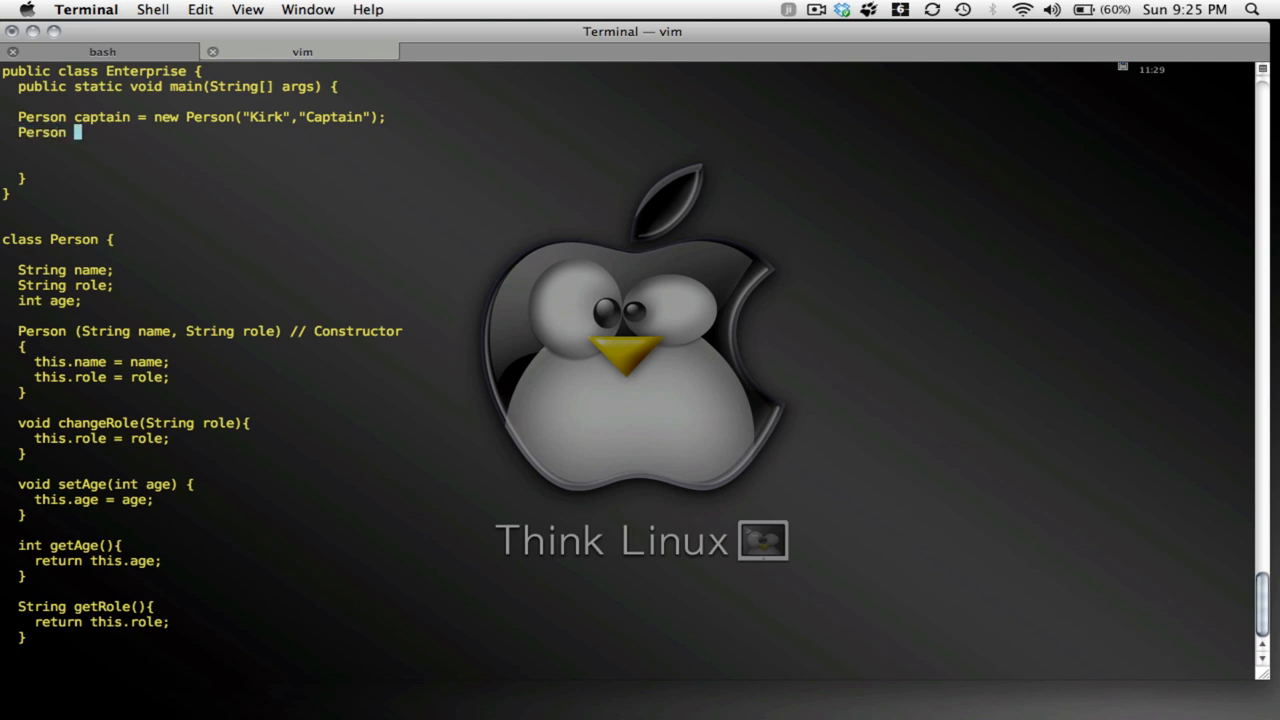
pyautogui.write('physician = New')
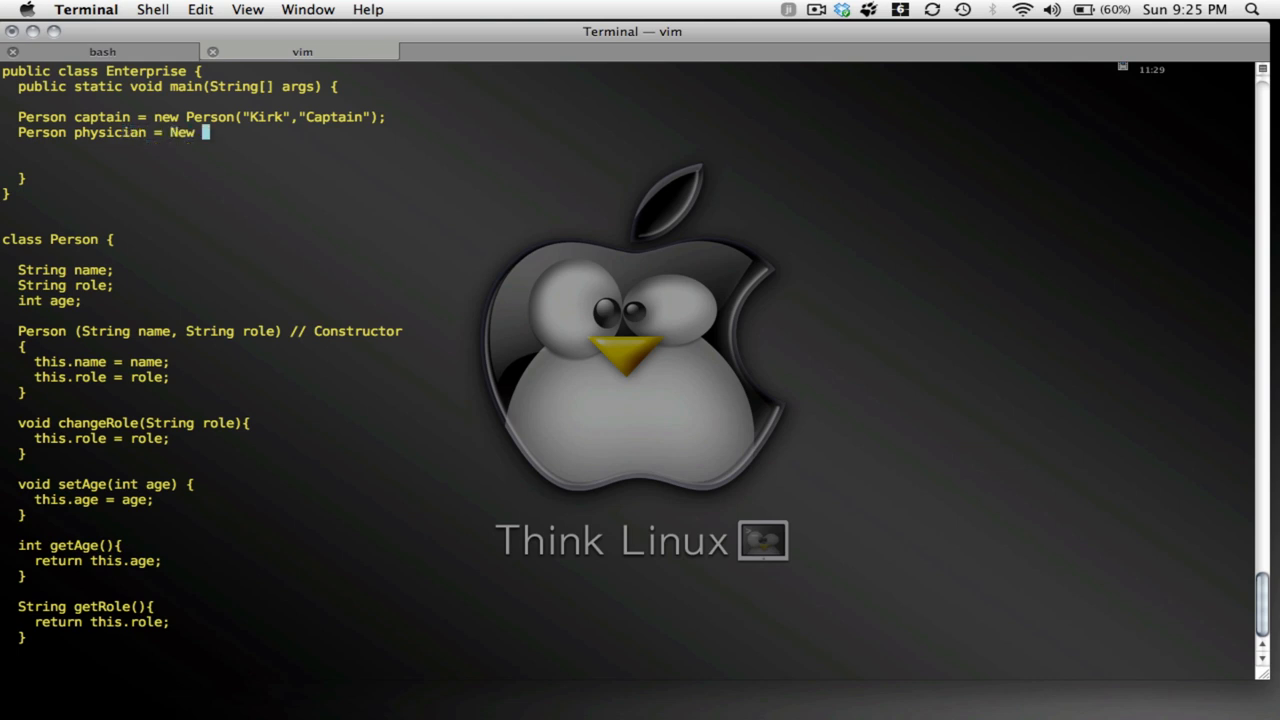
pyautogui.write('Person')
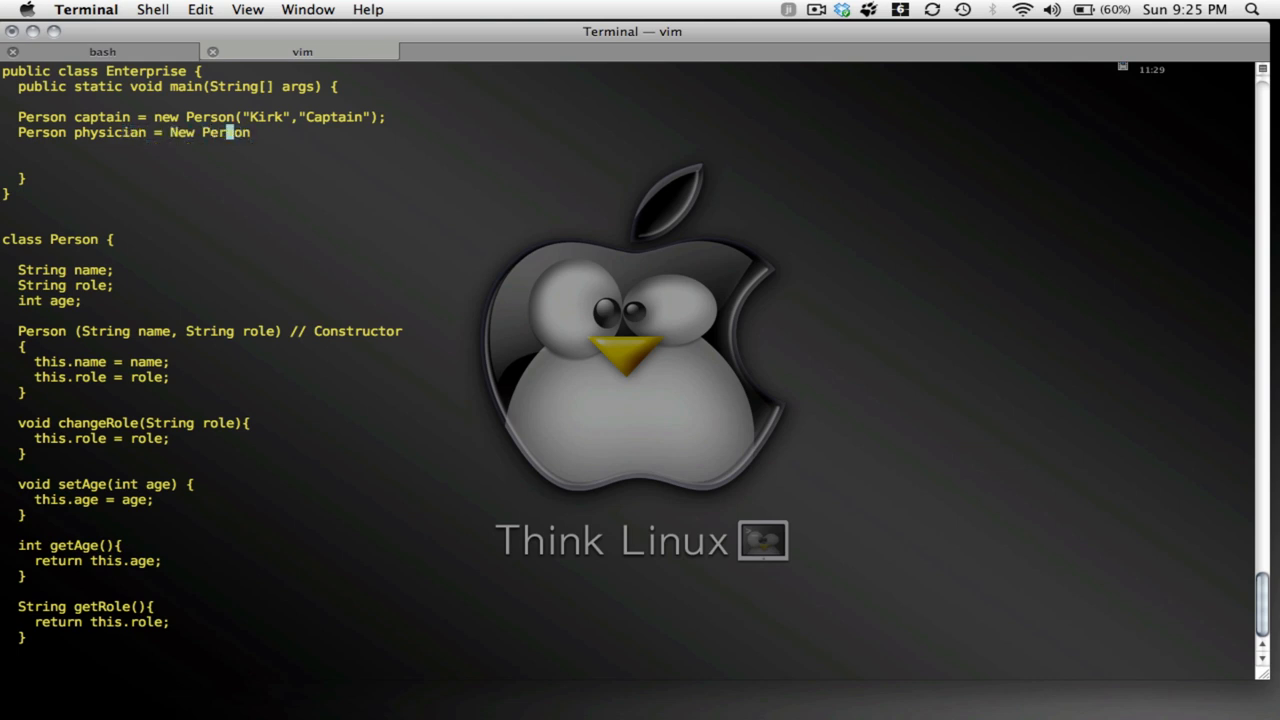
pyautogui.write('new')
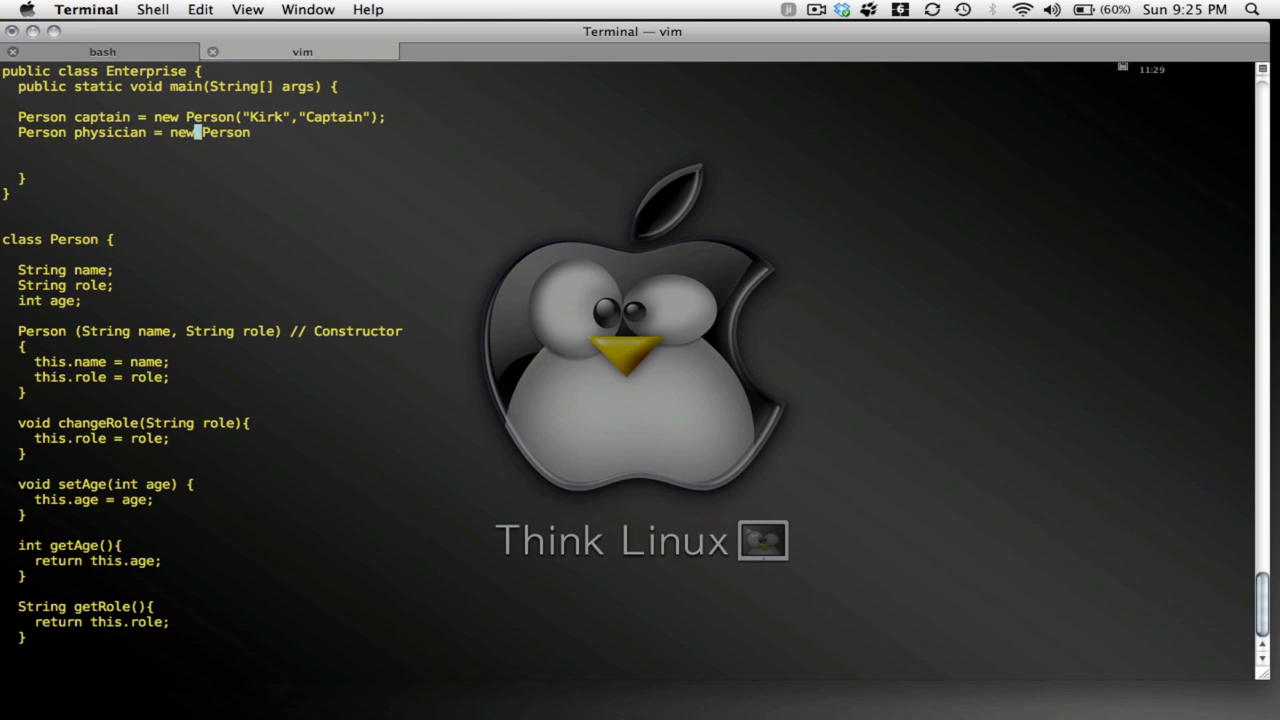
pyautogui.write('("')
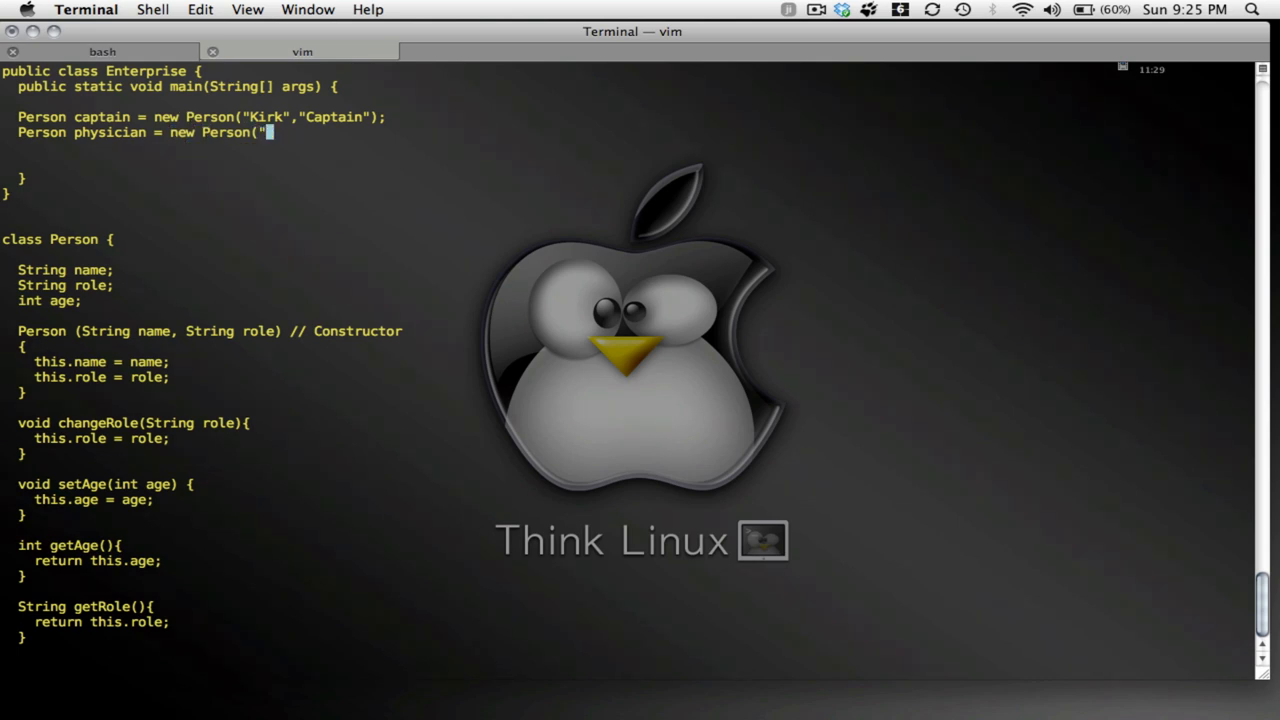
pyautogui.write('Bonew')
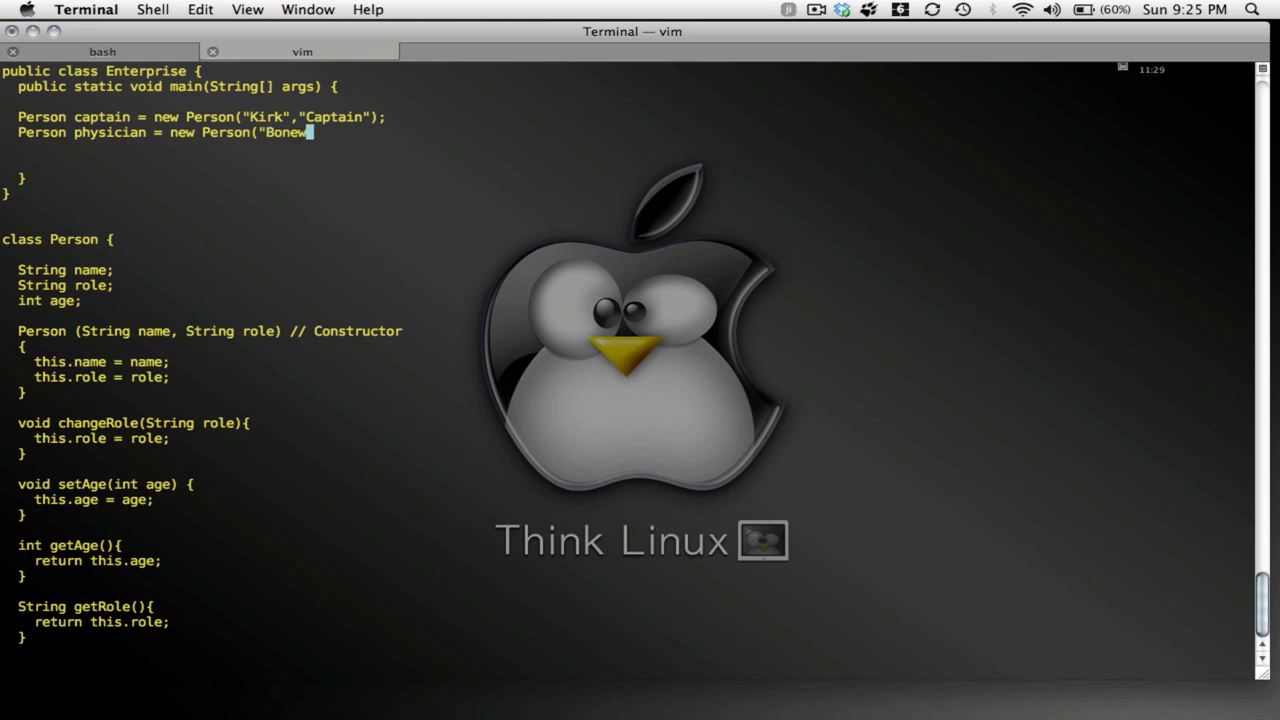
pyautogui.write('s","')
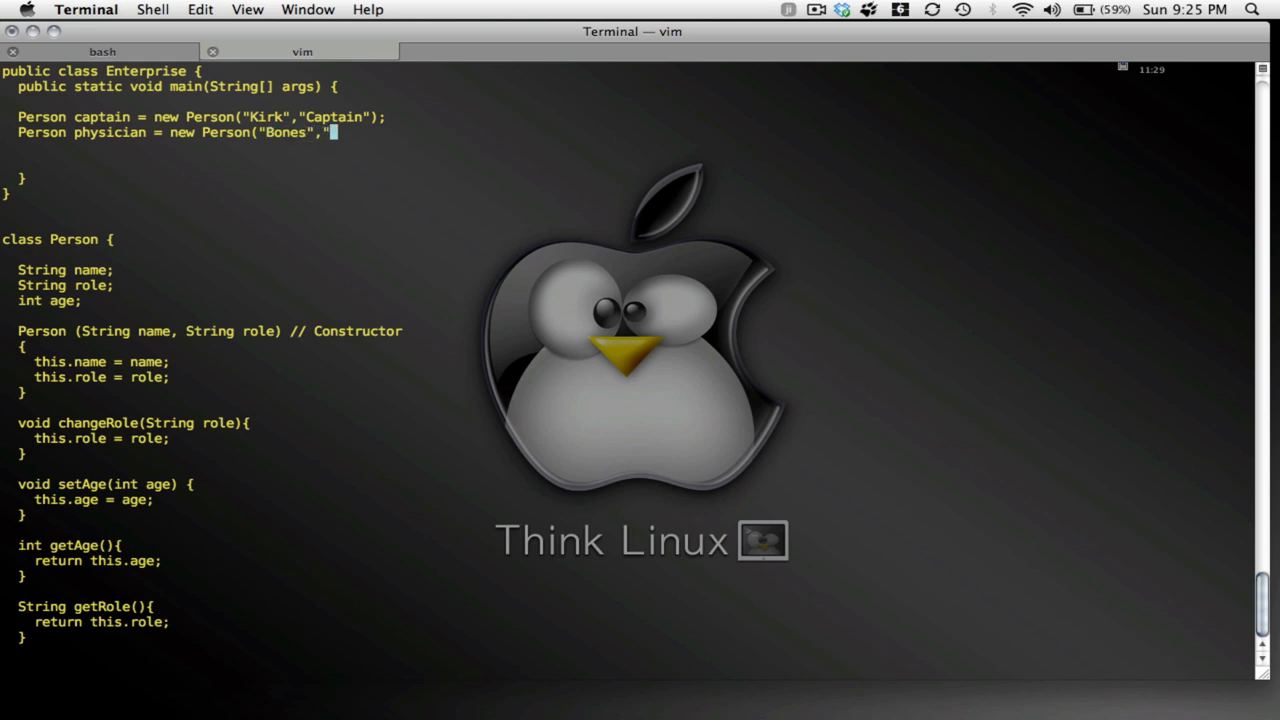
pyautogui.write('S')
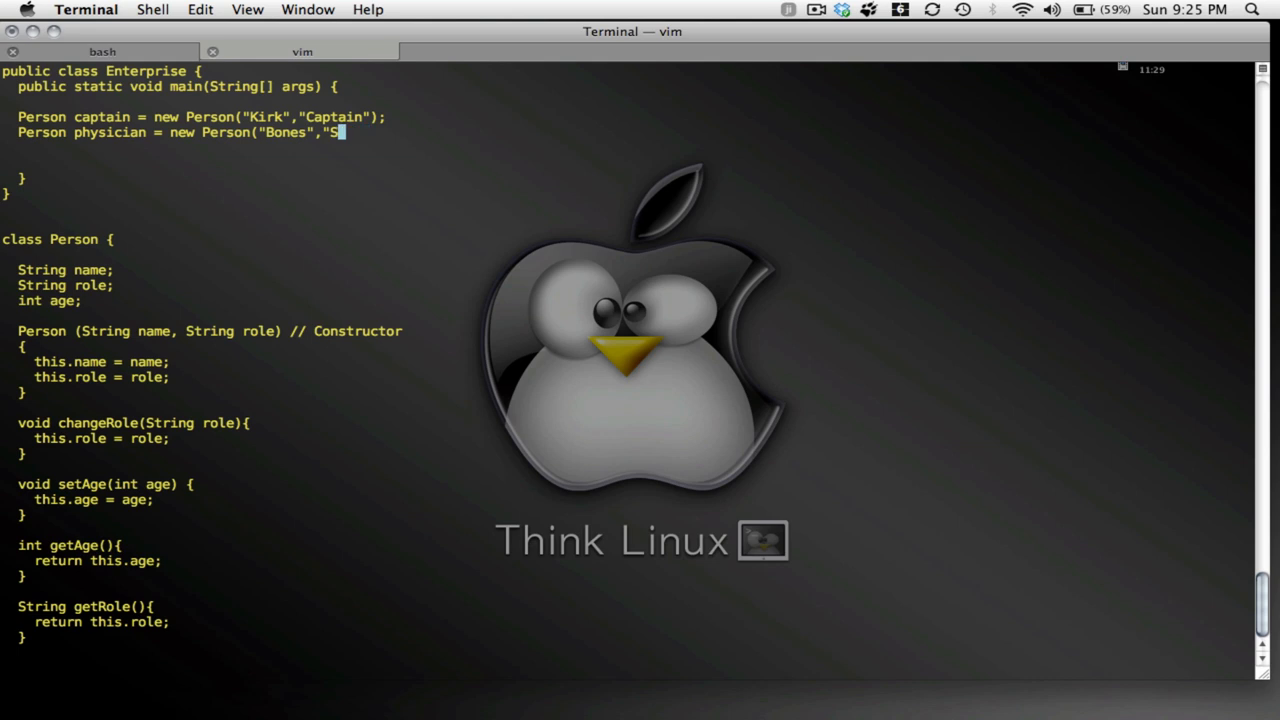
pyautogui.write("hip's")
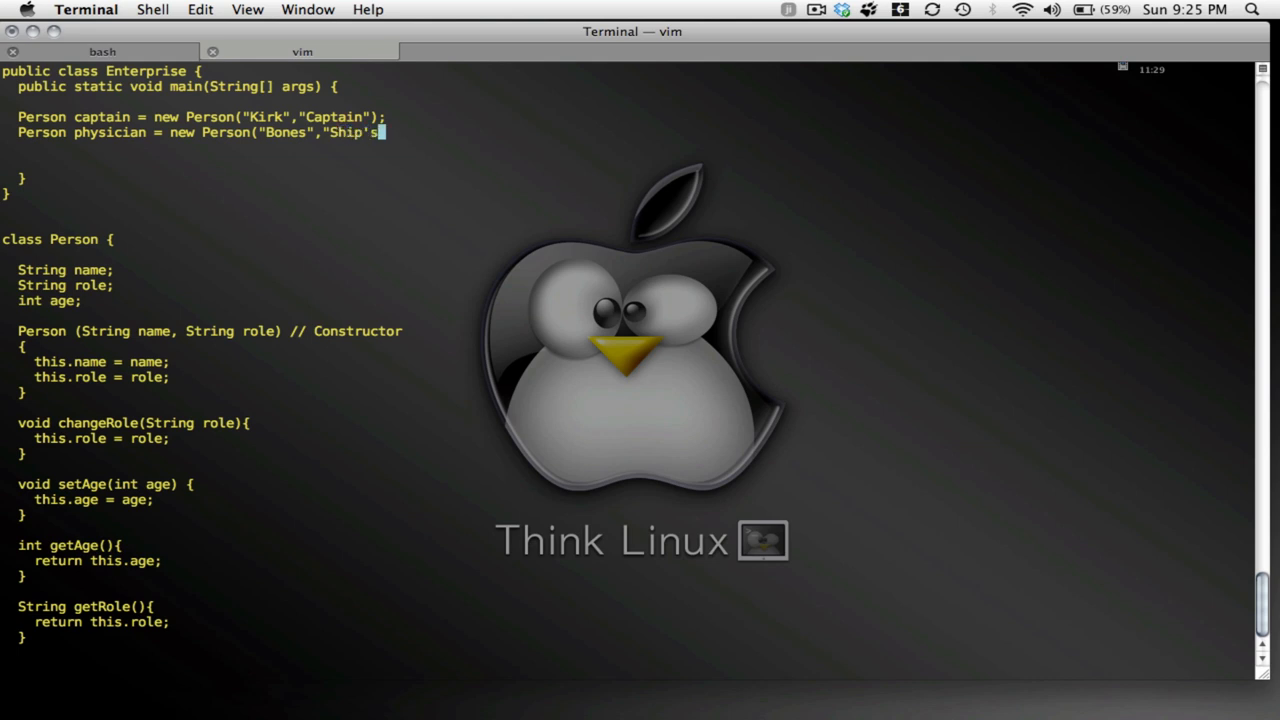
pyautogui.write('Doctor");')
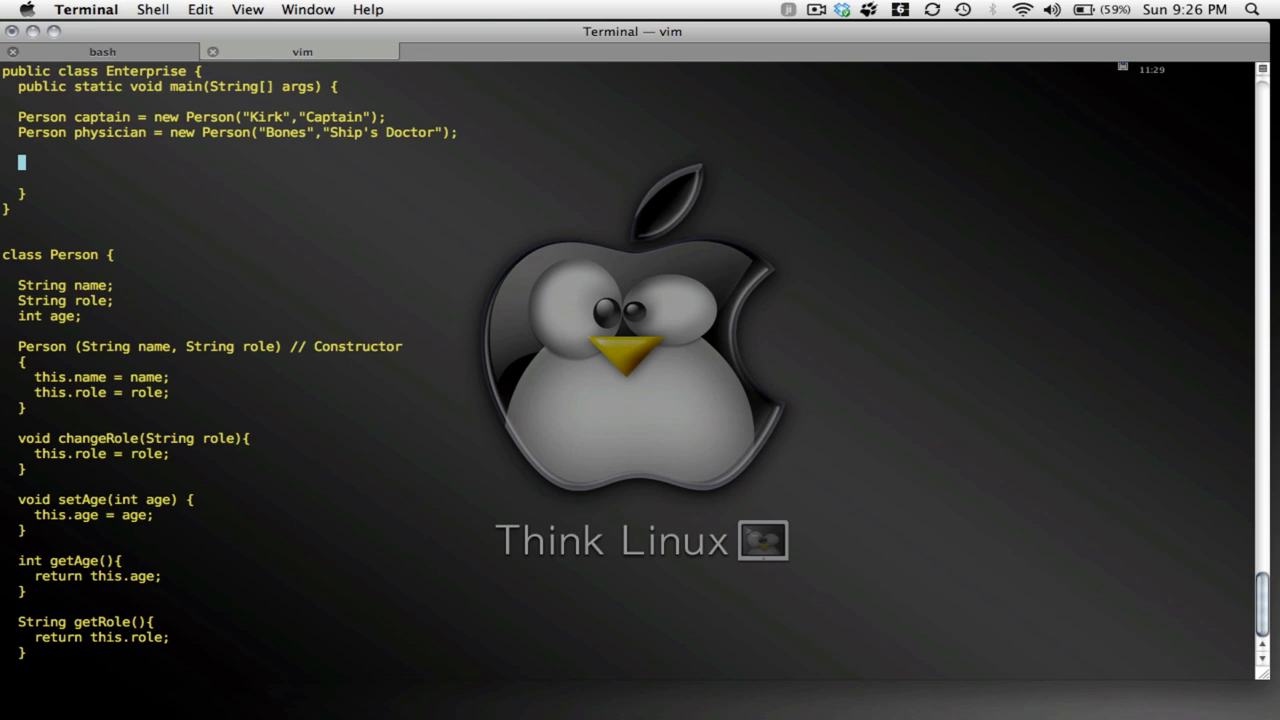
# Add captain.setAge(40); and physician.setAge(39); as new lines in main
pyautogui.write('set')
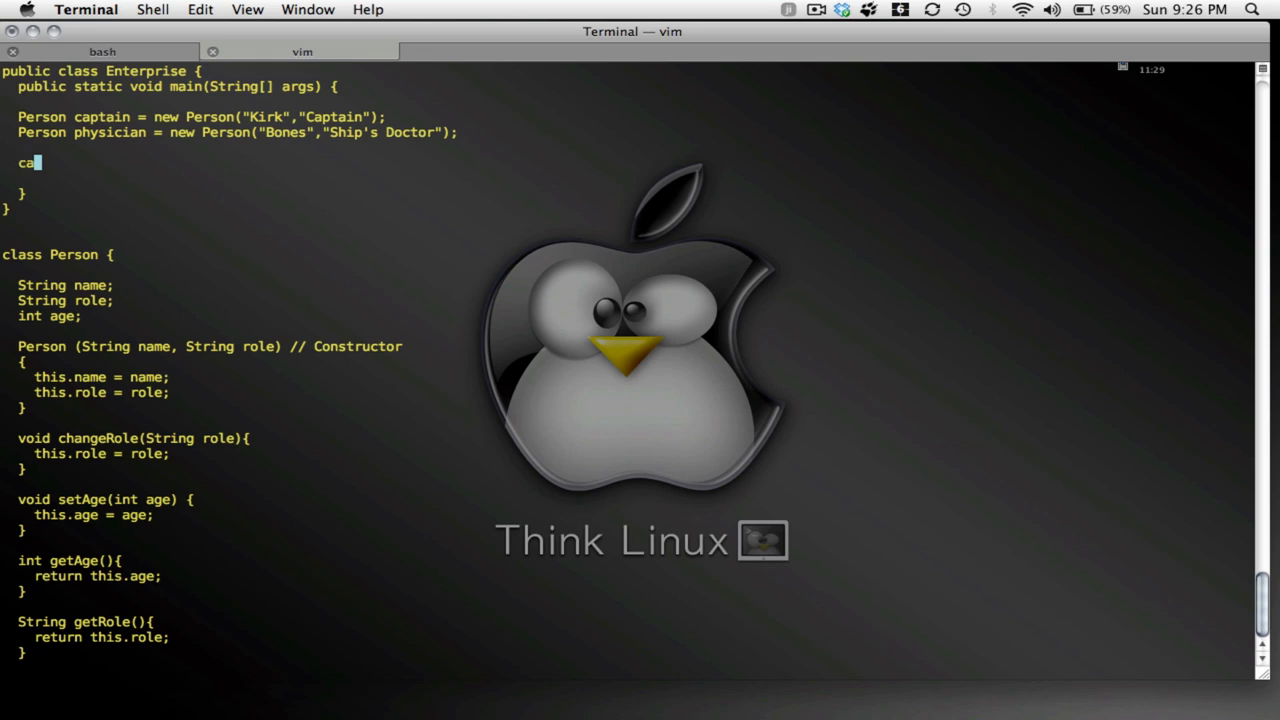
pyautogui.write('ptain.set')
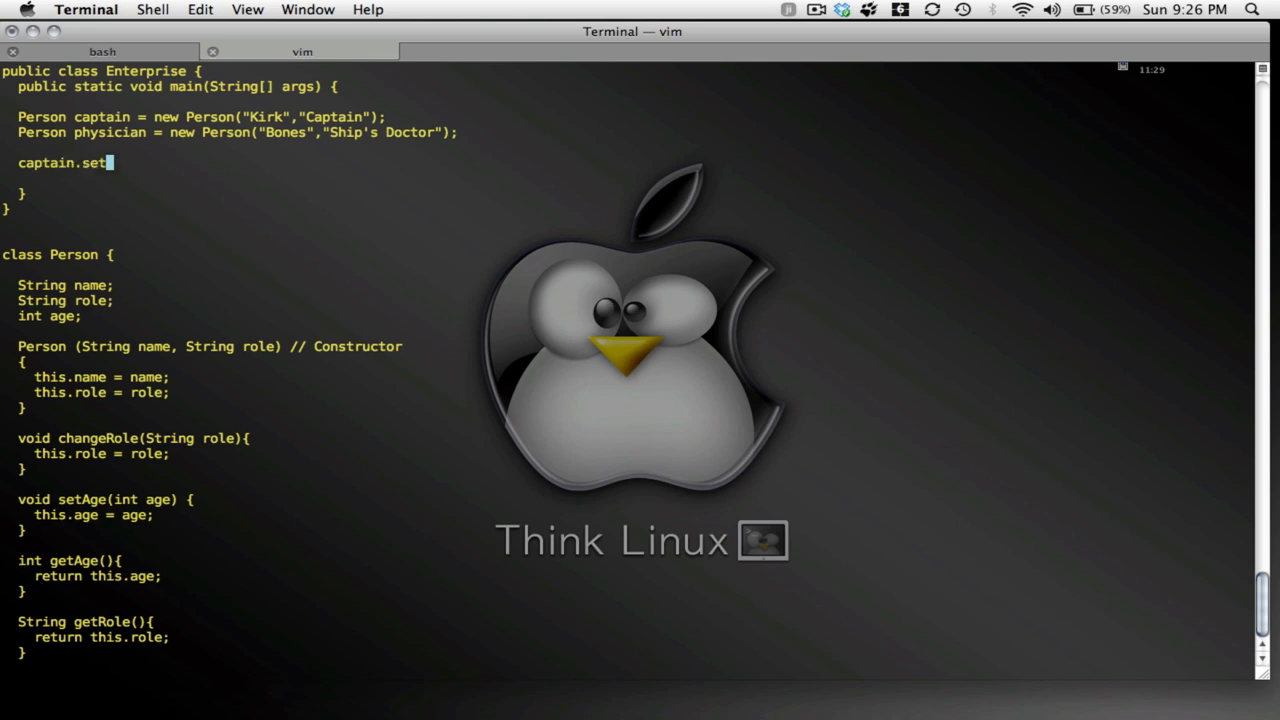
pyautogui.write('Age(')
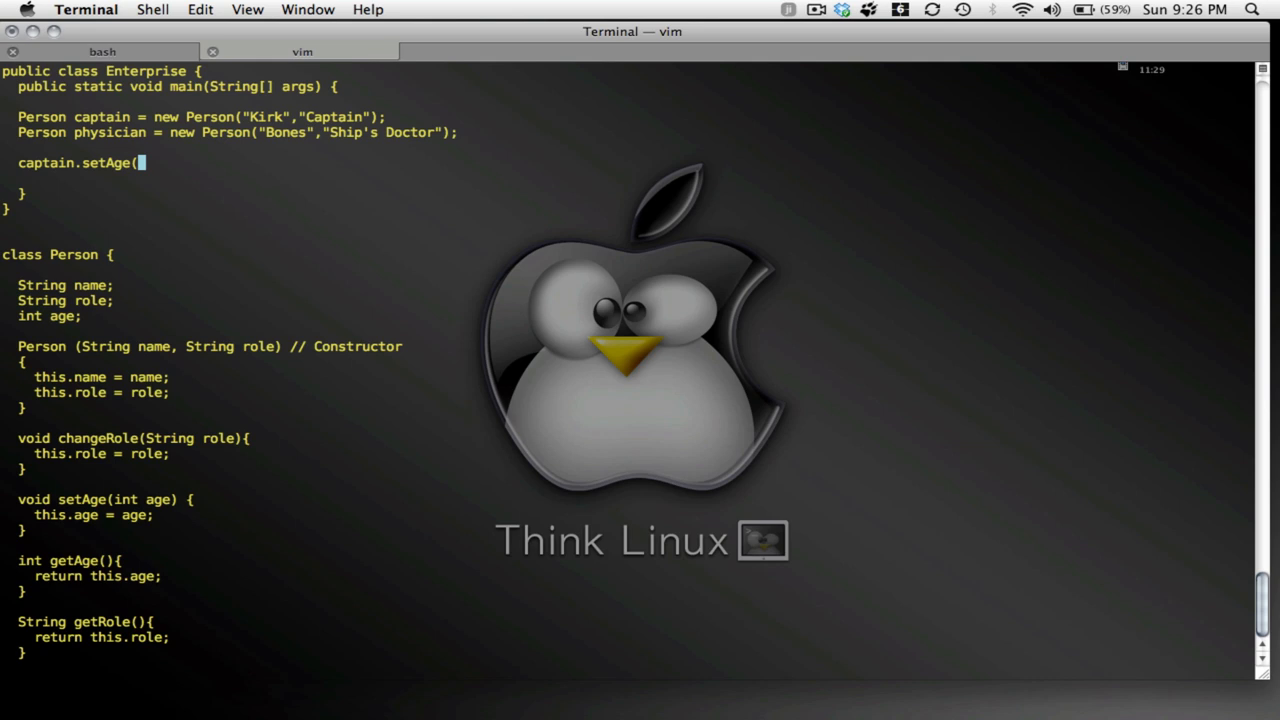
pyautogui.write('40);')
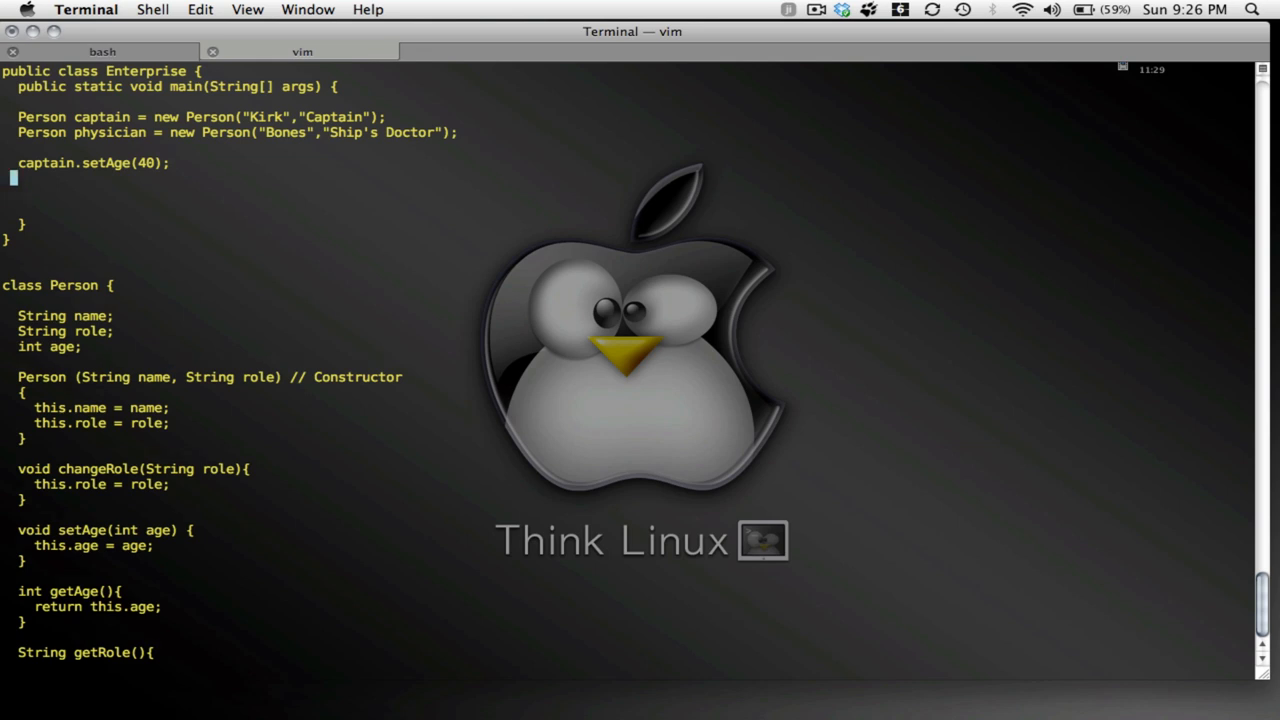
pyautogui.write('physician.')
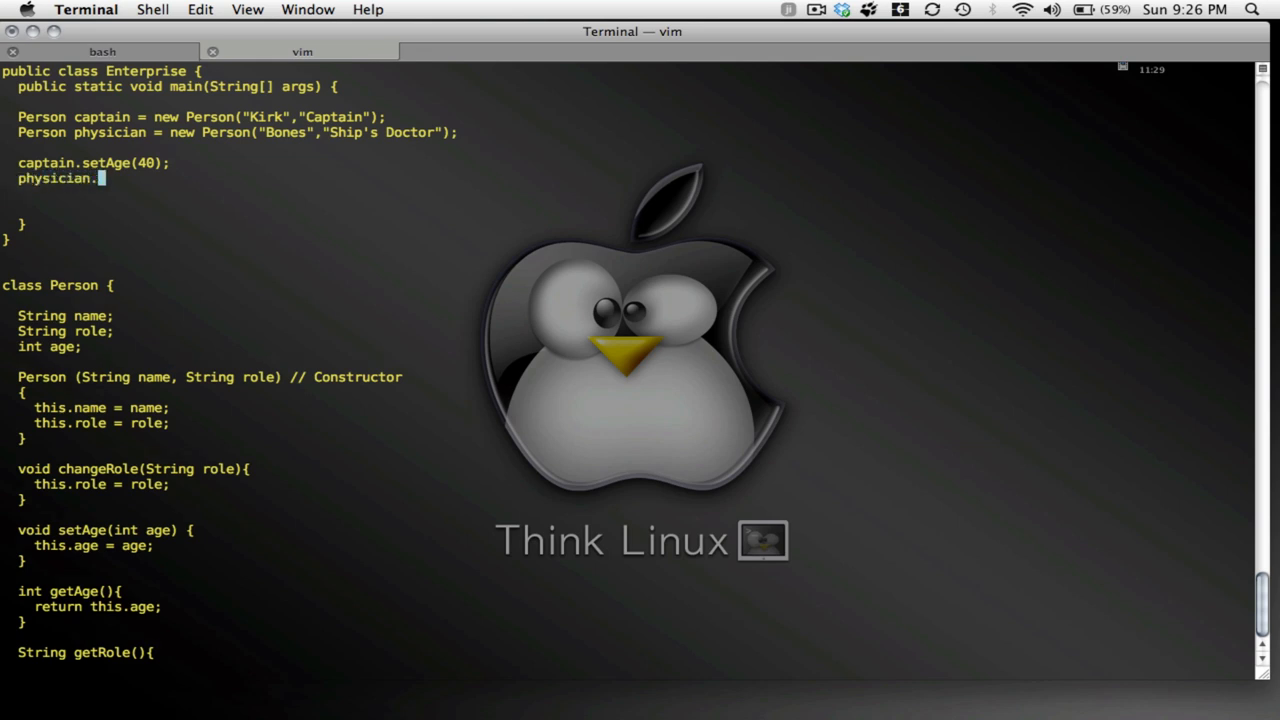
pyautogui.write('setAge(')
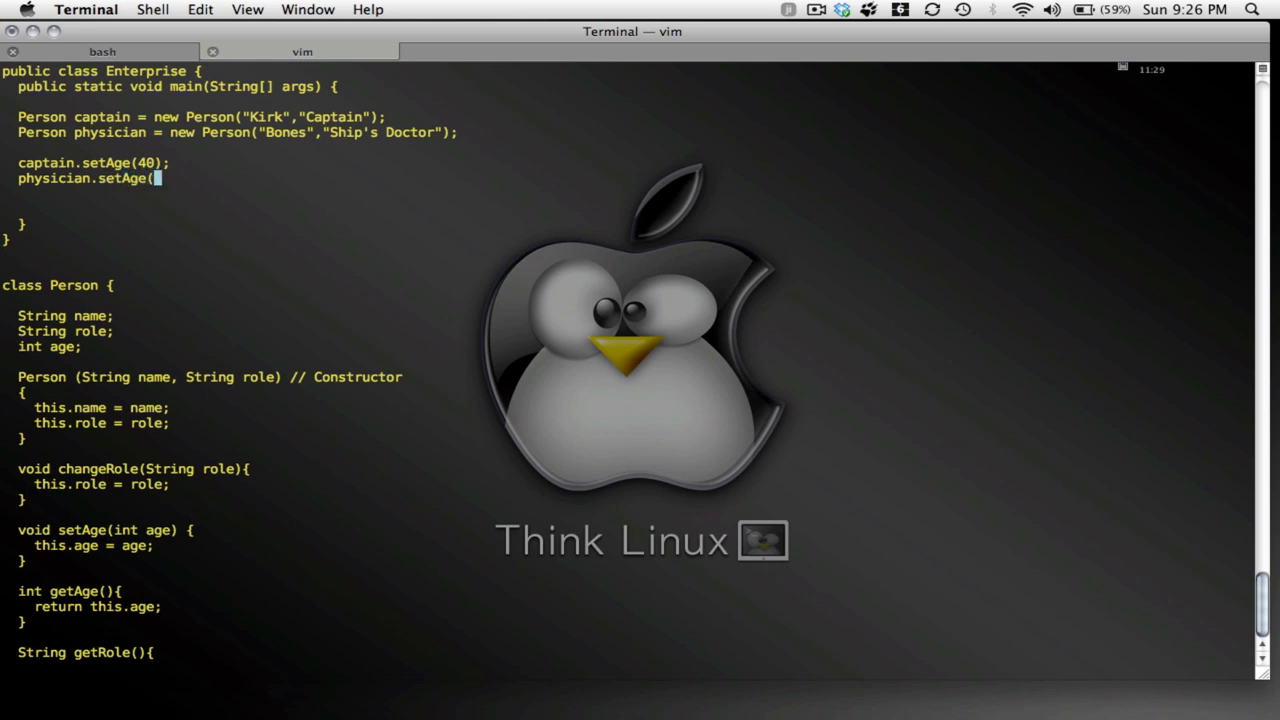
pyautogui.write('39);')
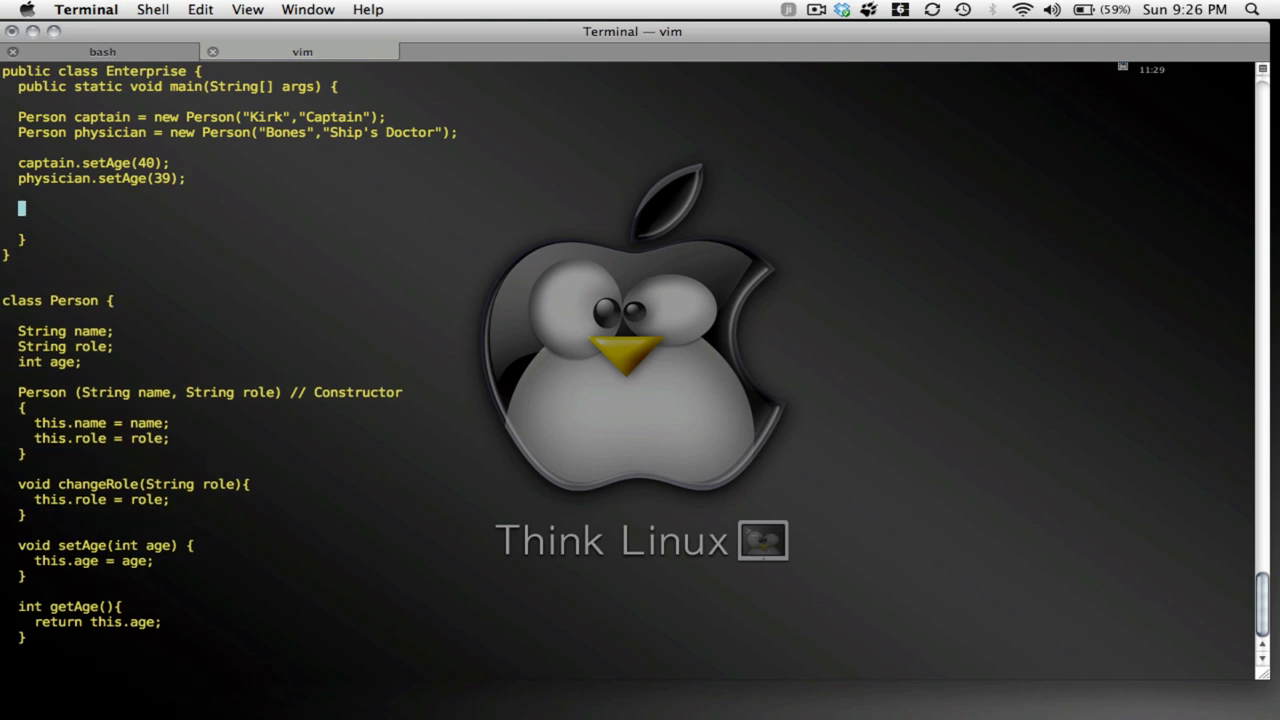
# Print "Captain's Name" with captain.getName(), then relabel a copied line to Age
pyautogui.write('System')
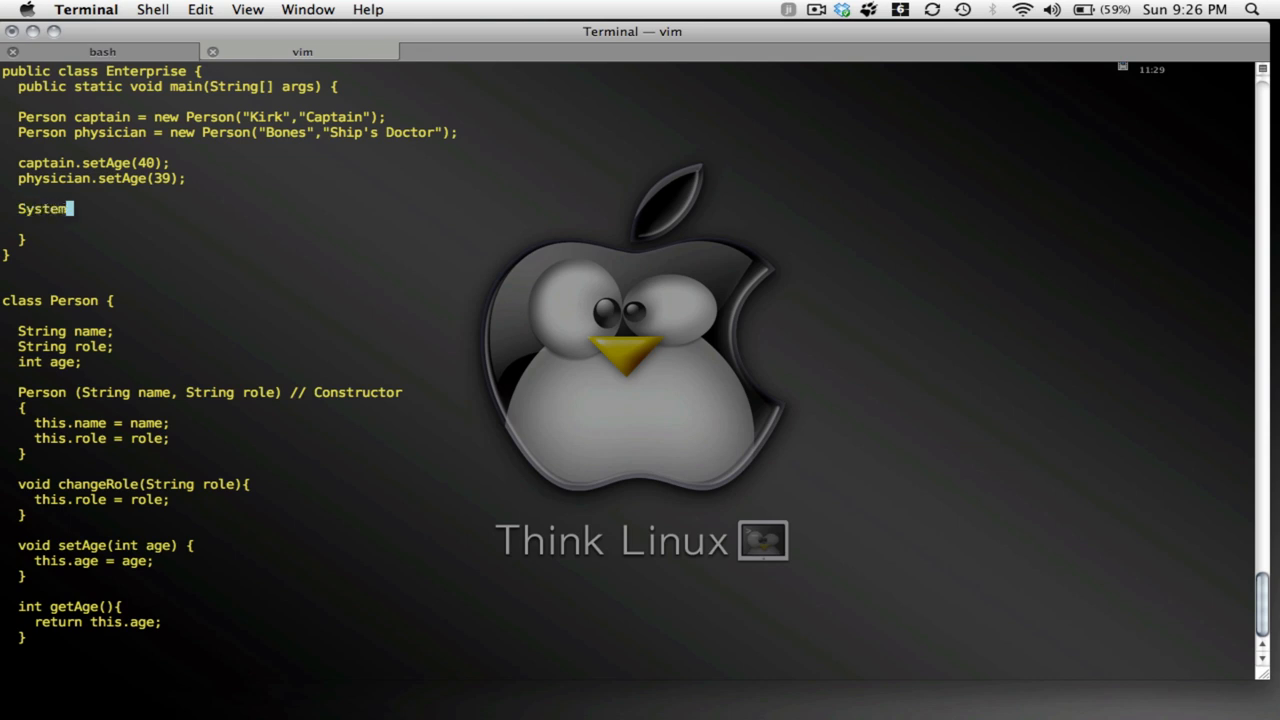
pyautogui.write('.ou')
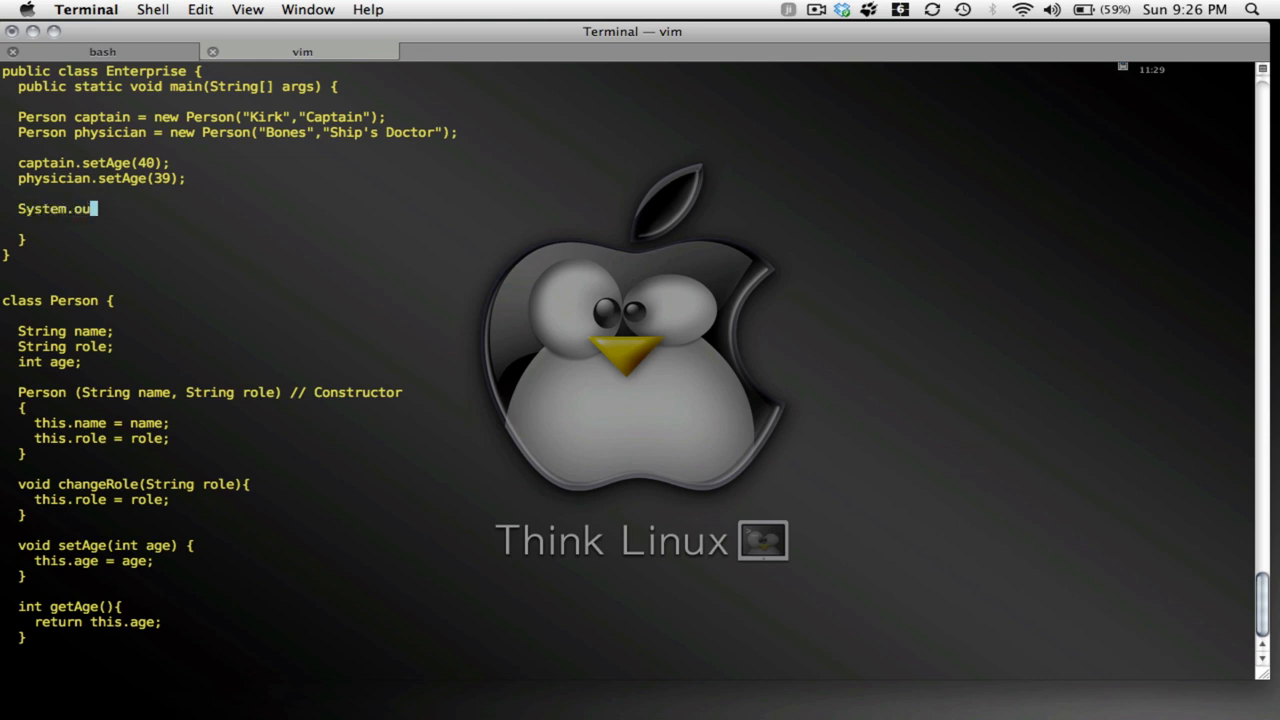
pyautogui.write('t.print')
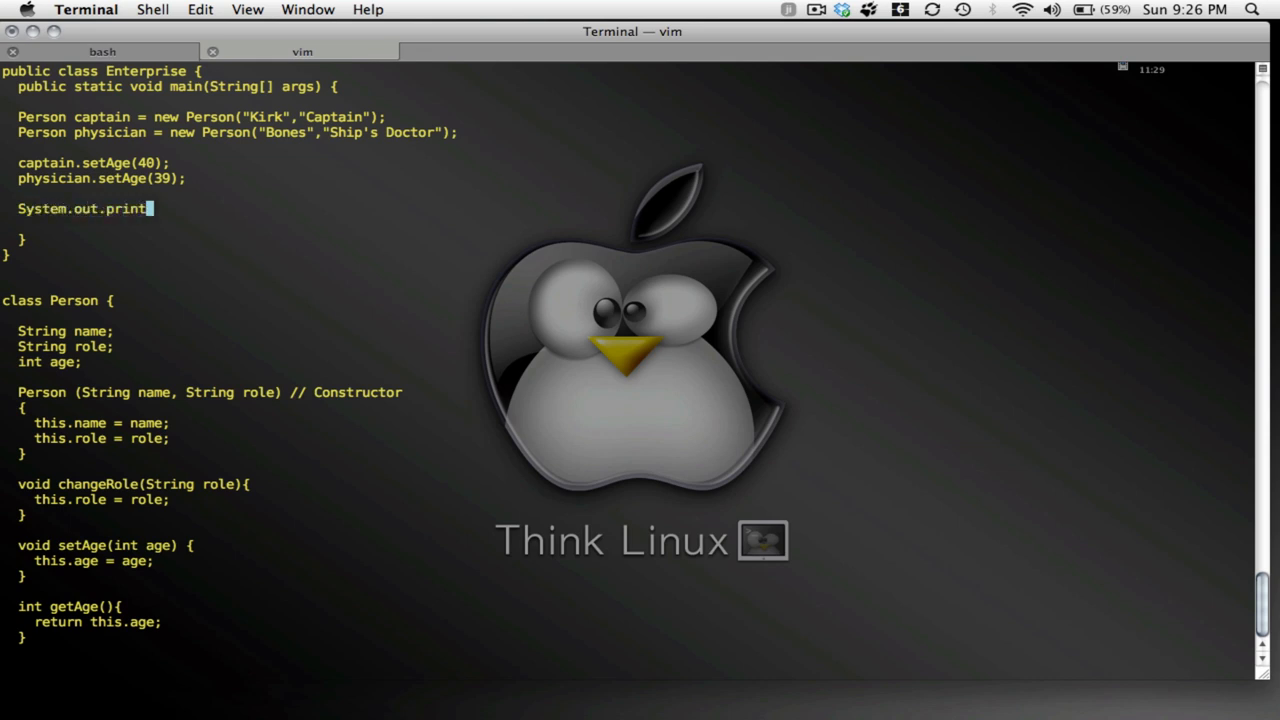
pyautogui.write('ln()')
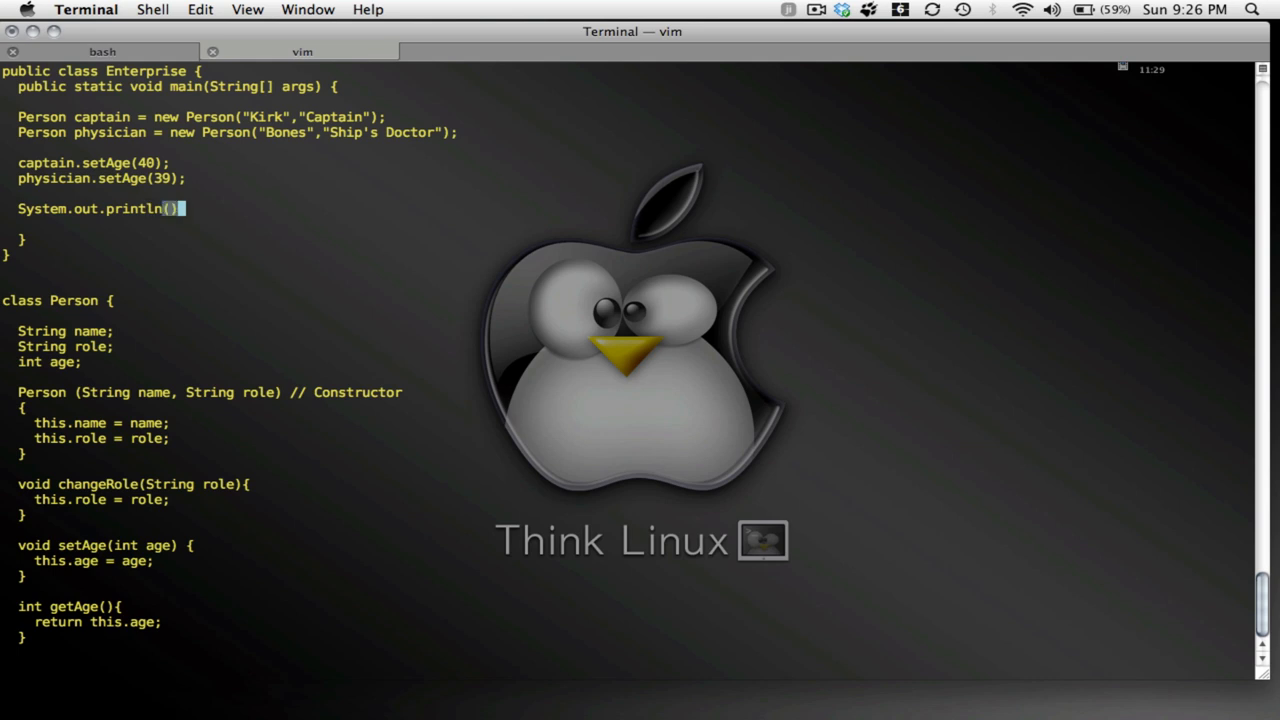
pyautogui.write('"')
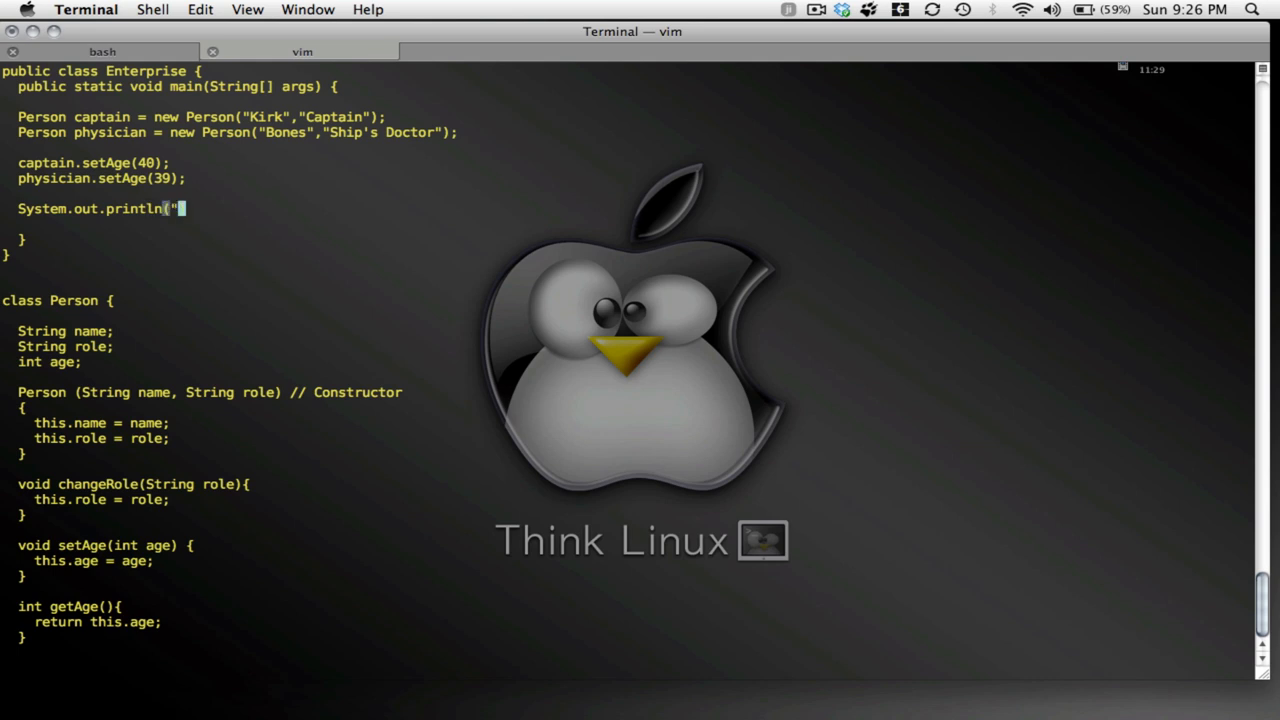
pyautogui.write('Capta')
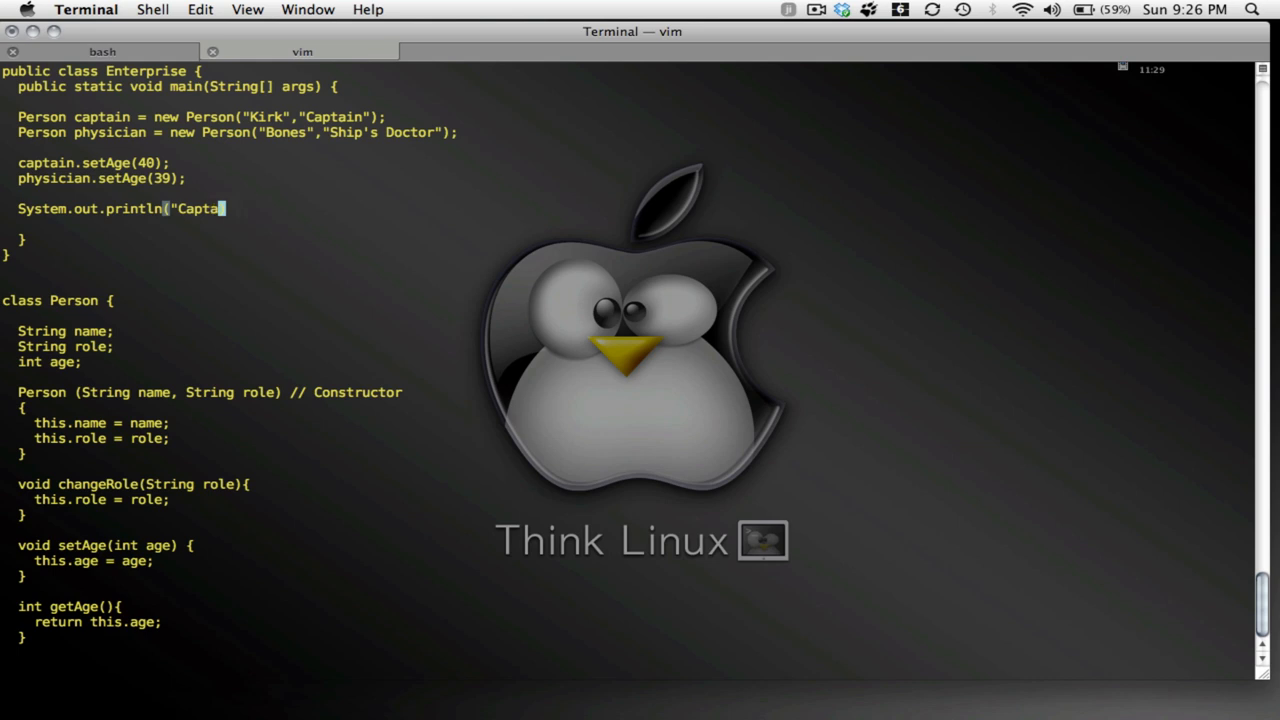
pyautogui.write('ns')
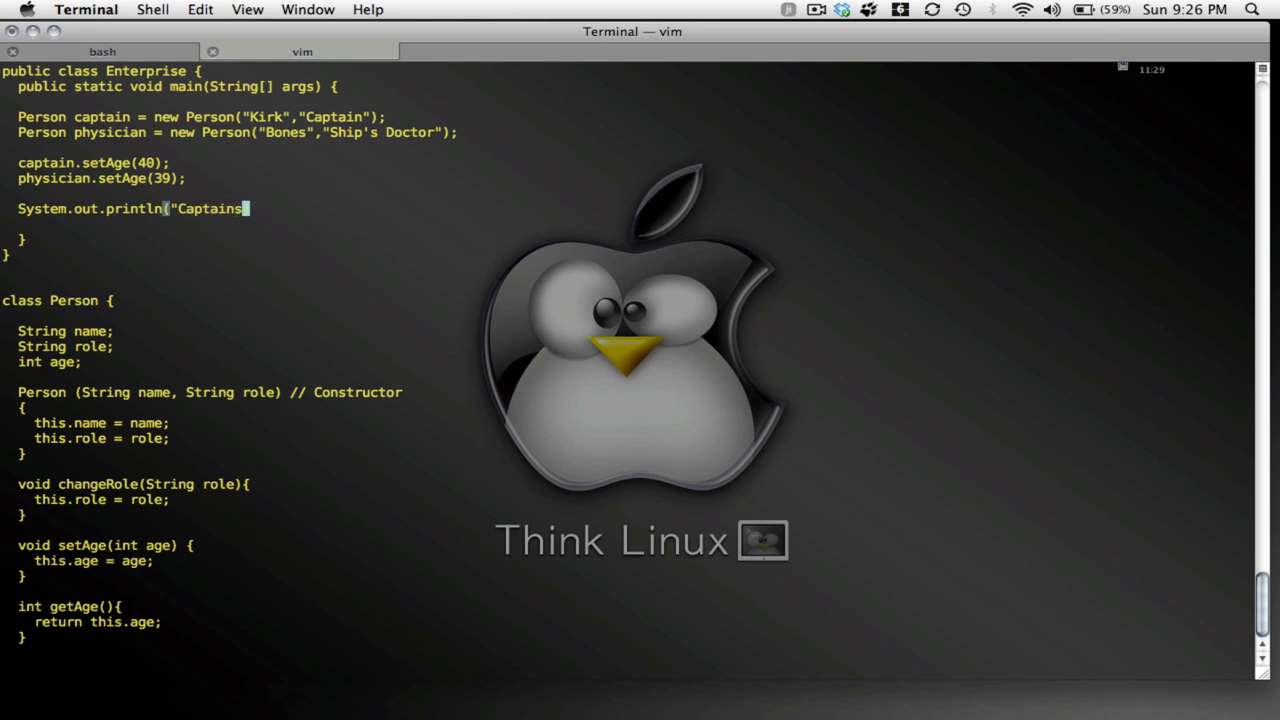
pyautogui.write('\'s Name" +')
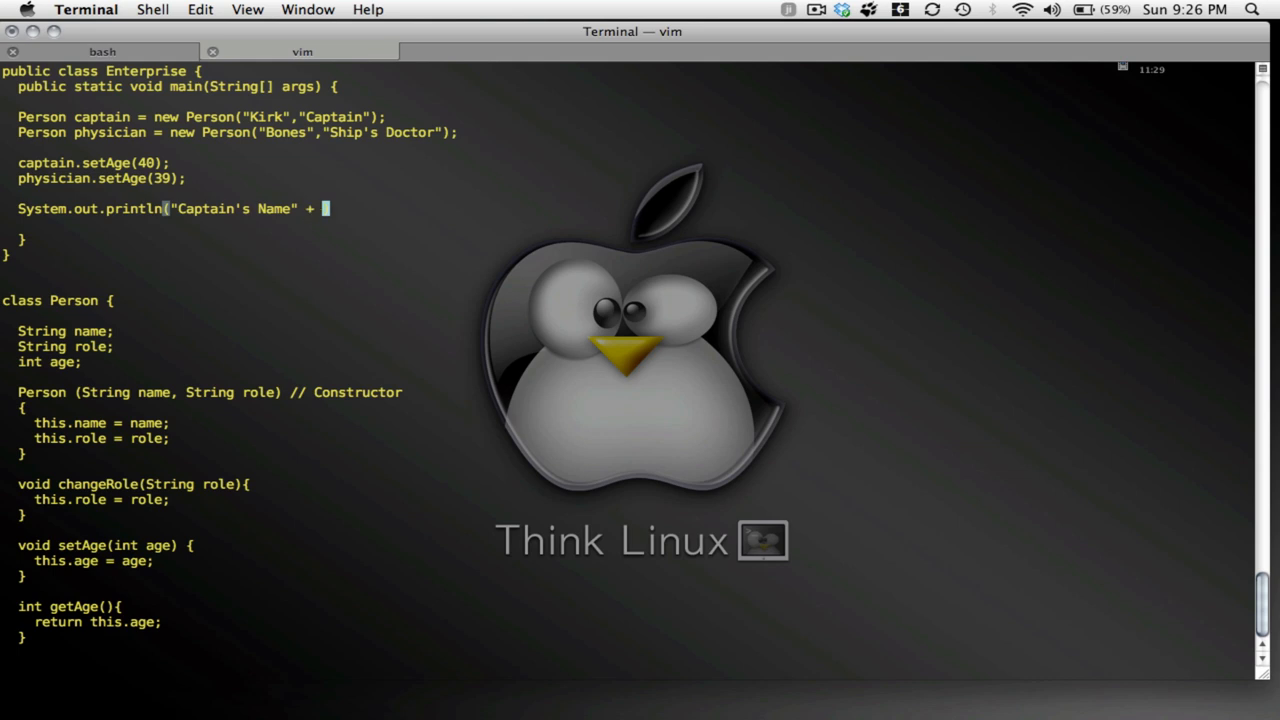
pyautogui.write('capto')
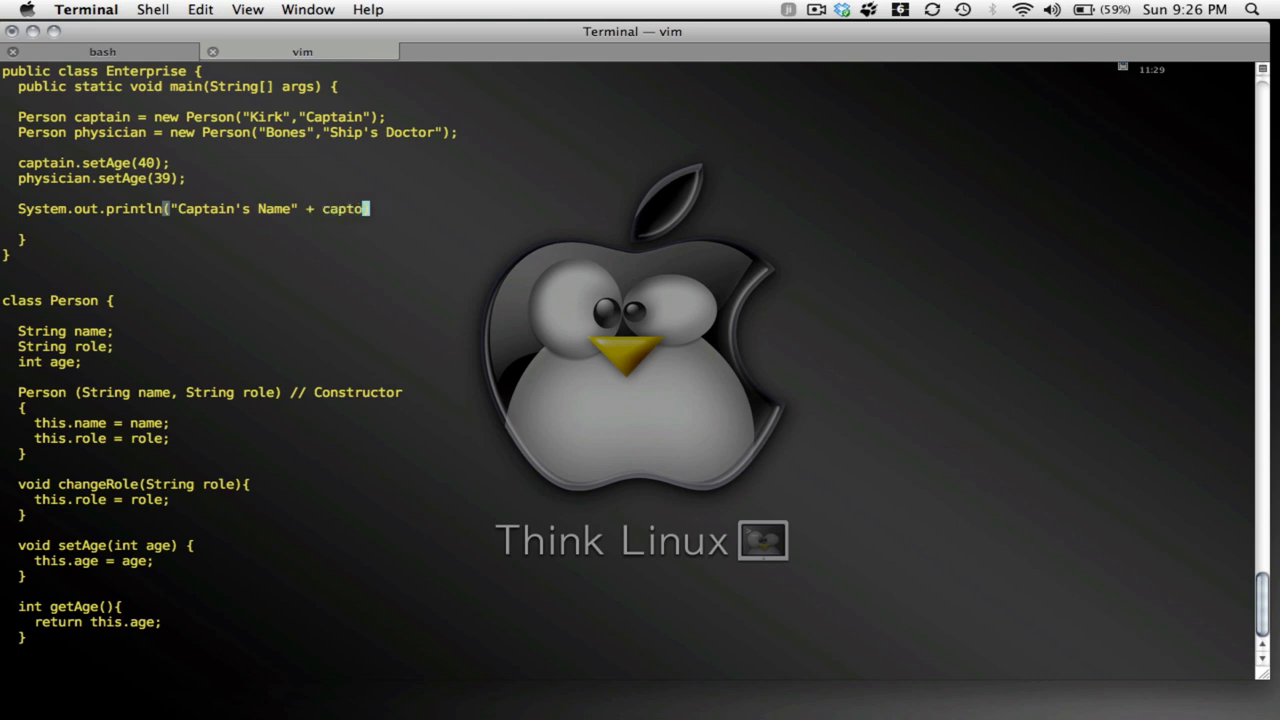
pyautogui.write('in.get')
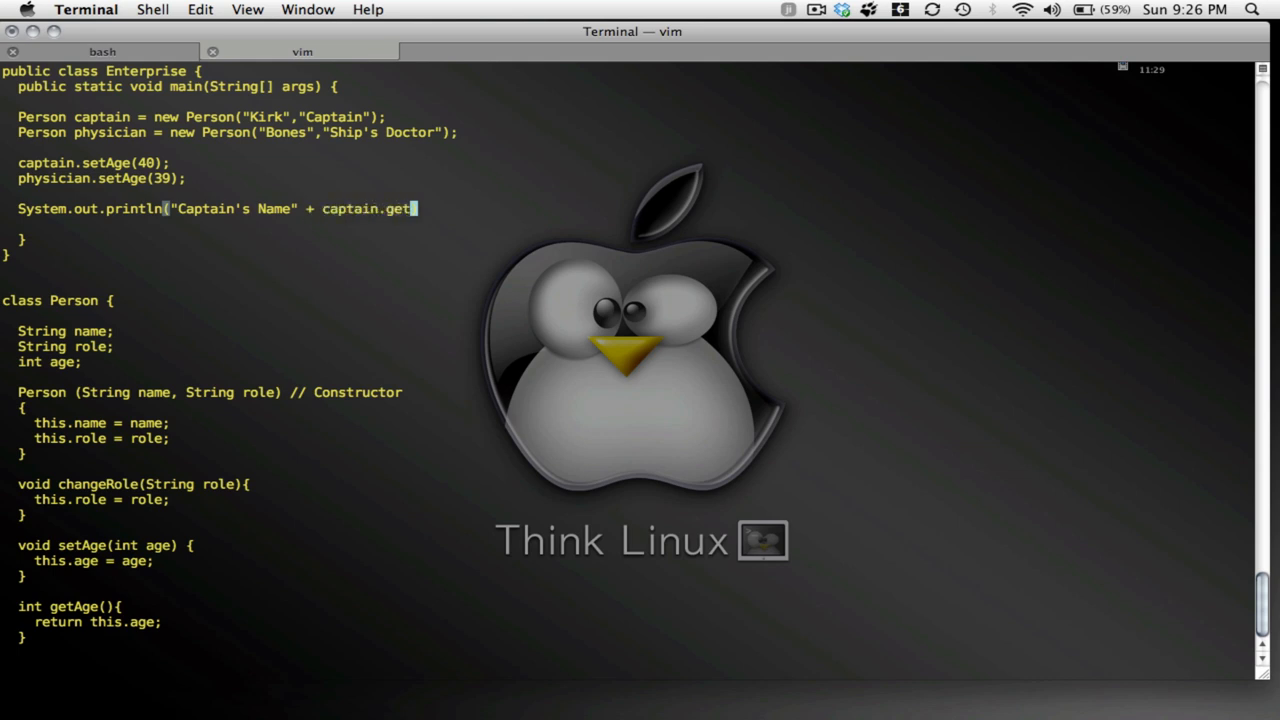
pyautogui.write('Name()')
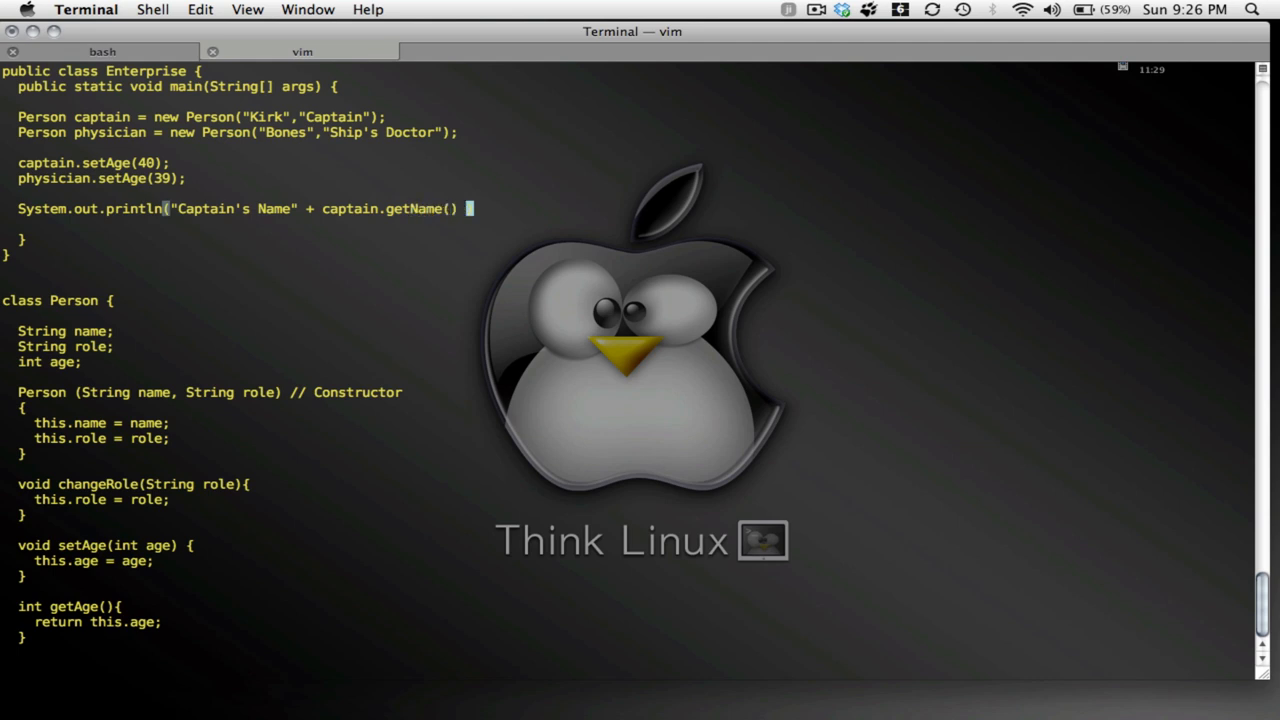
pyautogui.write(')')
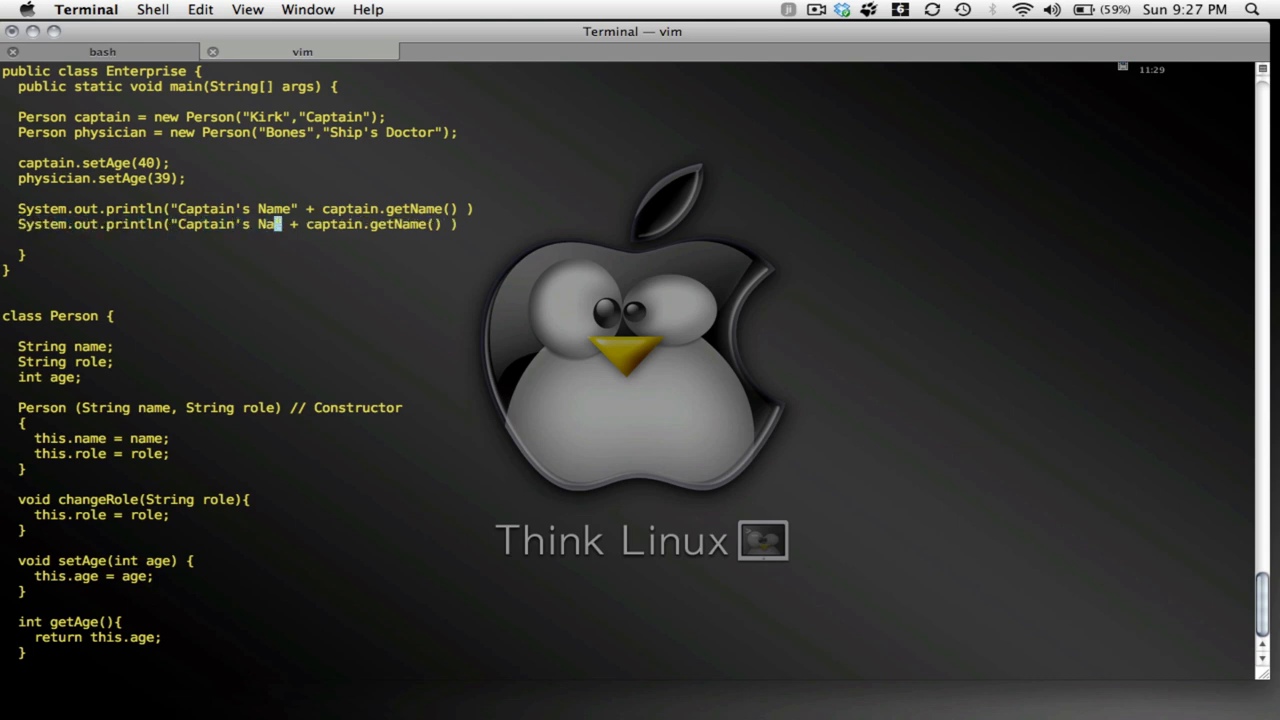
pyautogui.write('Age')
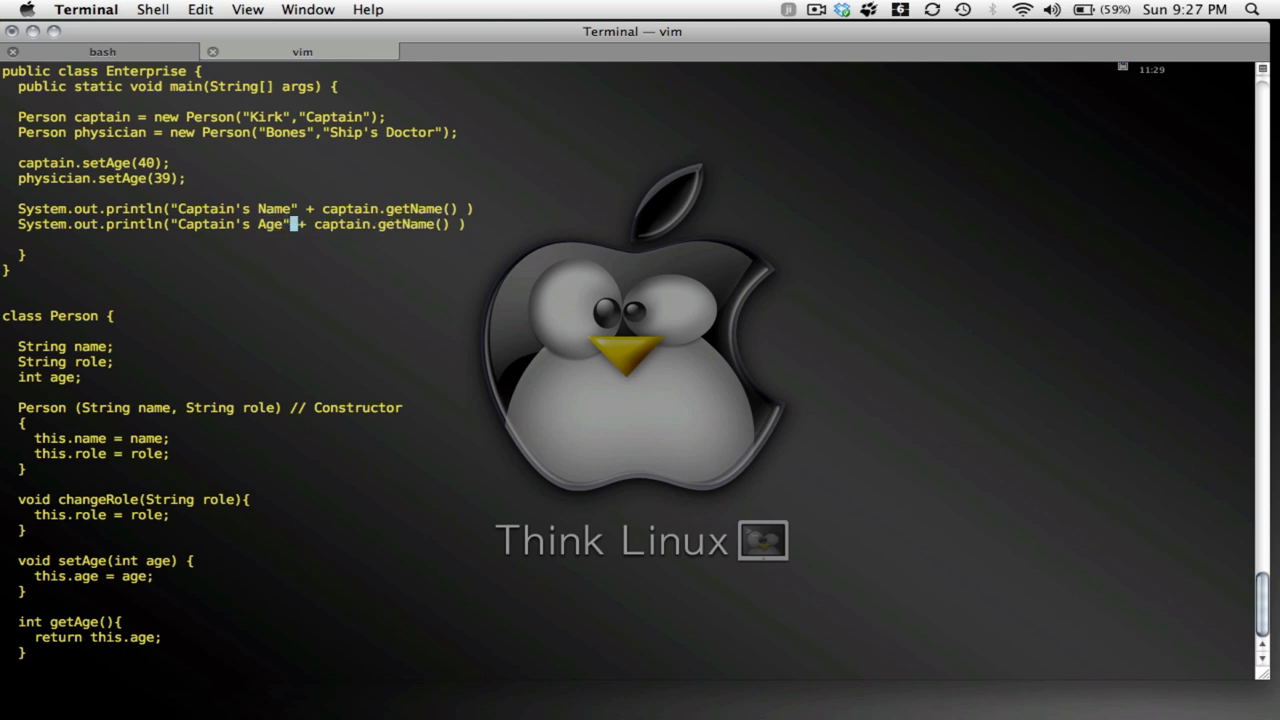
pyautogui.moveTo(437, 224)
pyautogui.write('Ag')
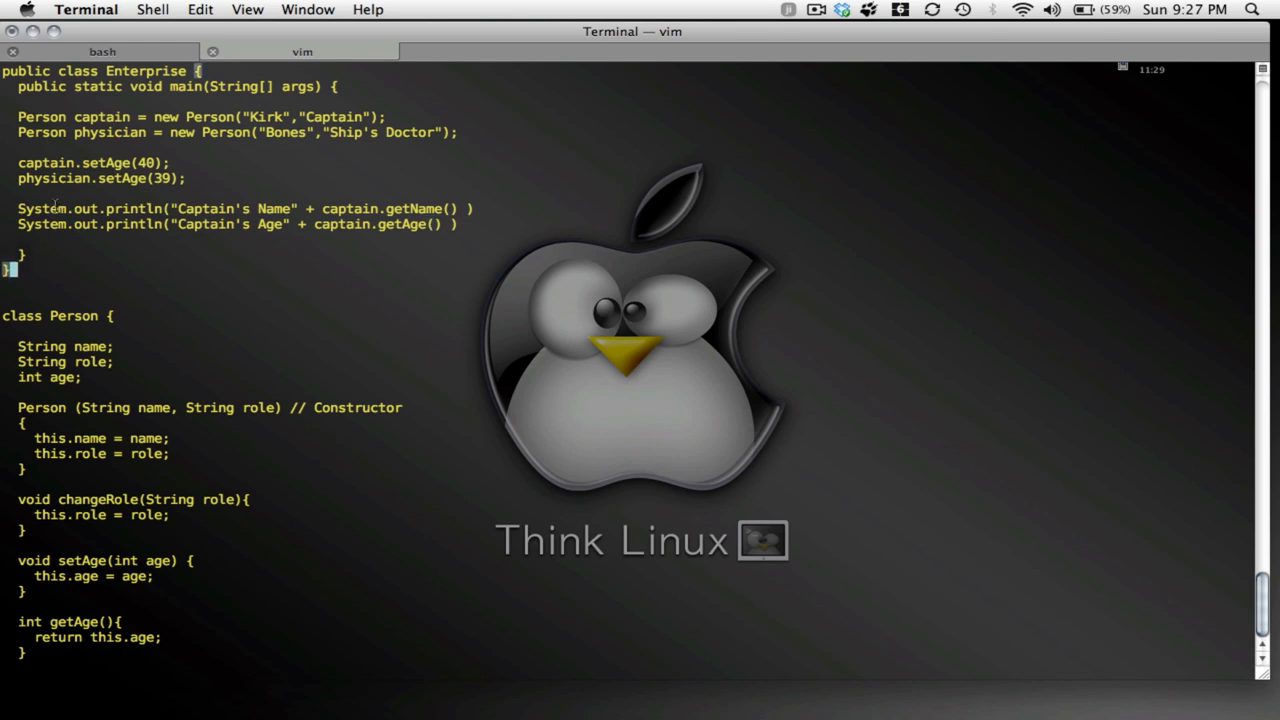
pyautogui.doubleClick(235, 208)
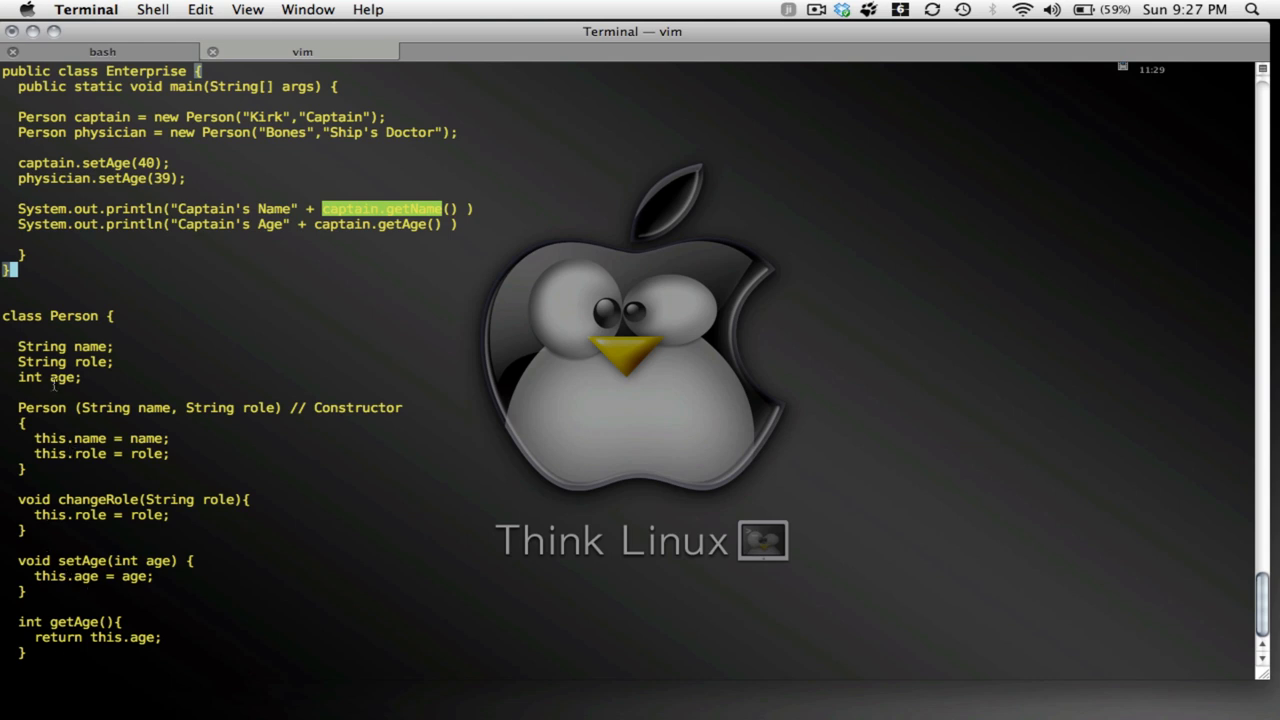
pyautogui.moveTo(270, 343)
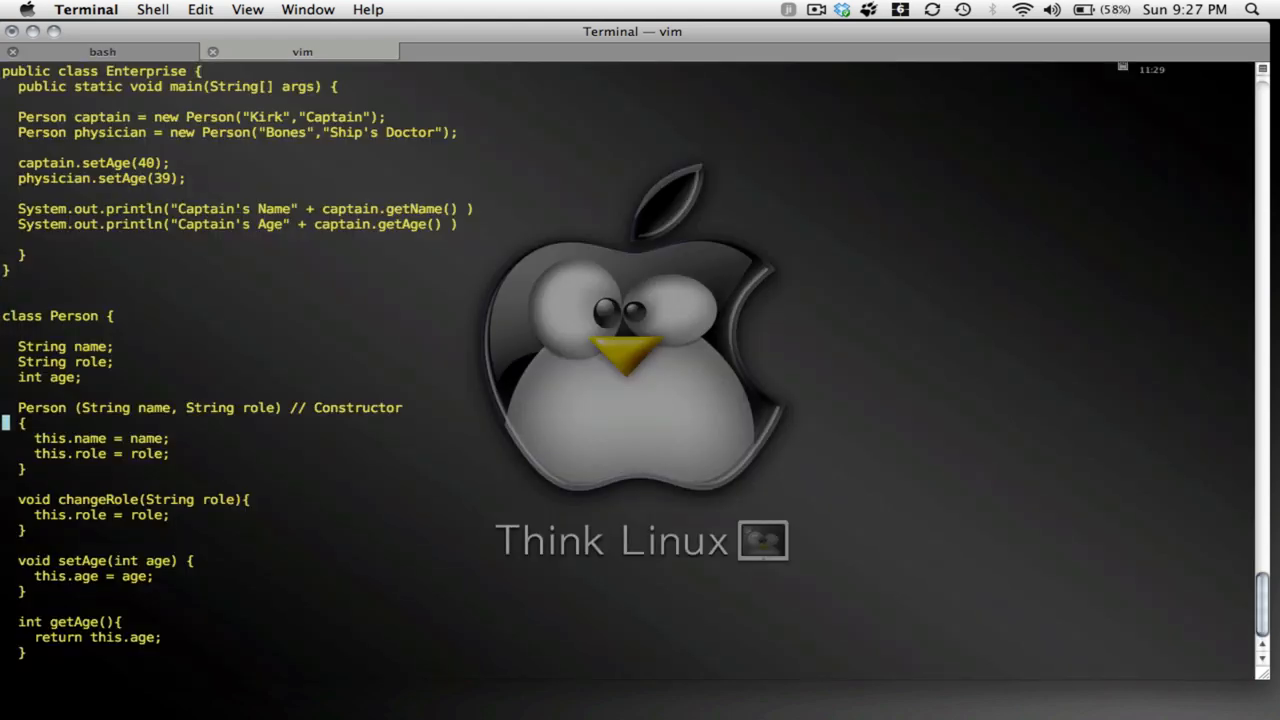
pyautogui.scroll(-3)
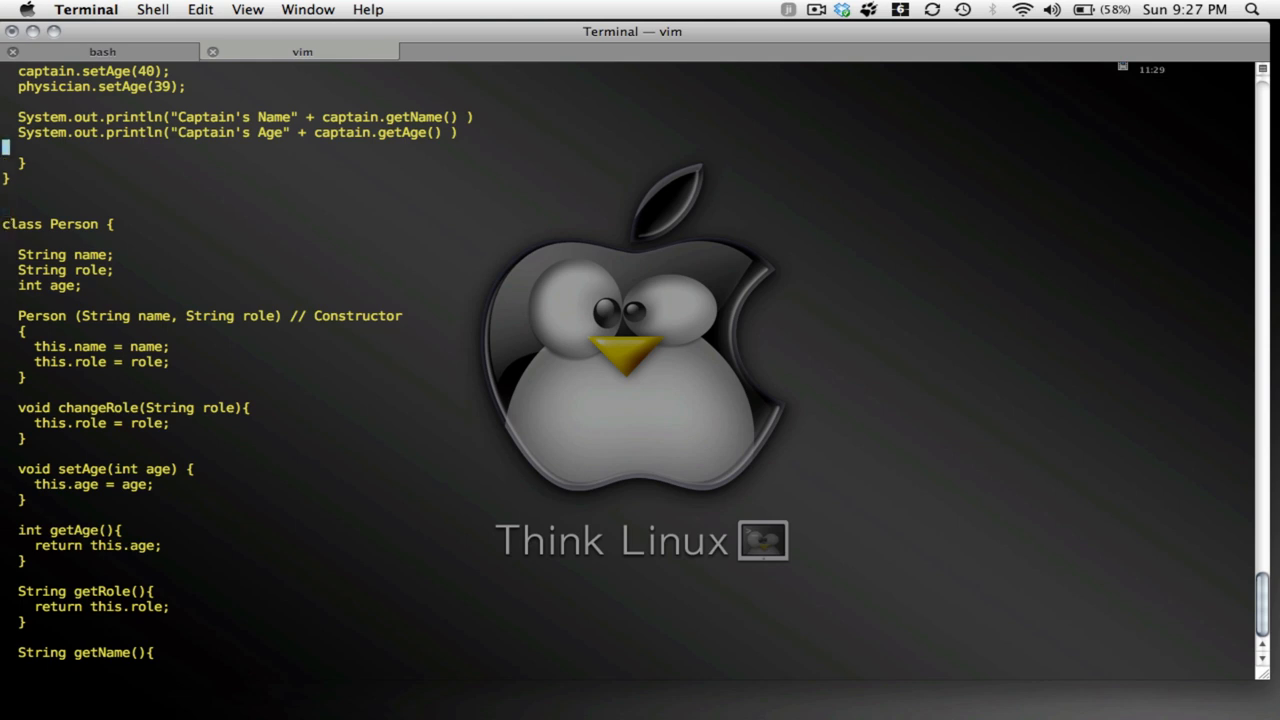
# Add a captain's Role print line and copy the three captain print lines
pyautogui.press('Up')
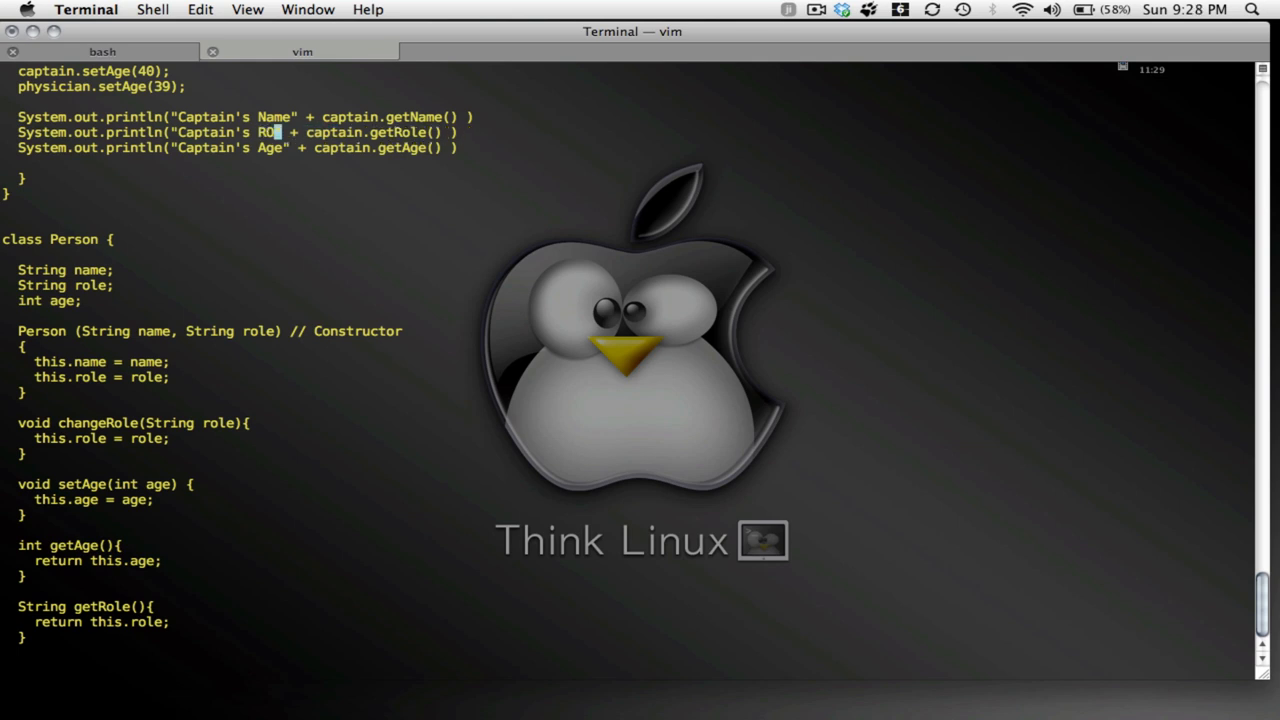
pyautogui.write('le')
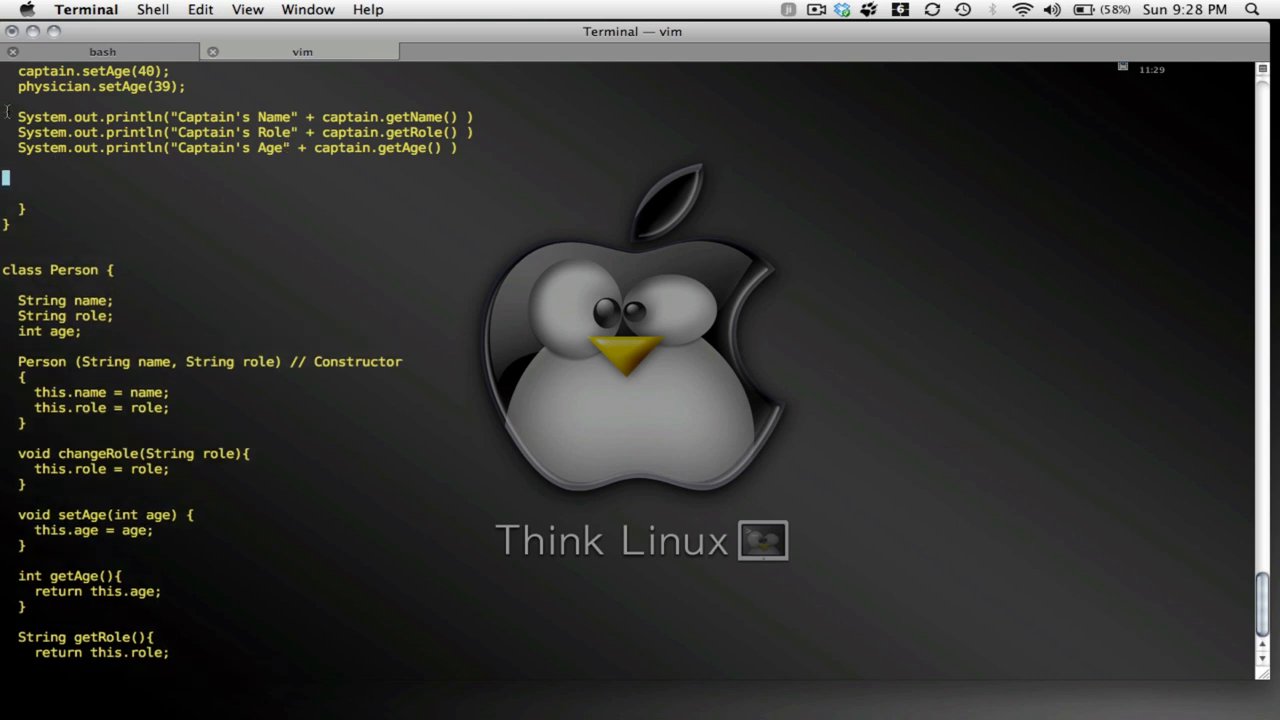
pyautogui.moveTo(18, 116); pyautogui.dragTo(458, 147)
pyautogui.write(';')
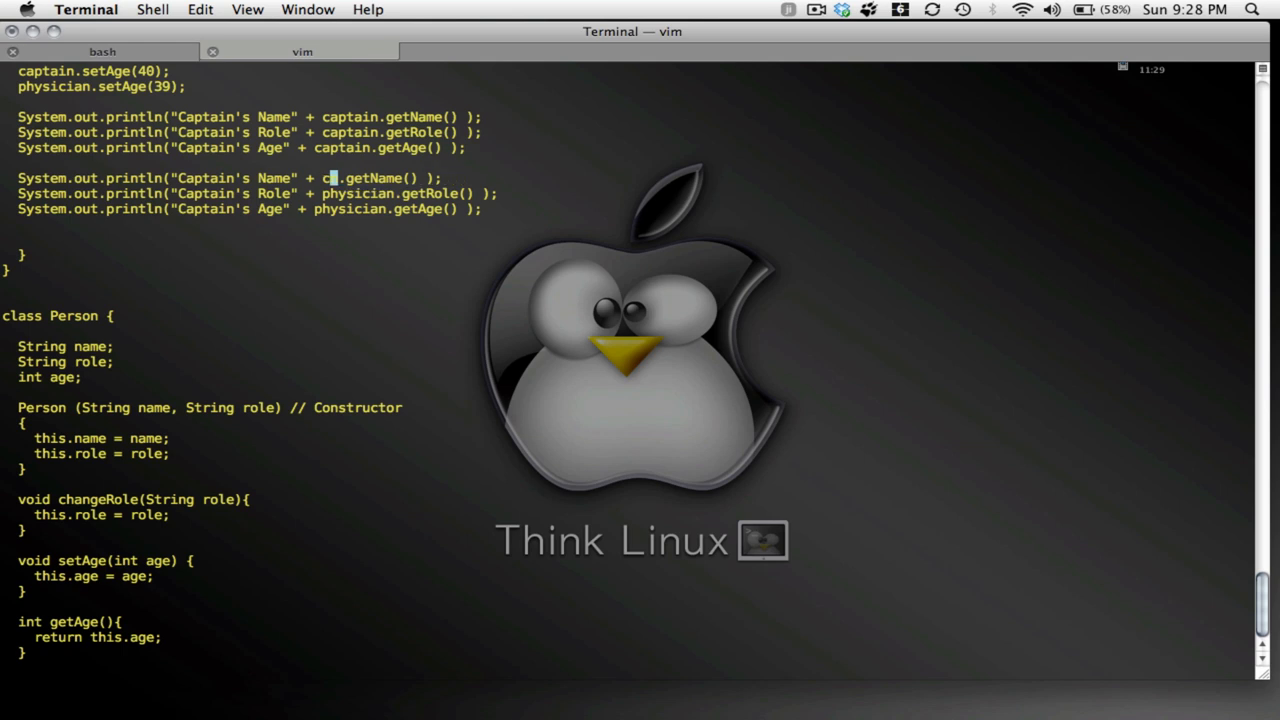
# Relabel the copied prints as Physician, save Enterprise.java, and switch to bash
pyautogui.write('physician')
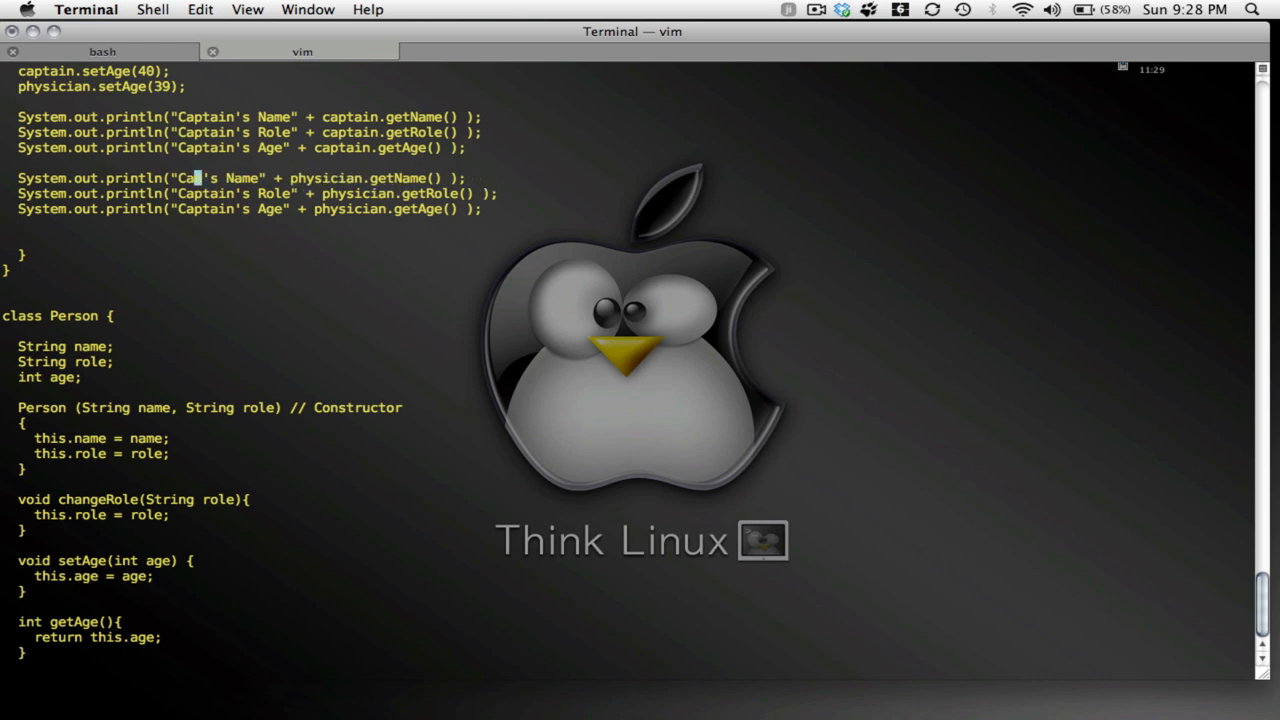
pyautogui.write('Physician')
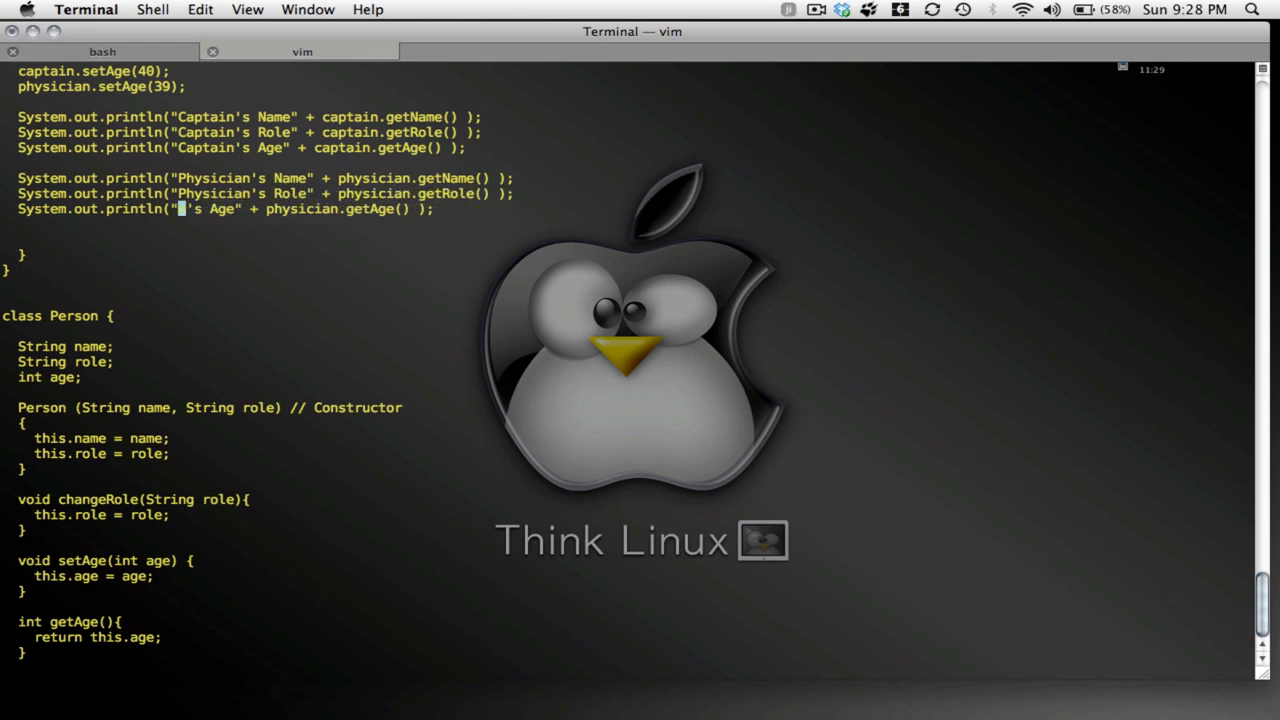
pyautogui.write('Physician')
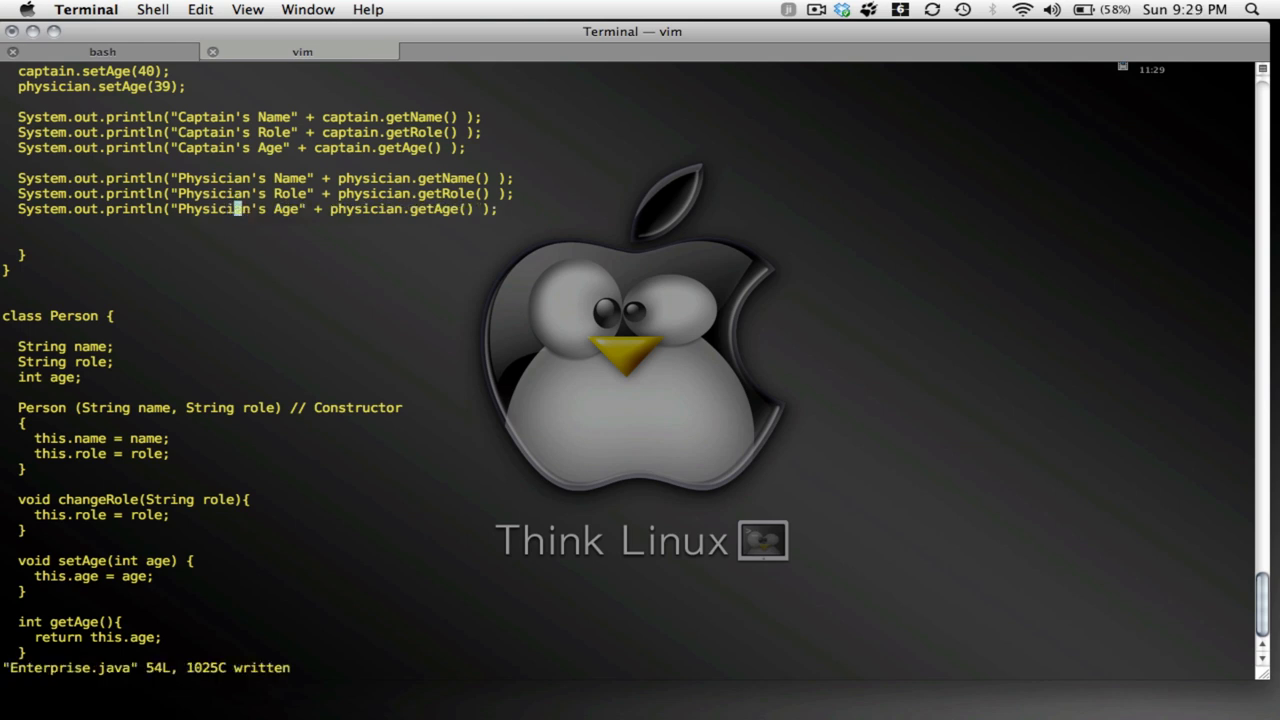
pyautogui.click(102, 51)
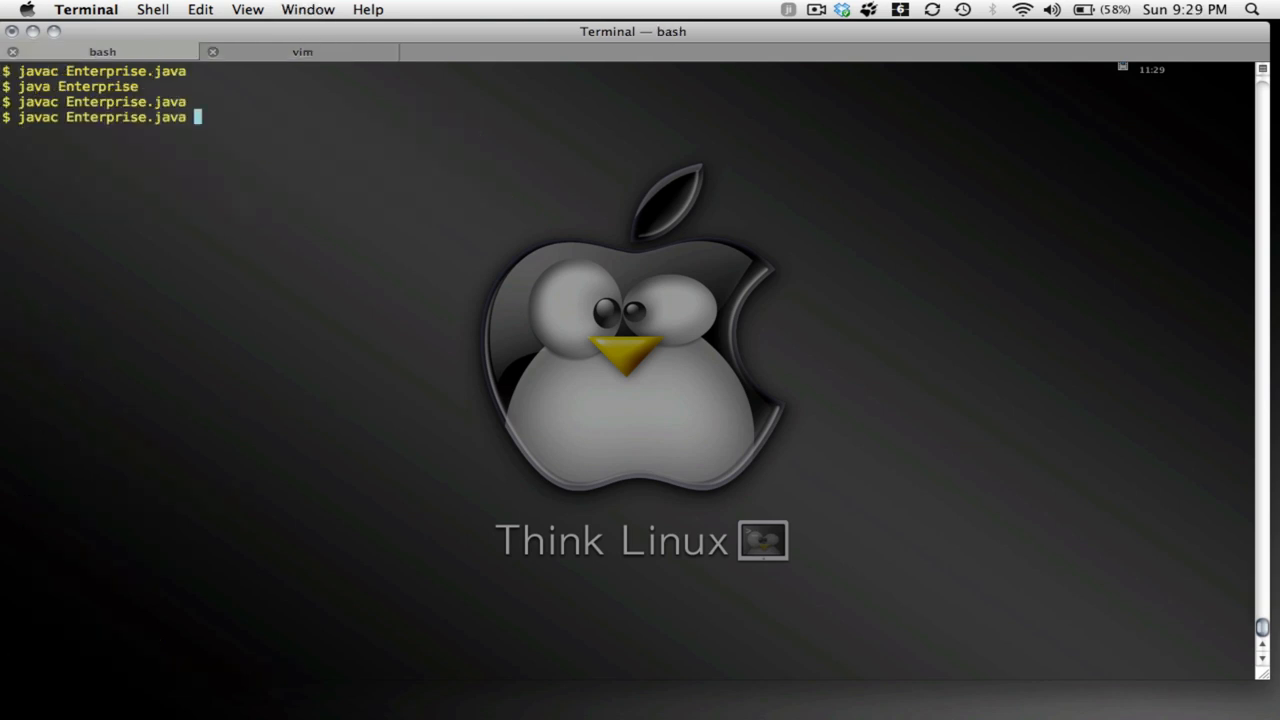
# Compile Enterprise.java and run java Enterprise to print both crew members' details
pyautogui.press('Return')
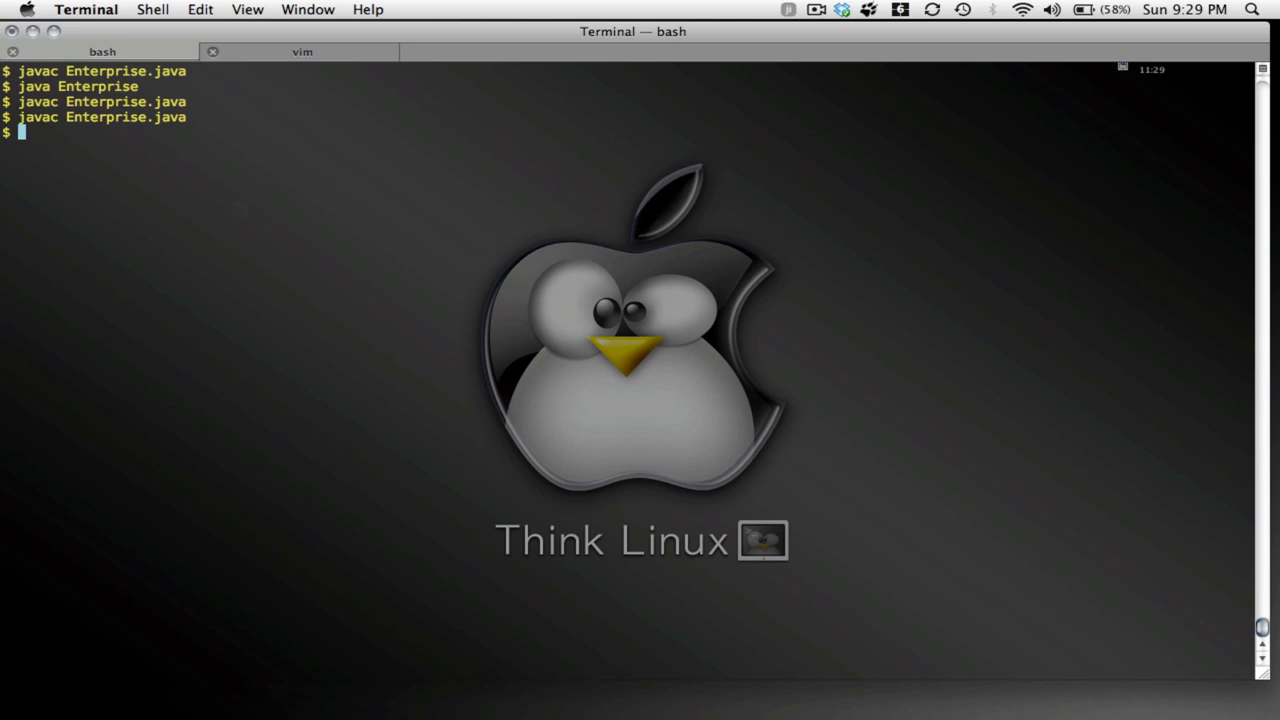
pyautogui.write('java')
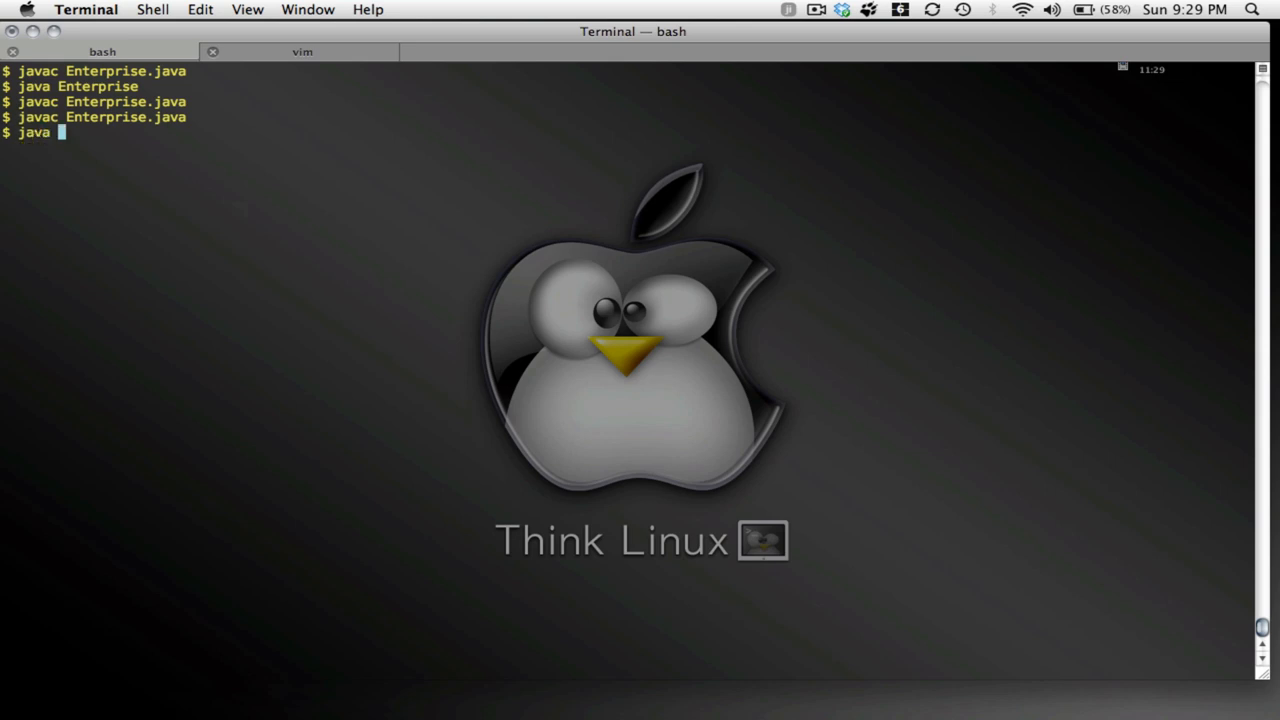
pyautogui.write('Enterprise.')
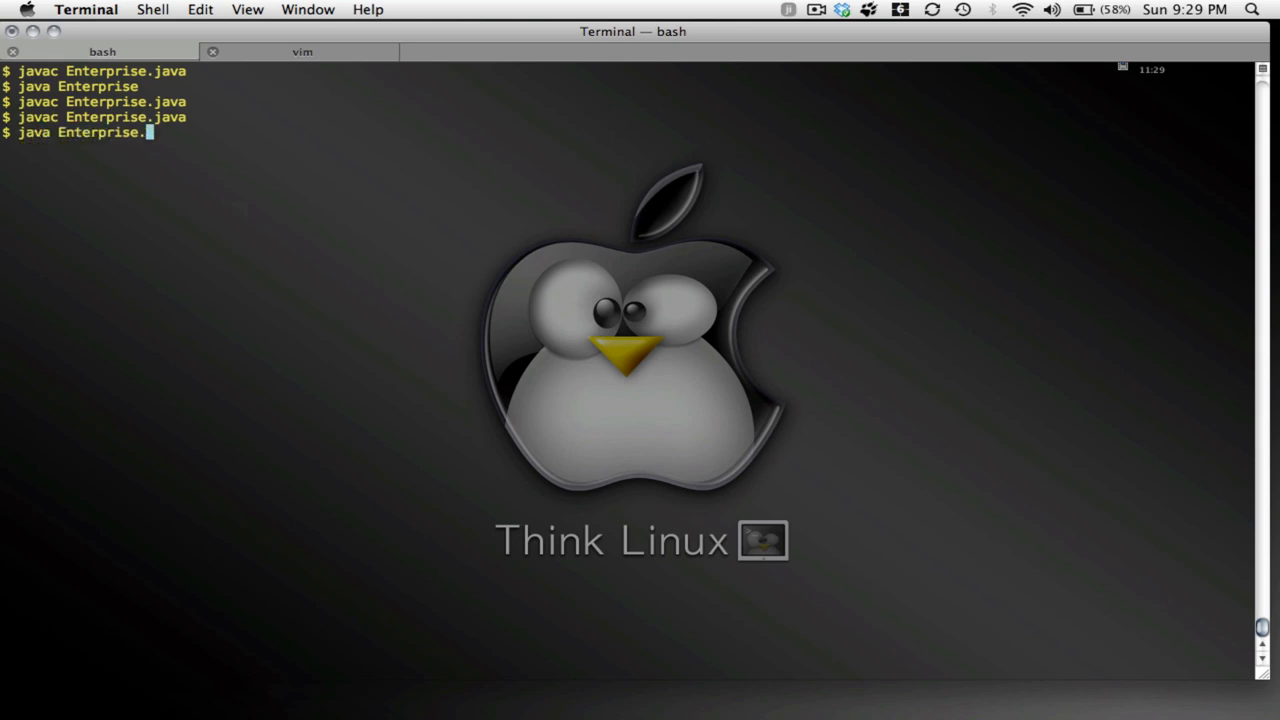
pyautogui.press('Return')
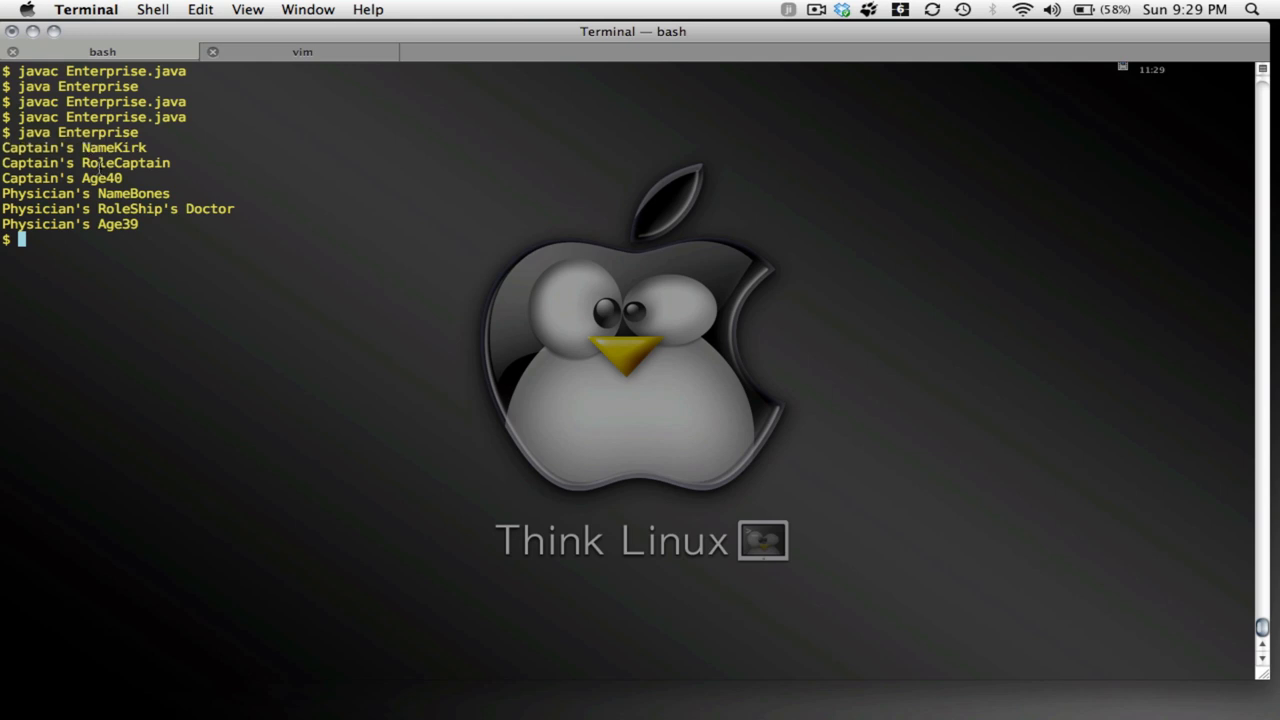
# Return to the vim session to add ": " after each print label
pyautogui.click(301, 51)
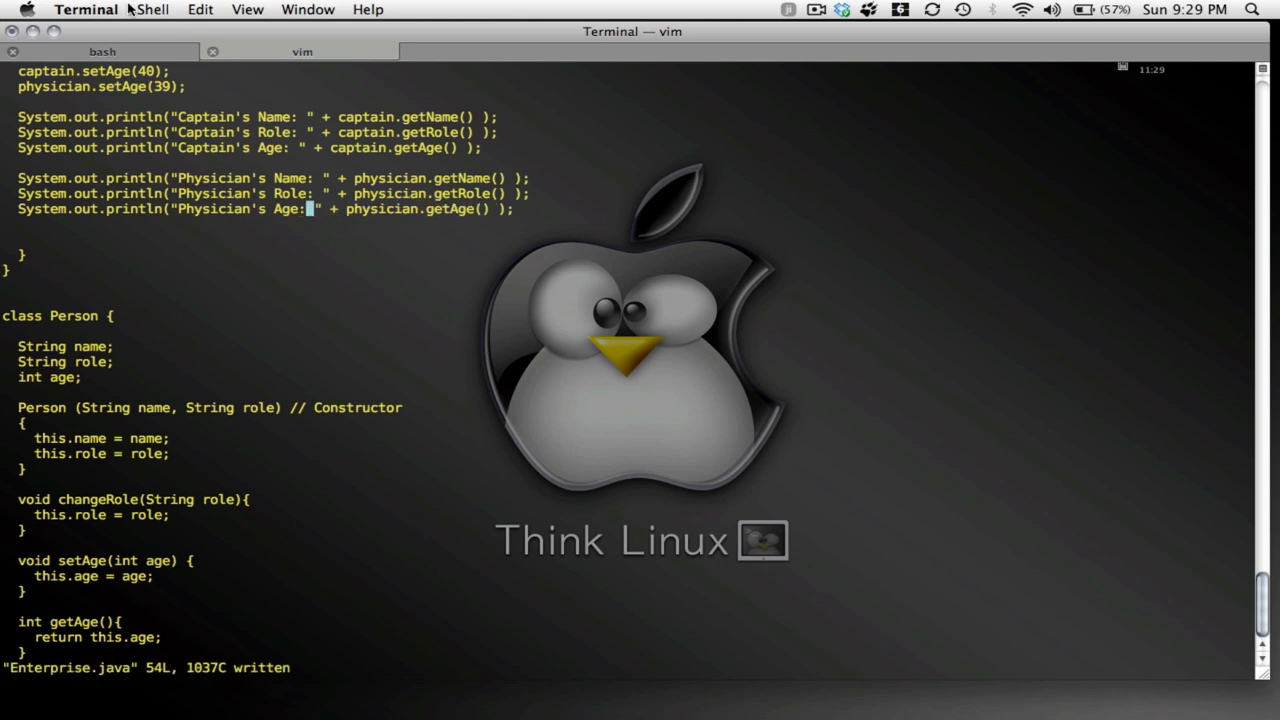
# Rerun java Enterprise in bash to show colon-labelled output, then return to vim
pyautogui.click(102, 51)
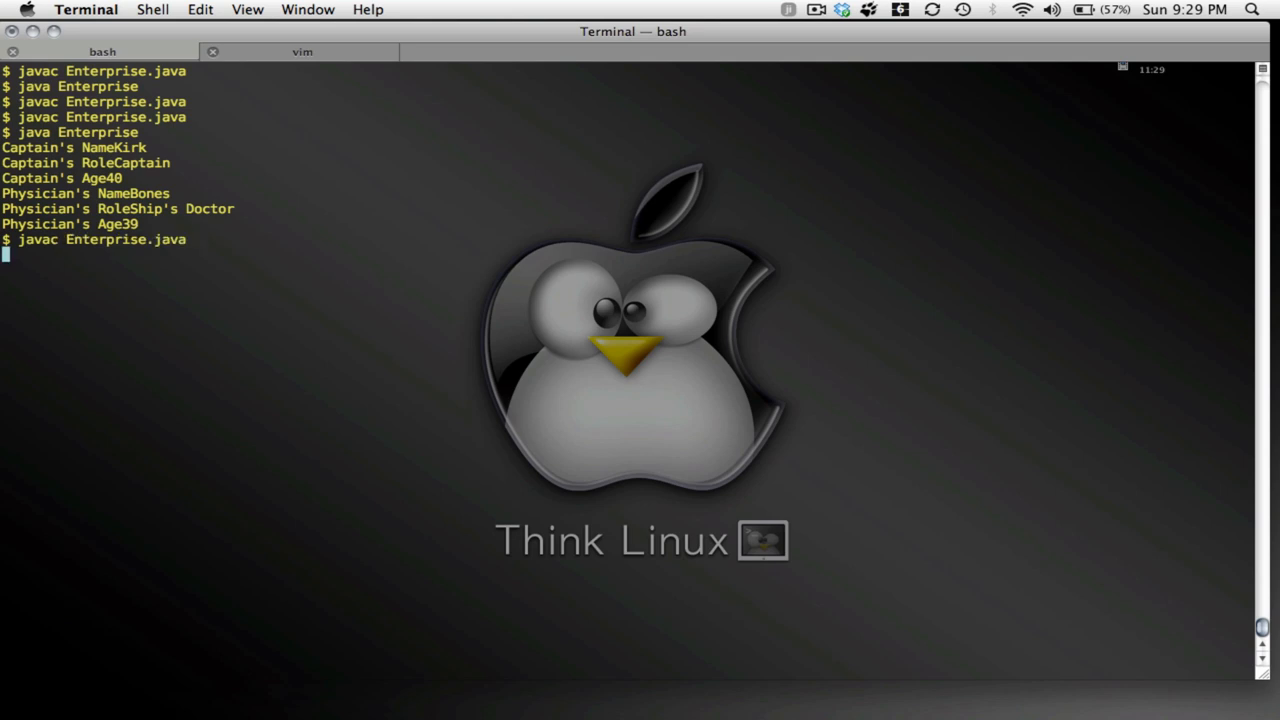
pyautogui.write('java Enterprise')
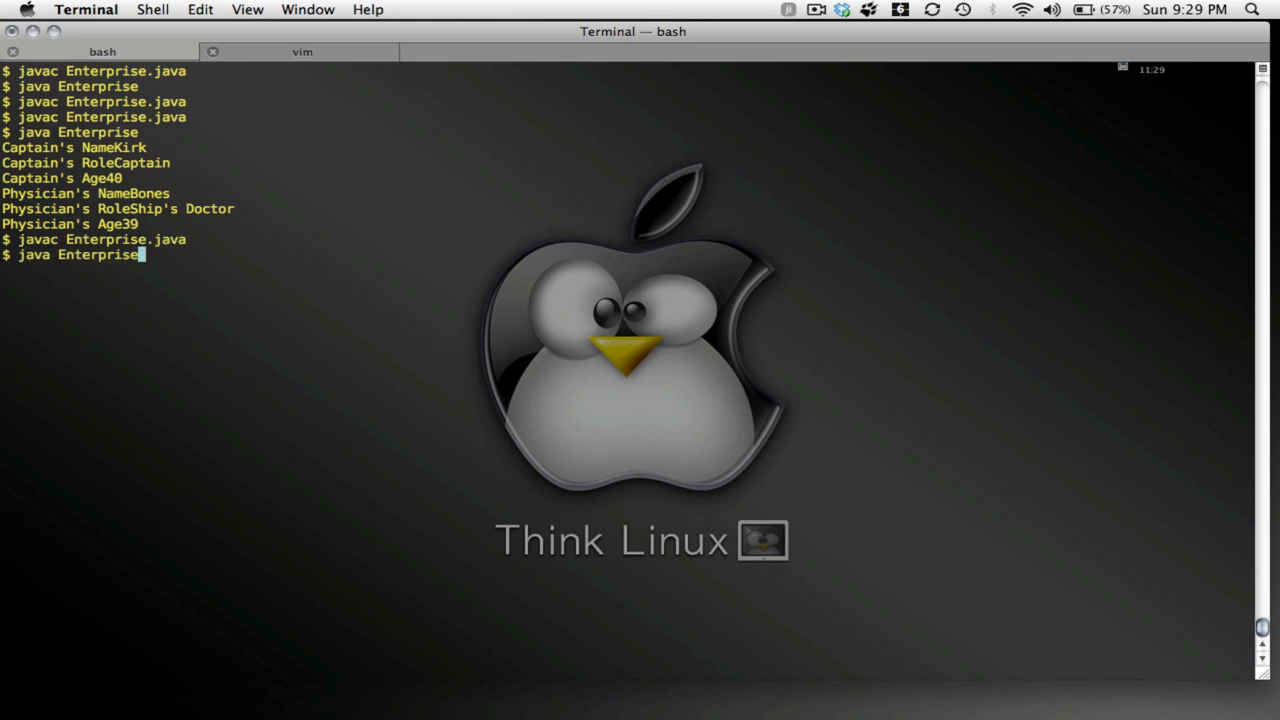
pyautogui.press('Return')
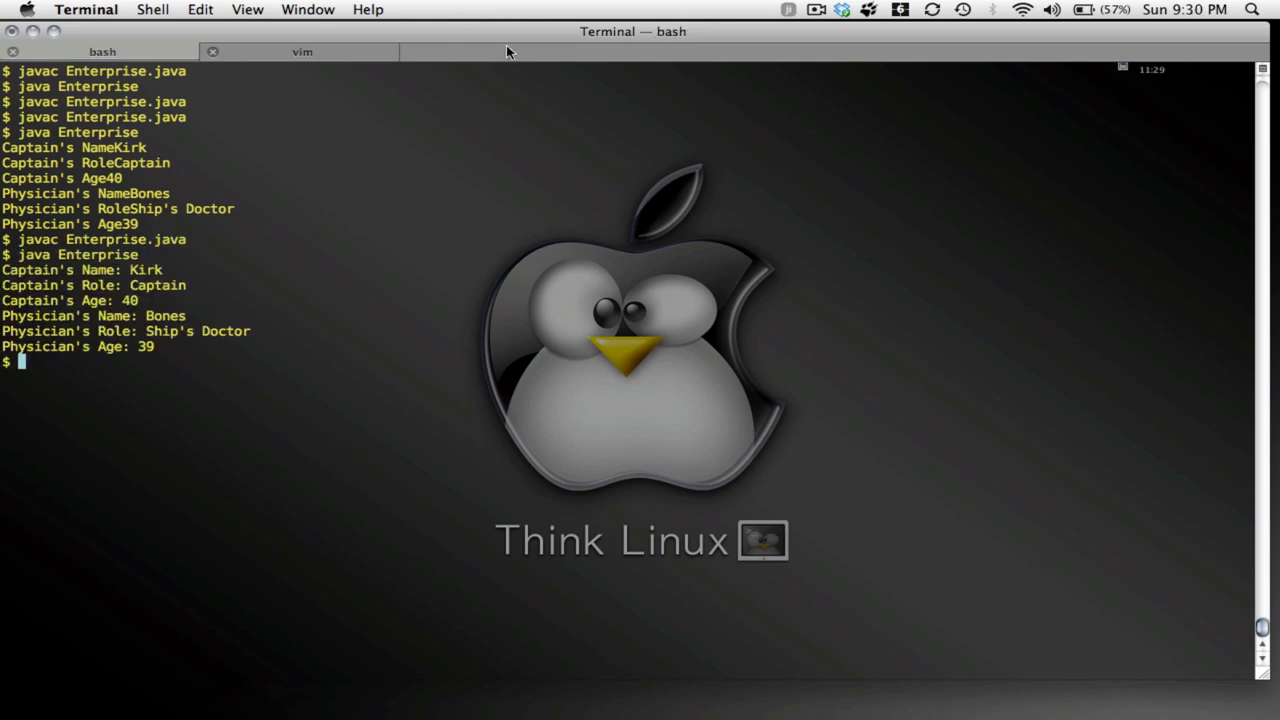
pyautogui.click(301, 51)
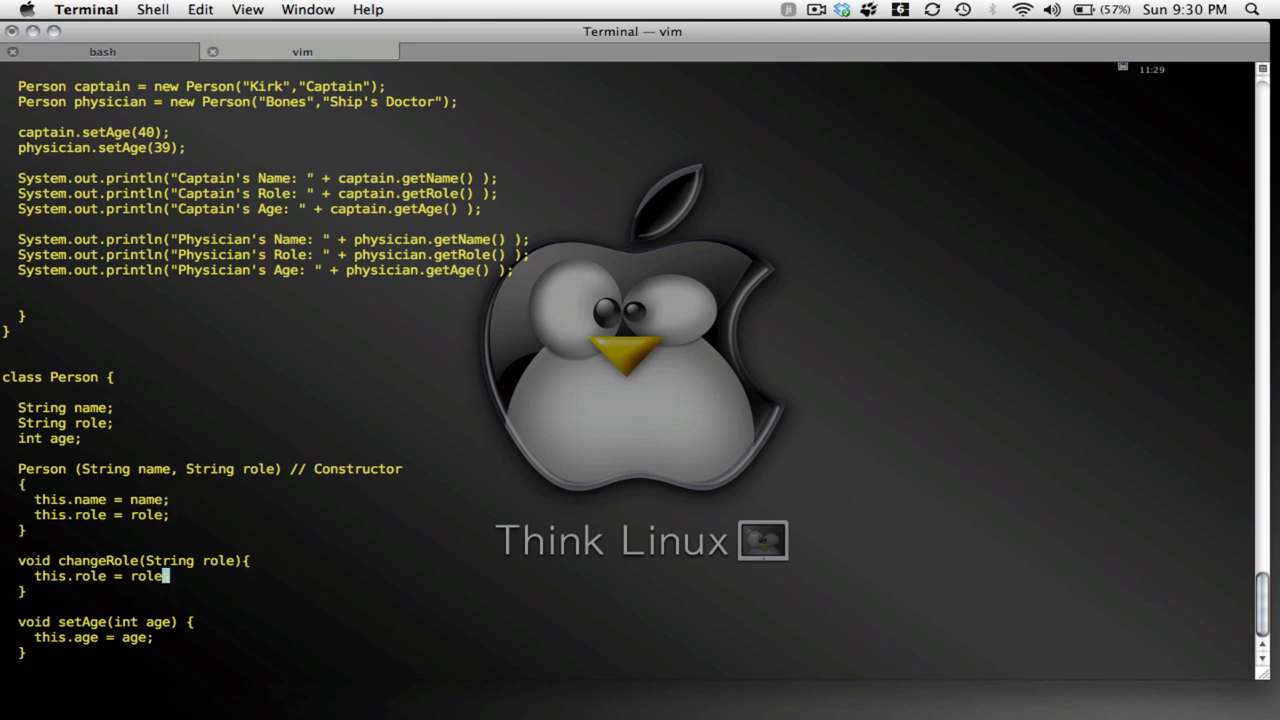
pyautogui.scroll(-3)
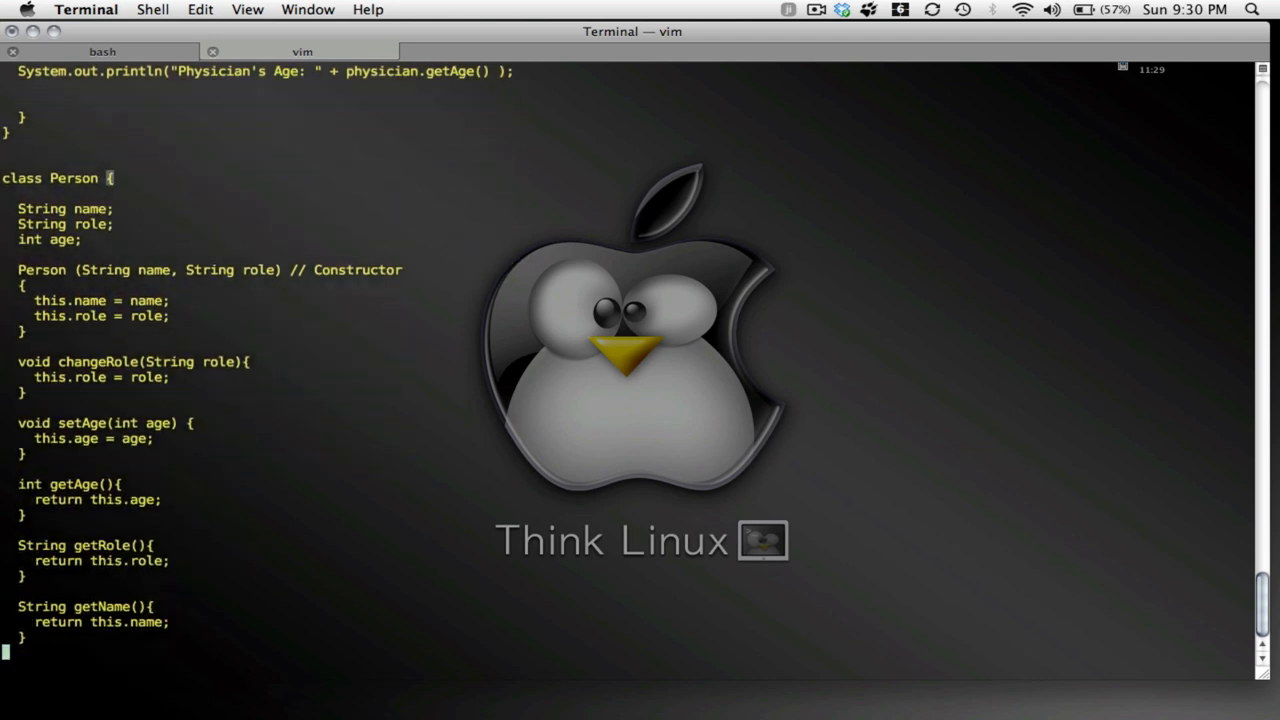